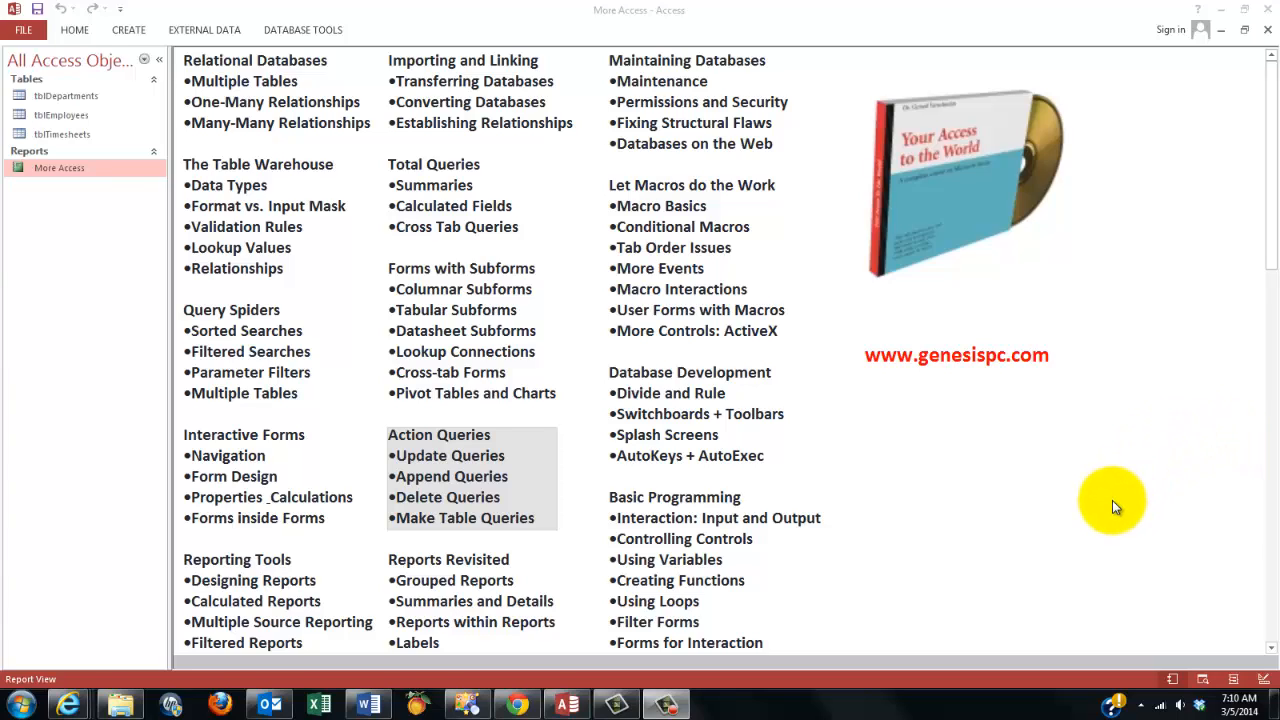
mouse_move(1120, 488)
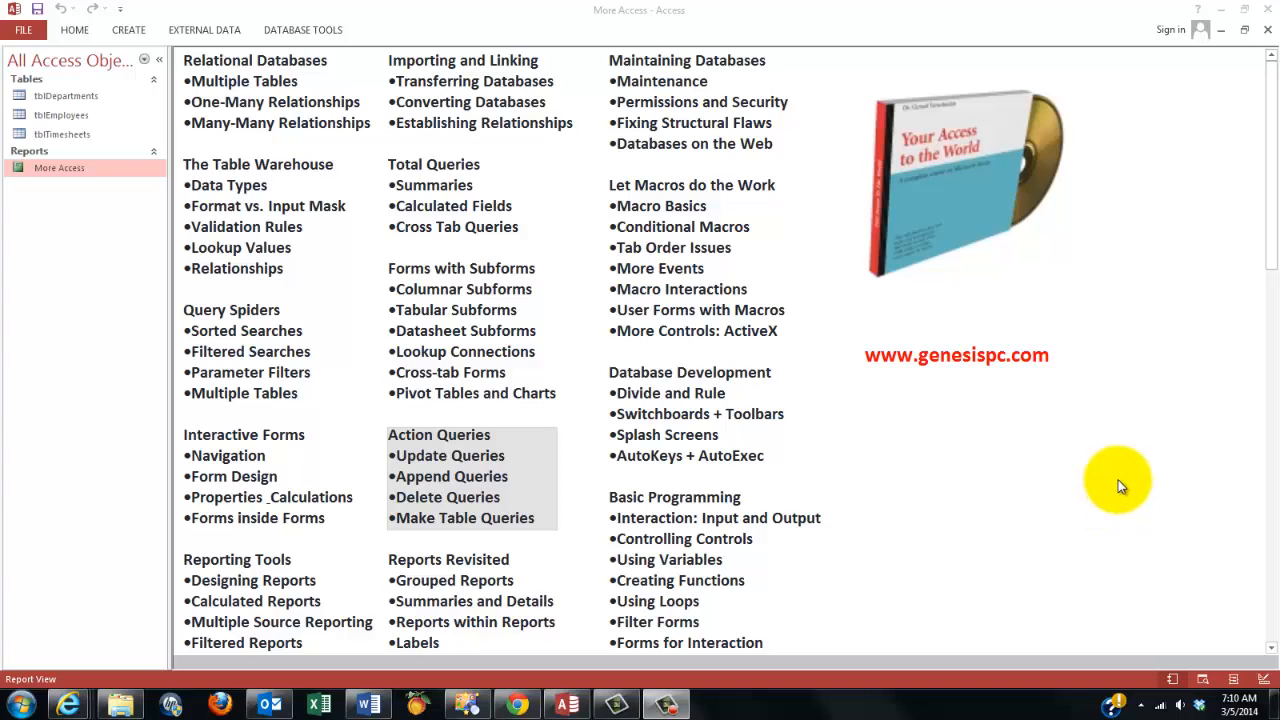
mouse_move(1030, 98)
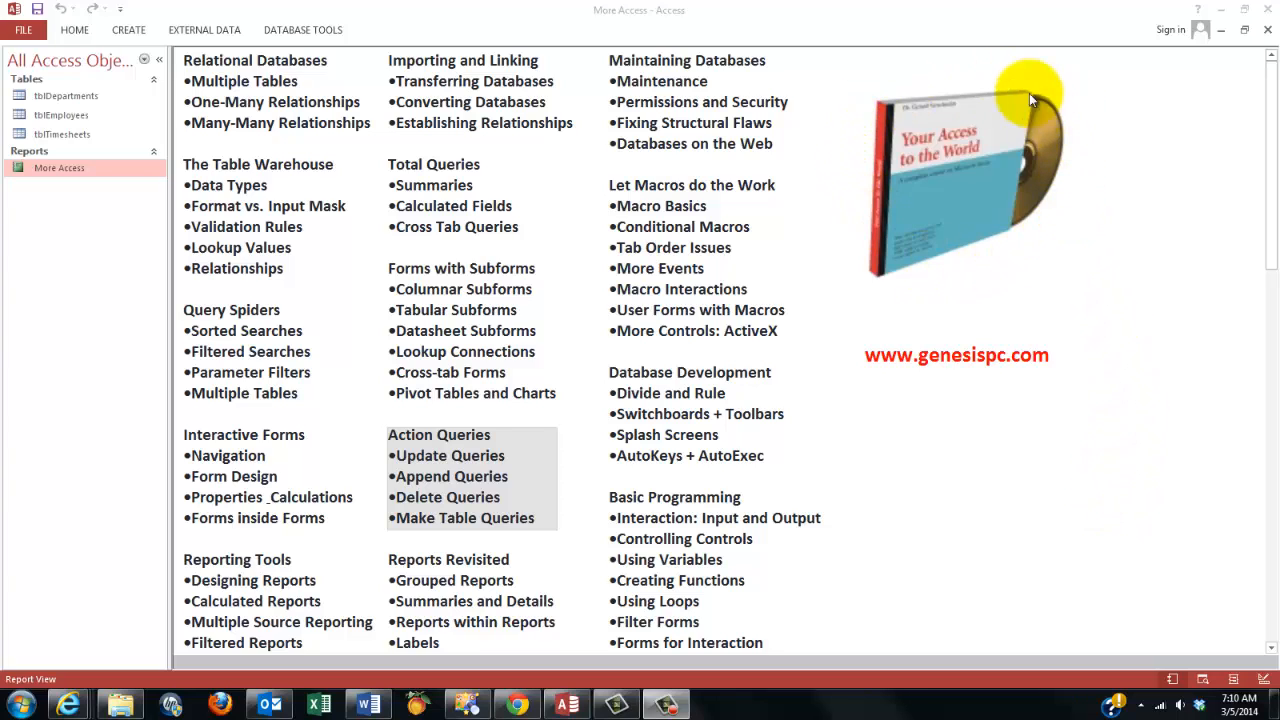
mouse_move(584, 216)
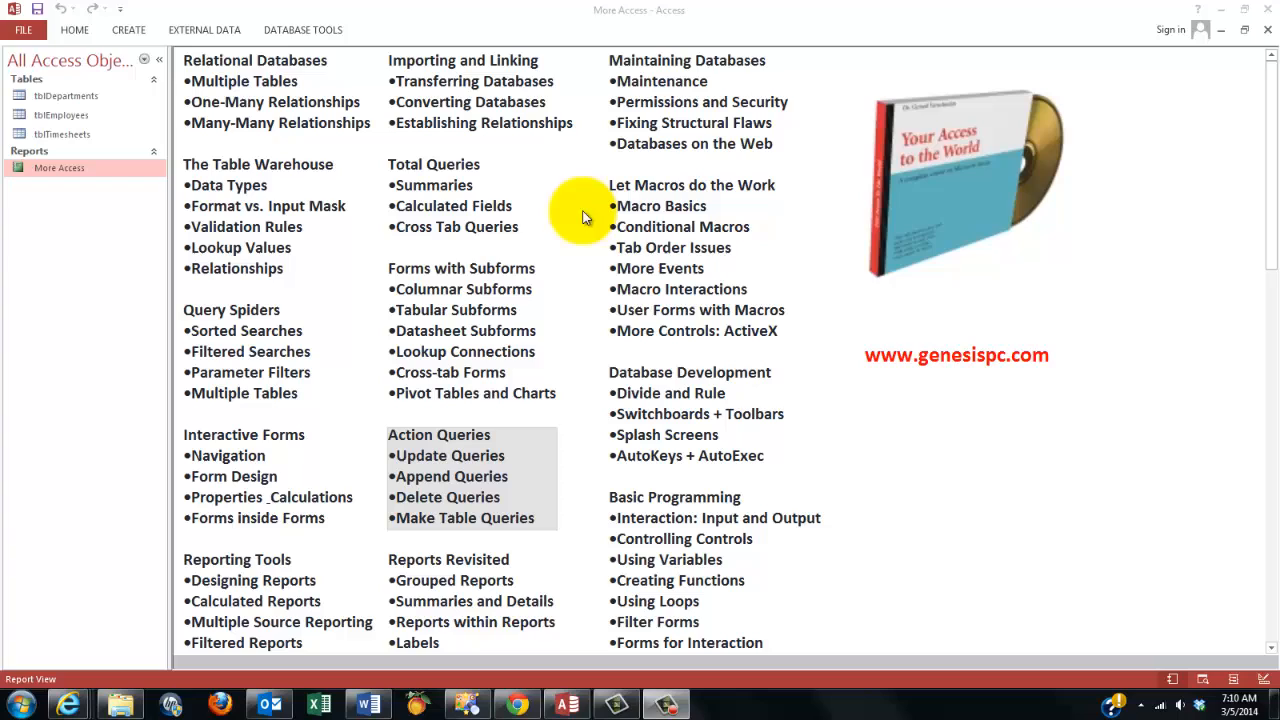
mouse_move(1096, 432)
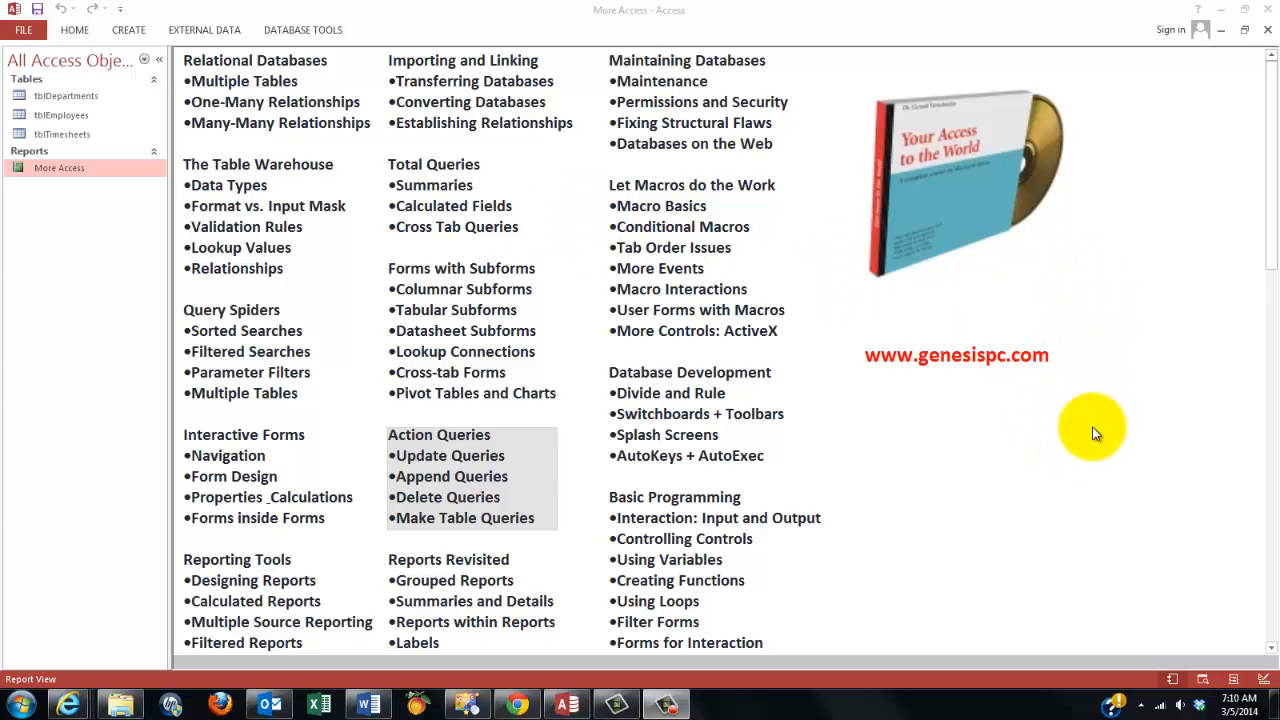
mouse_move(924, 360)
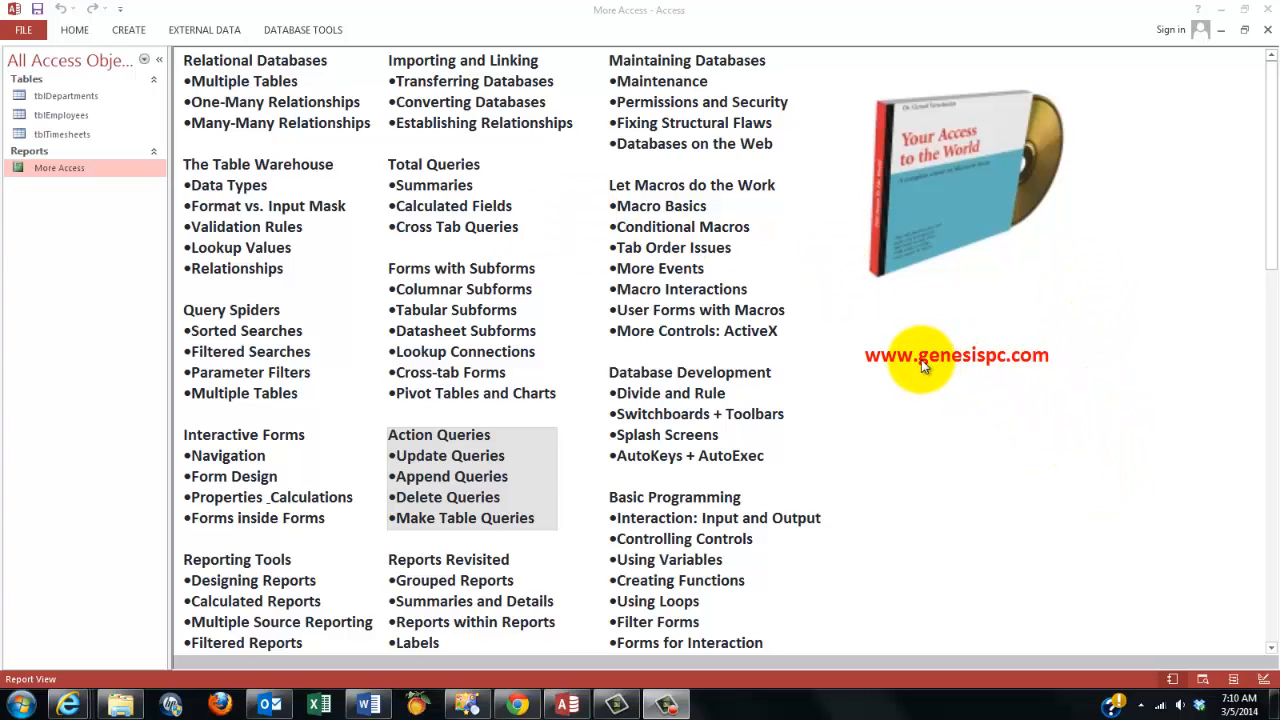
mouse_move(1036, 380)
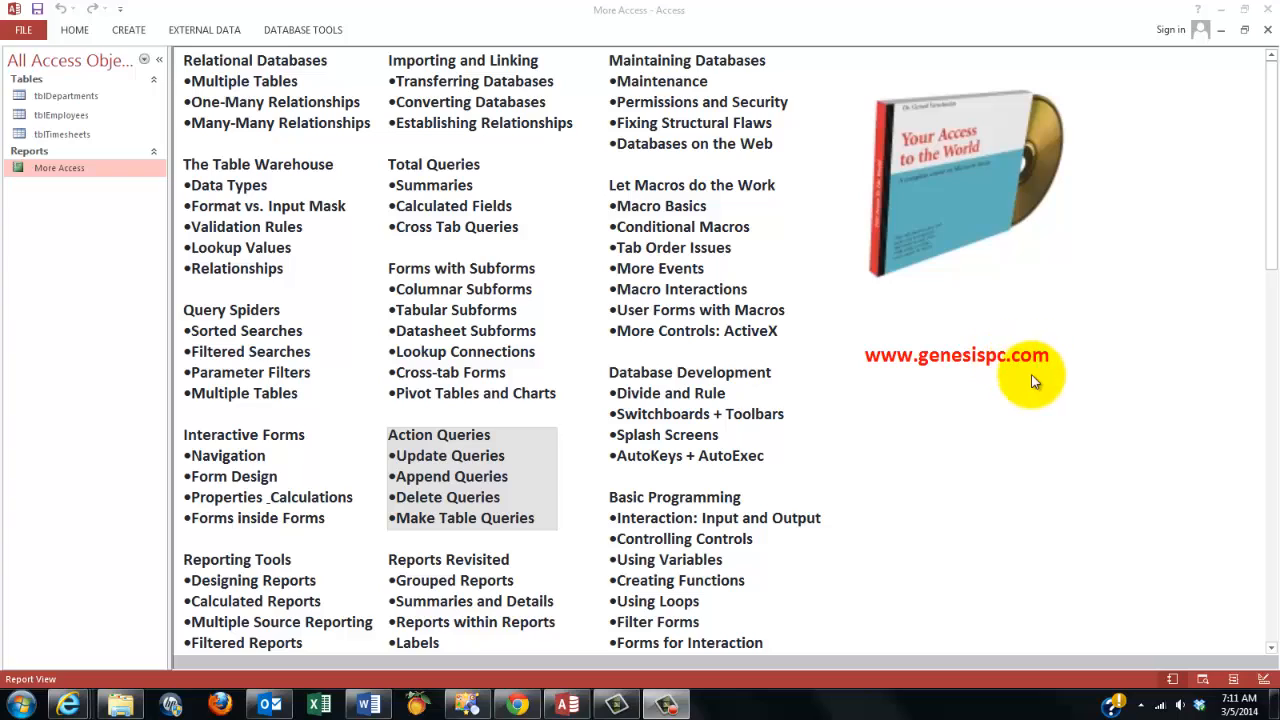
mouse_move(808, 428)
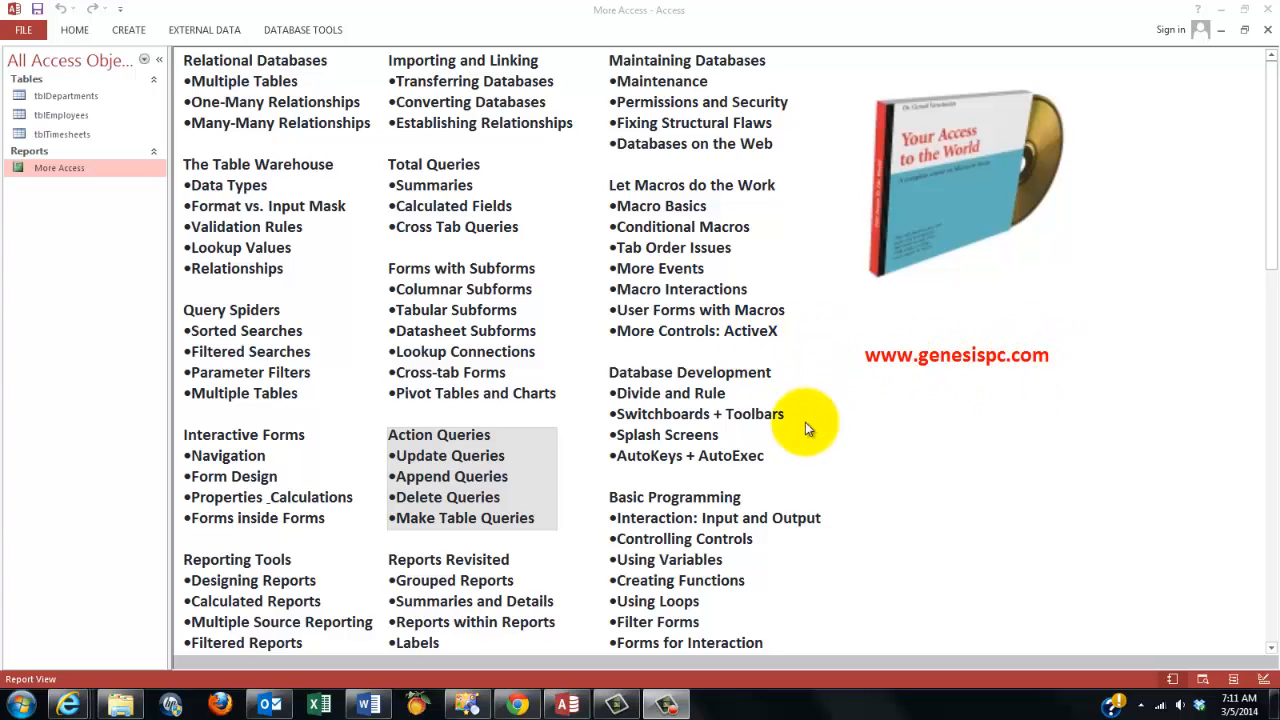
mouse_move(536, 508)
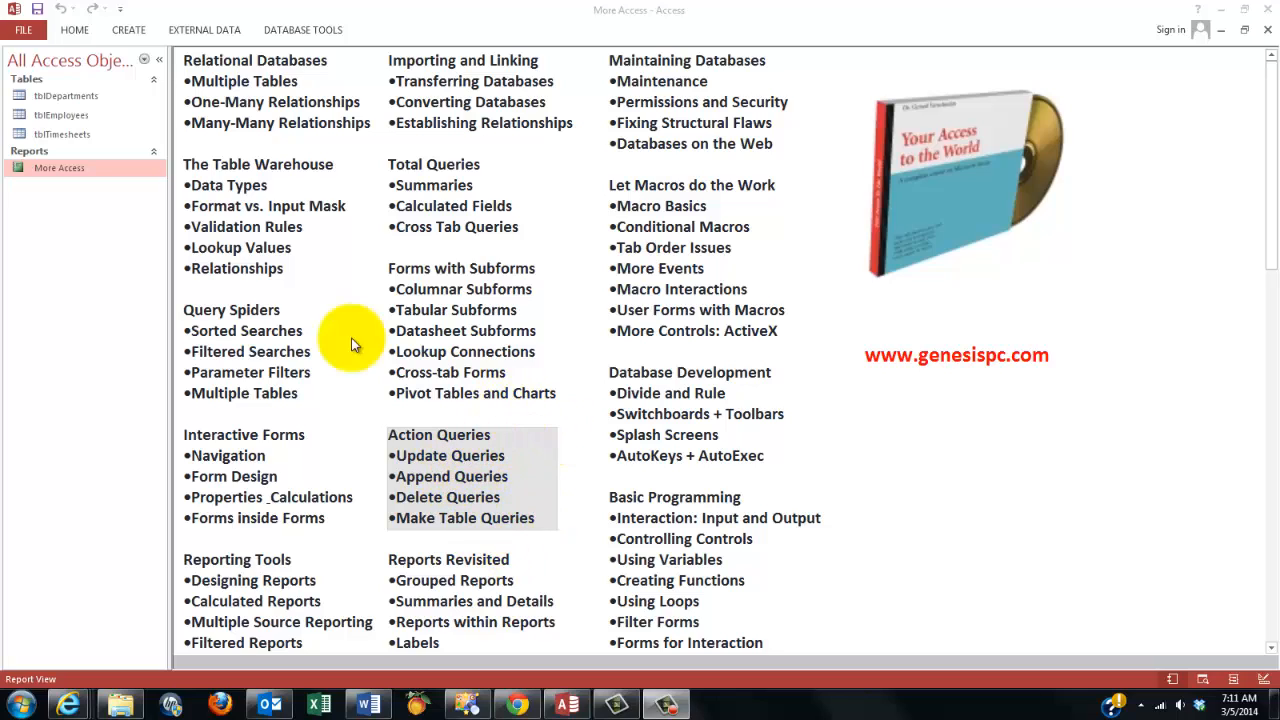
mouse_move(218, 340)
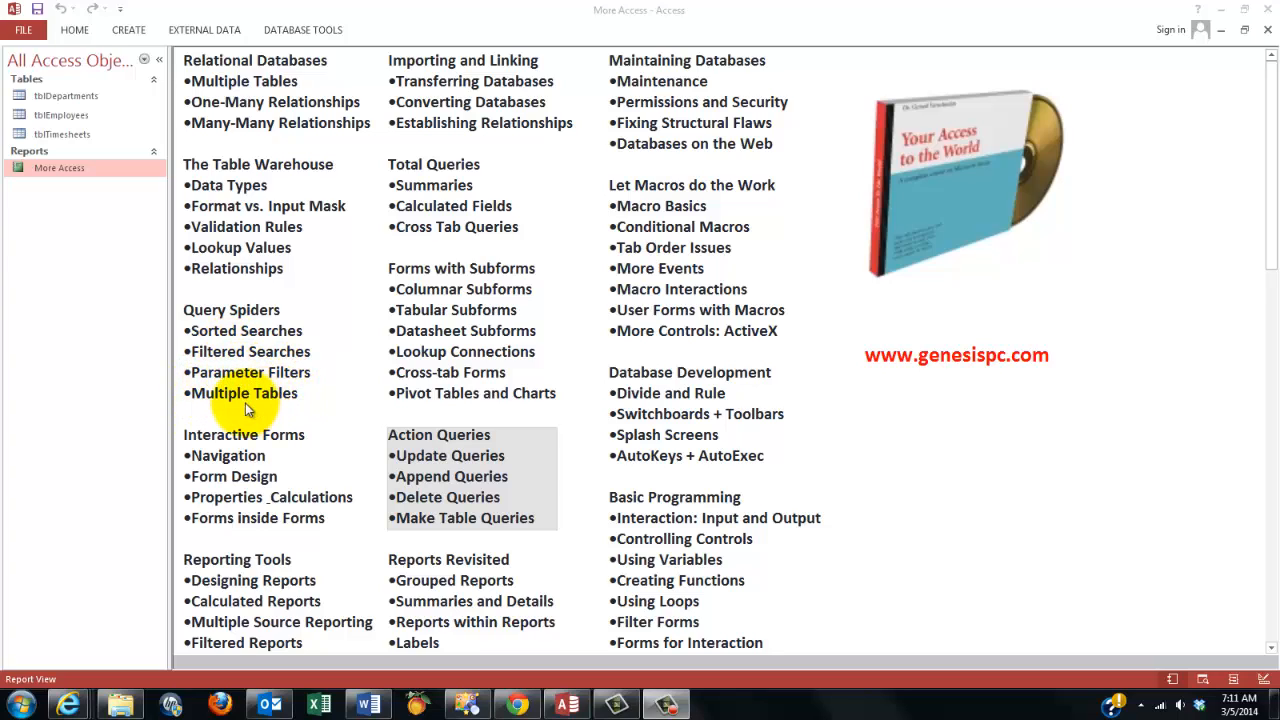
mouse_move(228, 400)
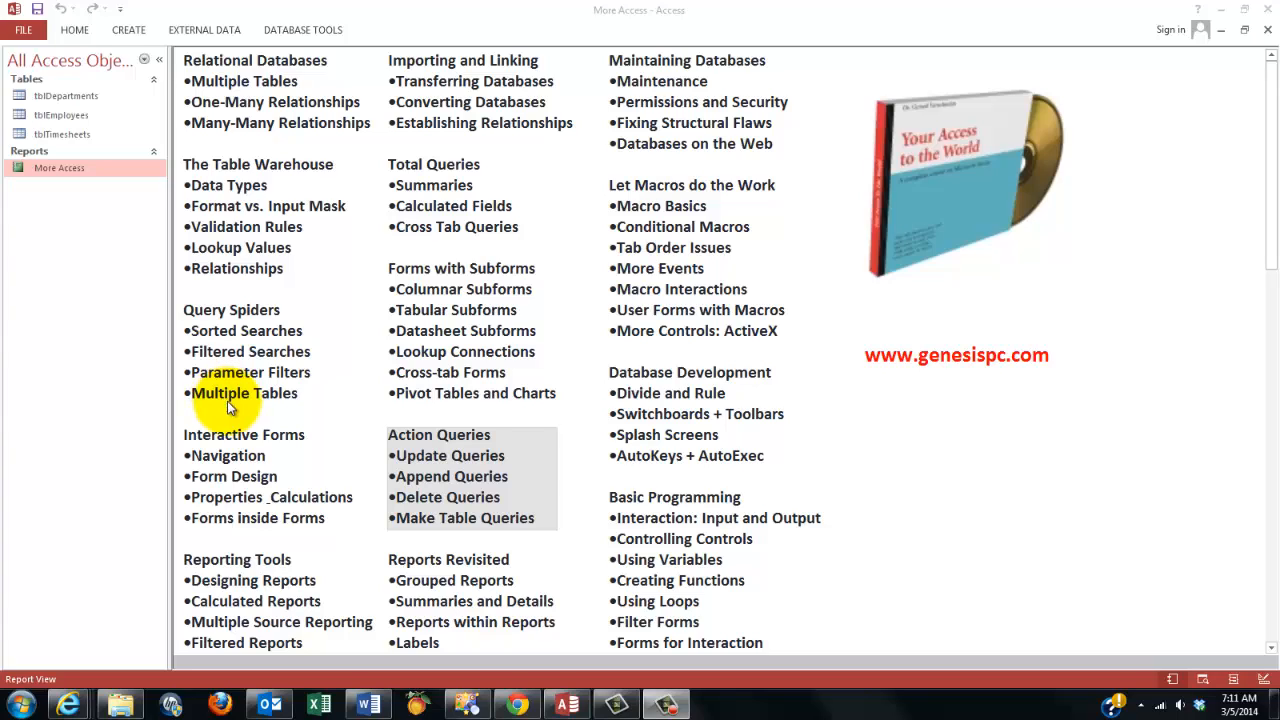
mouse_move(500, 440)
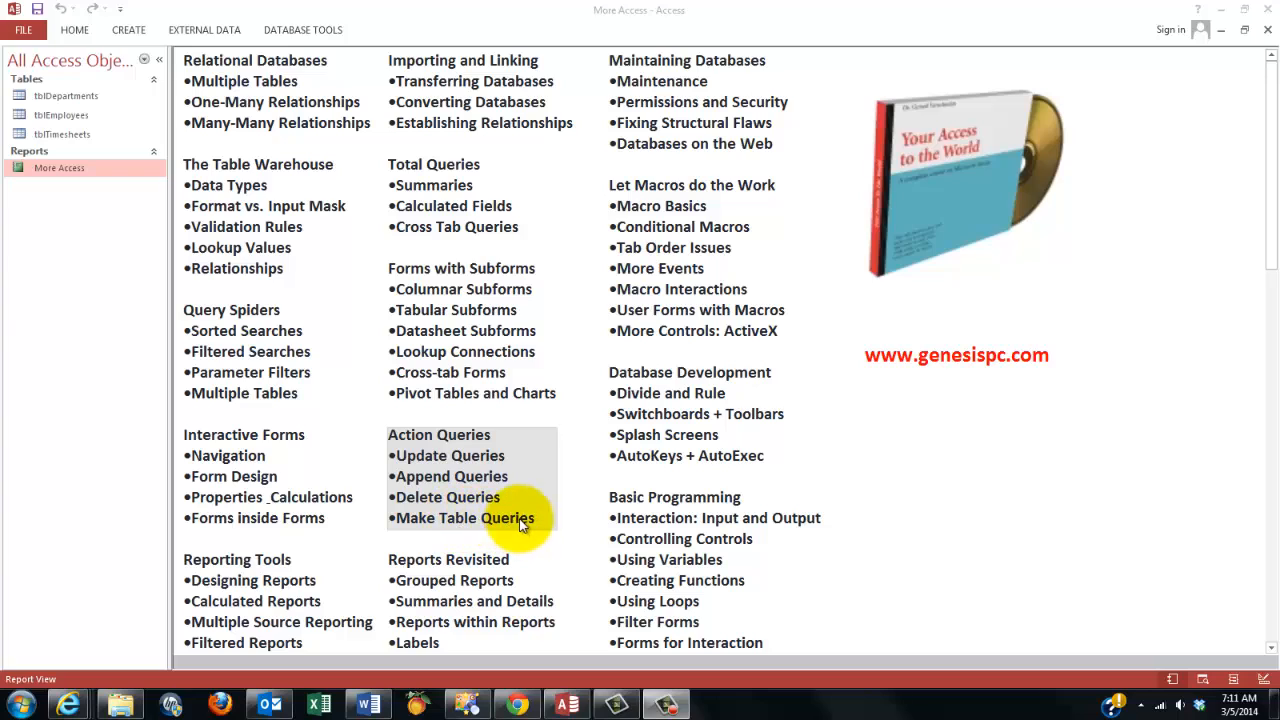
mouse_move(490, 510)
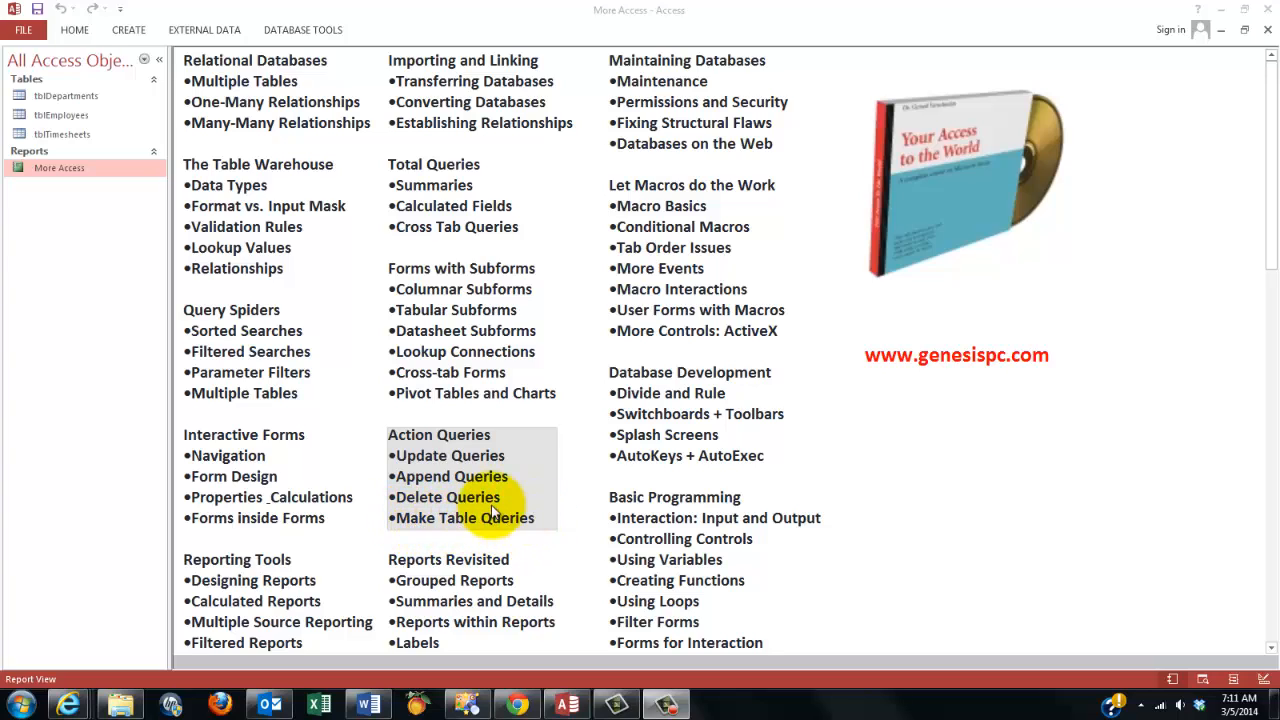
mouse_move(520, 560)
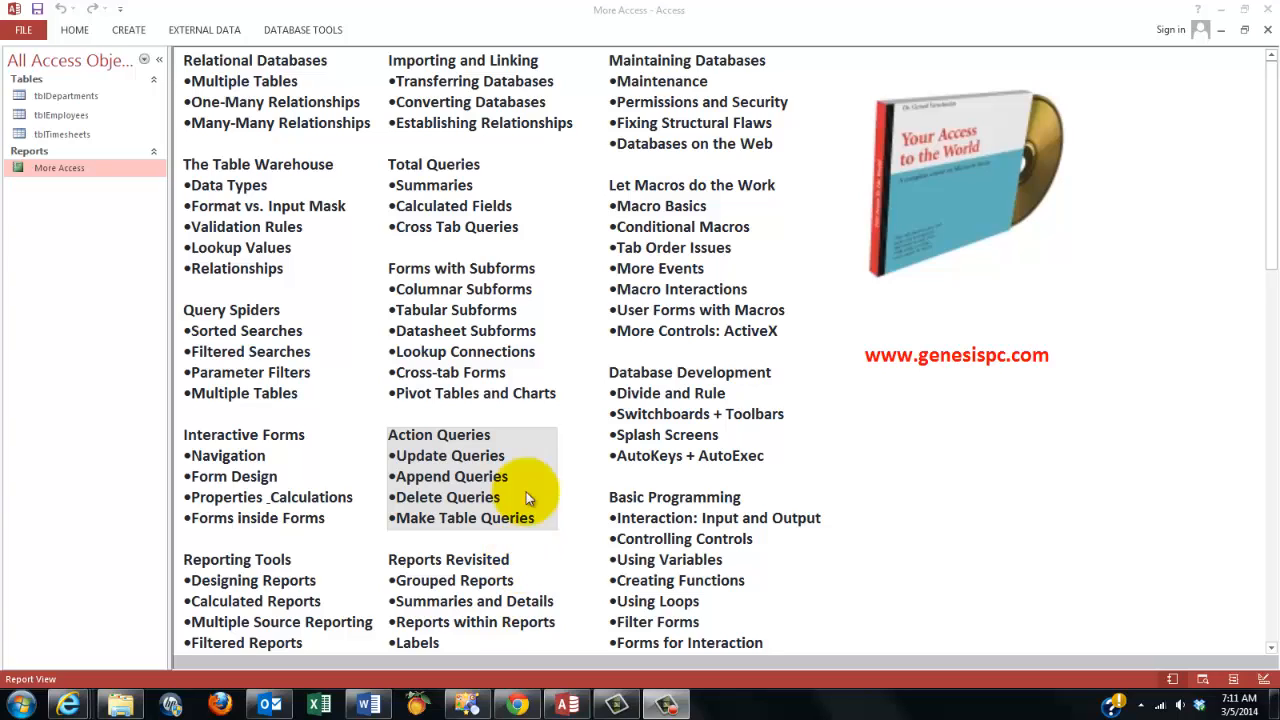
mouse_move(698, 300)
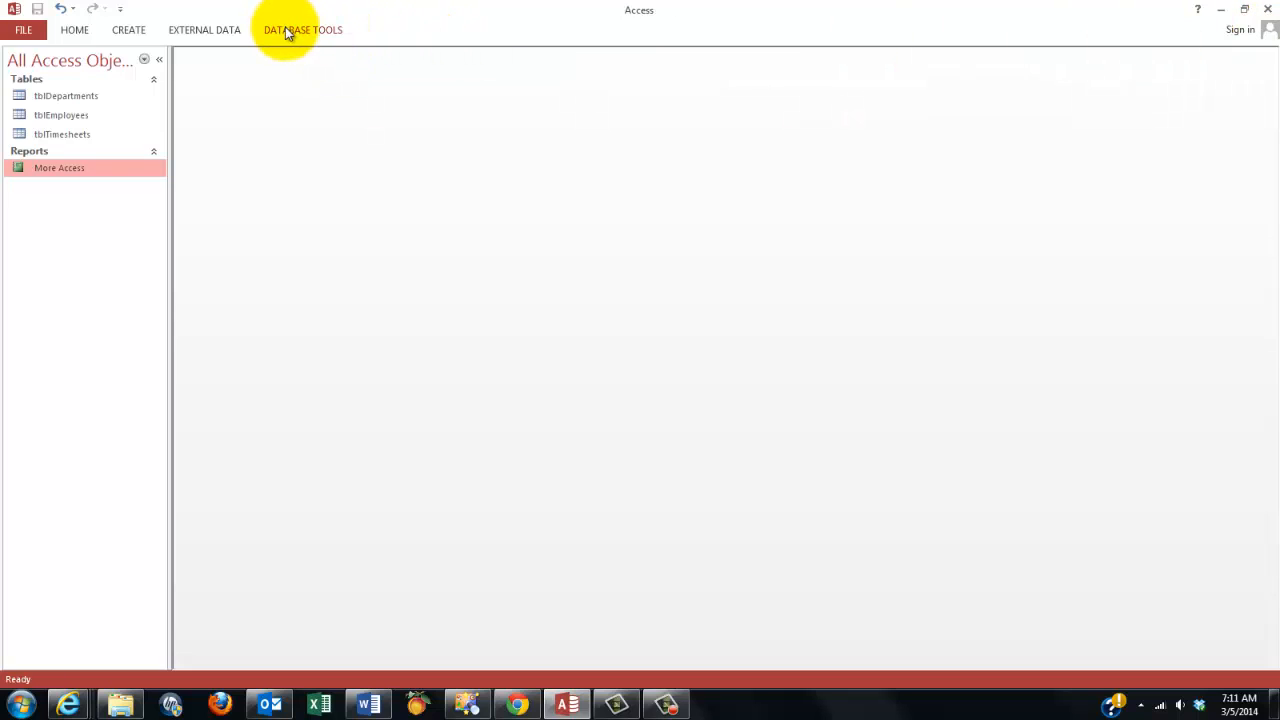
Review the relationships between tblDepartments, tblEmployees and tblTimesheets, then close the window.
click(302, 30)
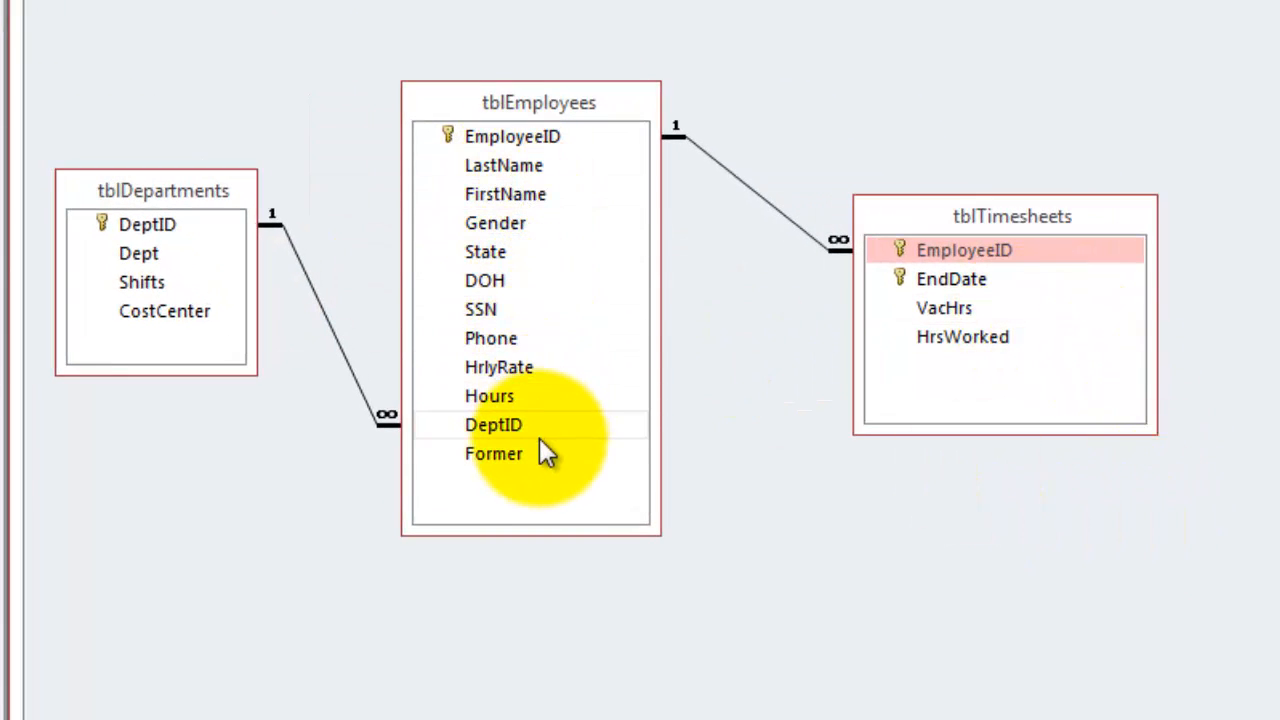
mouse_move(1036, 320)
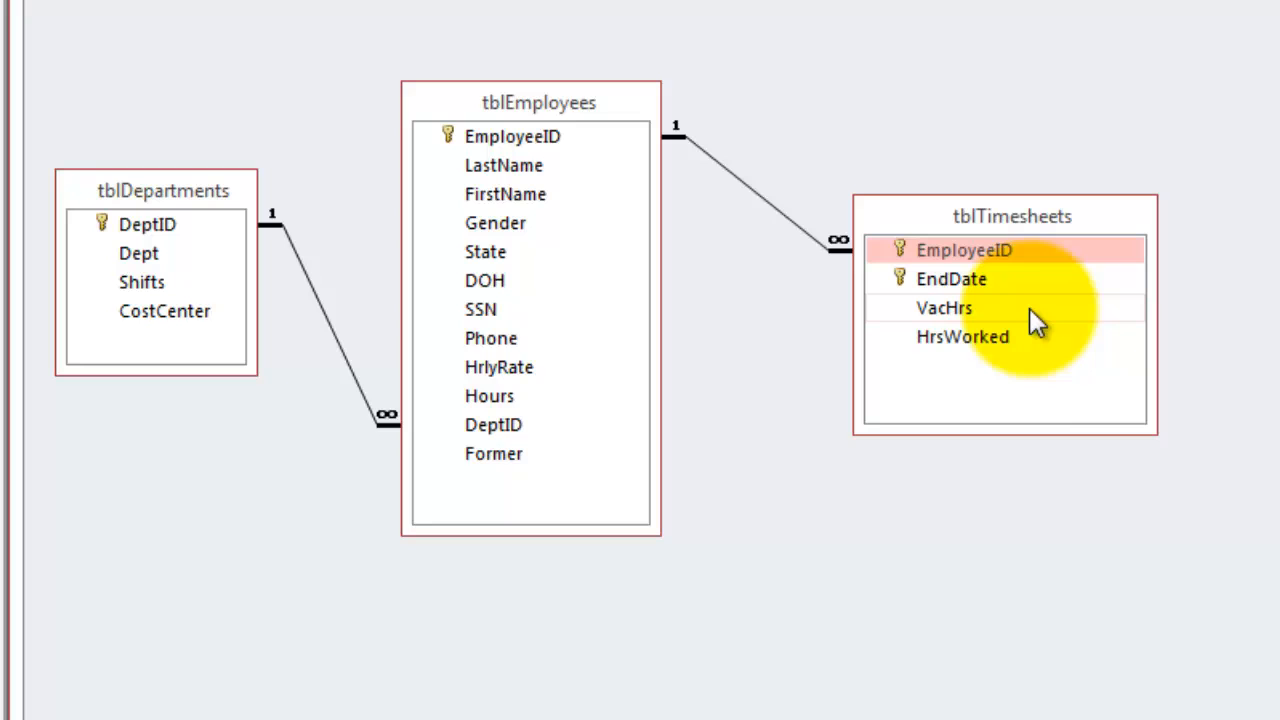
mouse_move(158, 300)
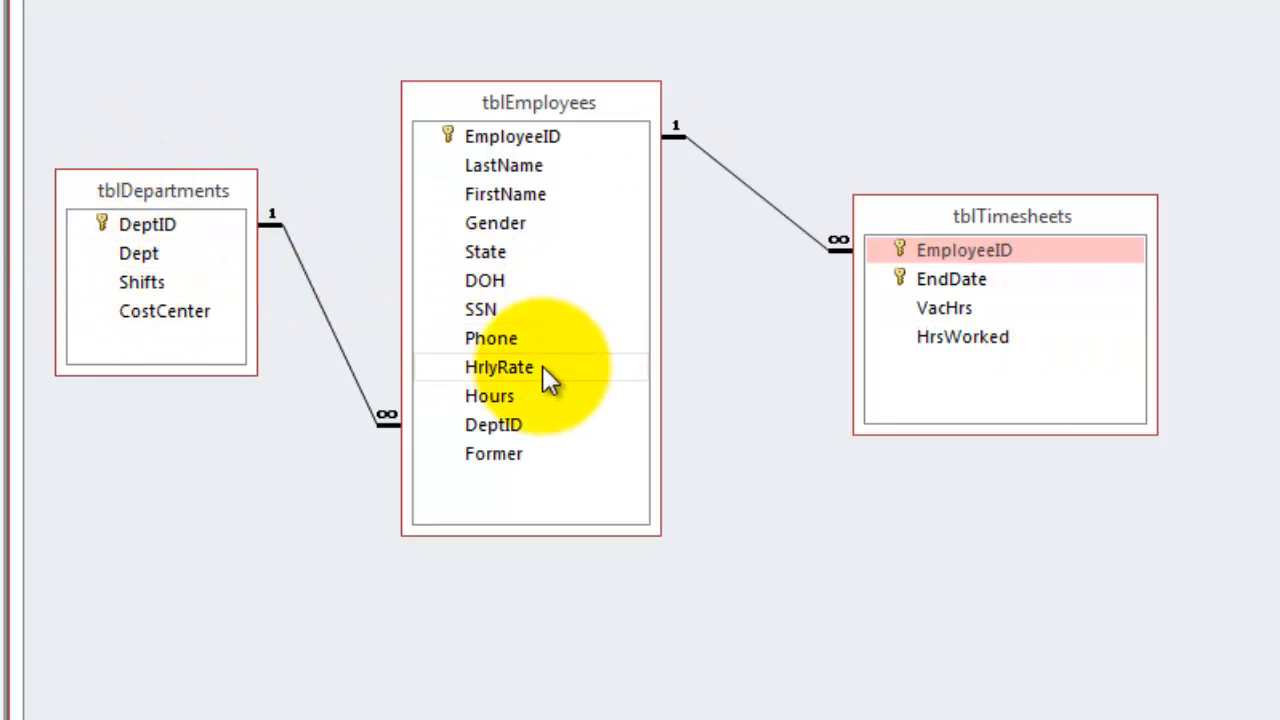
mouse_move(1050, 644)
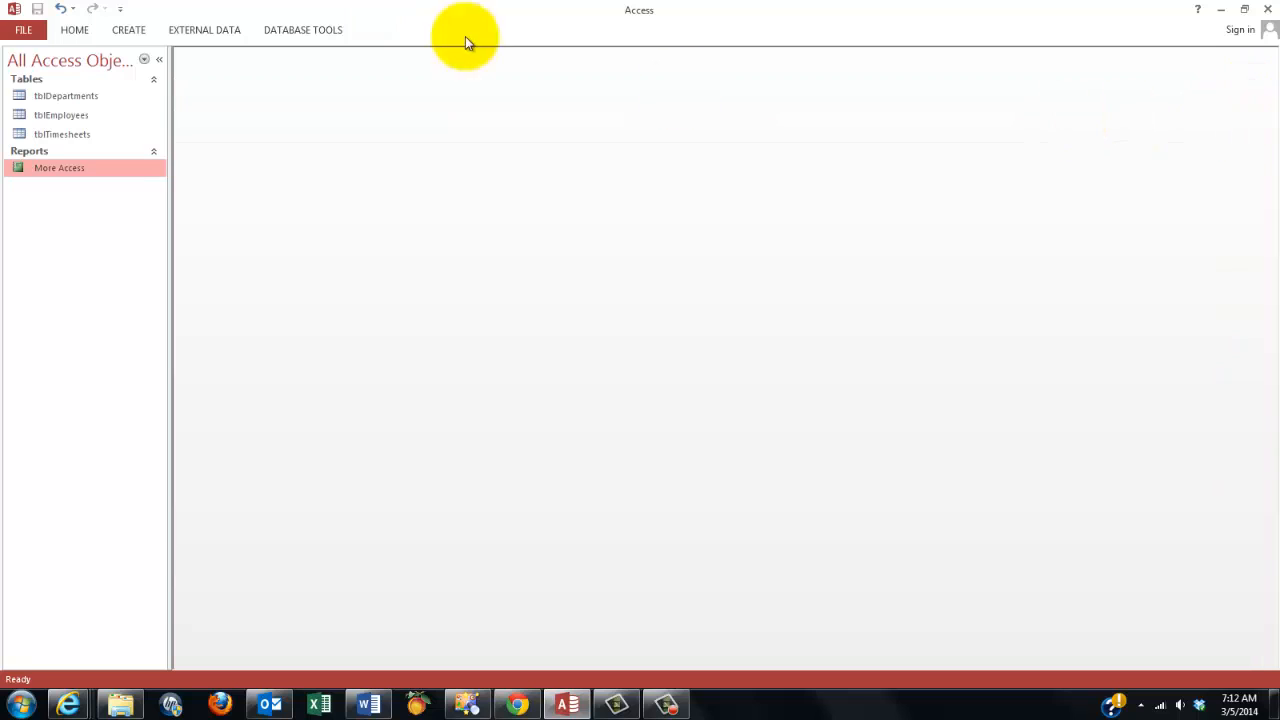
Design a new query on tblEmployees with the HrlyRate field and preview its datasheet results.
click(128, 30)
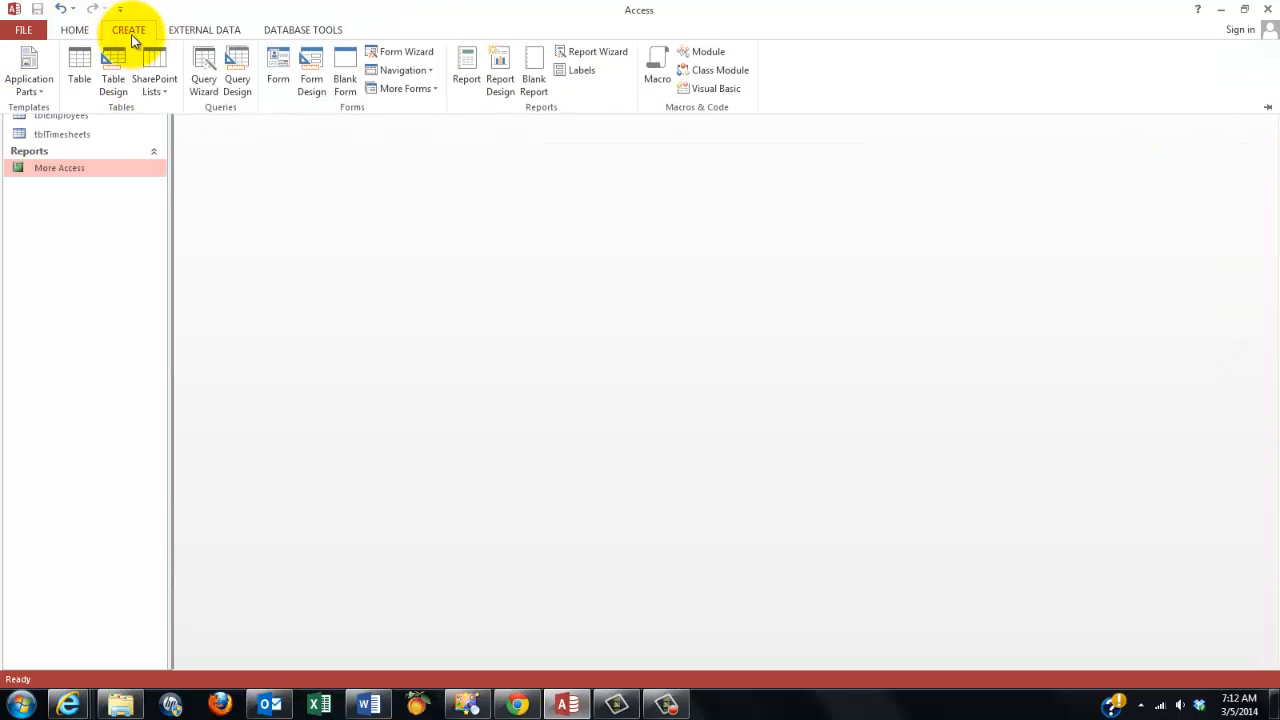
mouse_move(154, 70)
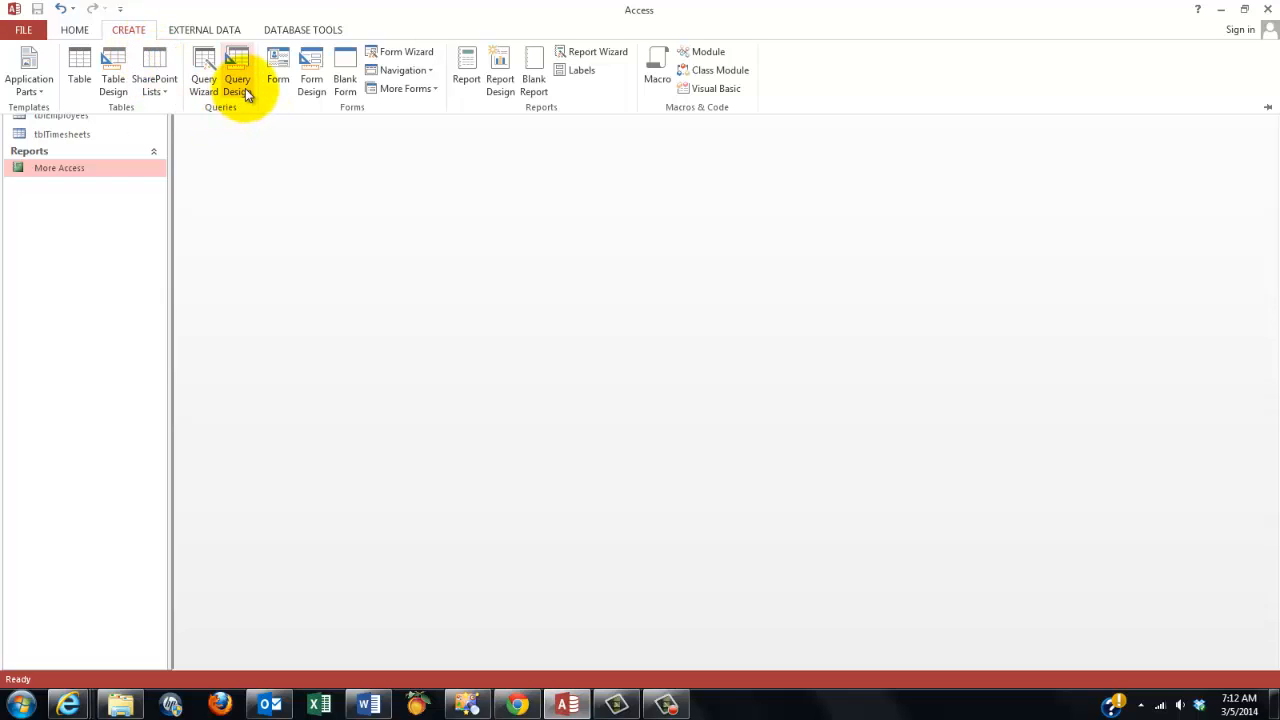
click(236, 70)
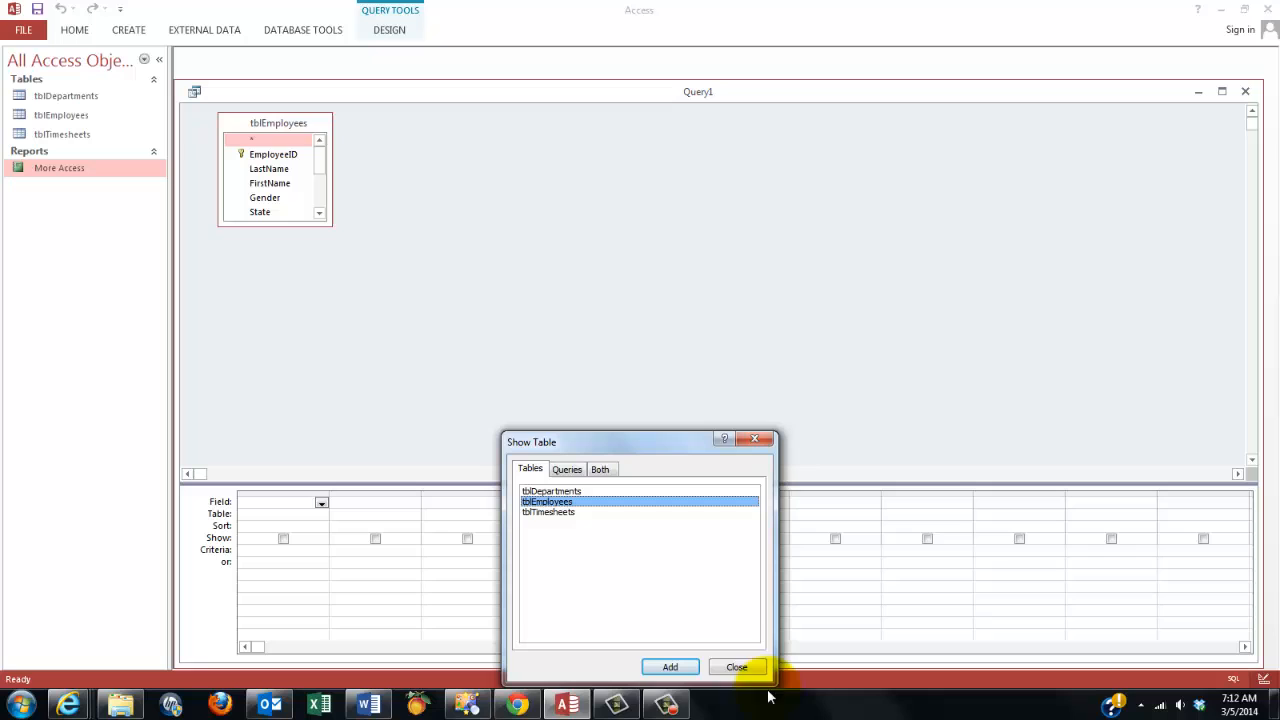
click(736, 668)
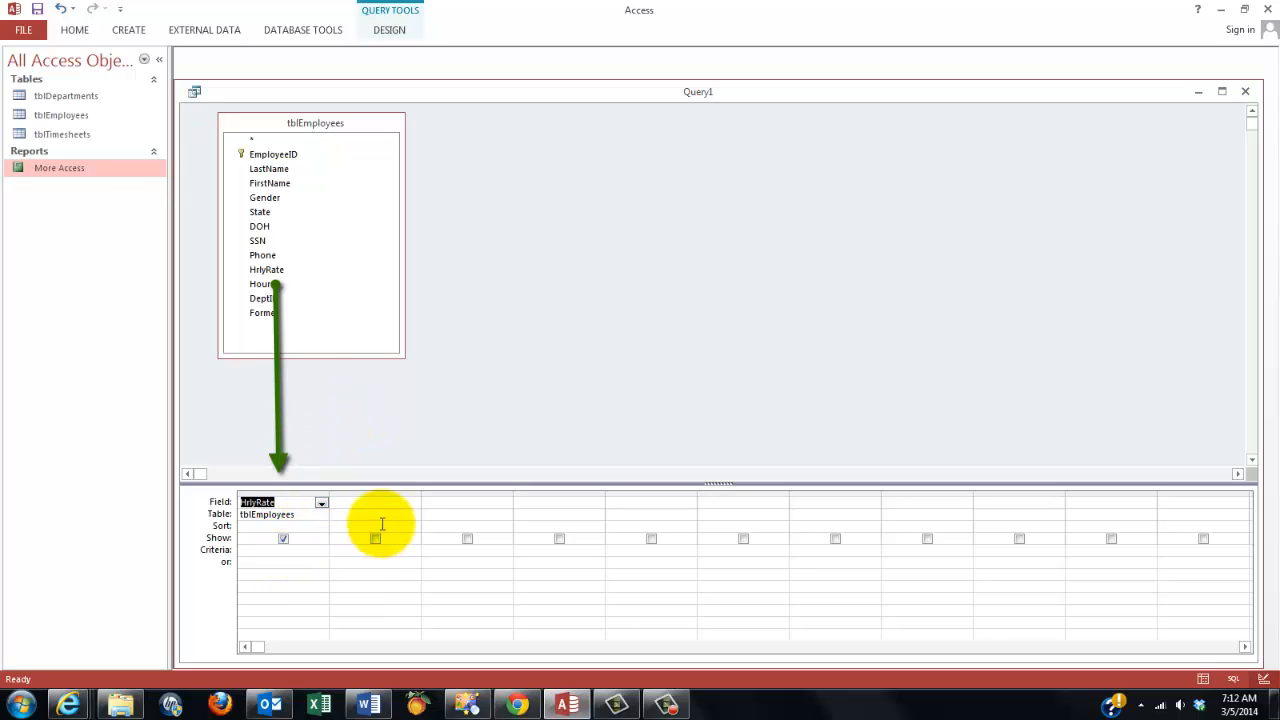
mouse_move(688, 462)
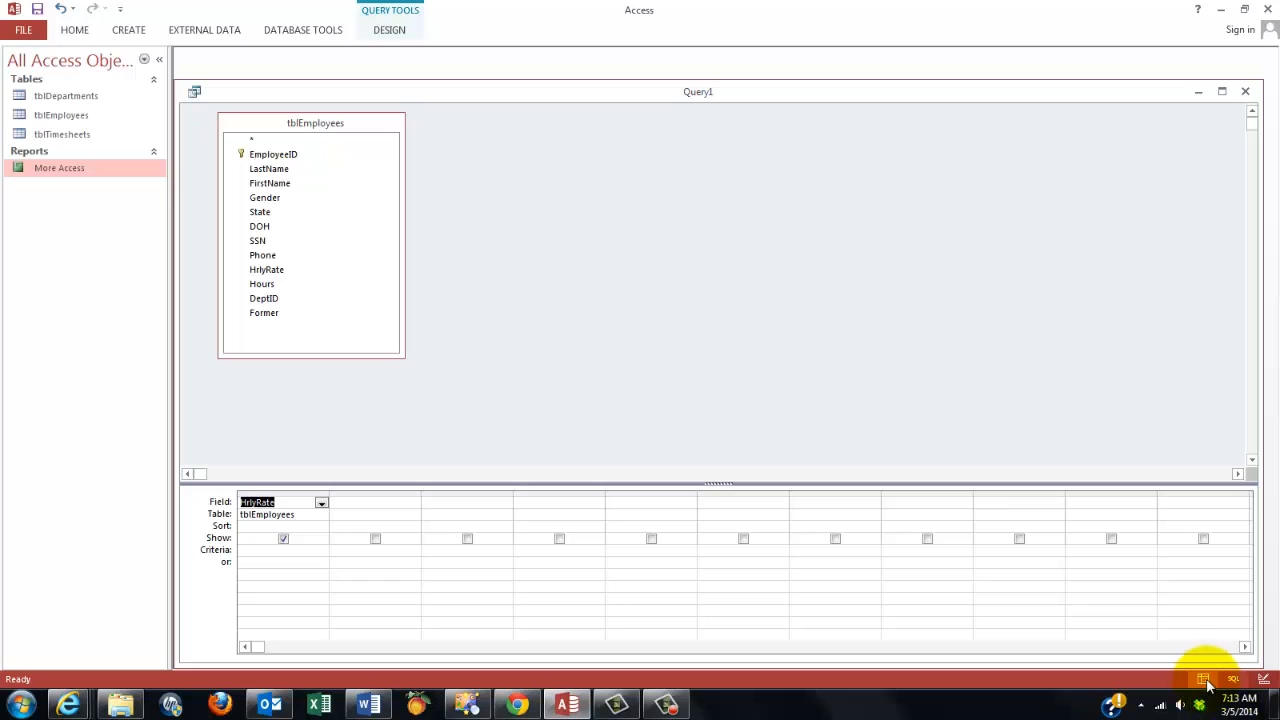
click(1204, 680)
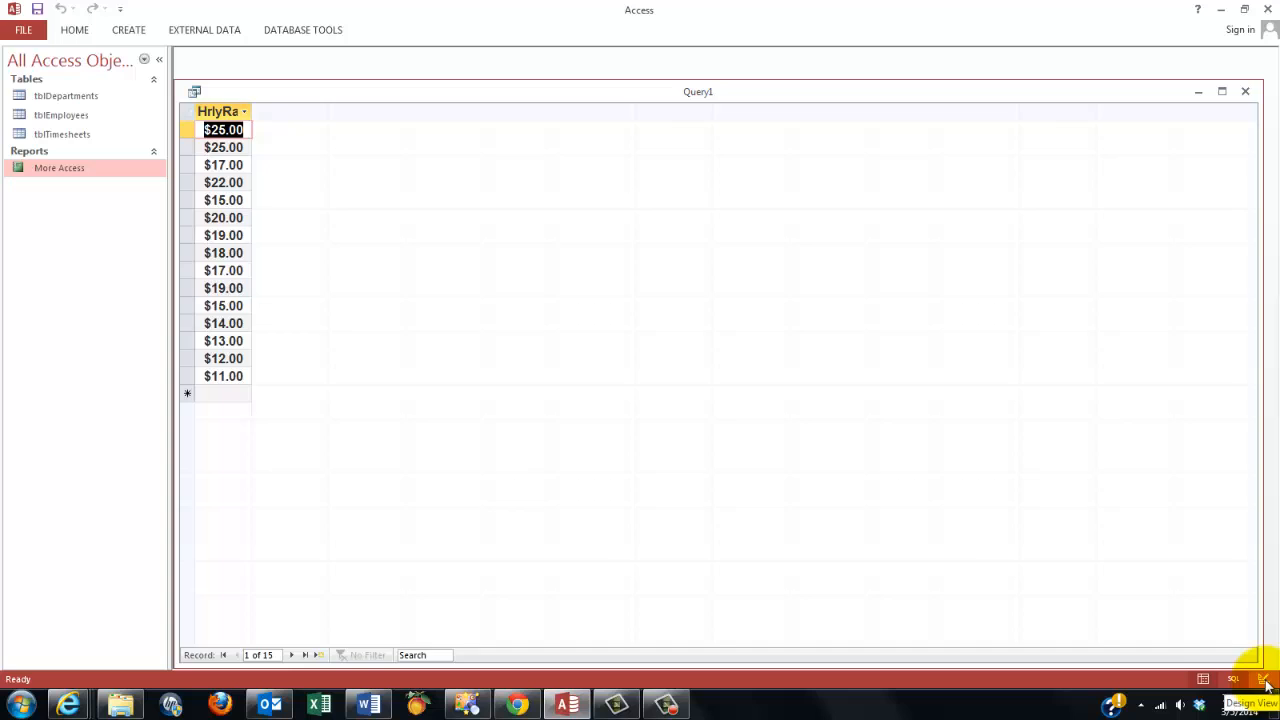
click(1264, 680)
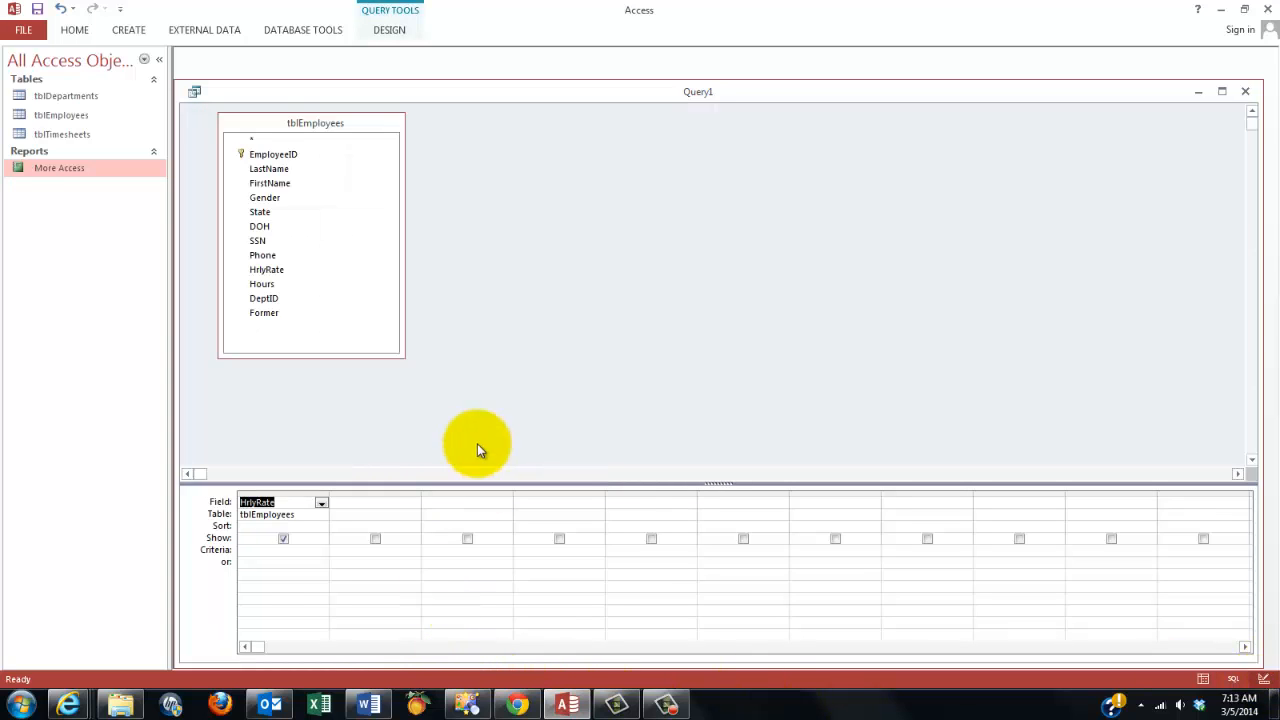
mouse_move(570, 324)
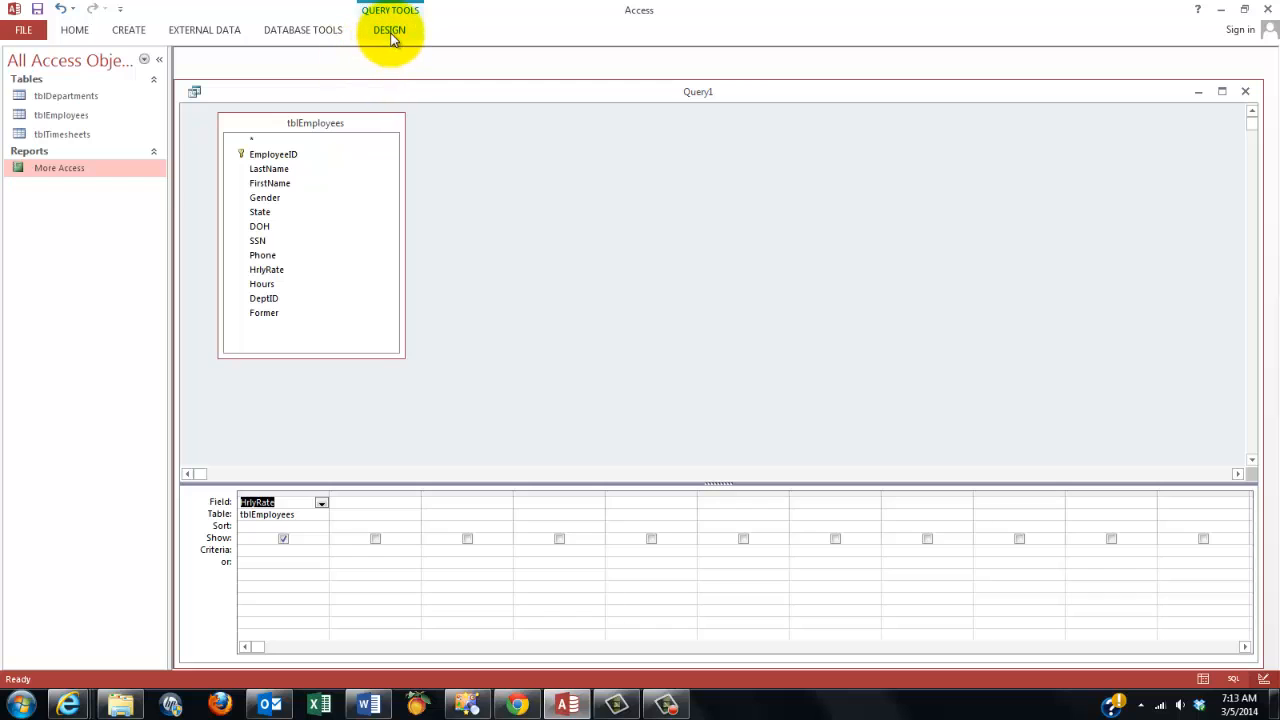
Change the HrlyRate query into an update query, ready to edit its Update To cell.
click(388, 30)
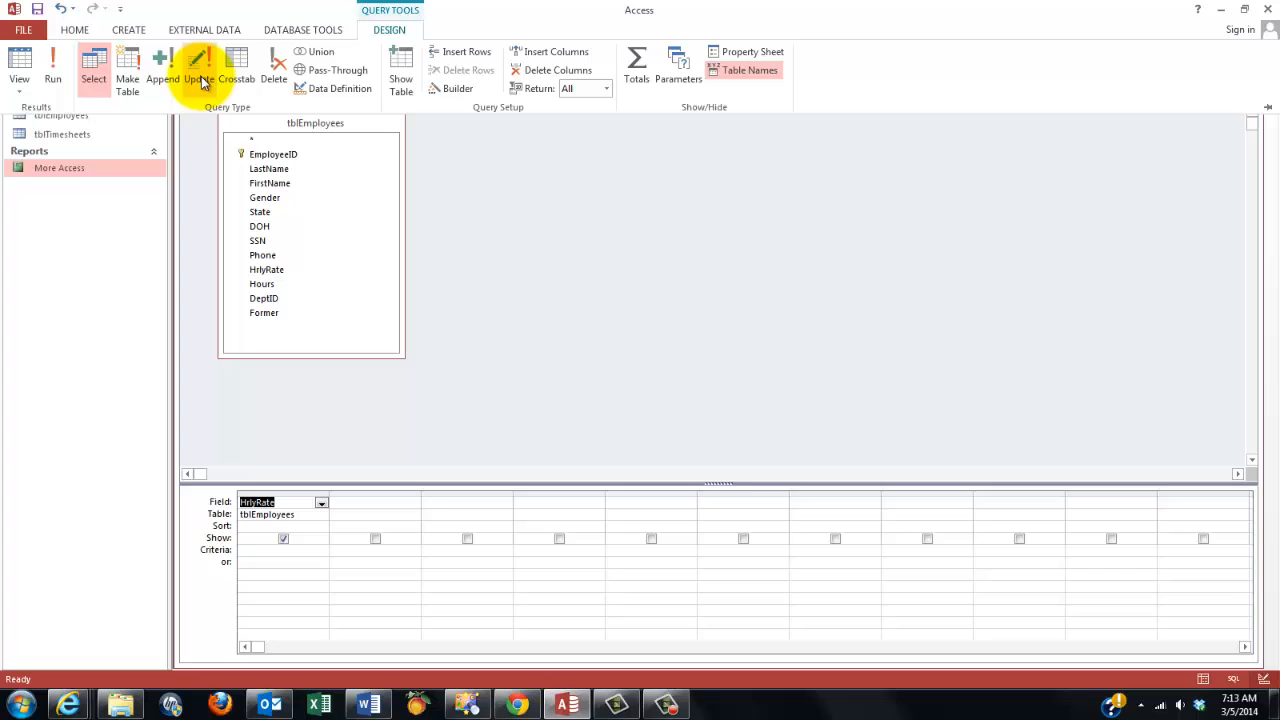
mouse_move(198, 64)
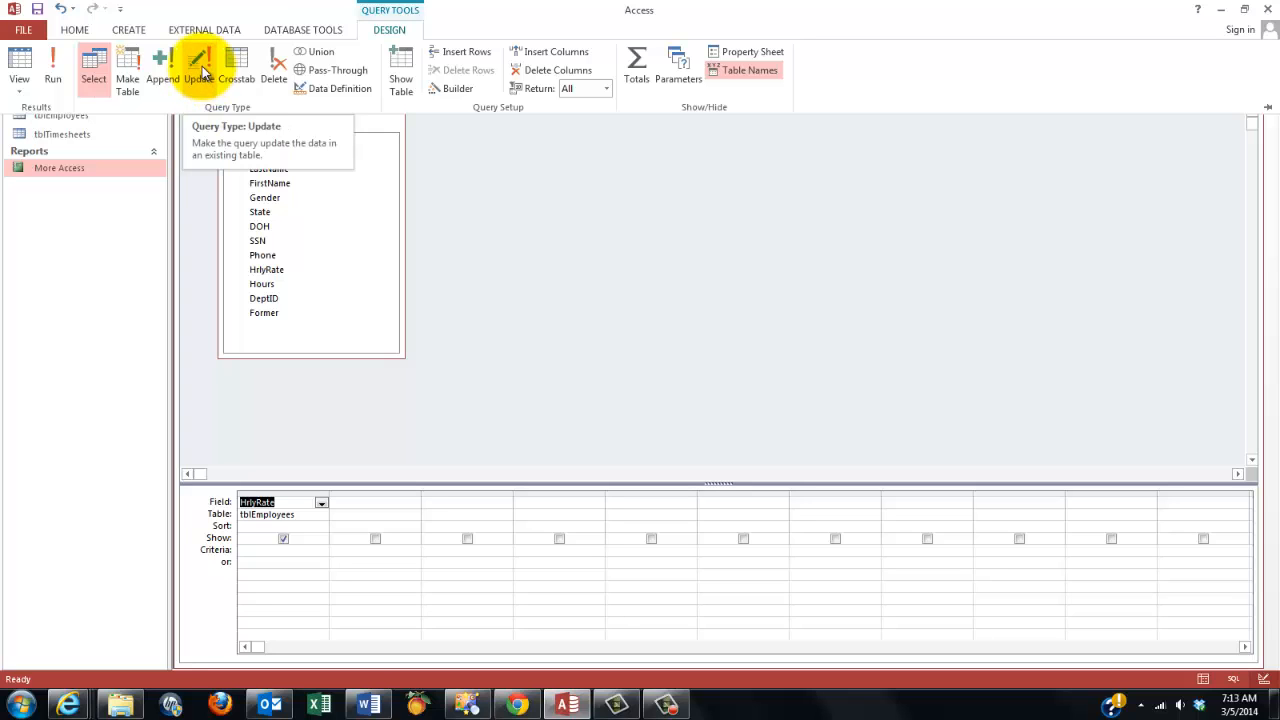
click(198, 64)
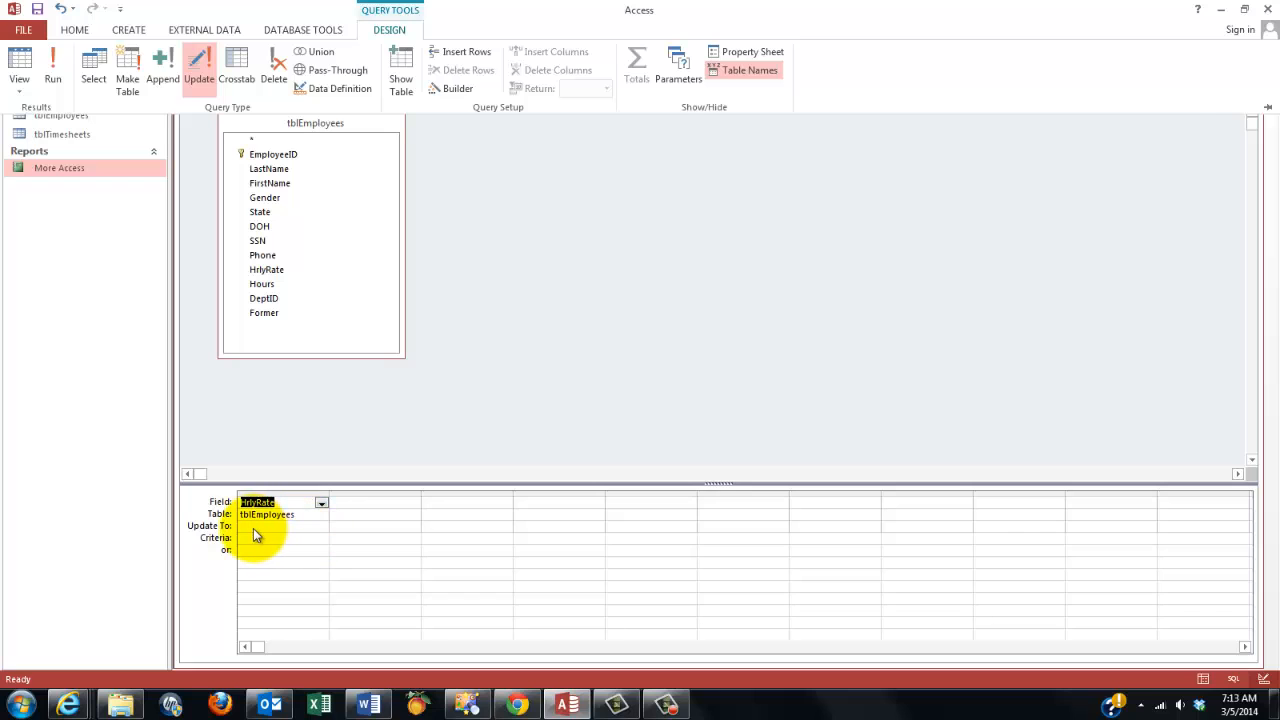
right_click(260, 526)
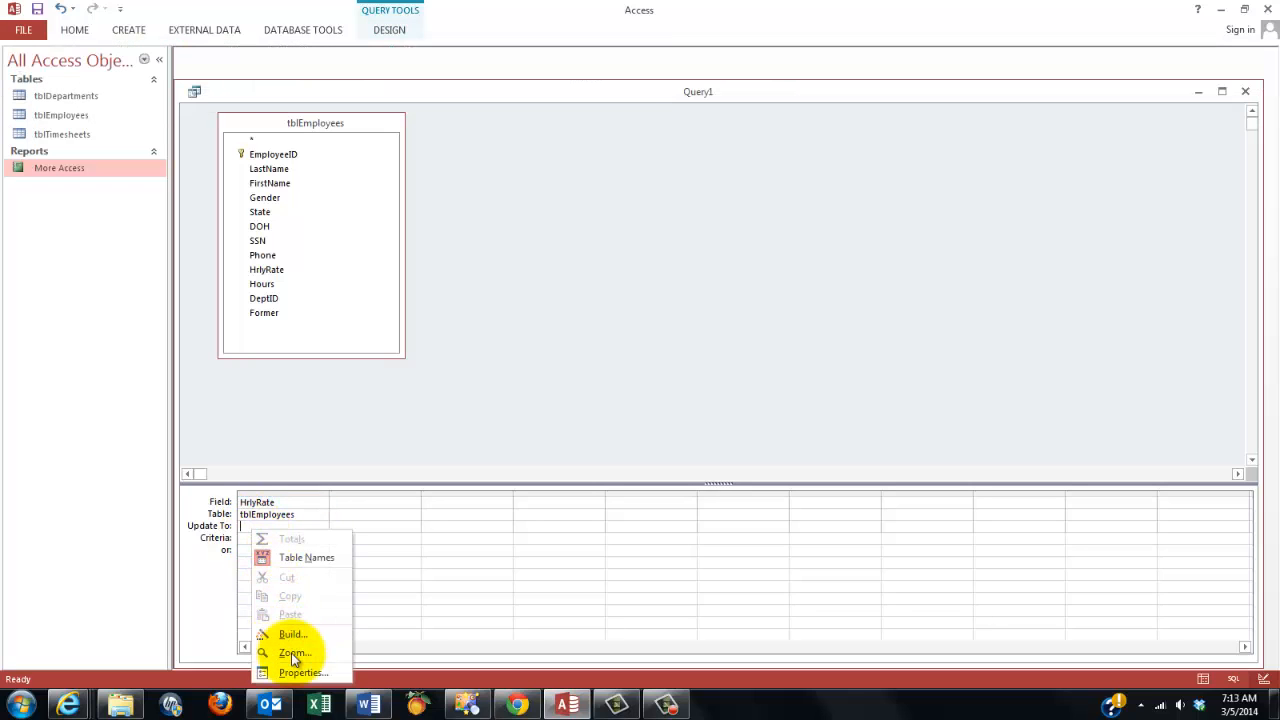
Set the Update To expression to [HrlyRate]*1.05 via the Zoom box for a 5% raise.
click(294, 652)
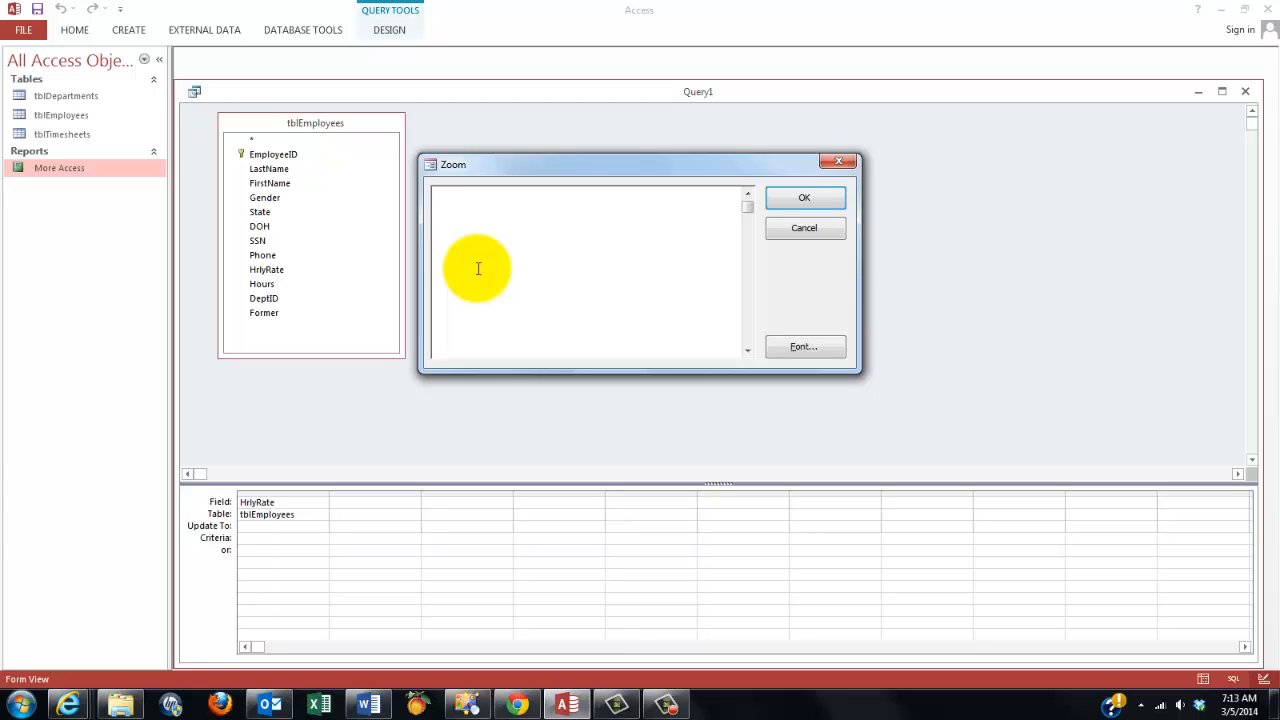
text([H)
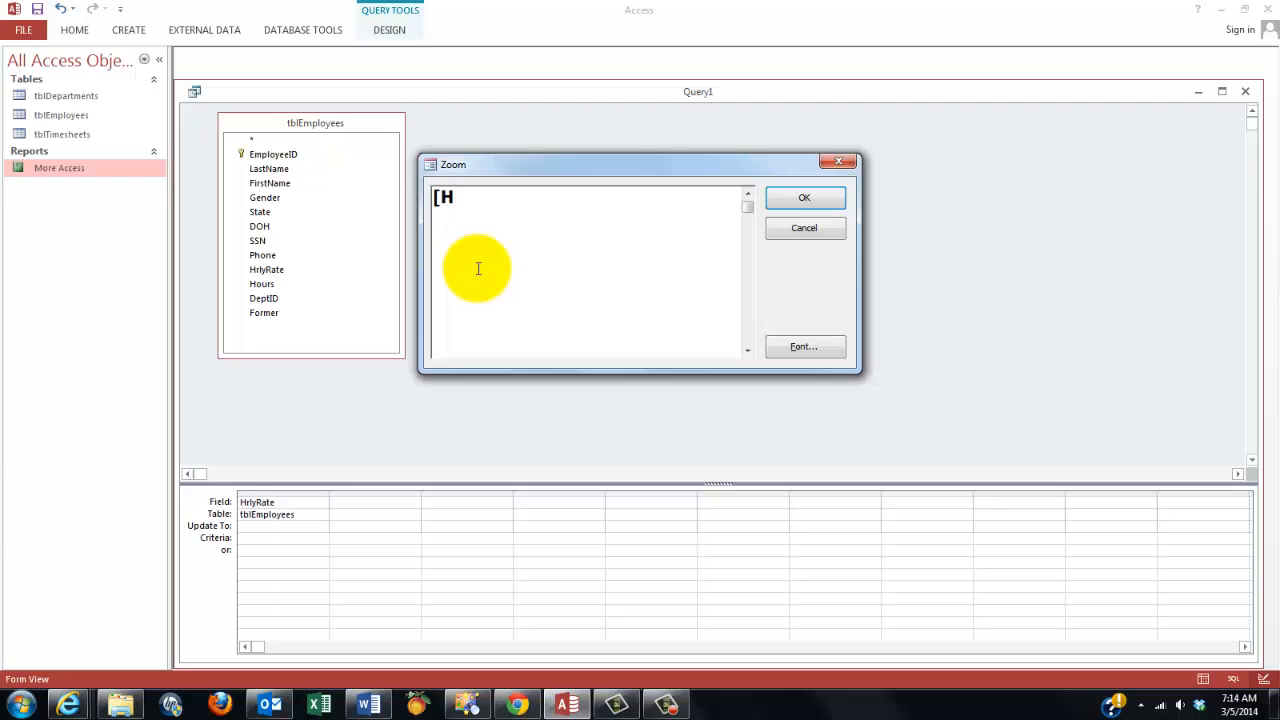
text(ourlyRat)
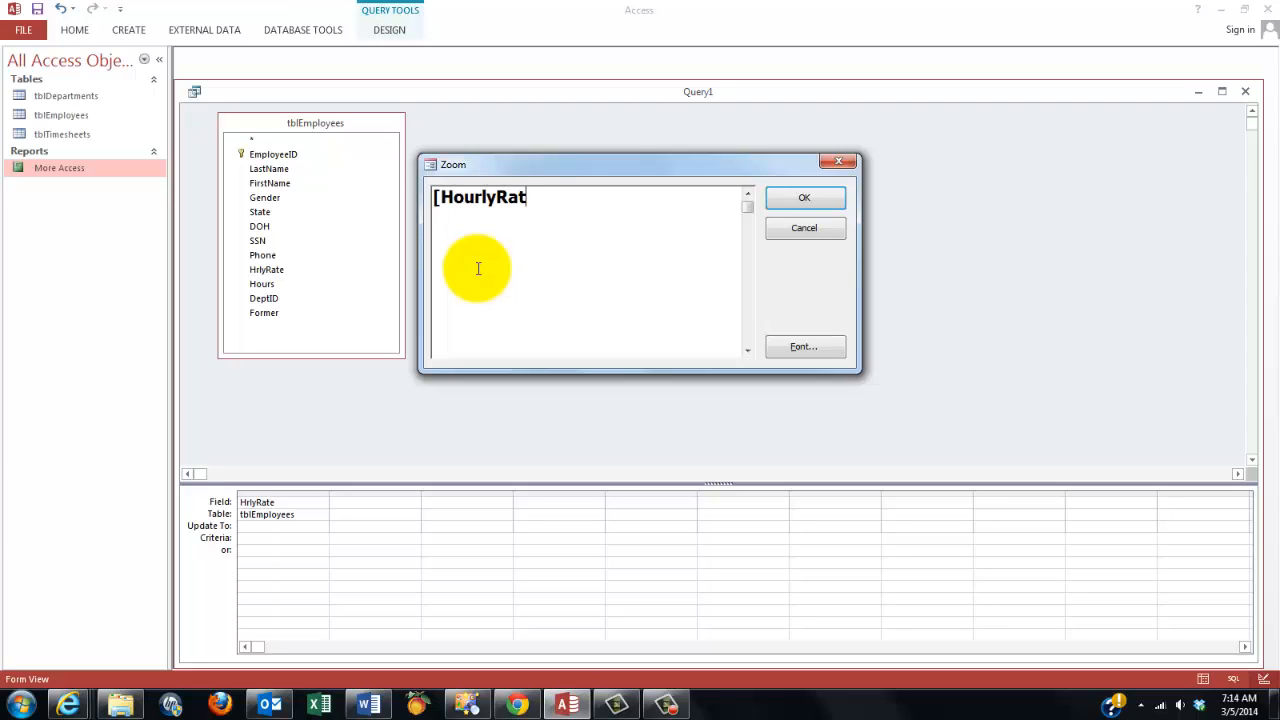
text(e])
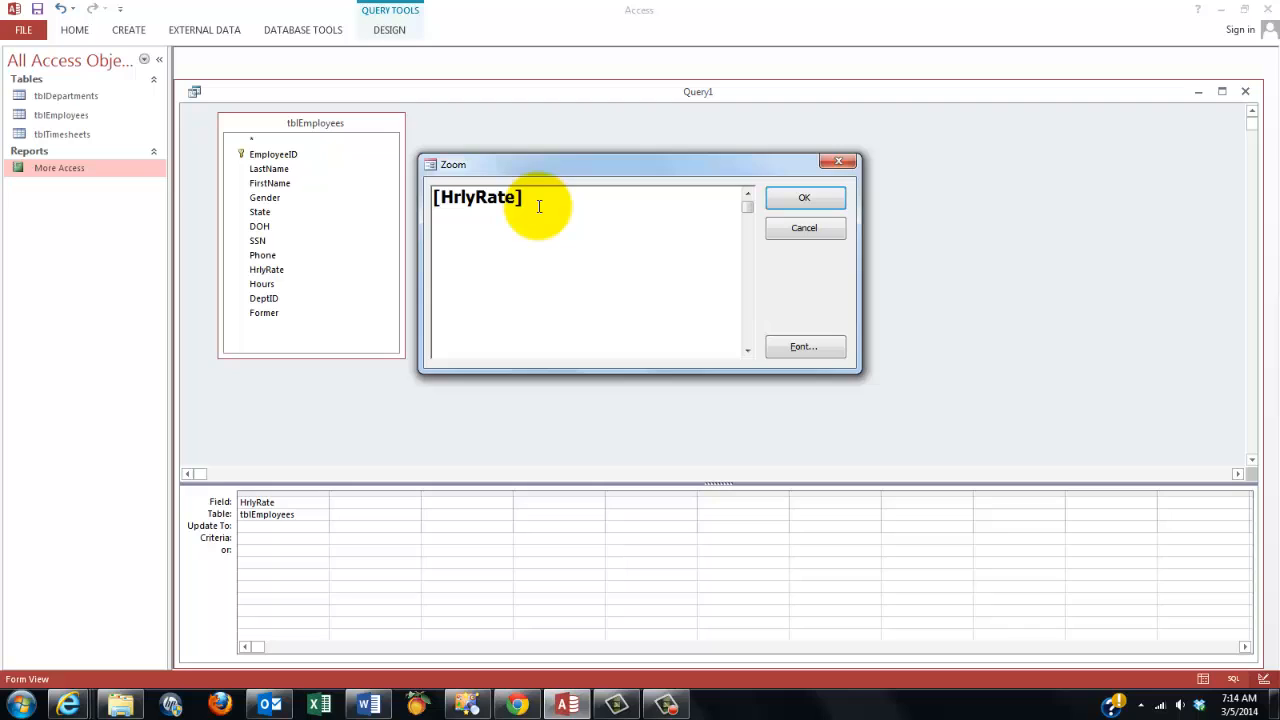
text(*1)
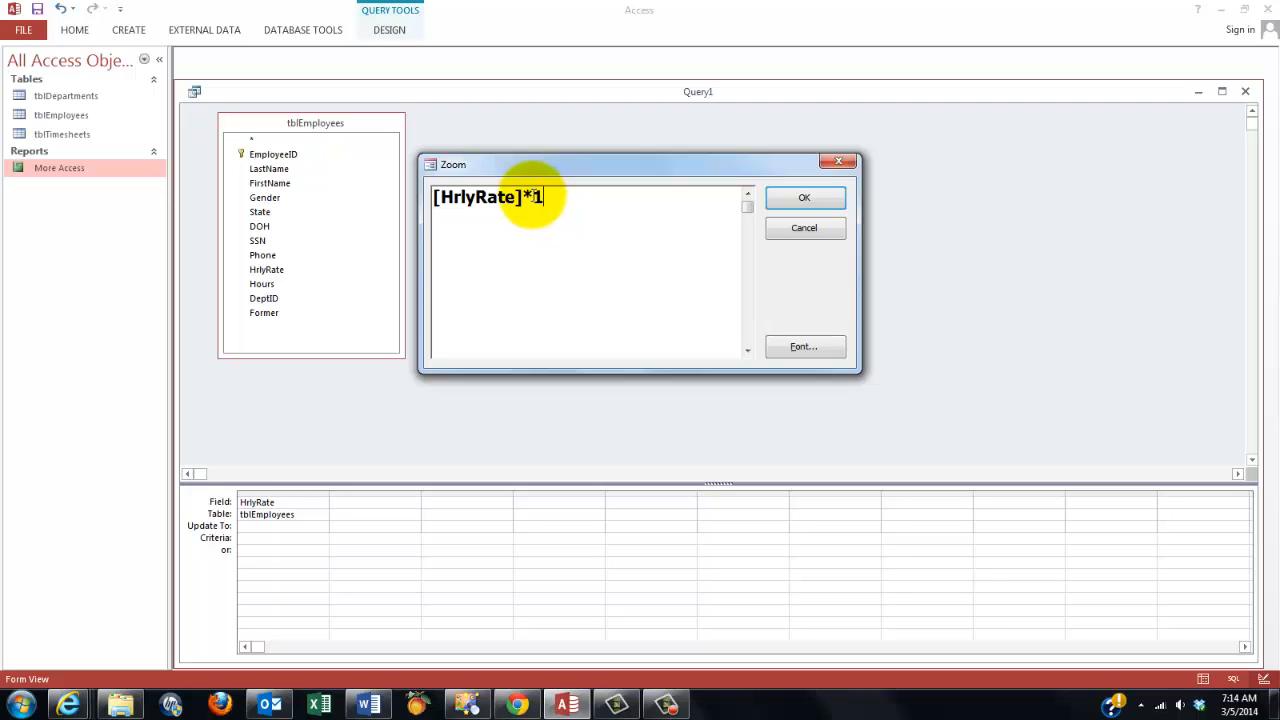
text(.05)
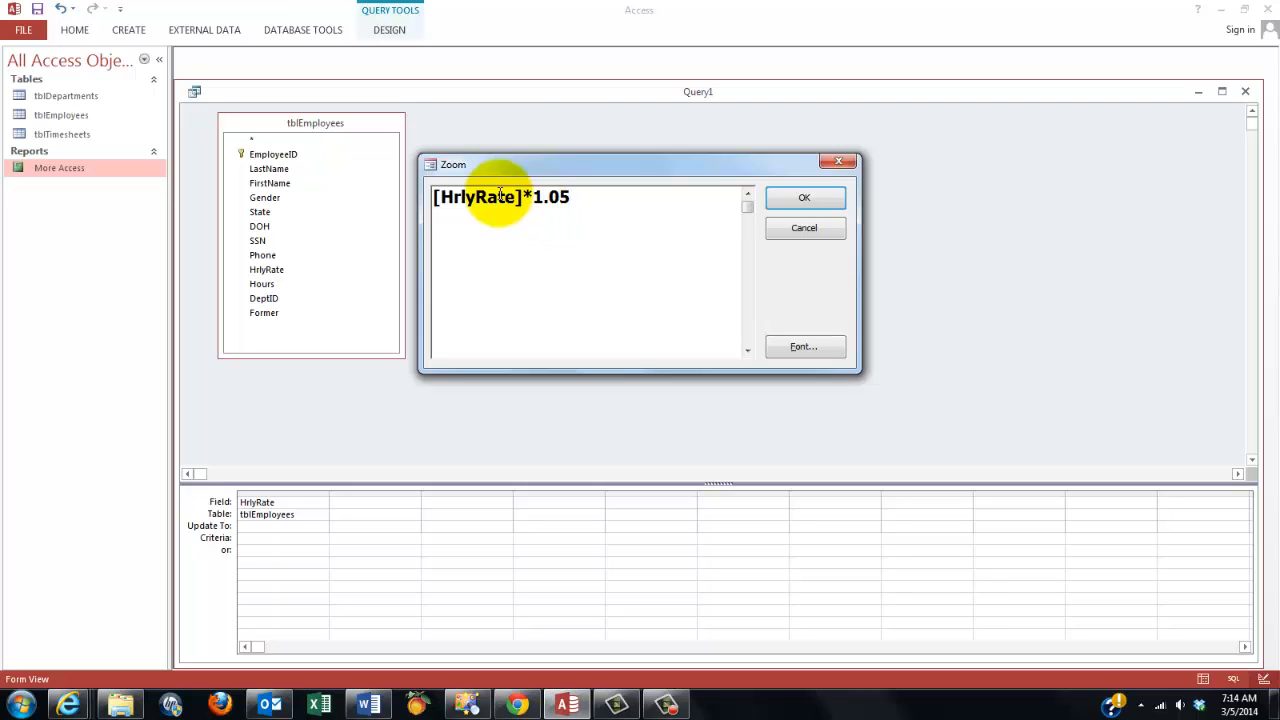
click(804, 198)
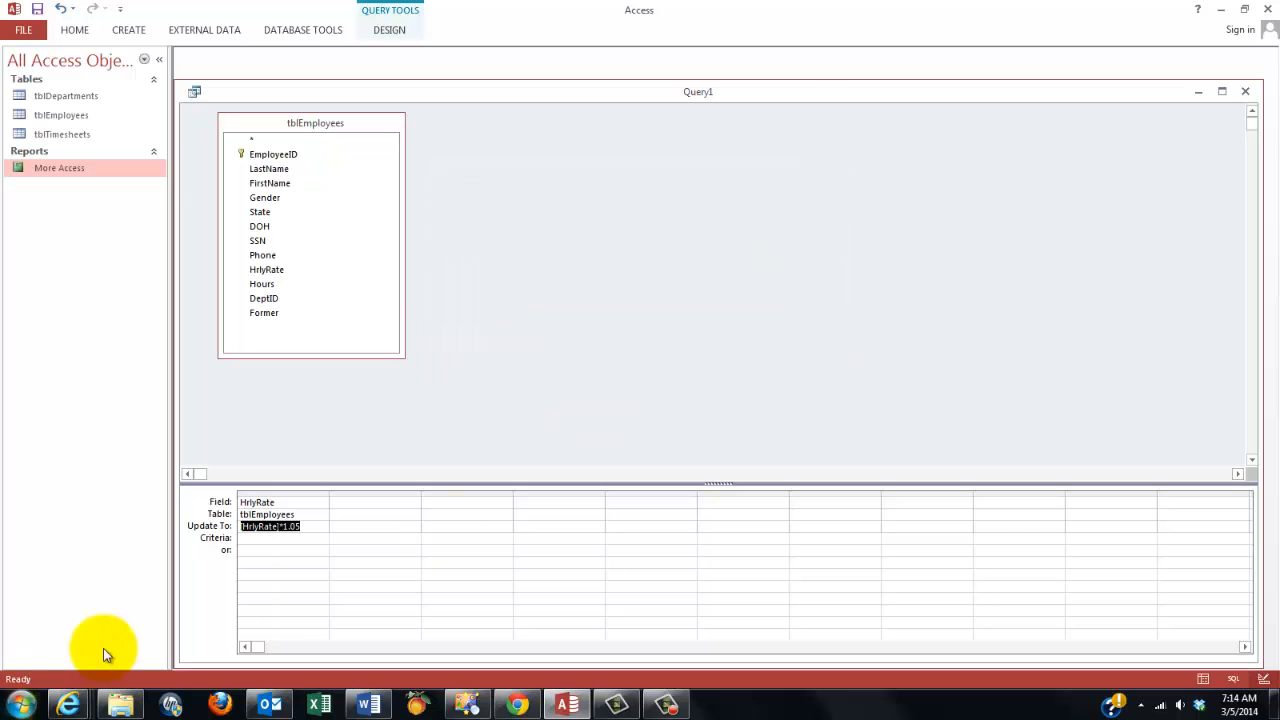
mouse_move(1184, 696)
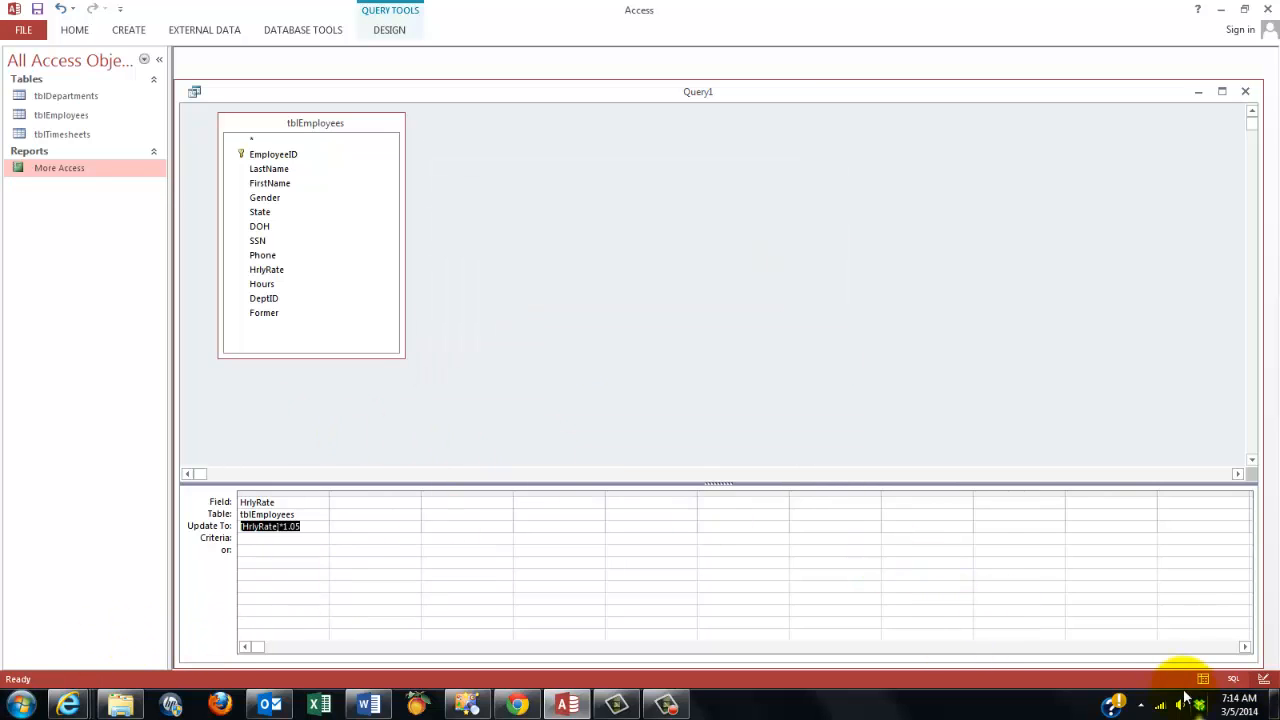
Preview the rates to change, then run the update query and confirm updating 15 rows.
click(1204, 680)
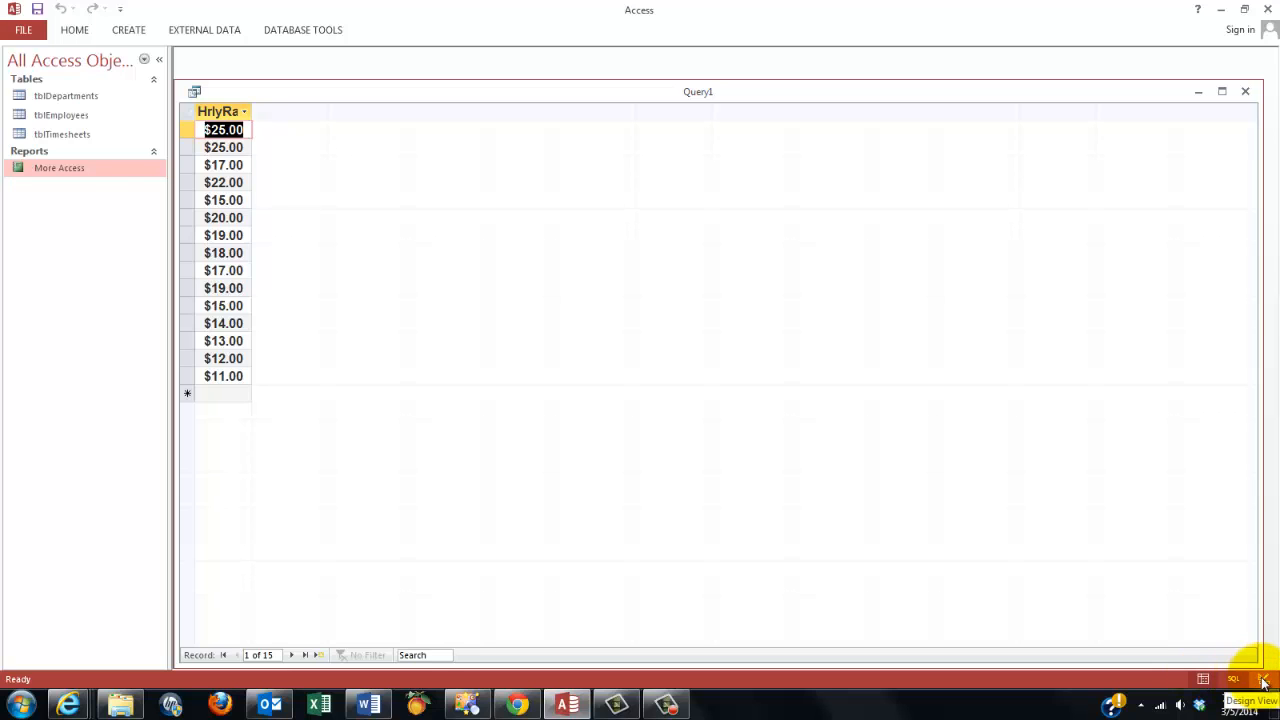
click(1264, 680)
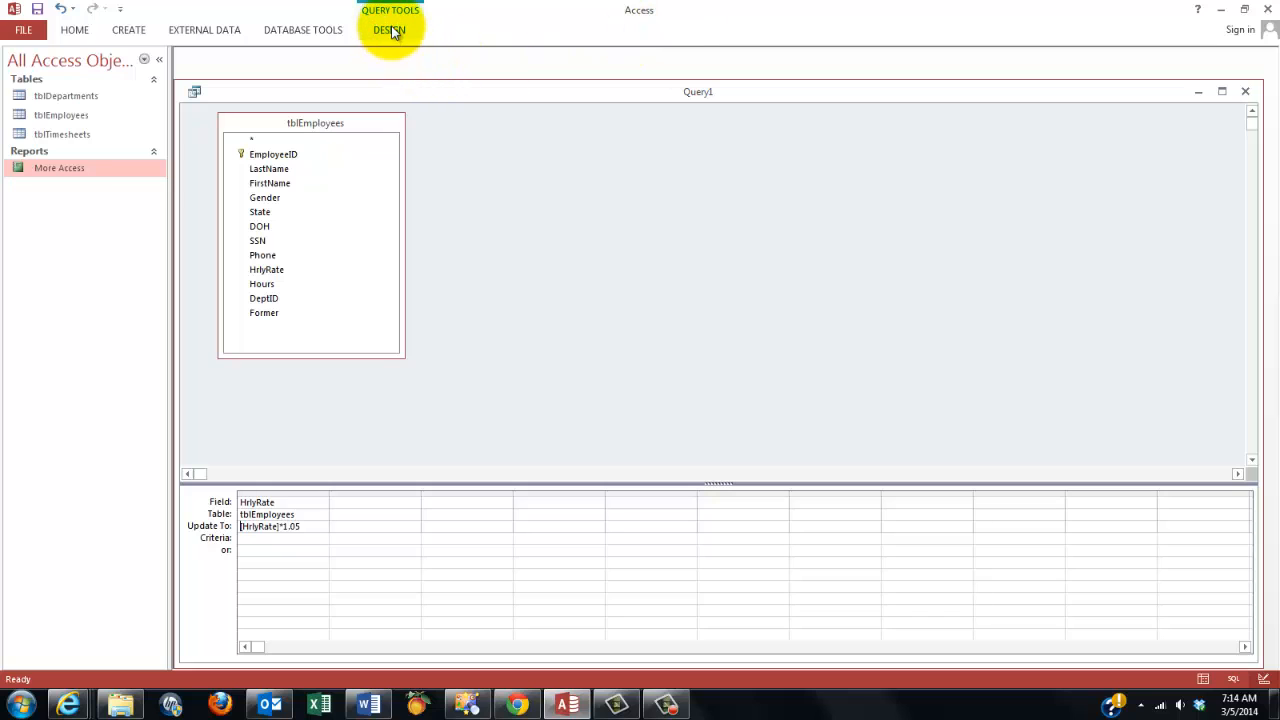
click(388, 30)
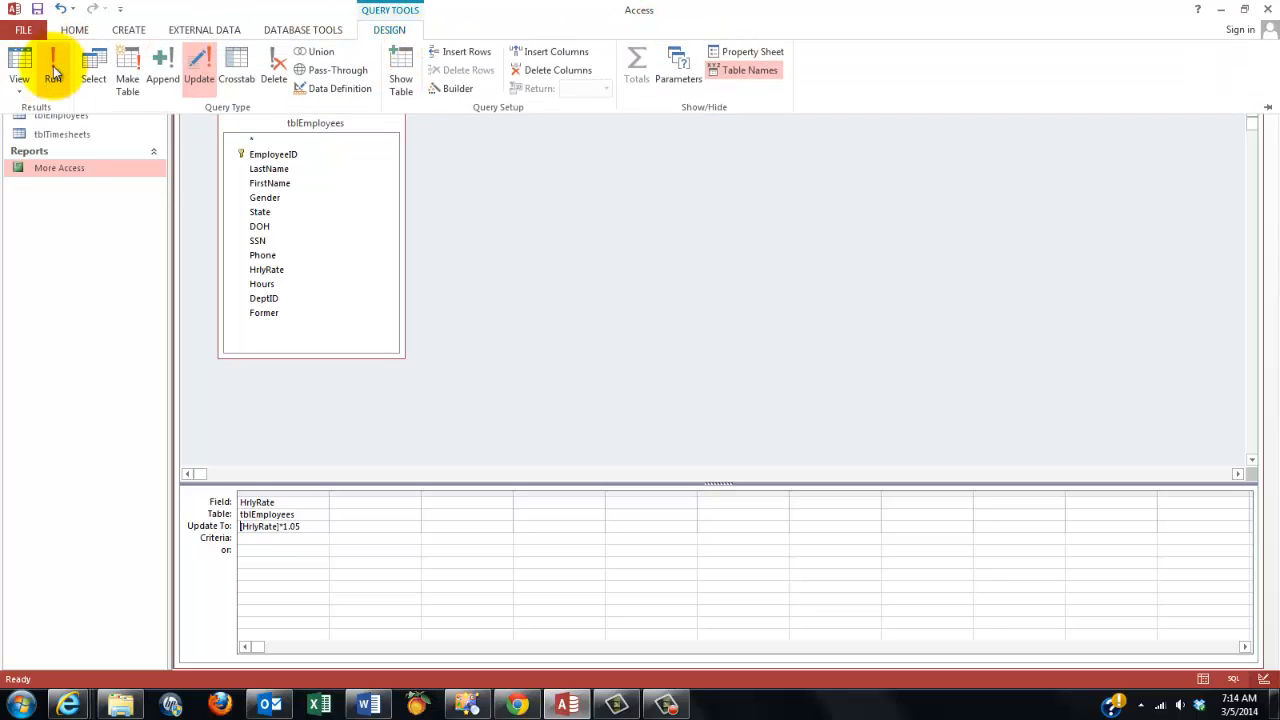
mouse_move(52, 70)
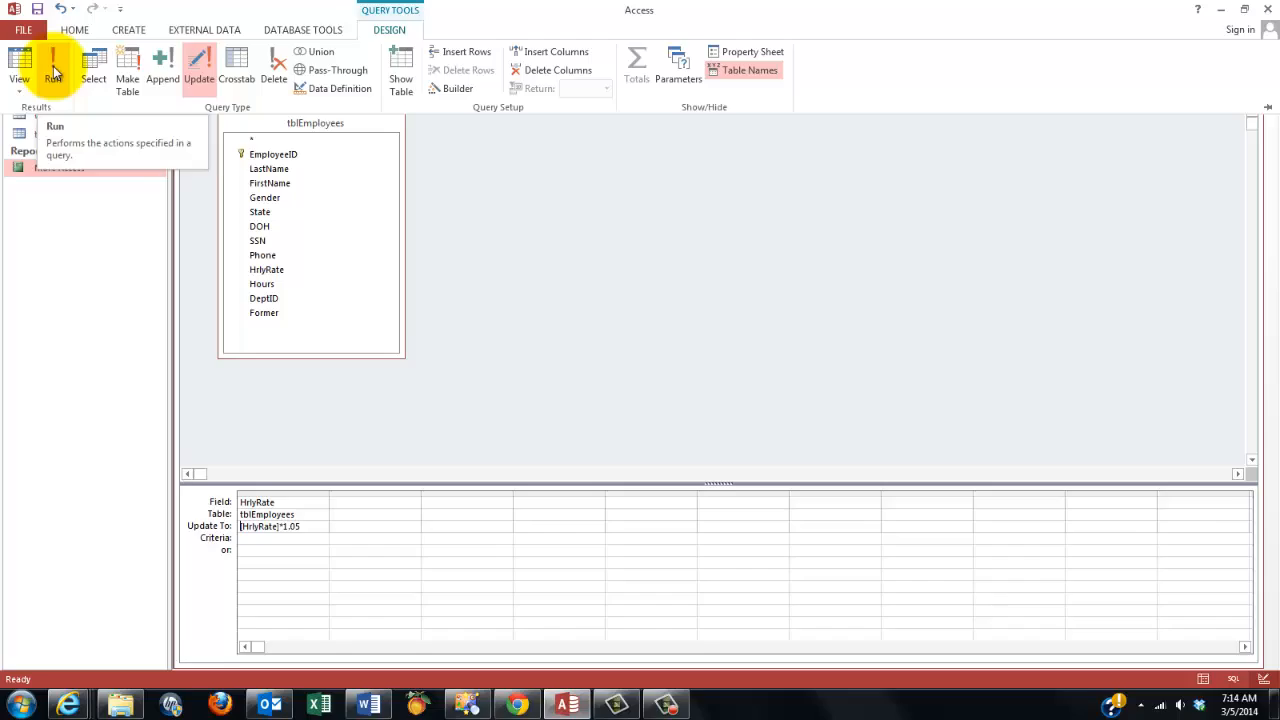
click(52, 64)
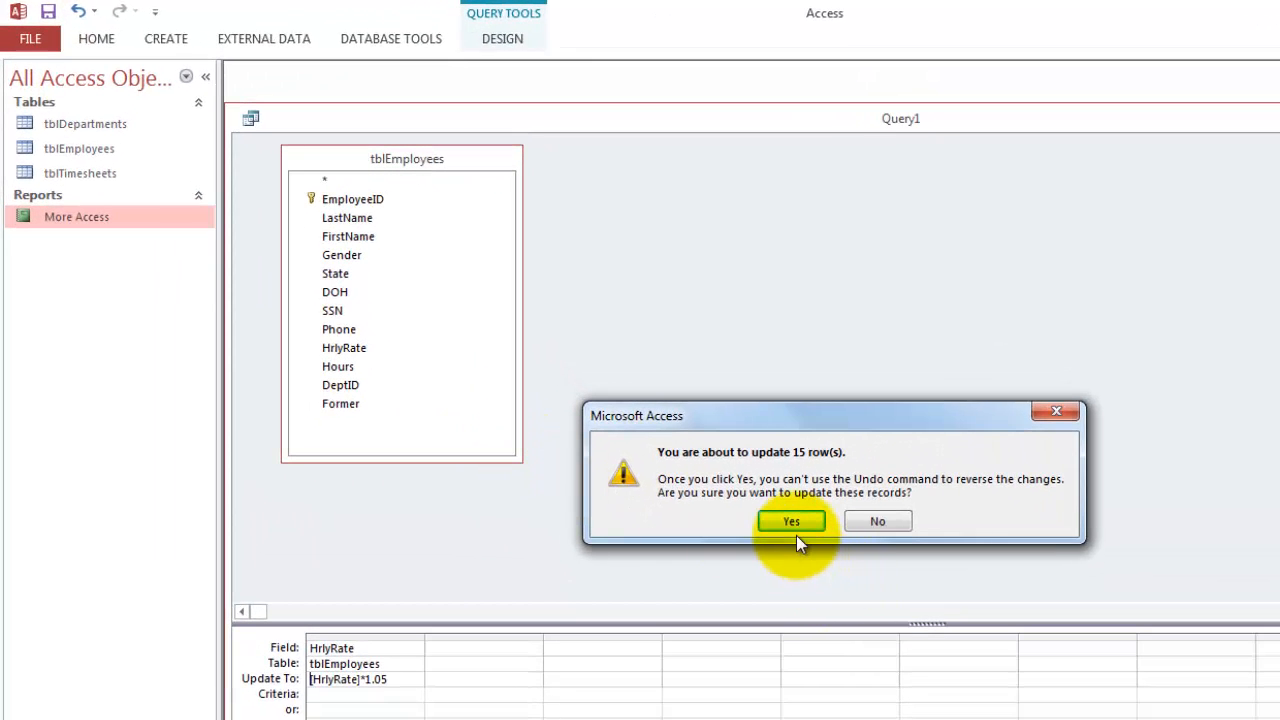
mouse_move(710, 640)
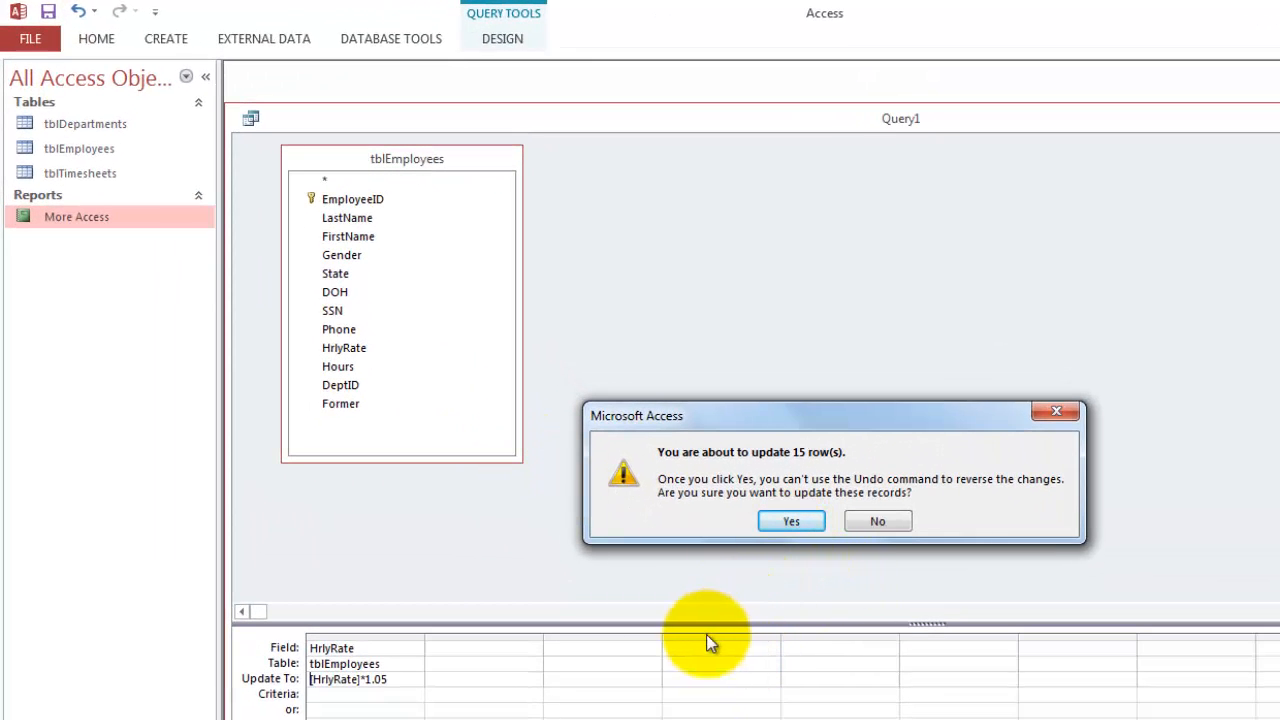
mouse_move(454, 560)
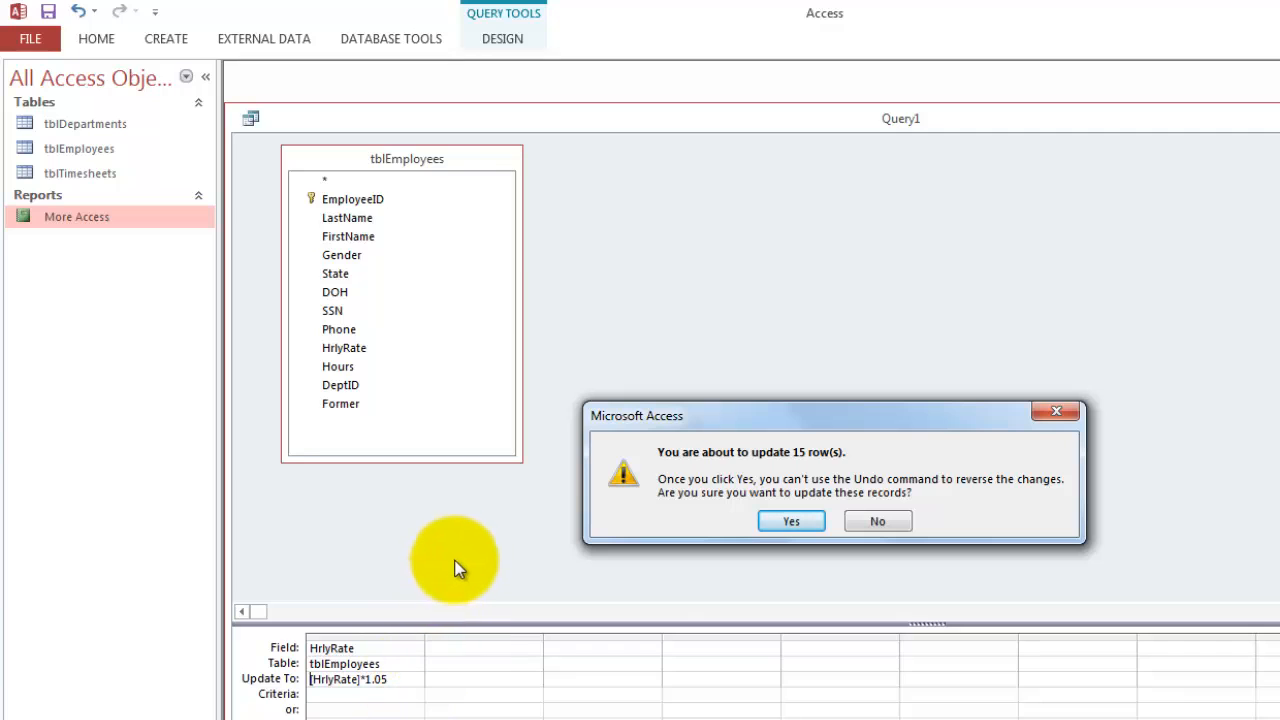
mouse_move(388, 414)
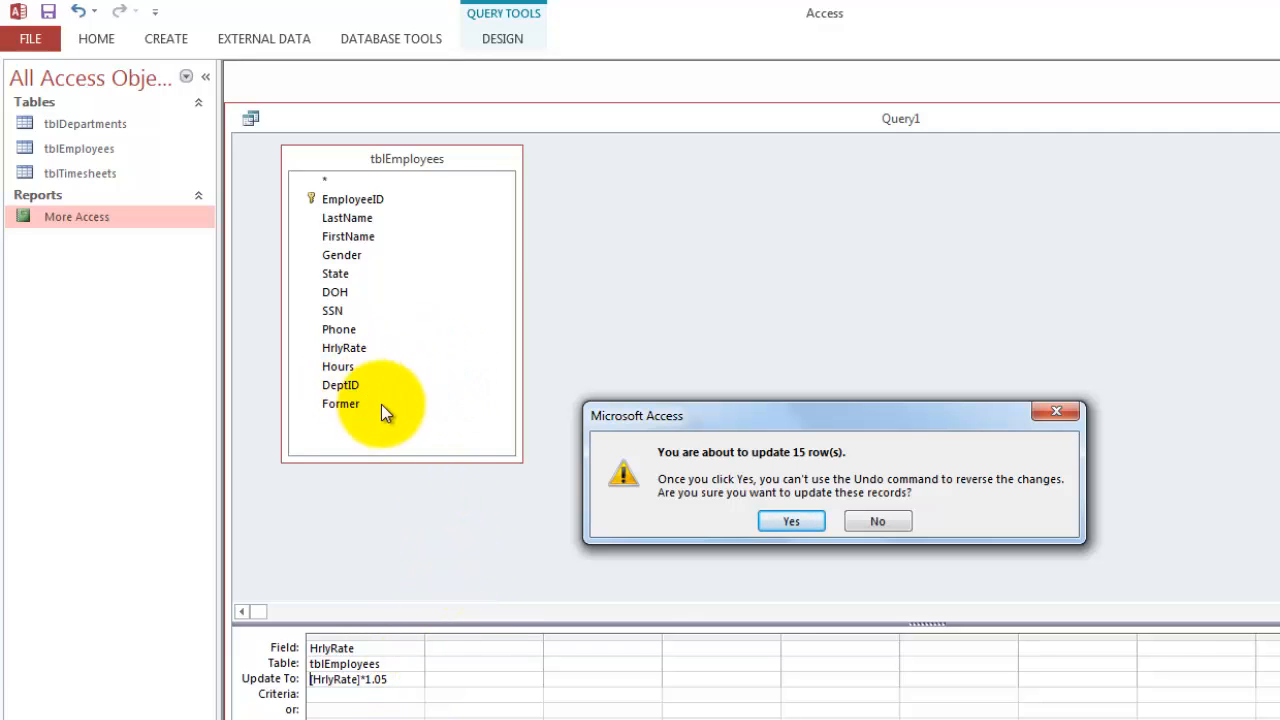
mouse_move(376, 376)
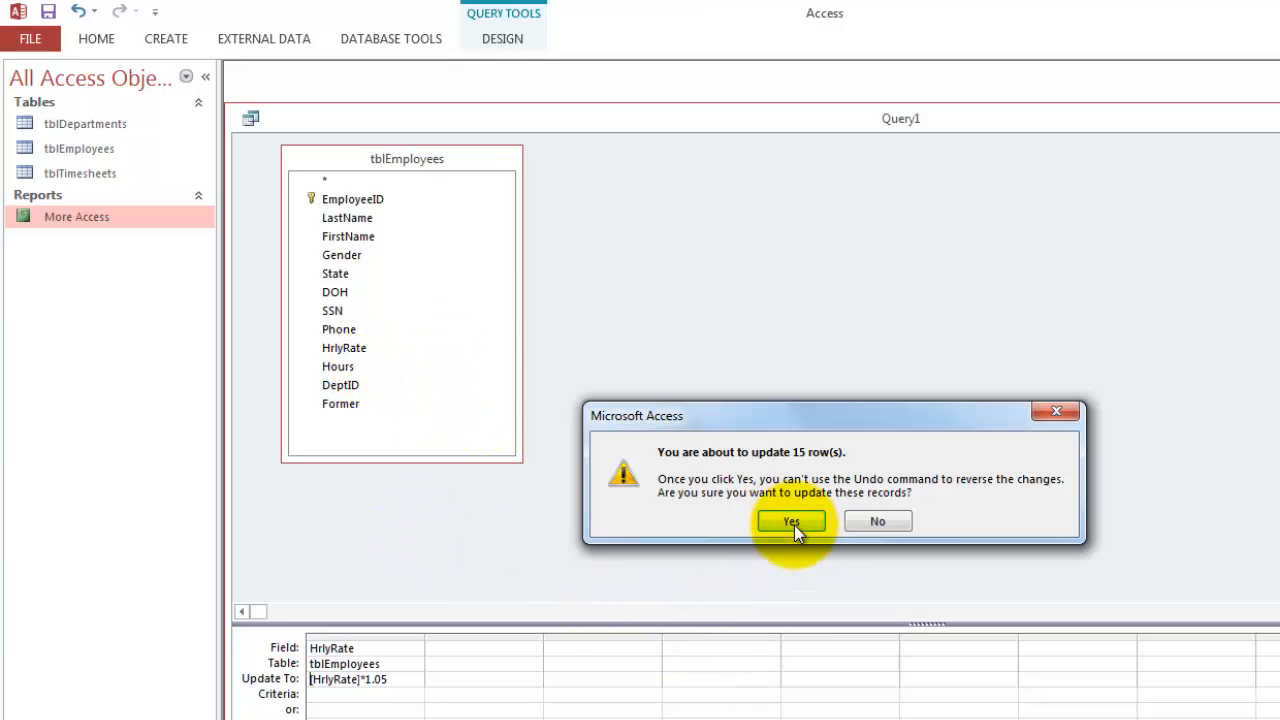
click(792, 520)
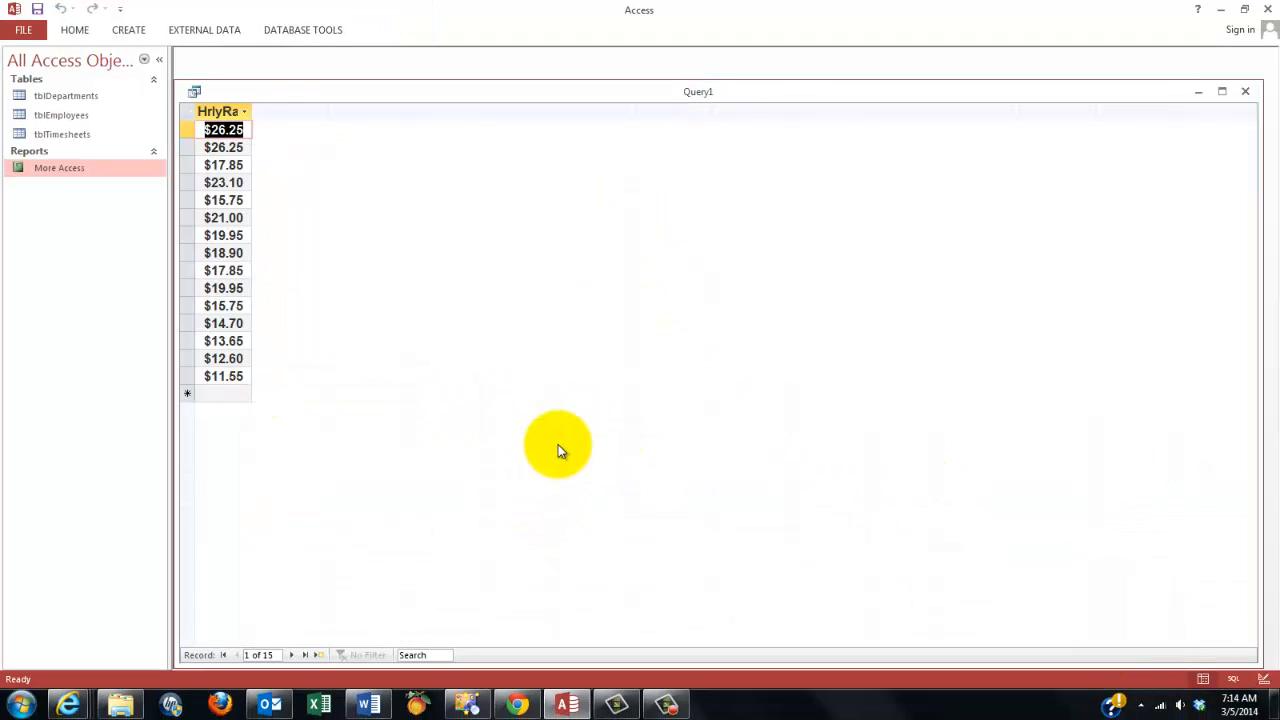
mouse_move(1270, 148)
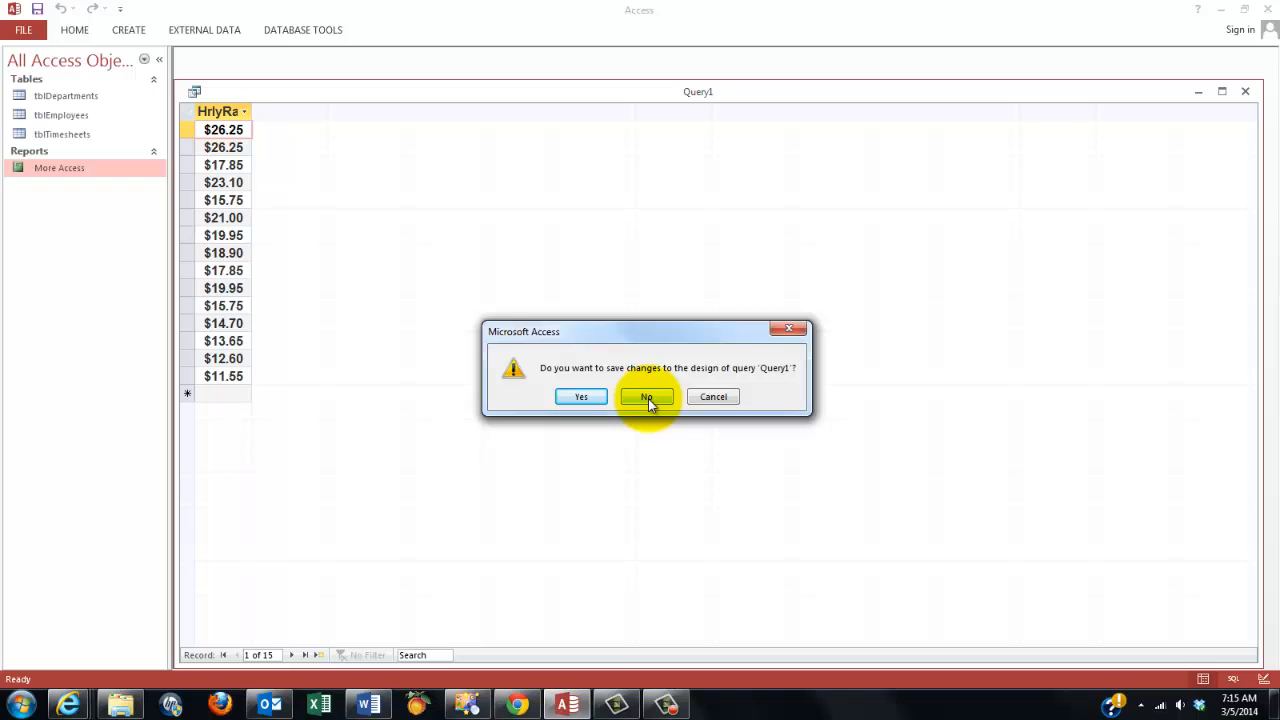
Discard the design of Query1, keeping the raised hourly rates applied.
click(648, 396)
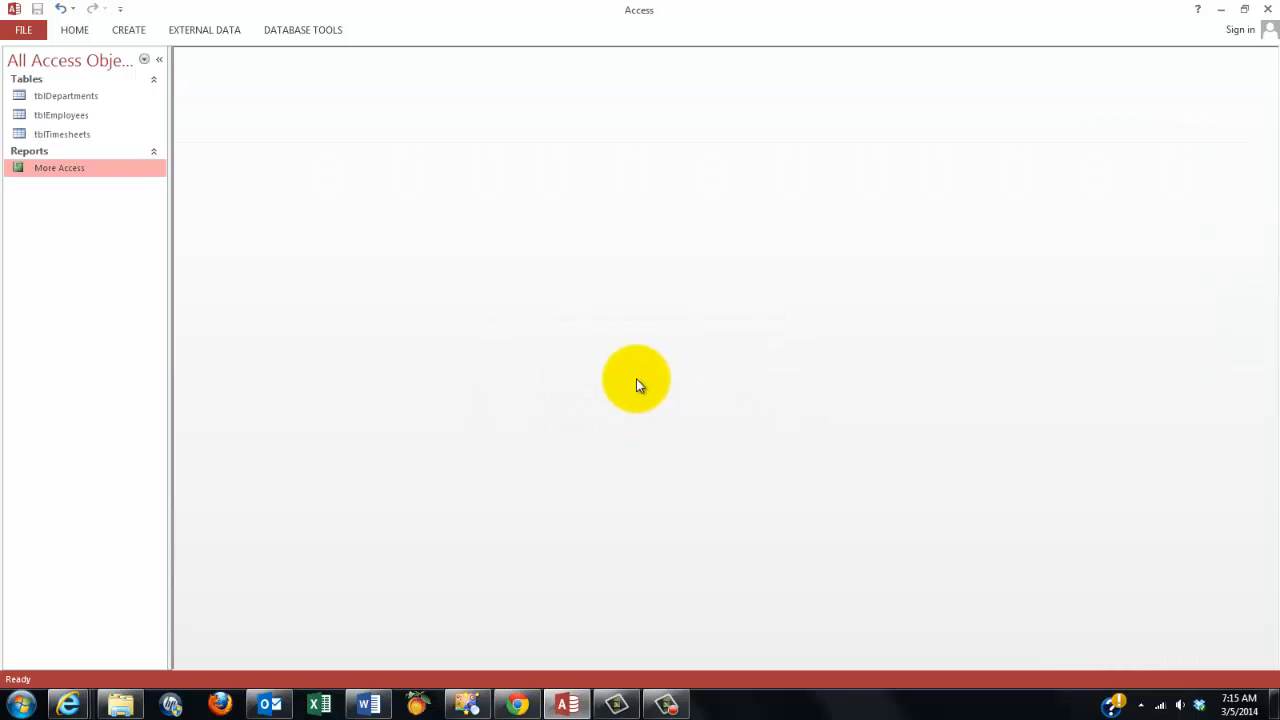
mouse_move(640, 360)
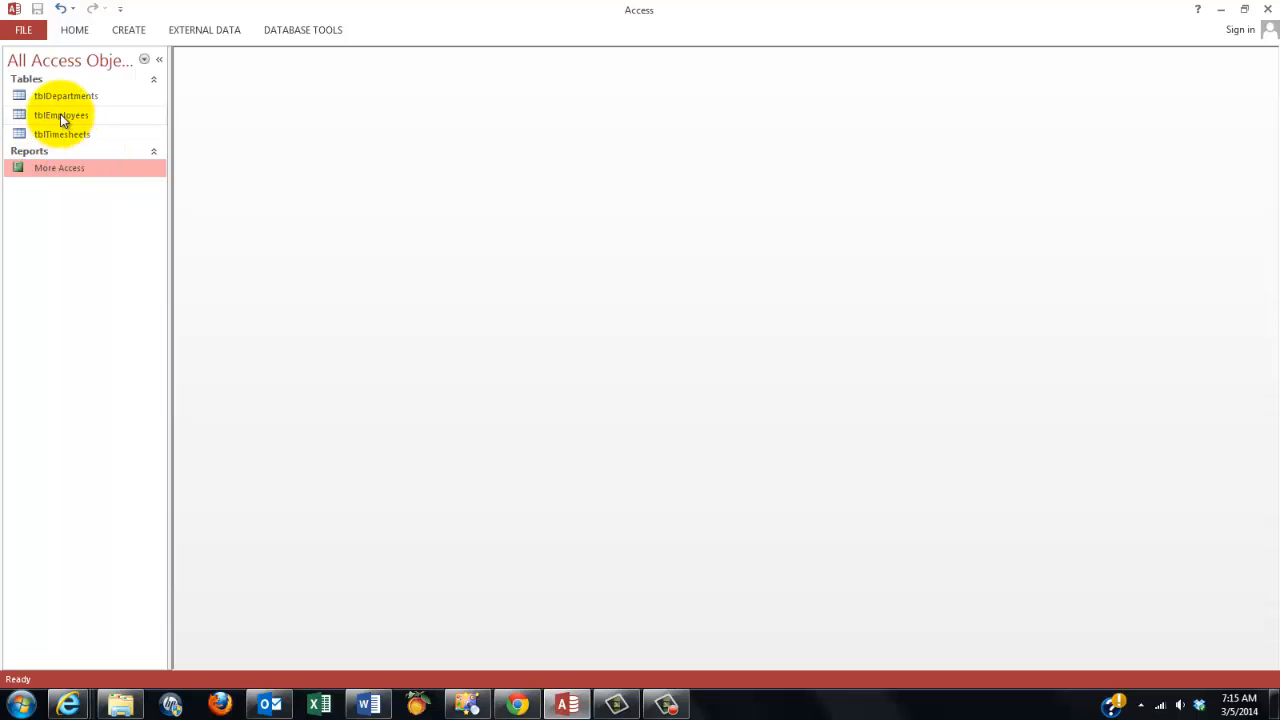
mouse_move(60, 114)
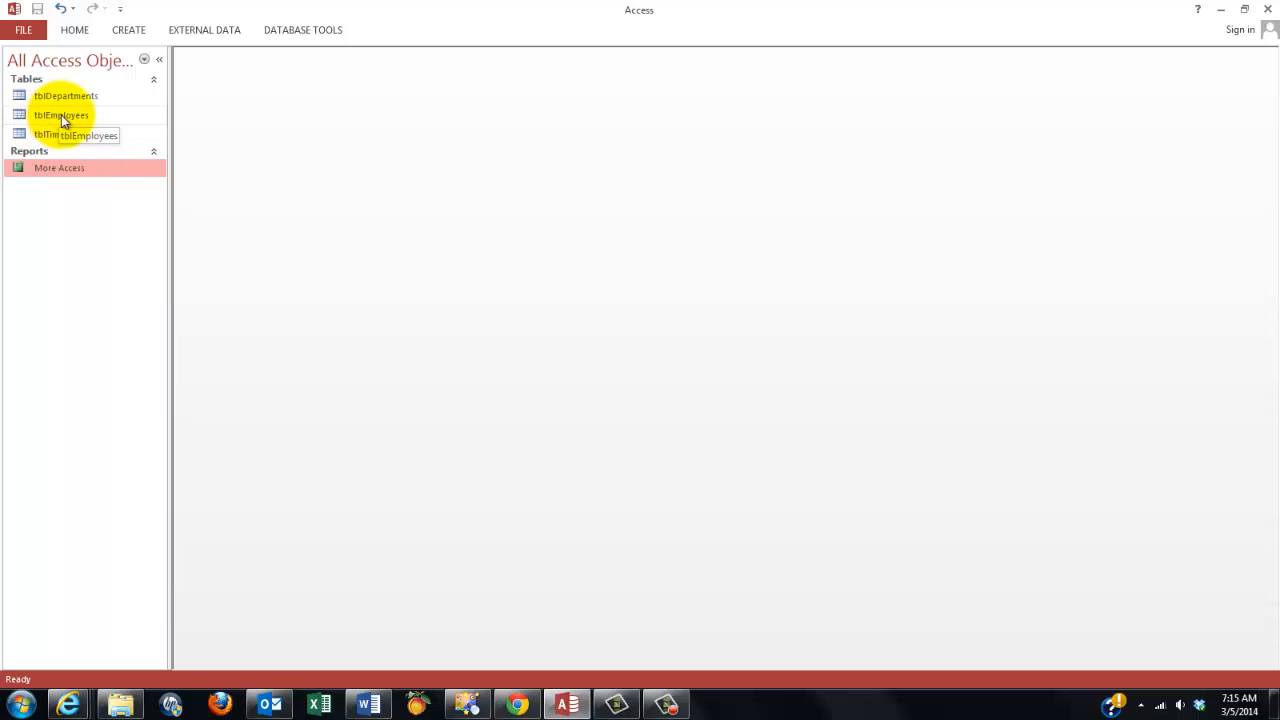
Mark employee 15, Betty Ford, as Former in tblEmployees and close the table.
double_click(60, 114)
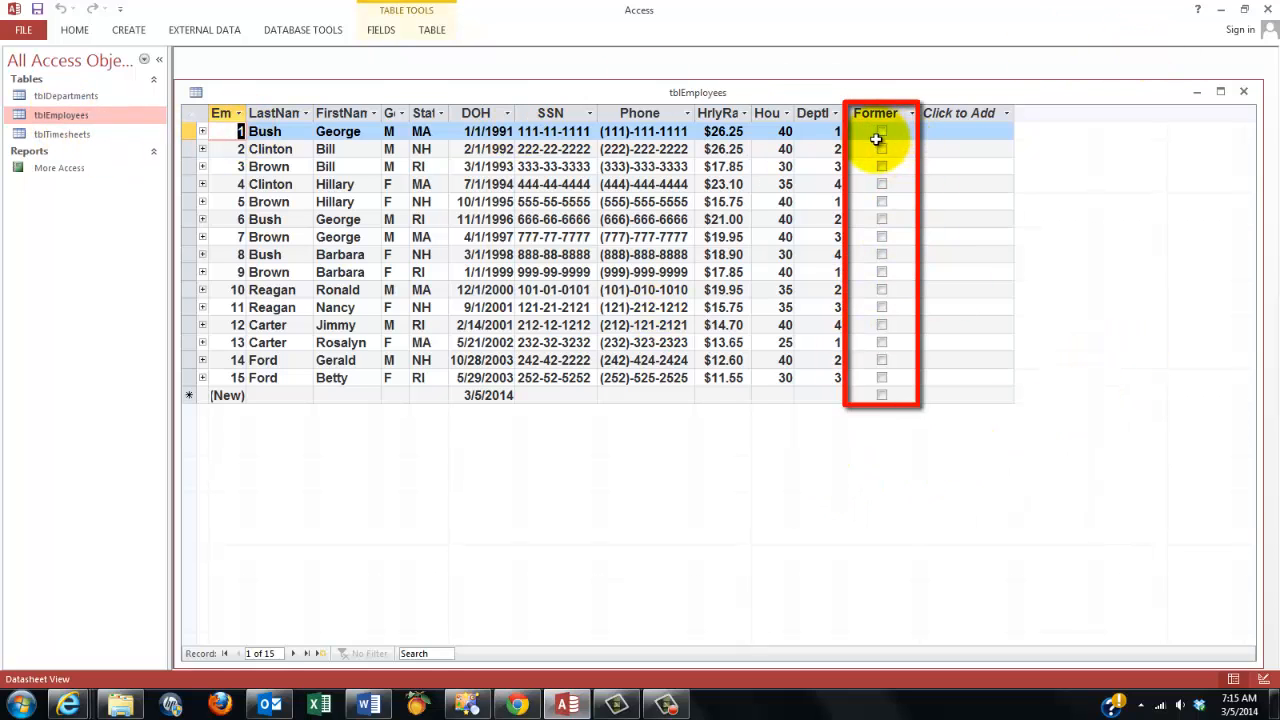
mouse_move(908, 418)
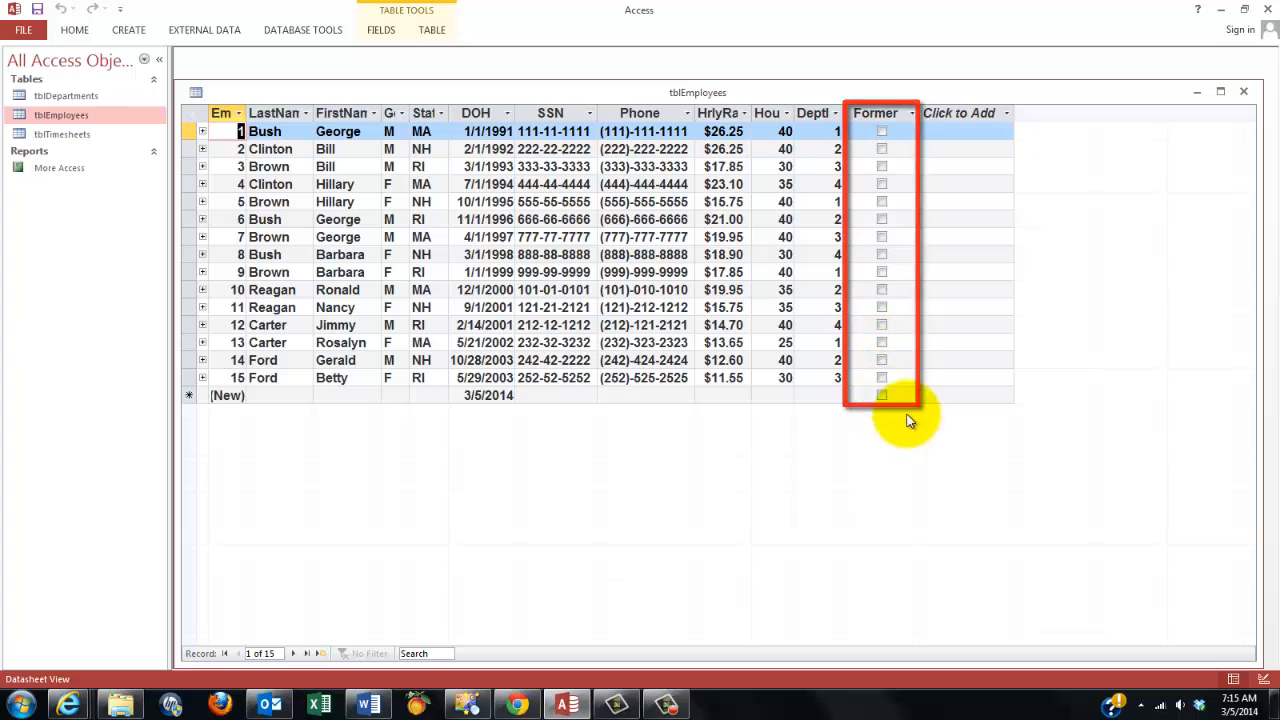
click(880, 376)
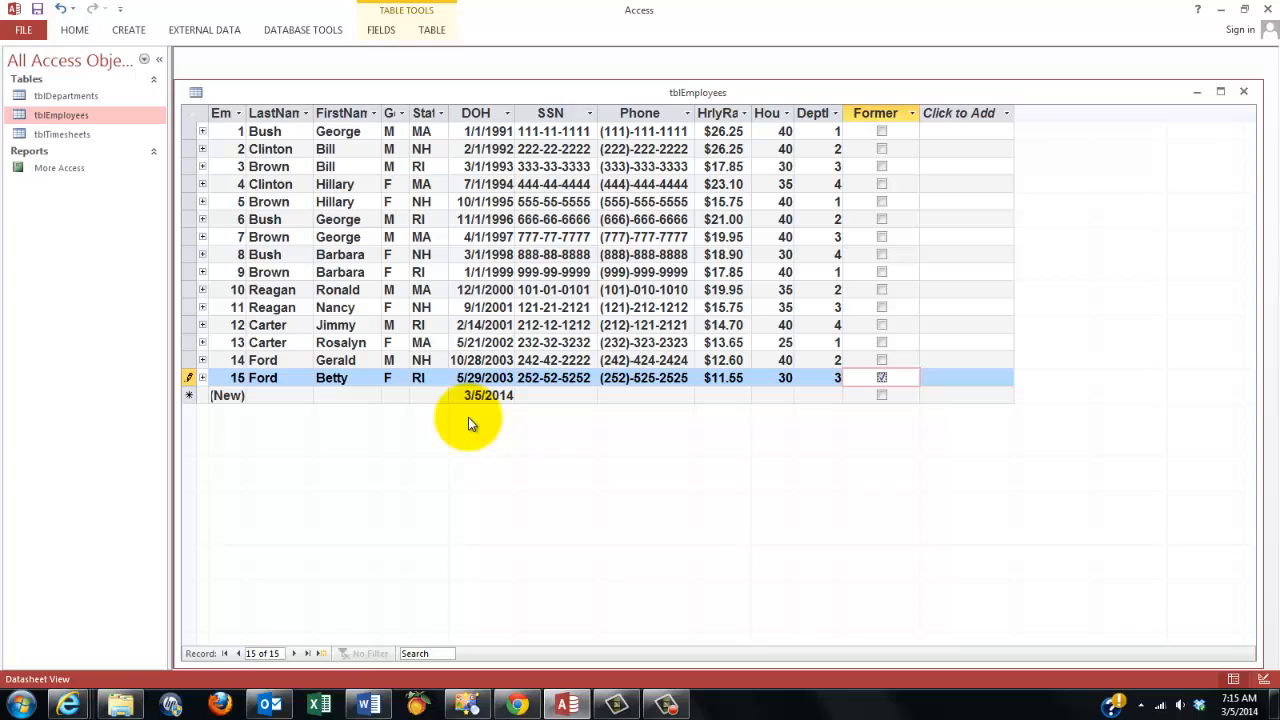
mouse_move(1220, 120)
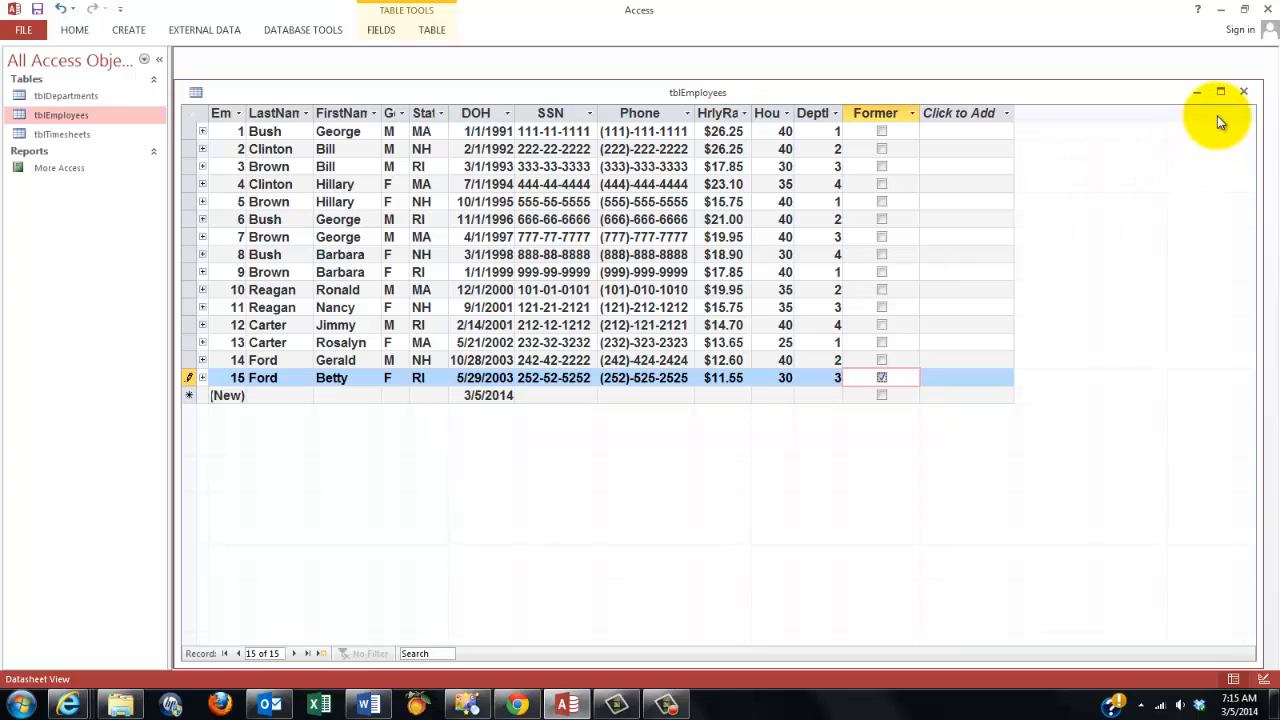
mouse_move(1252, 224)
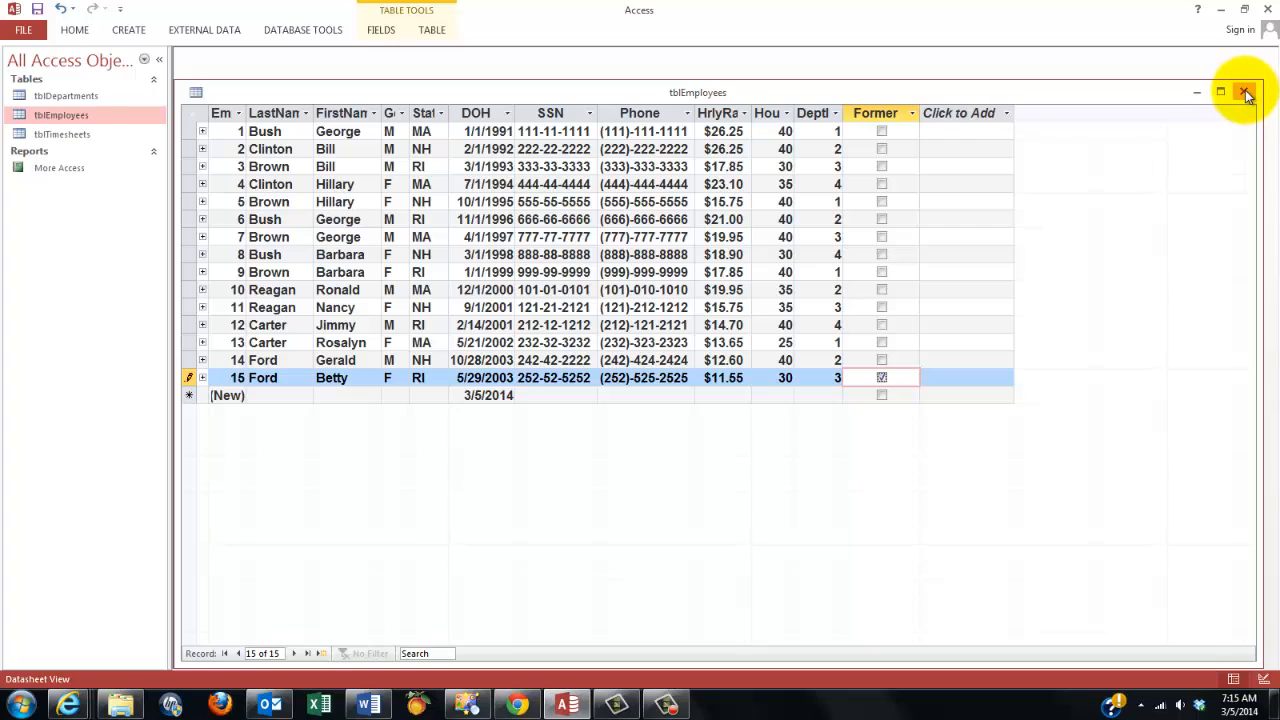
click(1246, 92)
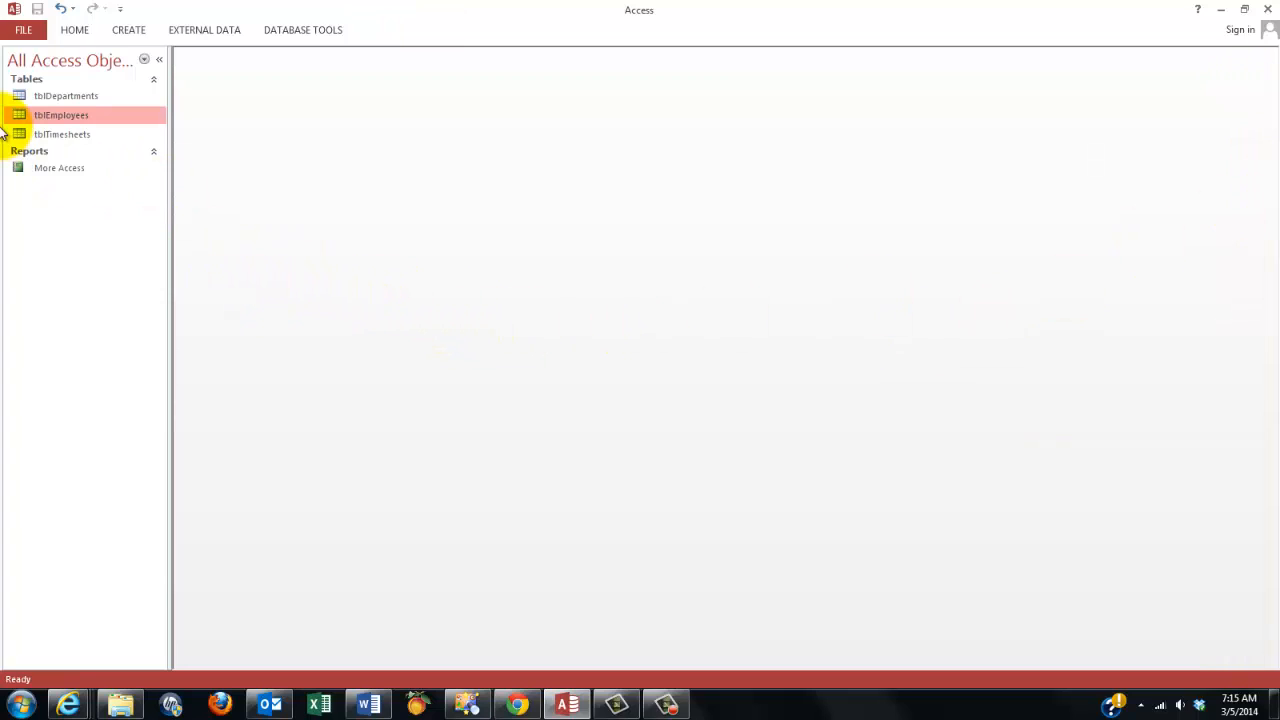
mouse_move(72, 114)
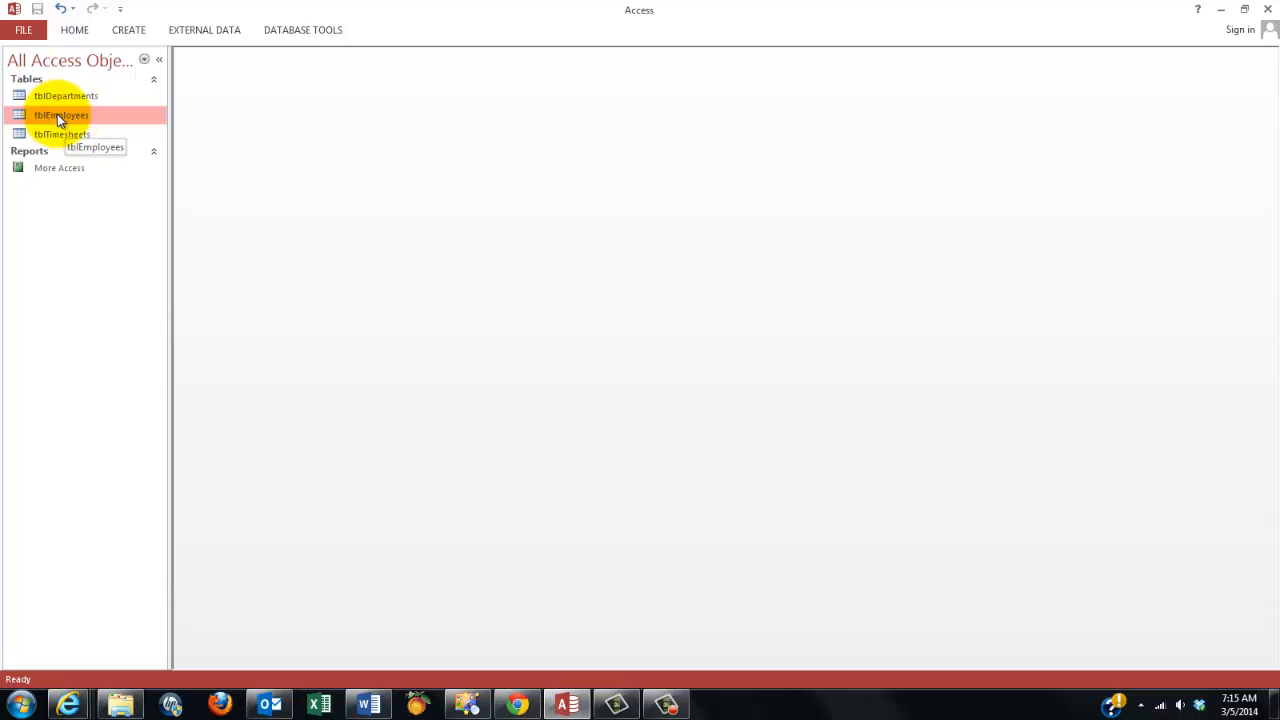
mouse_move(62, 114)
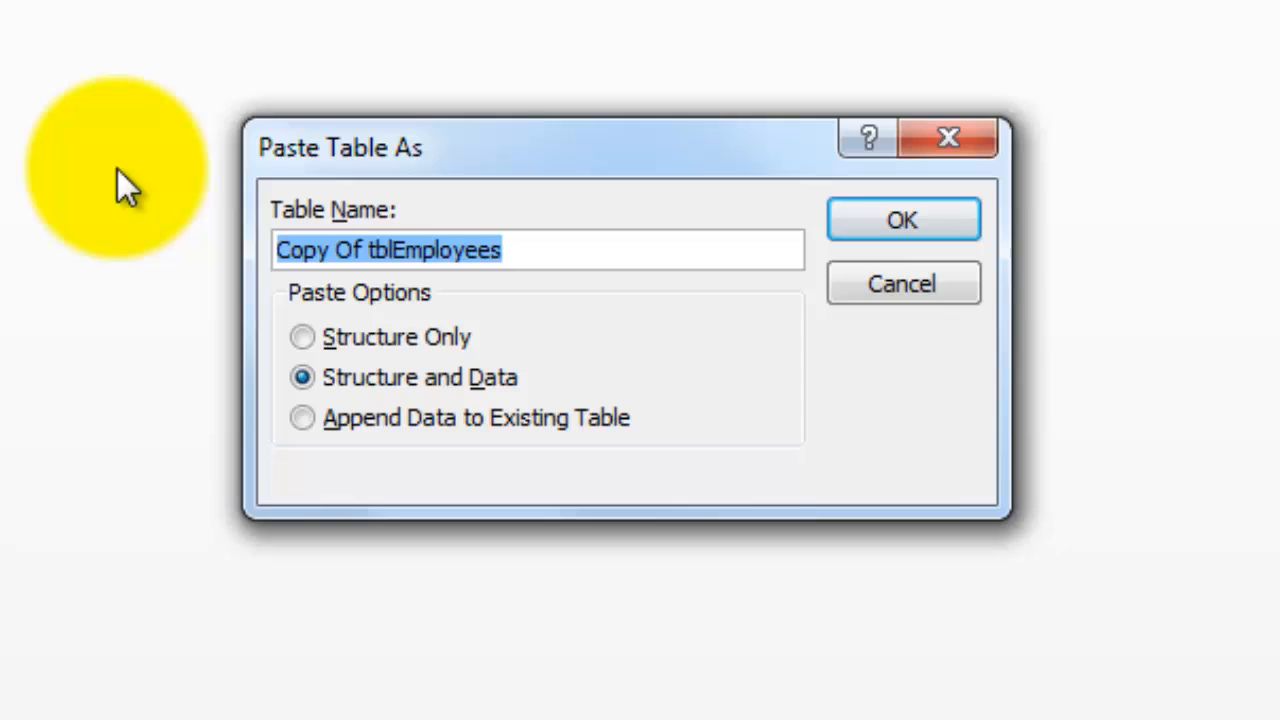
Paste a copy of tblEmployees named tblFormerEmpls with Structure Only, no records.
text(tbl)
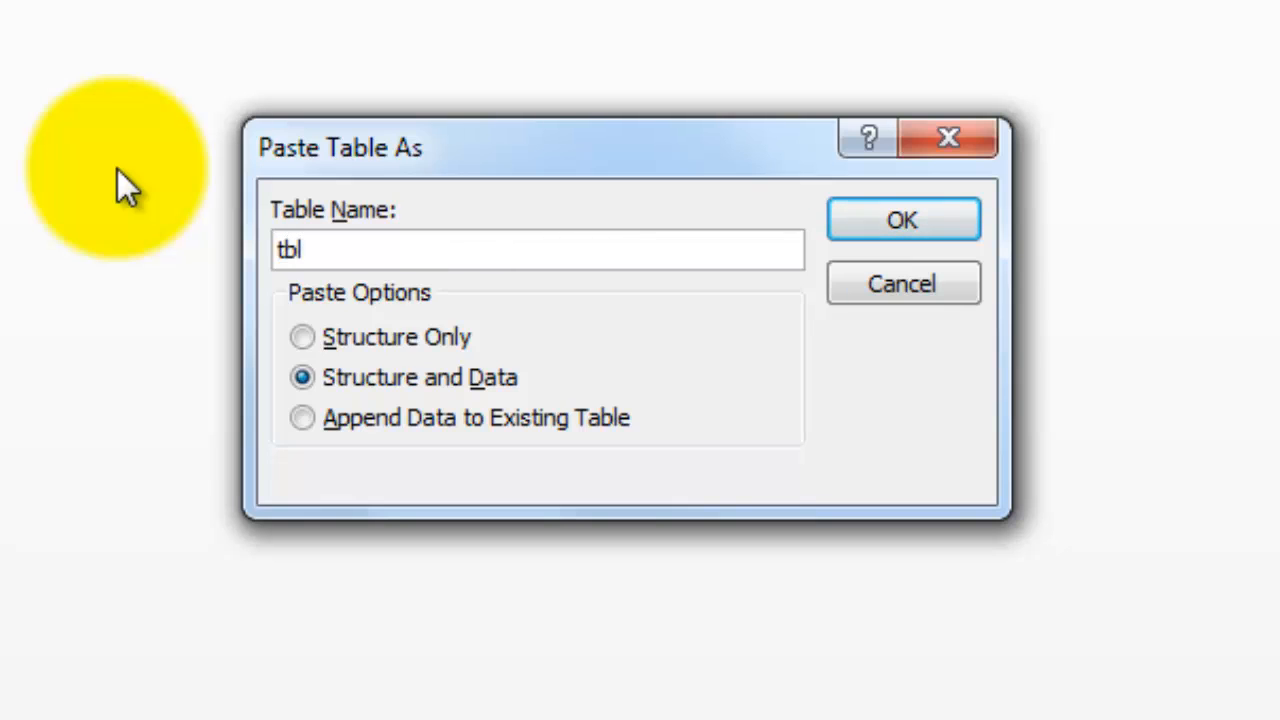
text(FormerEmpl)
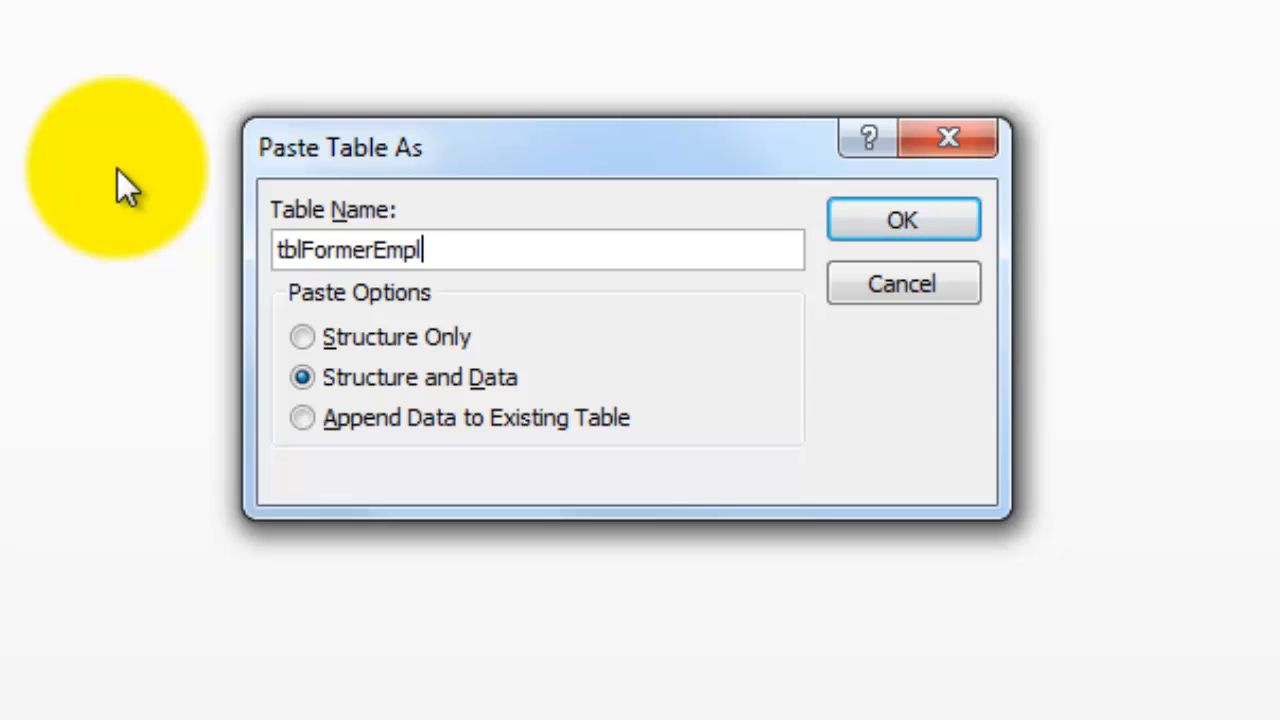
text(s)
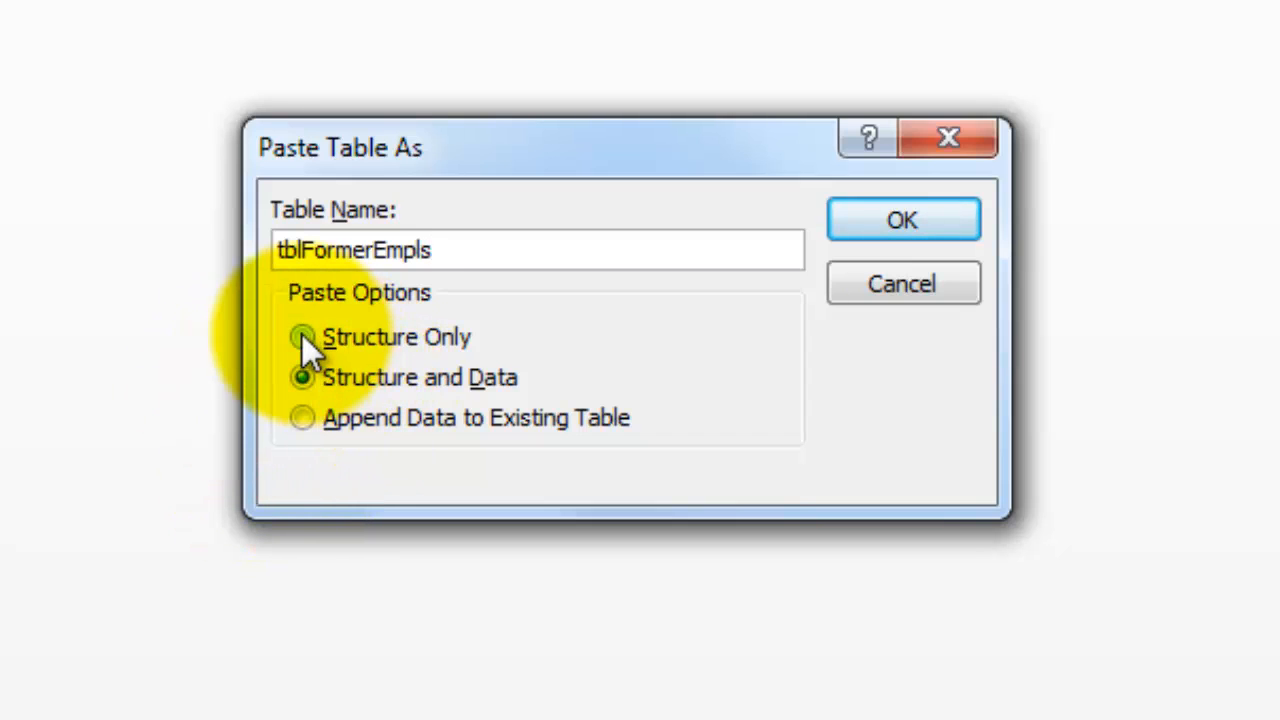
click(302, 336)
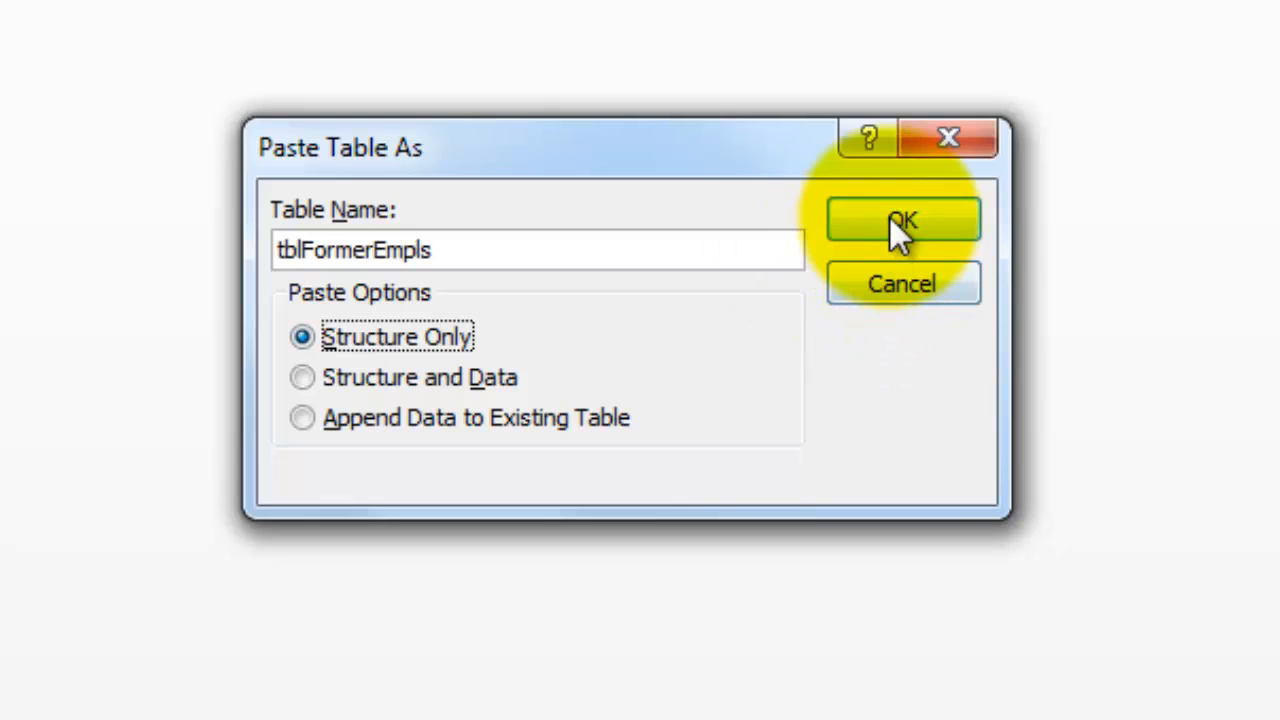
click(900, 218)
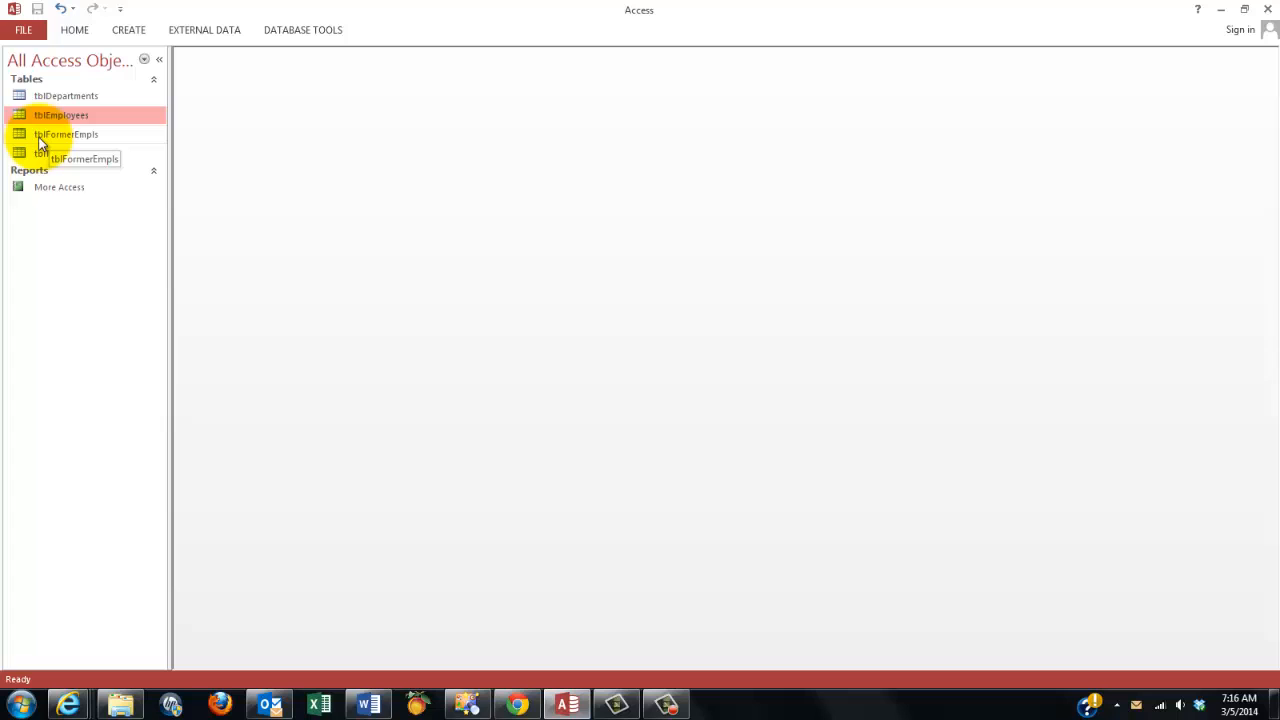
double_click(68, 134)
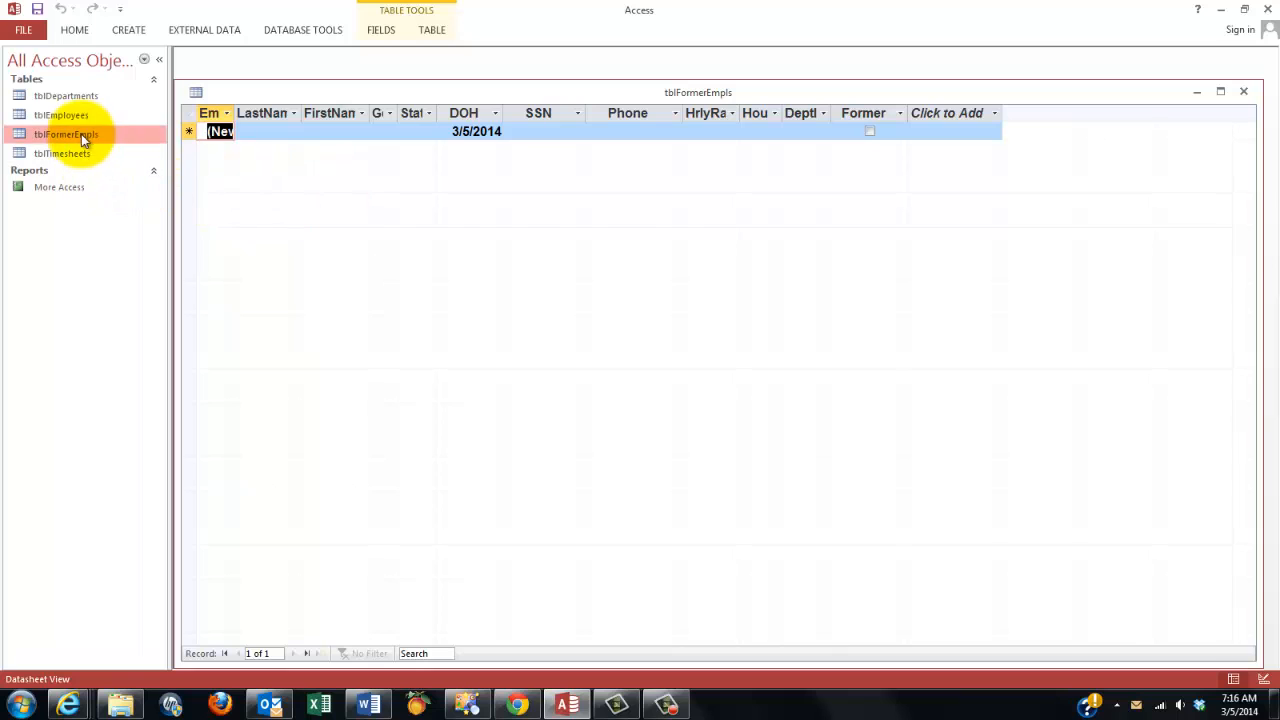
mouse_move(76, 148)
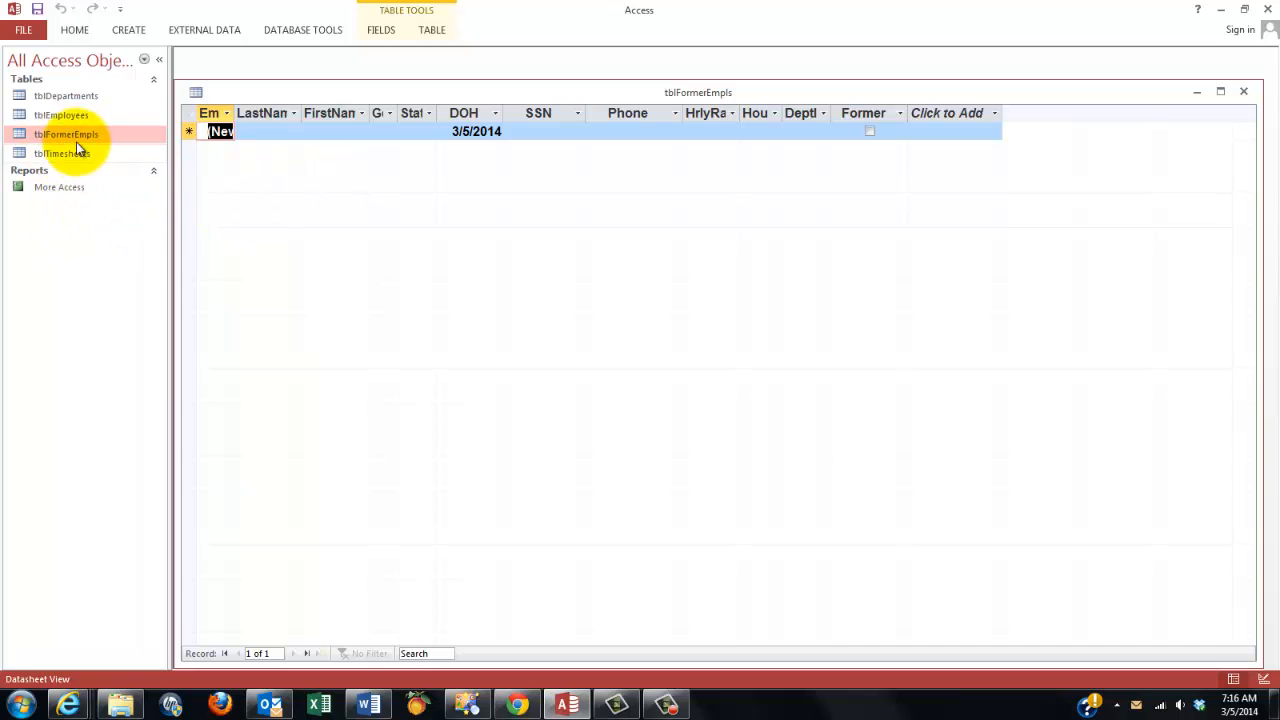
mouse_move(62, 114)
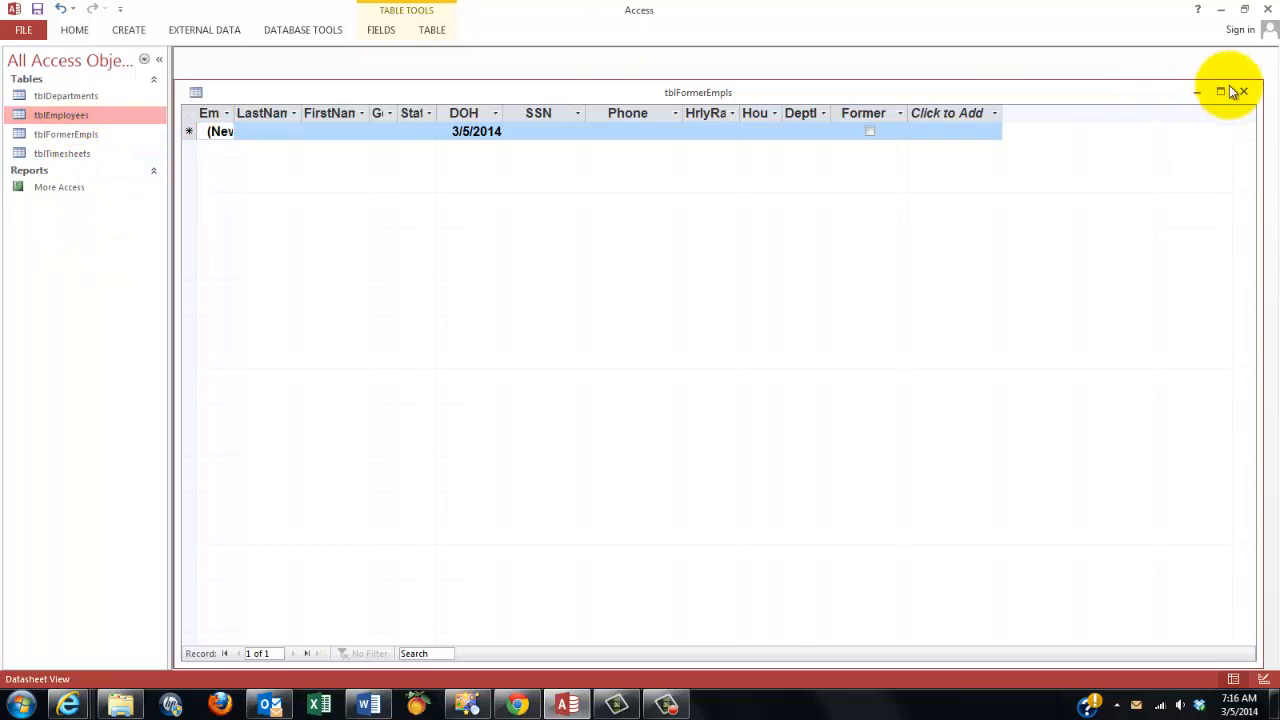
click(1244, 92)
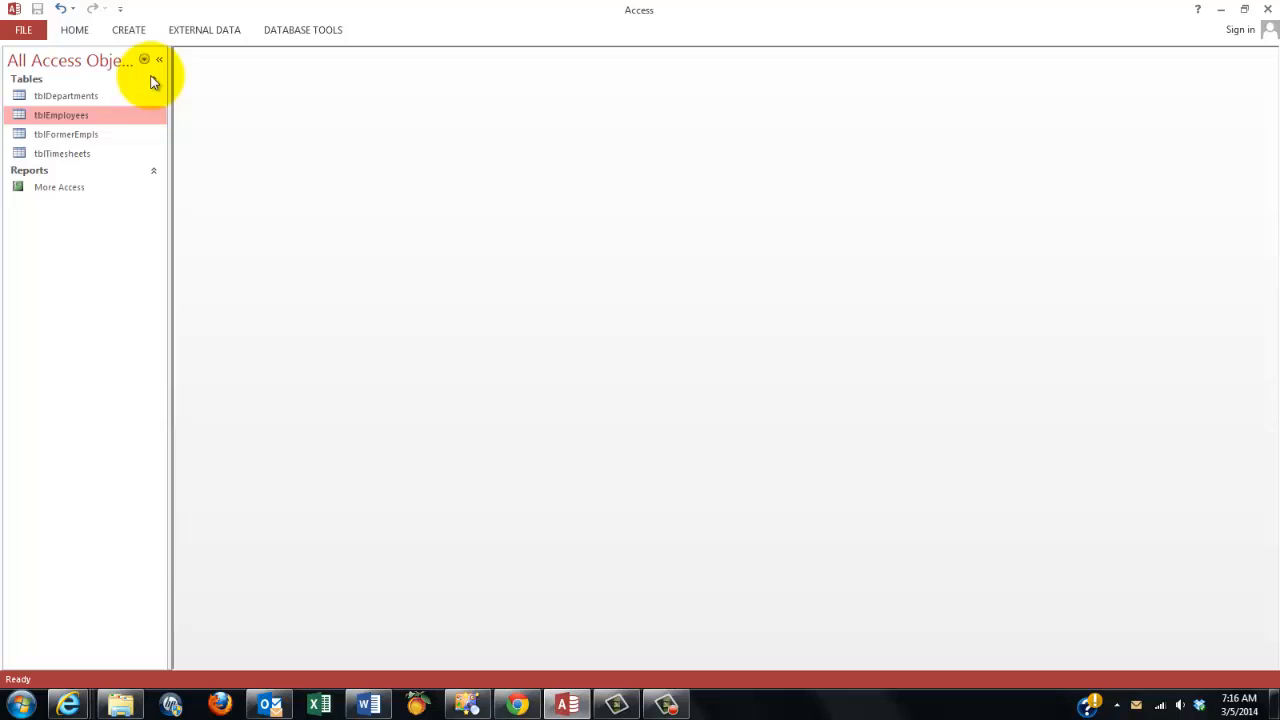
Design a query on tblEmployees with all fields and Former criteria True, returning Betty Ford.
click(128, 30)
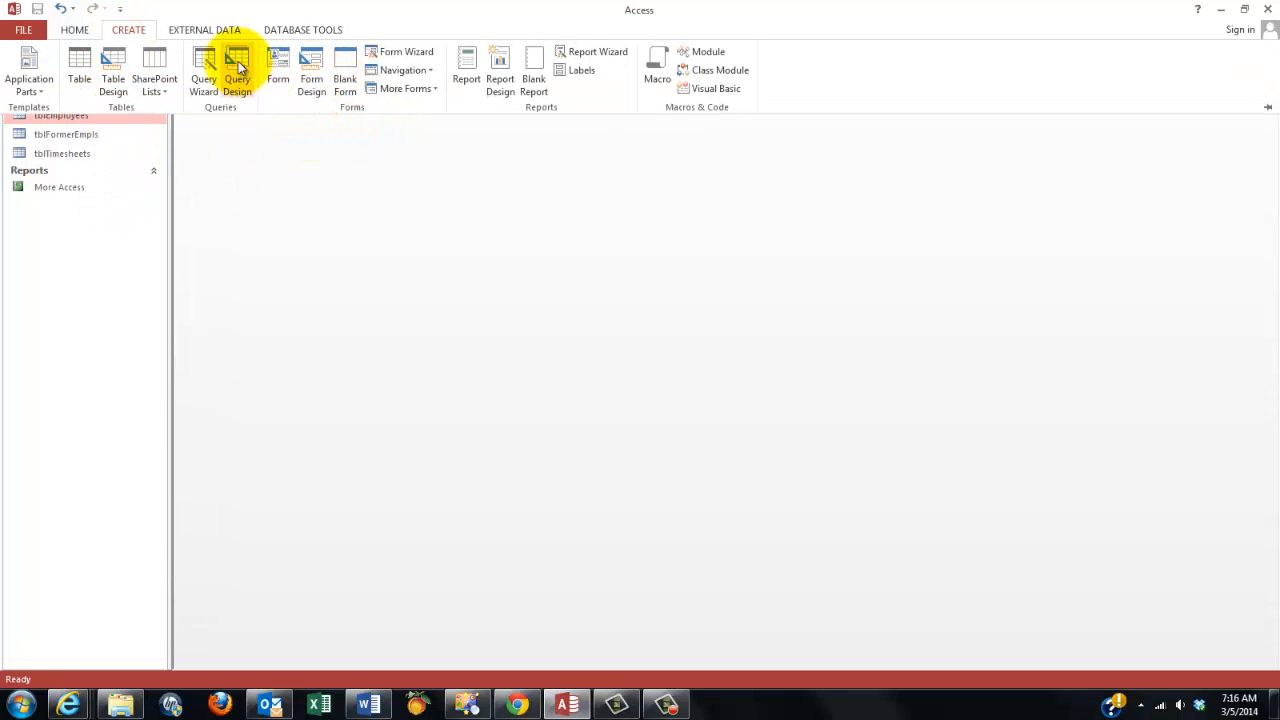
click(238, 70)
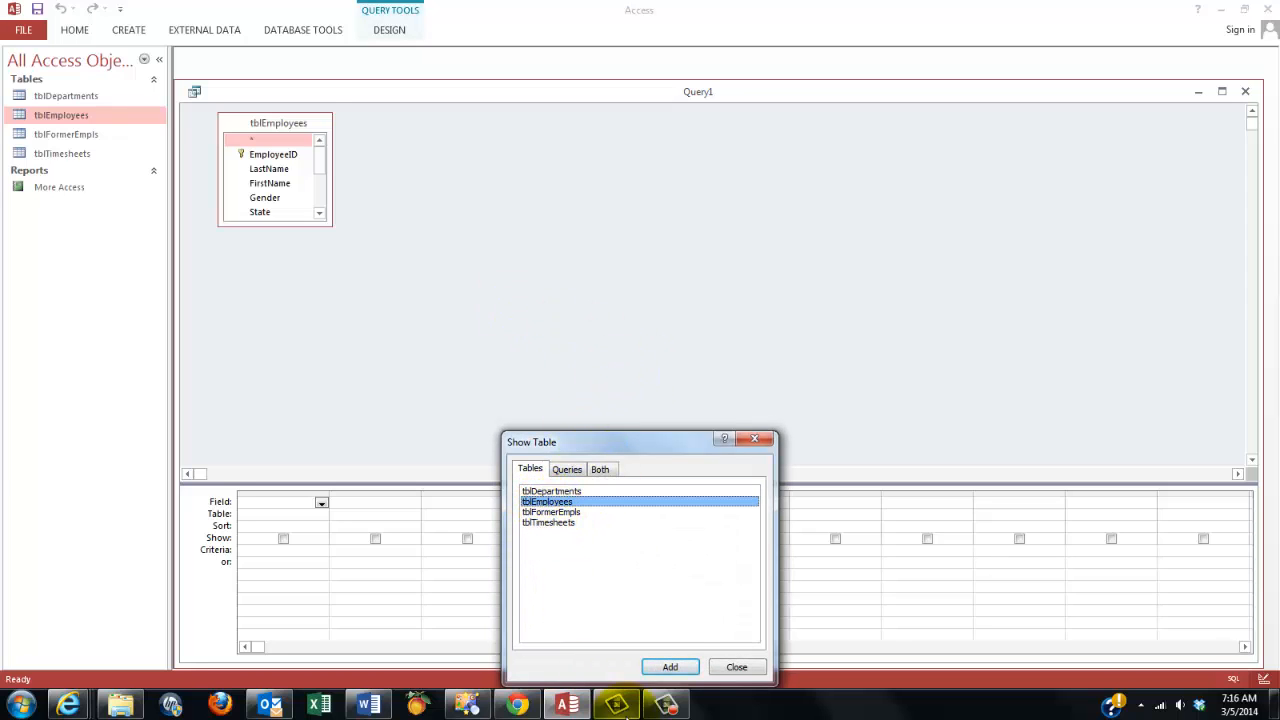
click(736, 668)
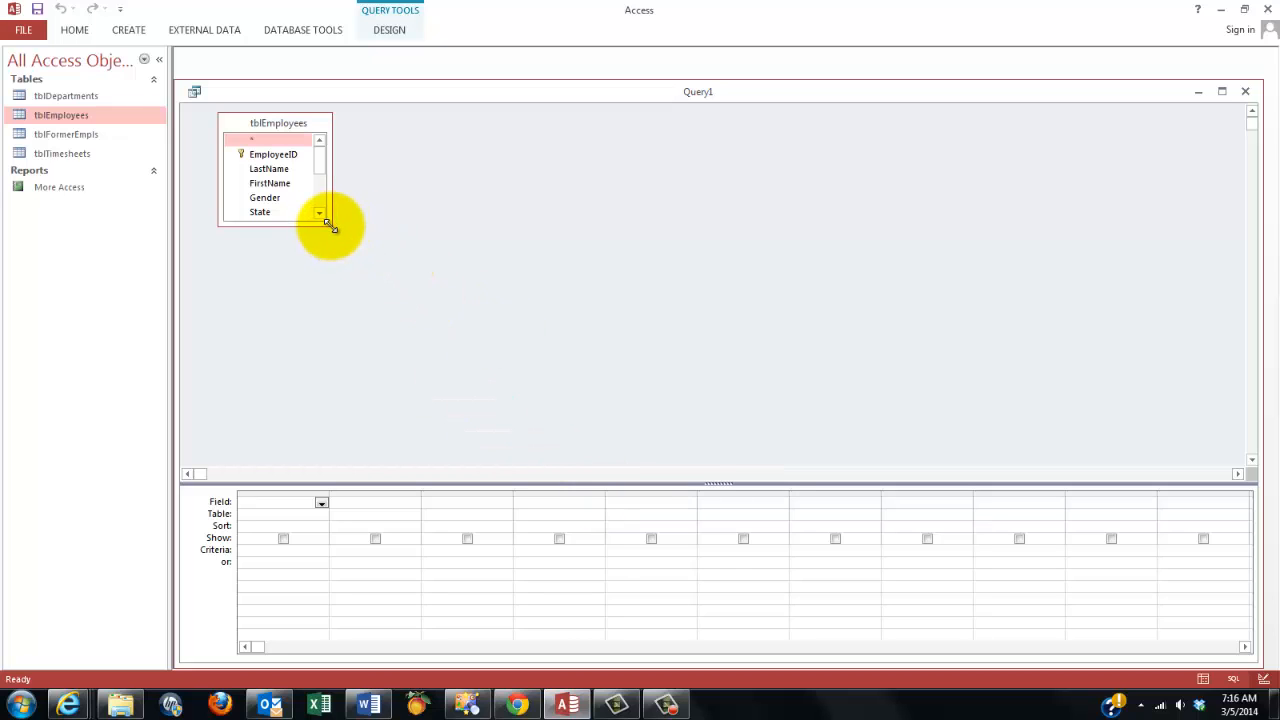
drag(332, 228, 496, 380)
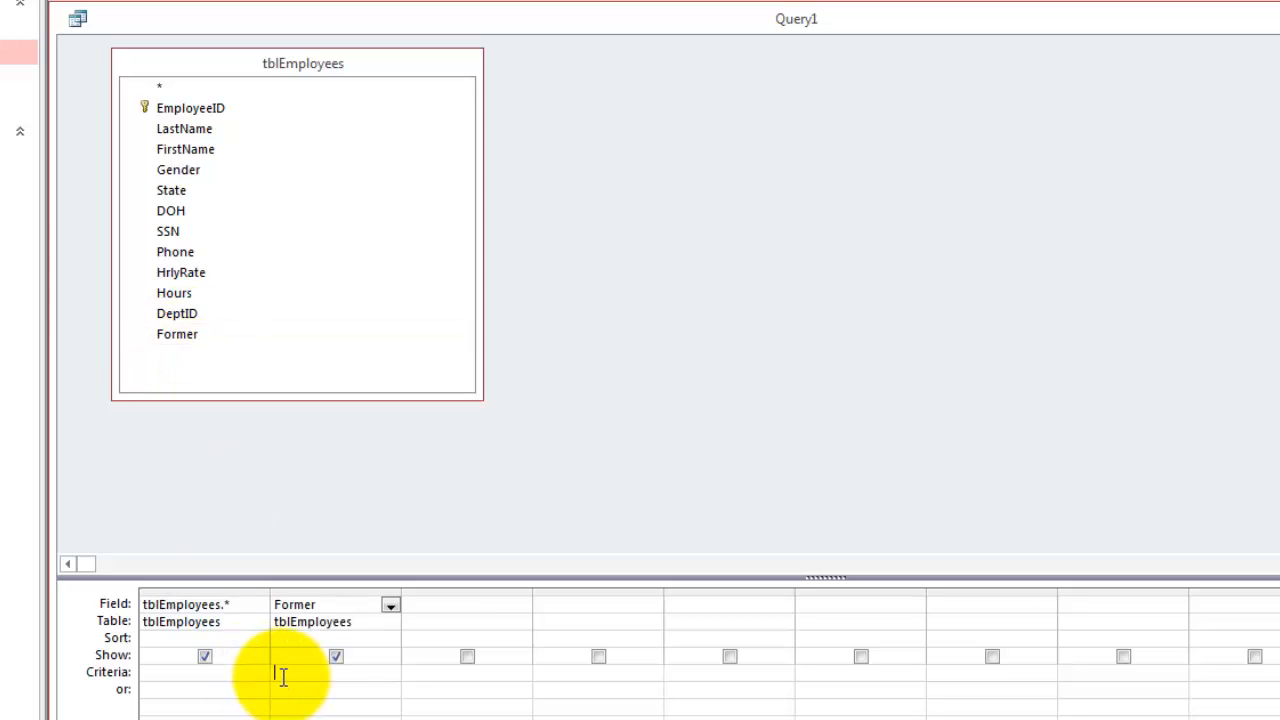
text(tru)
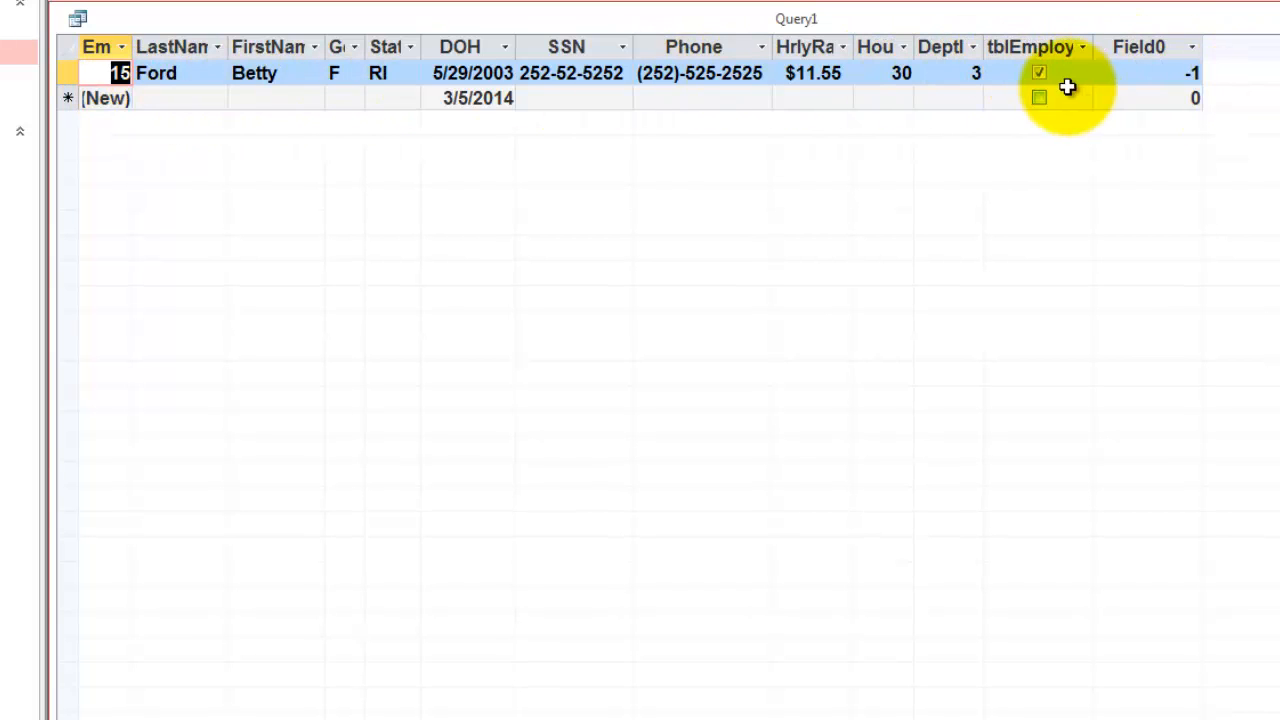
mouse_move(896, 316)
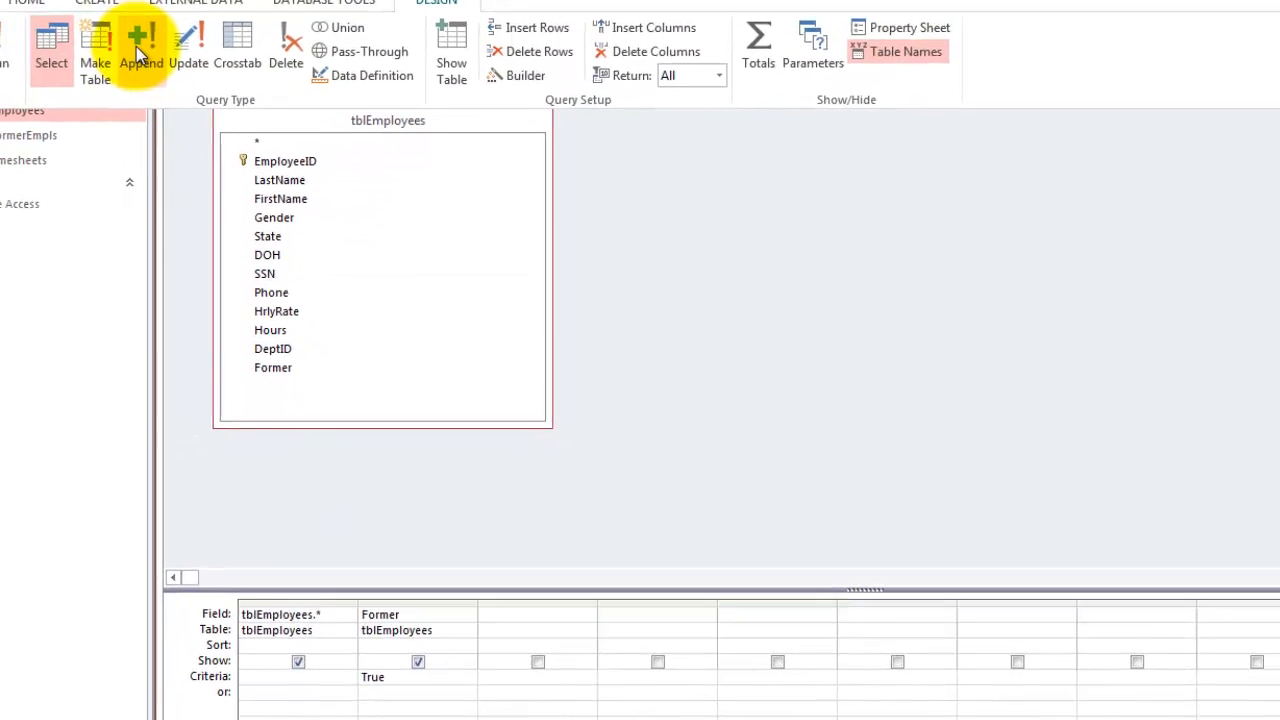
Make it an append query into tblFormerEmpls and clear the Former column's Append To target.
click(142, 50)
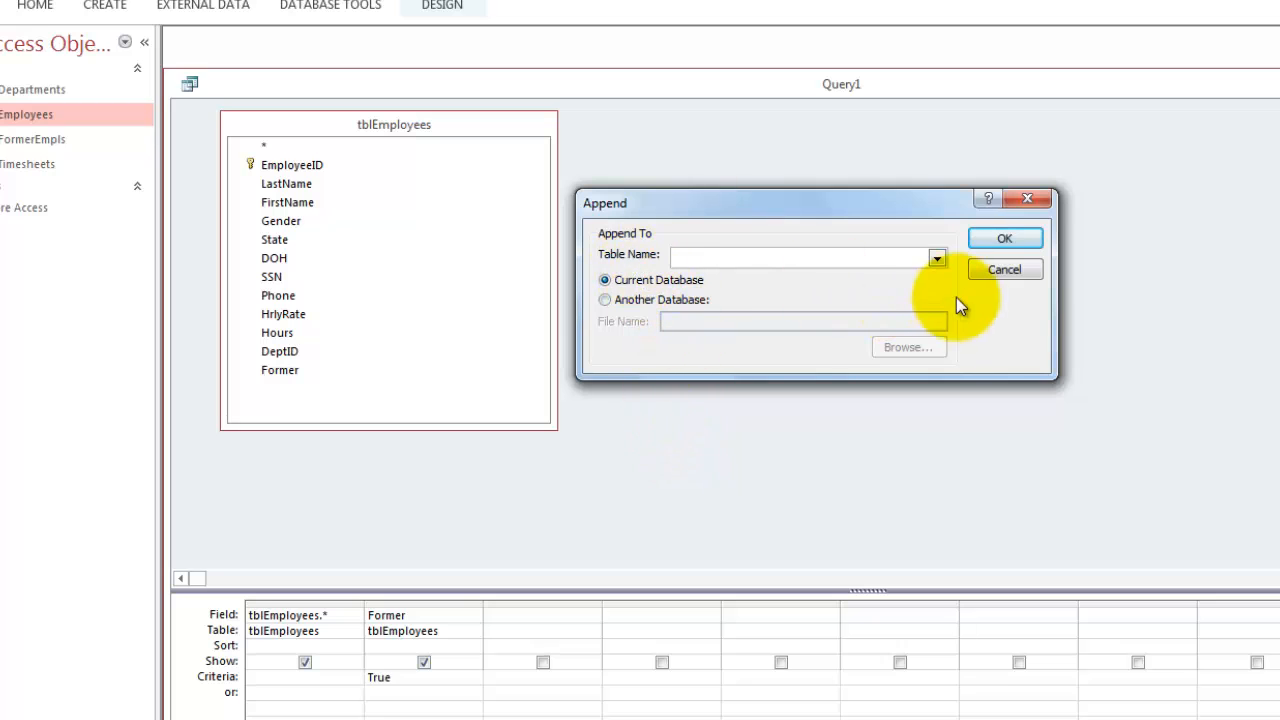
click(936, 258)
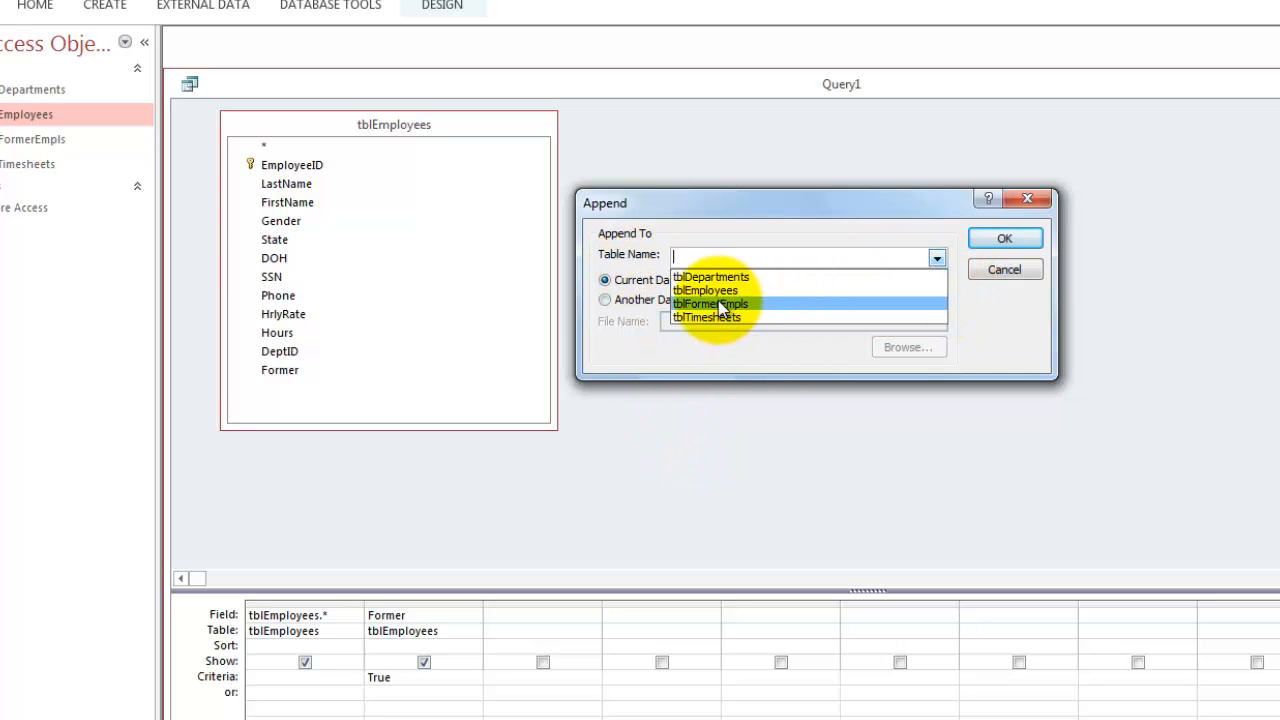
click(712, 304)
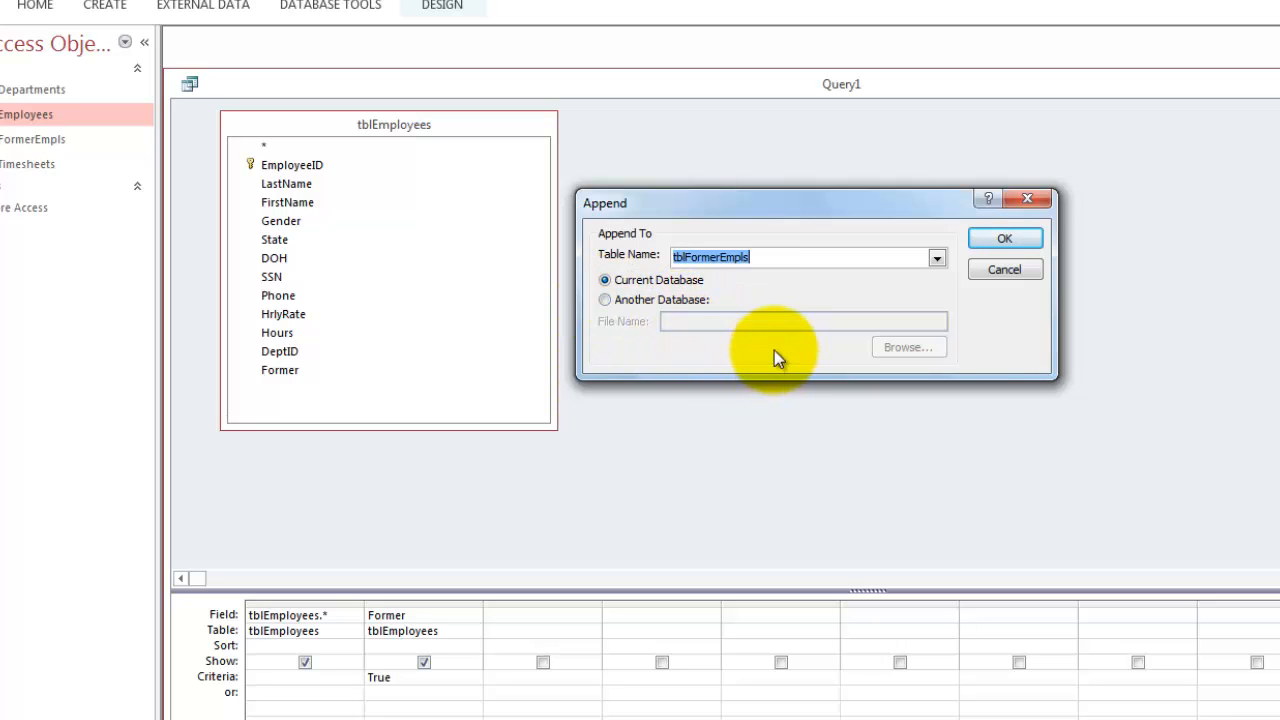
click(1004, 238)
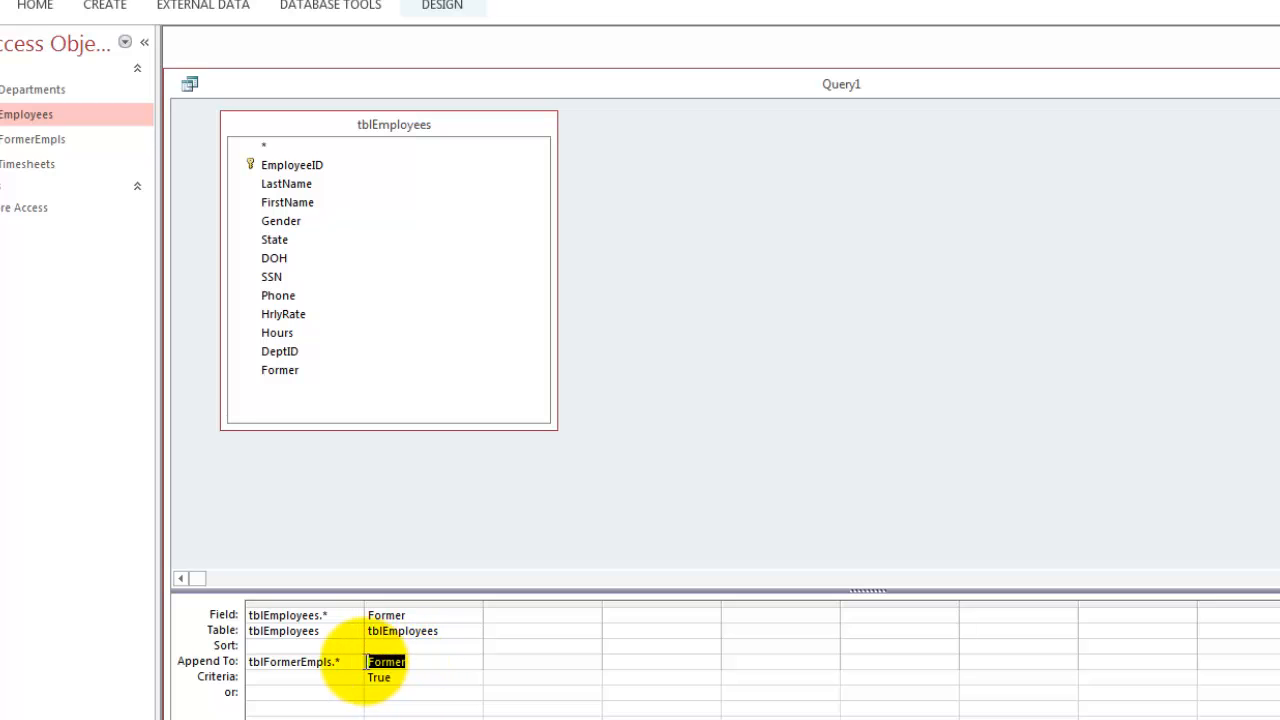
click(420, 660)
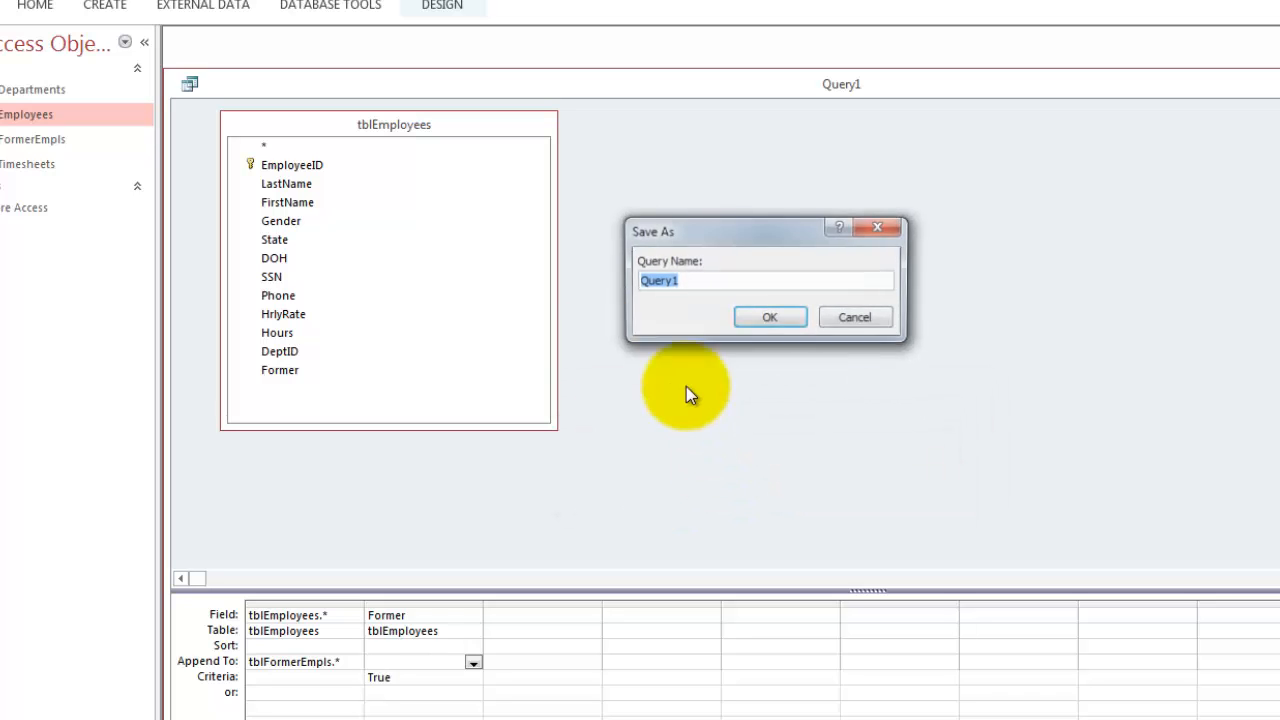
Save the append query as qryAppendFormer and close its design.
text(qryAppendFormer)
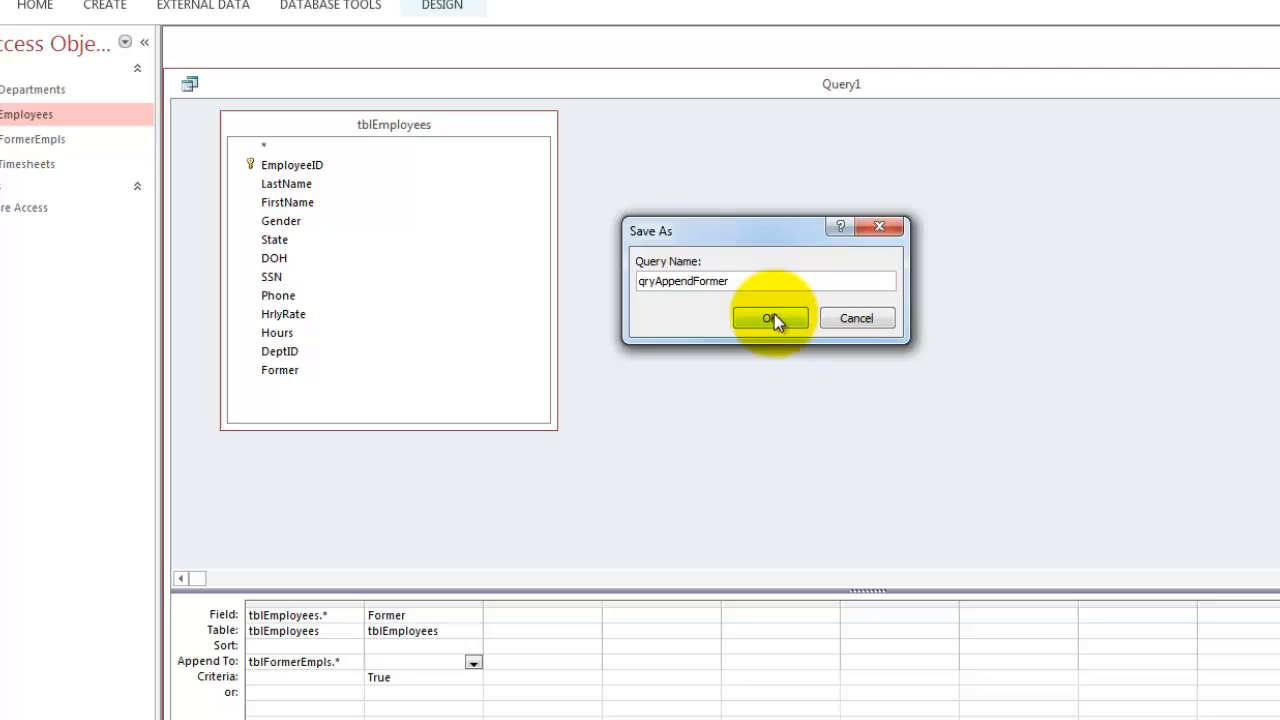
click(770, 318)
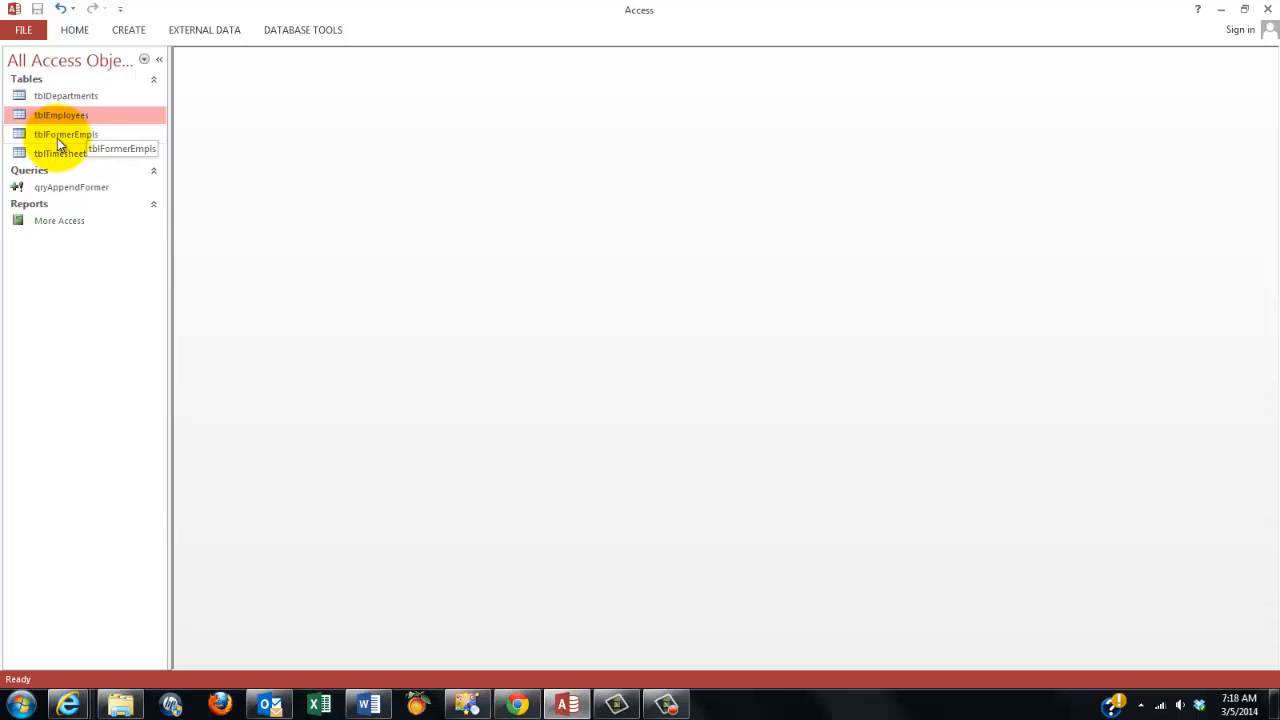
Reopen tblEmployees, commit Betty Ford's record as former, and close the table.
double_click(66, 134)
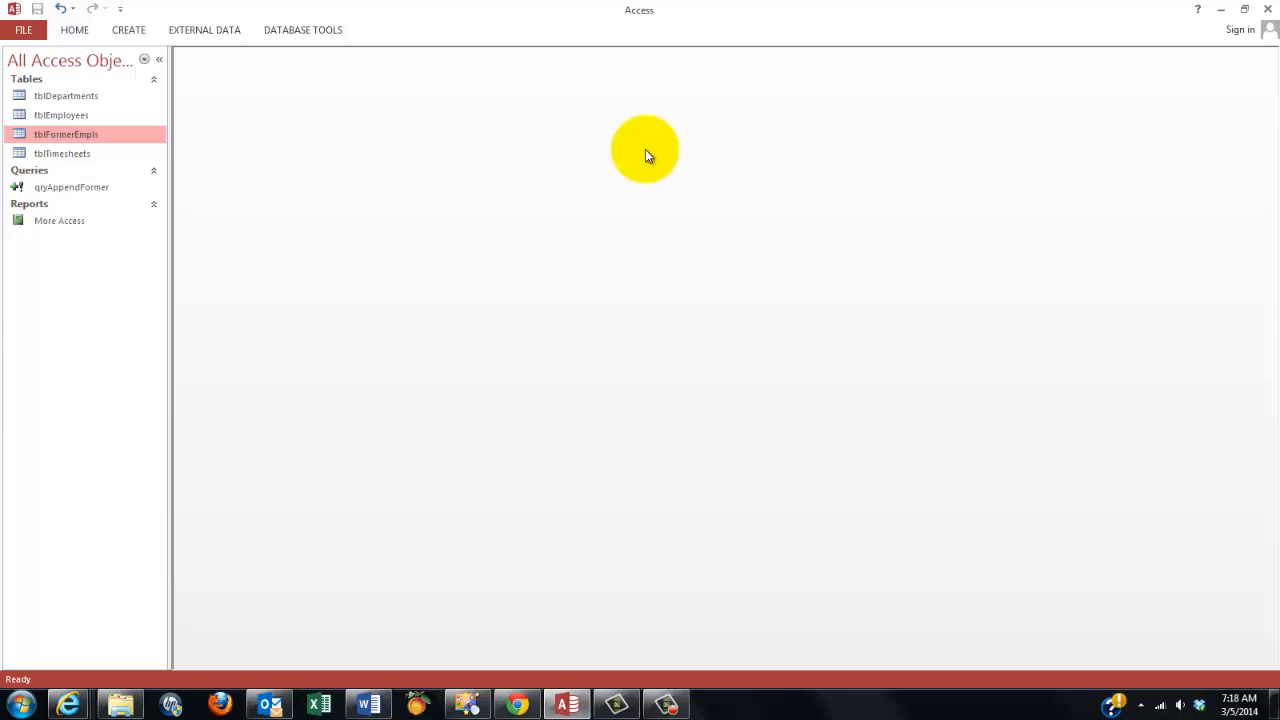
double_click(60, 114)
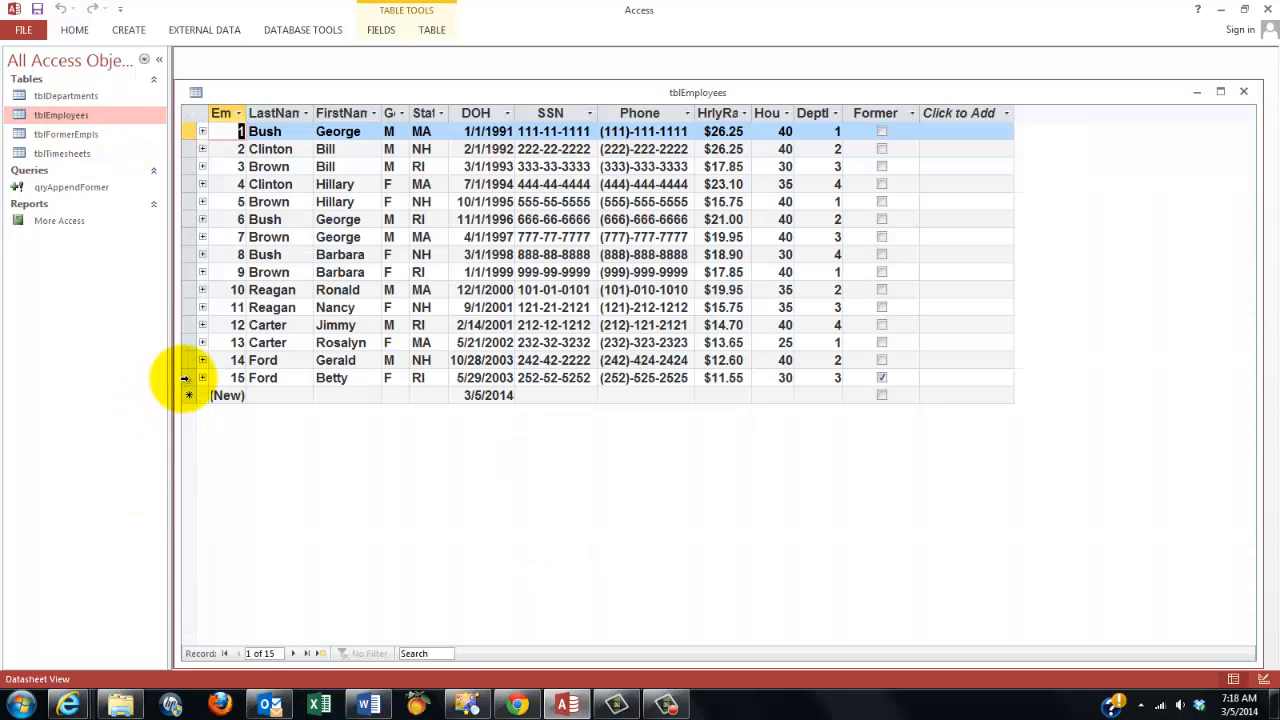
click(200, 376)
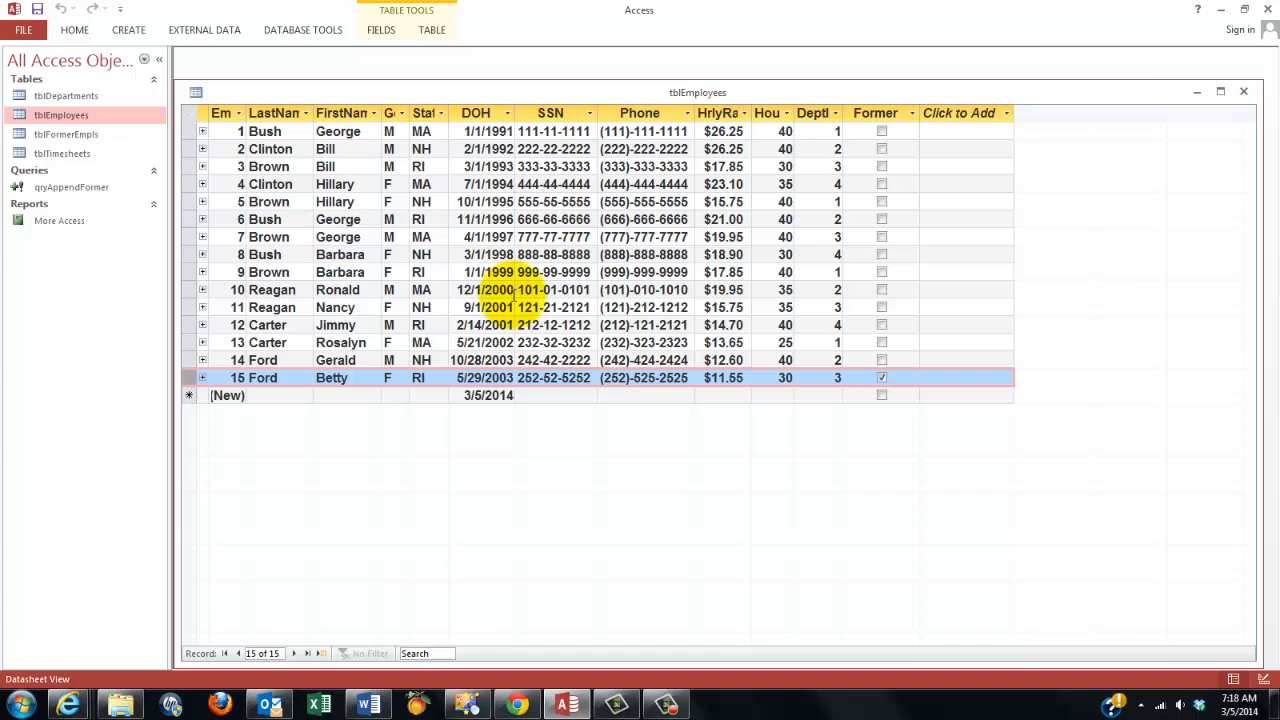
click(1244, 92)
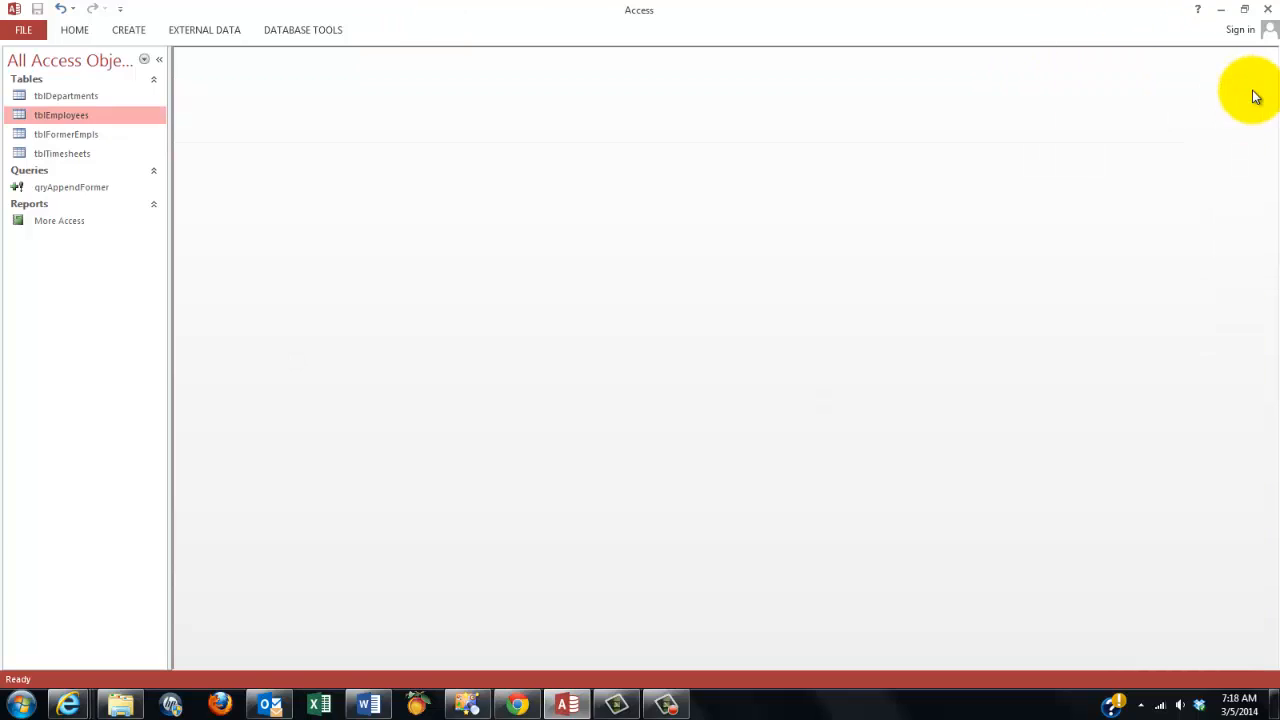
mouse_move(80, 114)
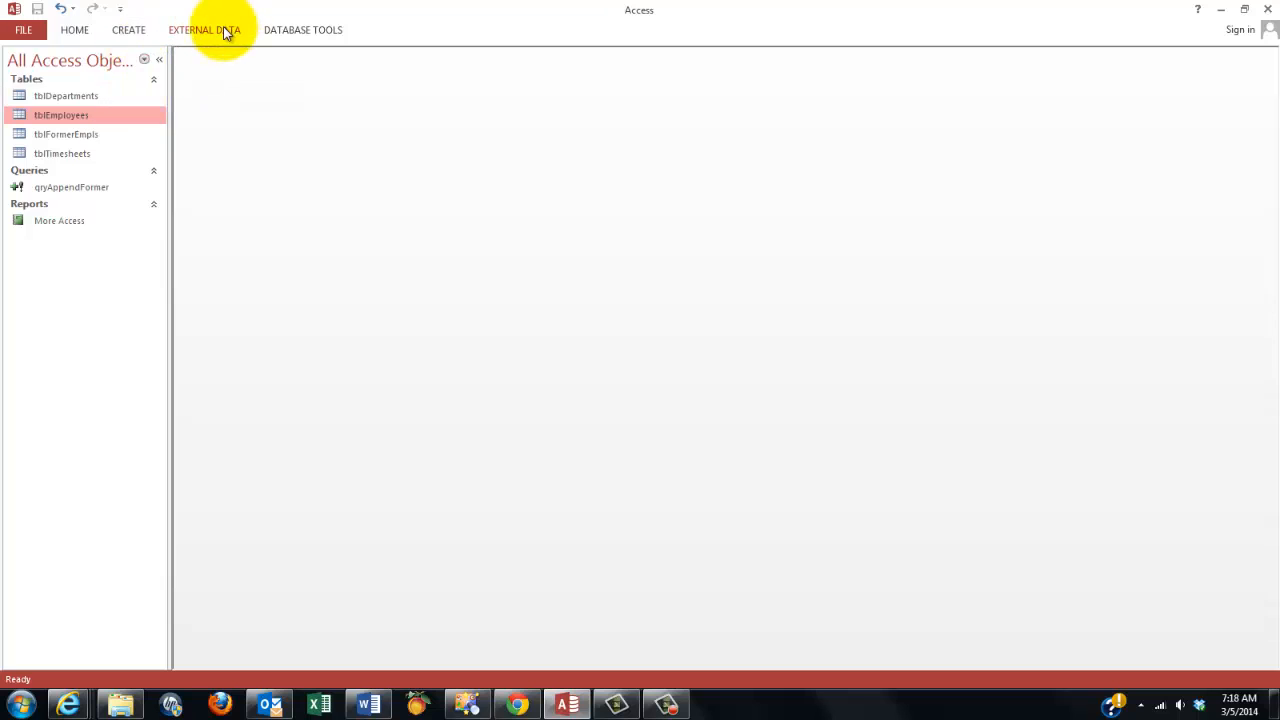
Design a new query on tblEmployees with all fields plus Former, criterion true.
click(128, 30)
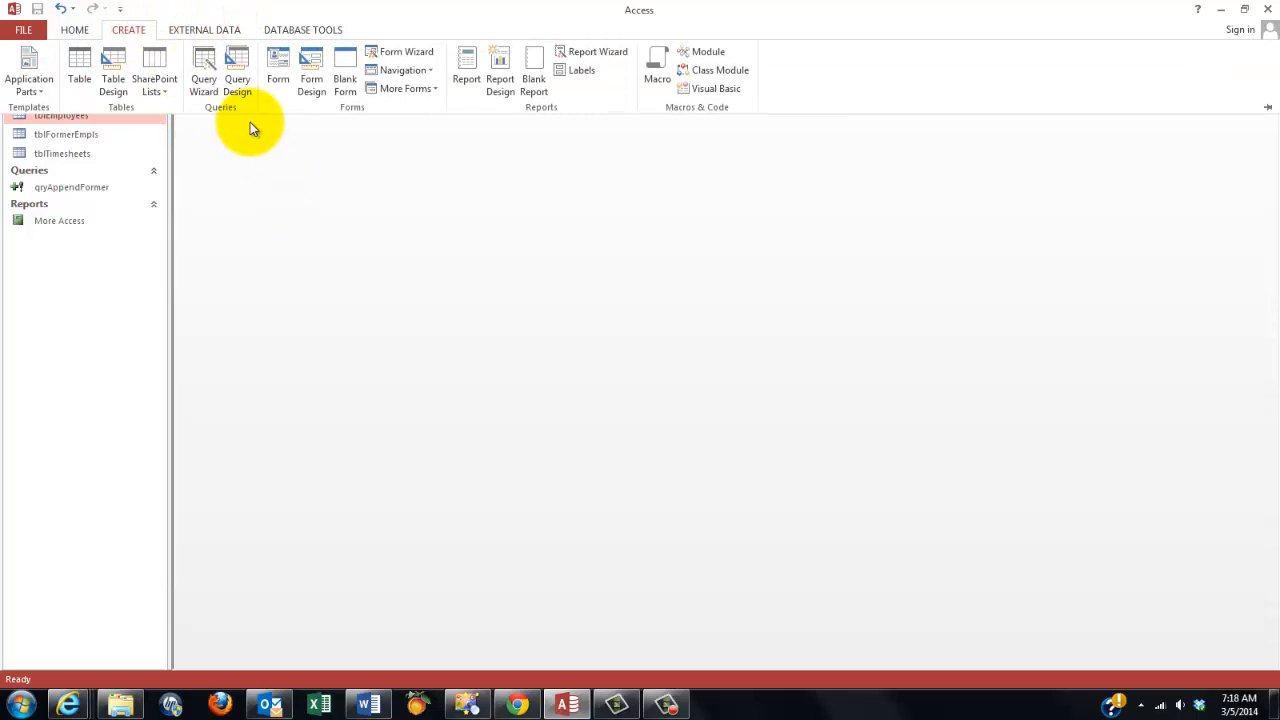
click(236, 70)
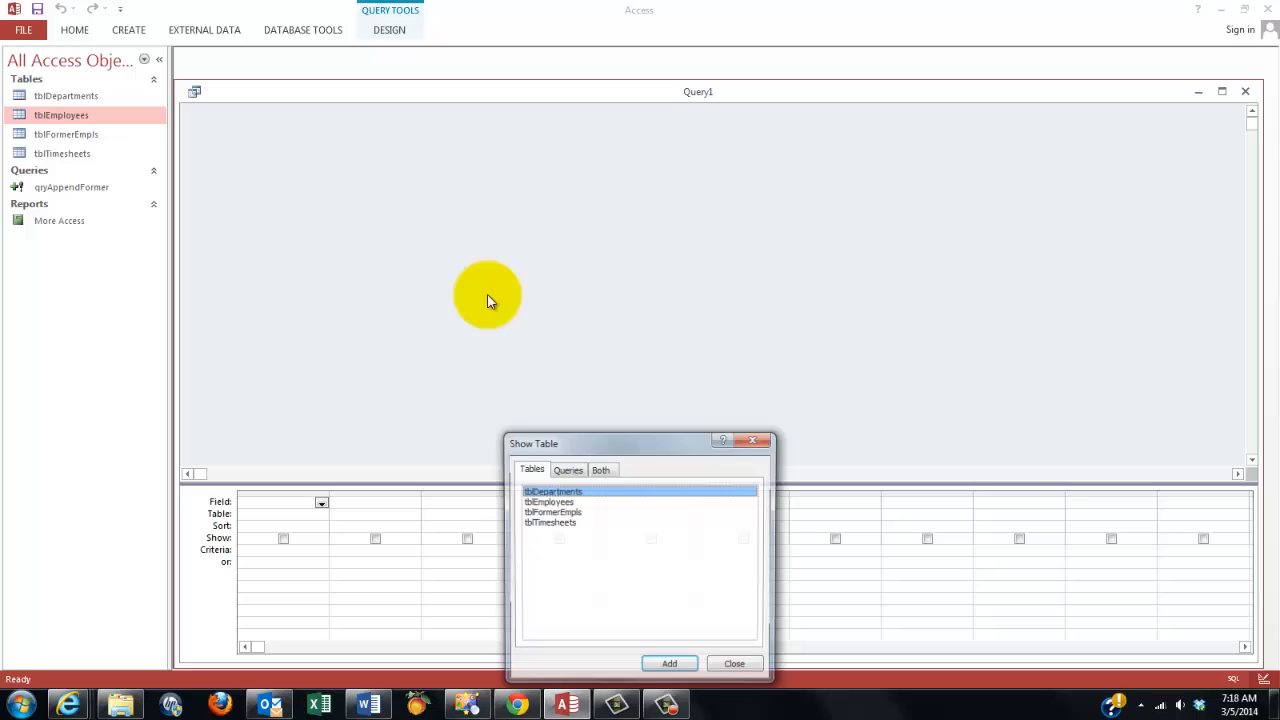
click(548, 500)
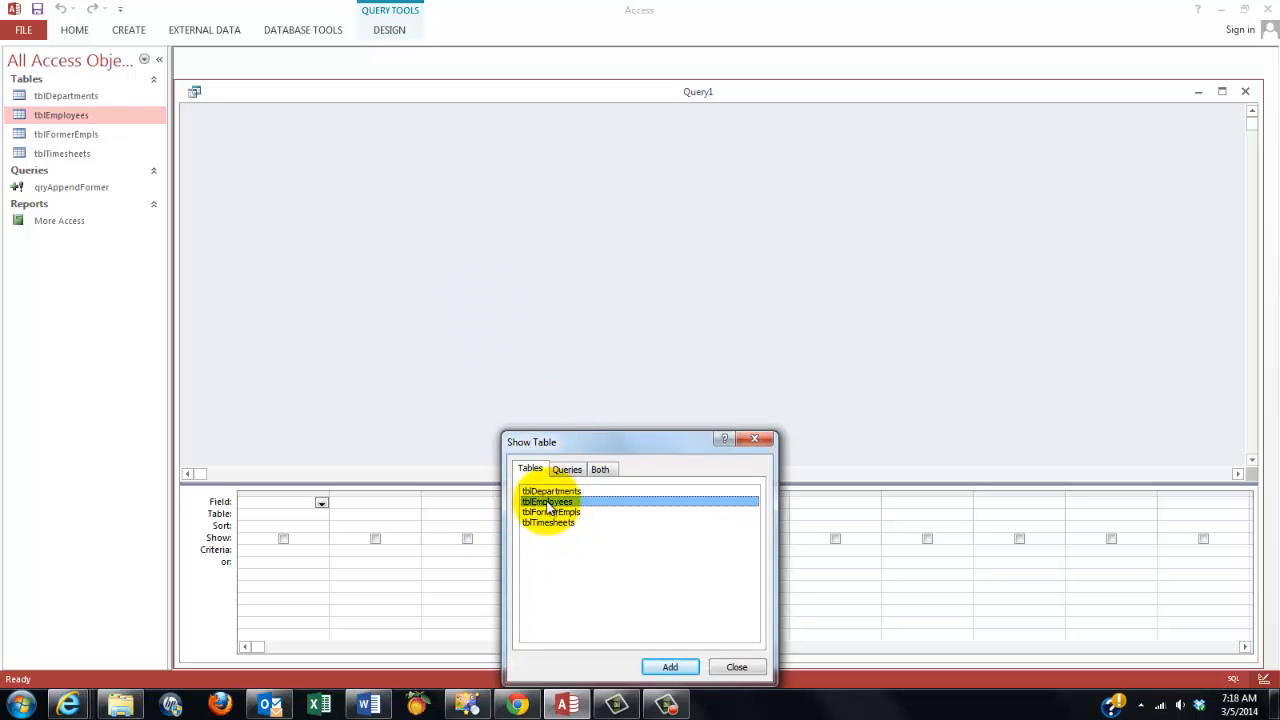
click(668, 668)
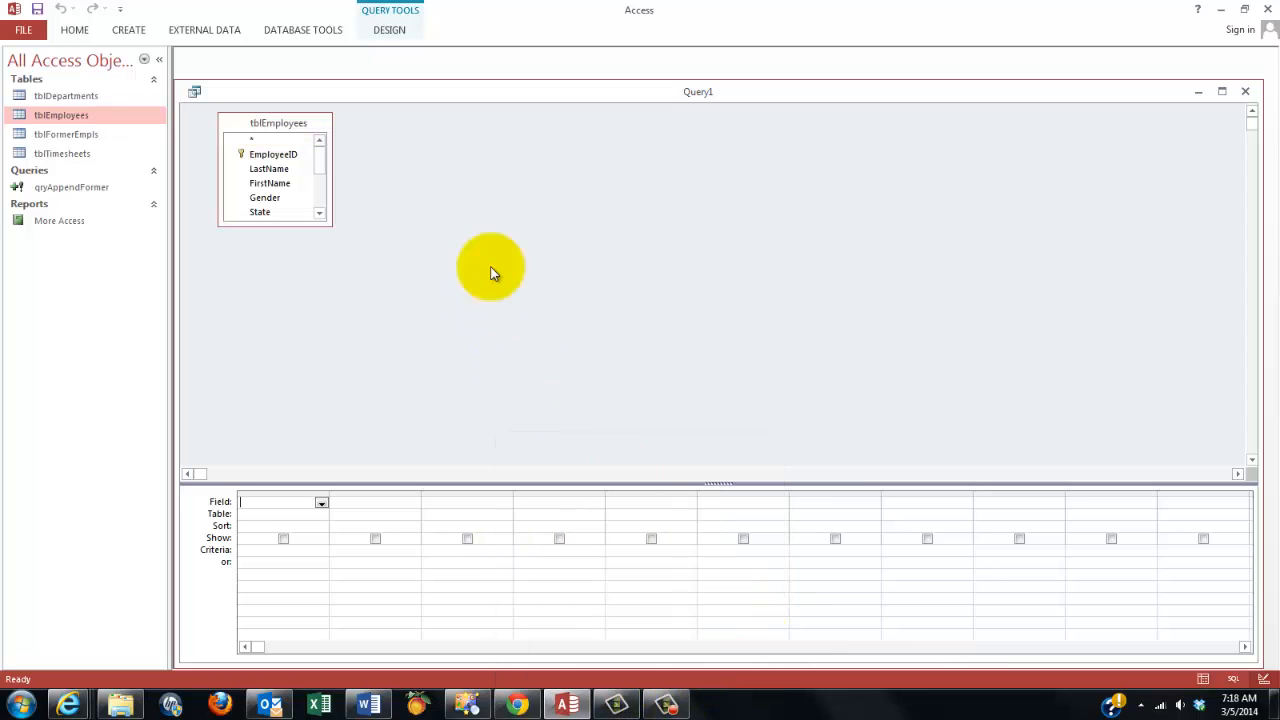
double_click(252, 136)
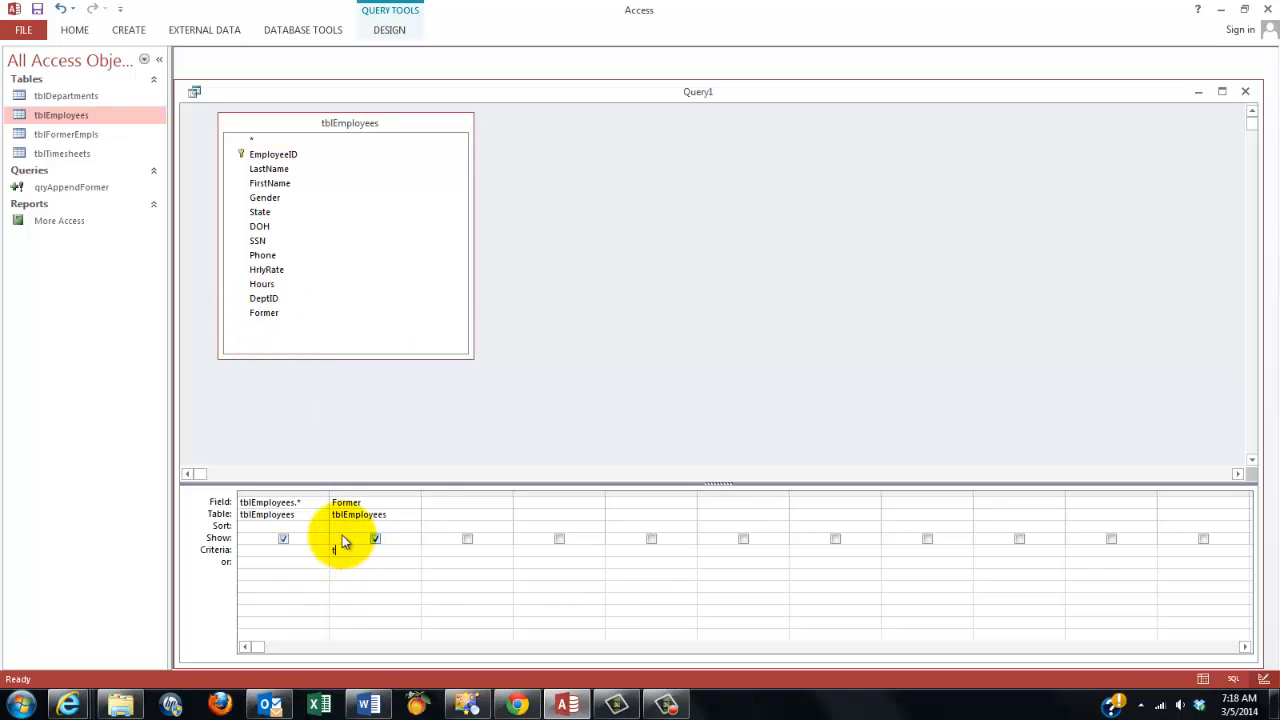
text(true)
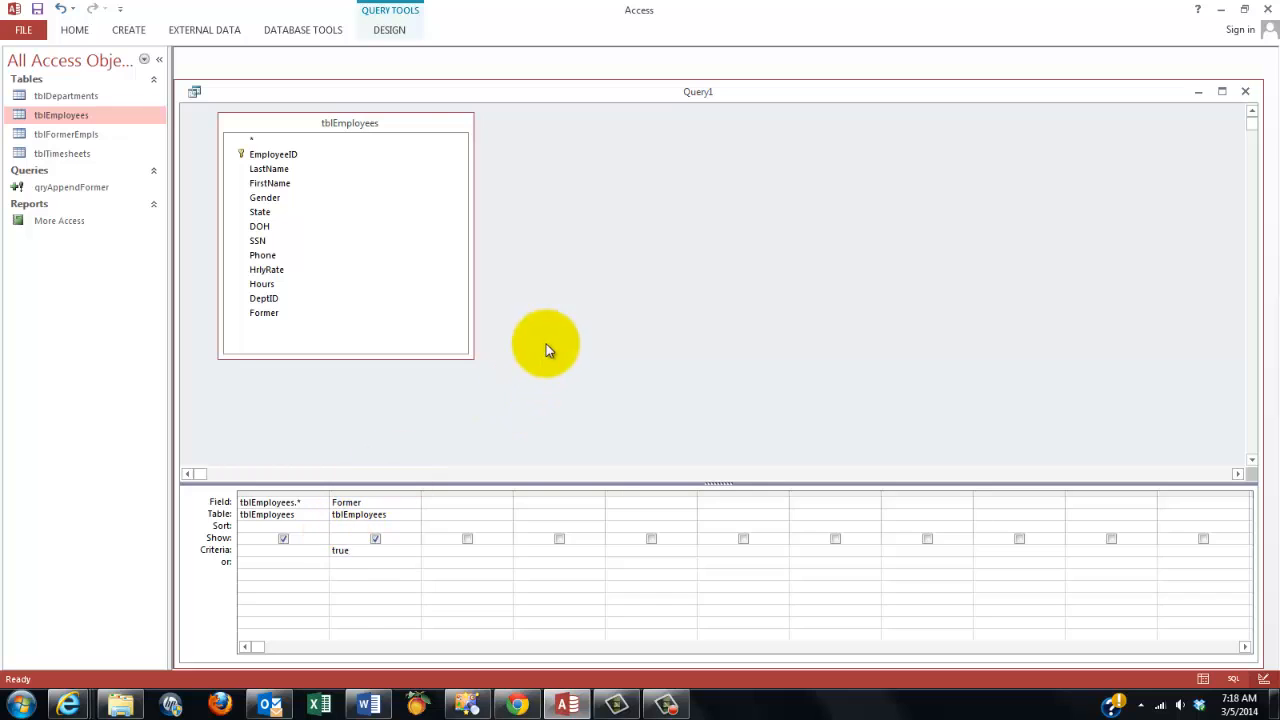
mouse_move(484, 428)
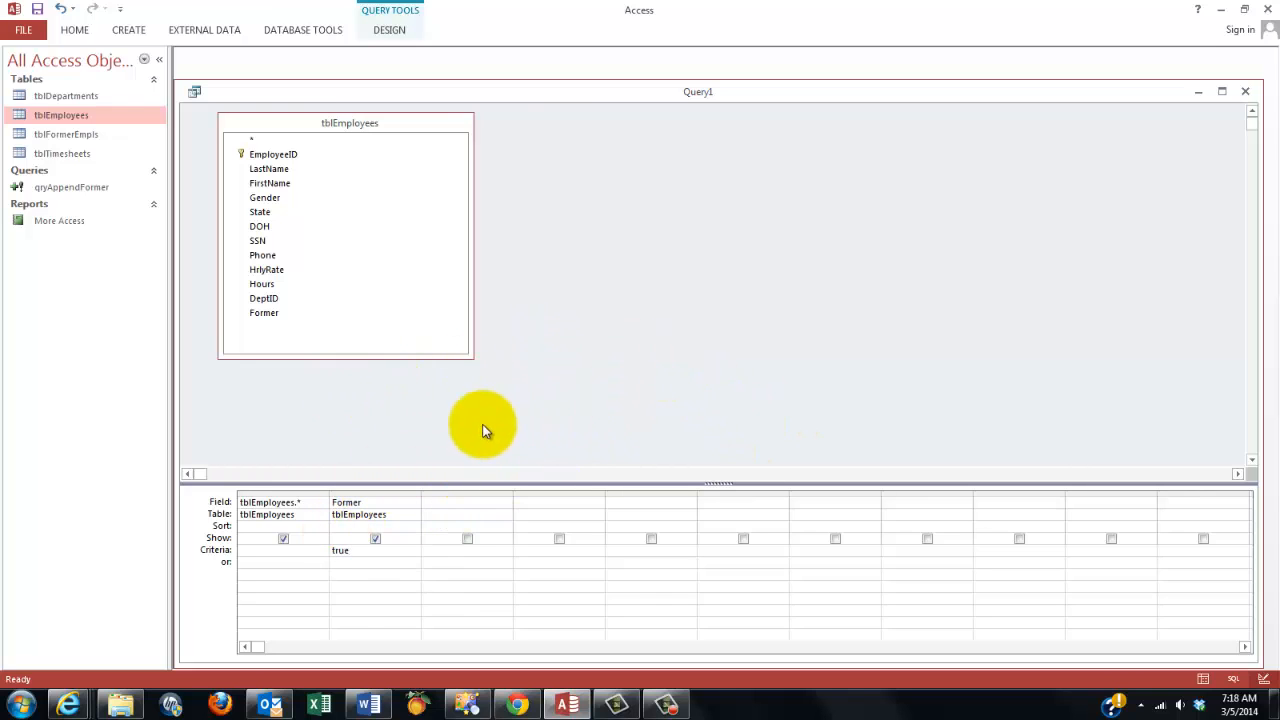
mouse_move(556, 426)
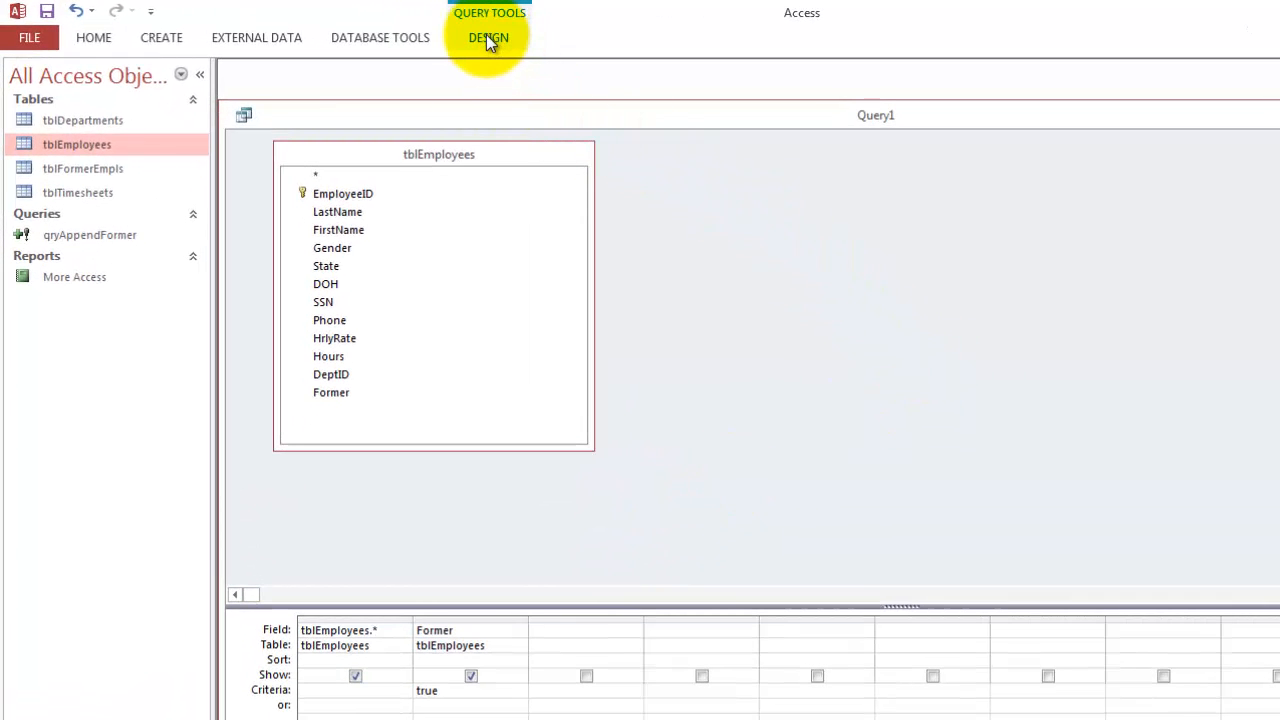
Convert the query to a delete query and run it, deleting the one former employee row.
click(488, 36)
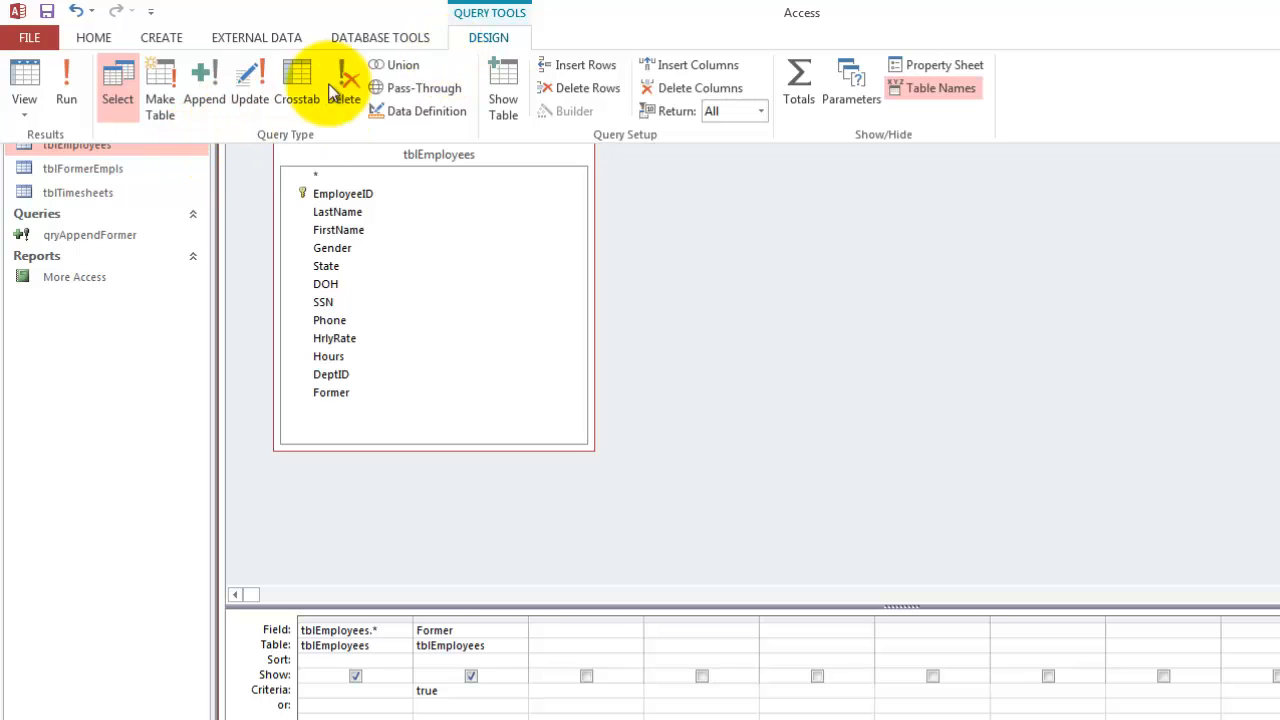
click(344, 84)
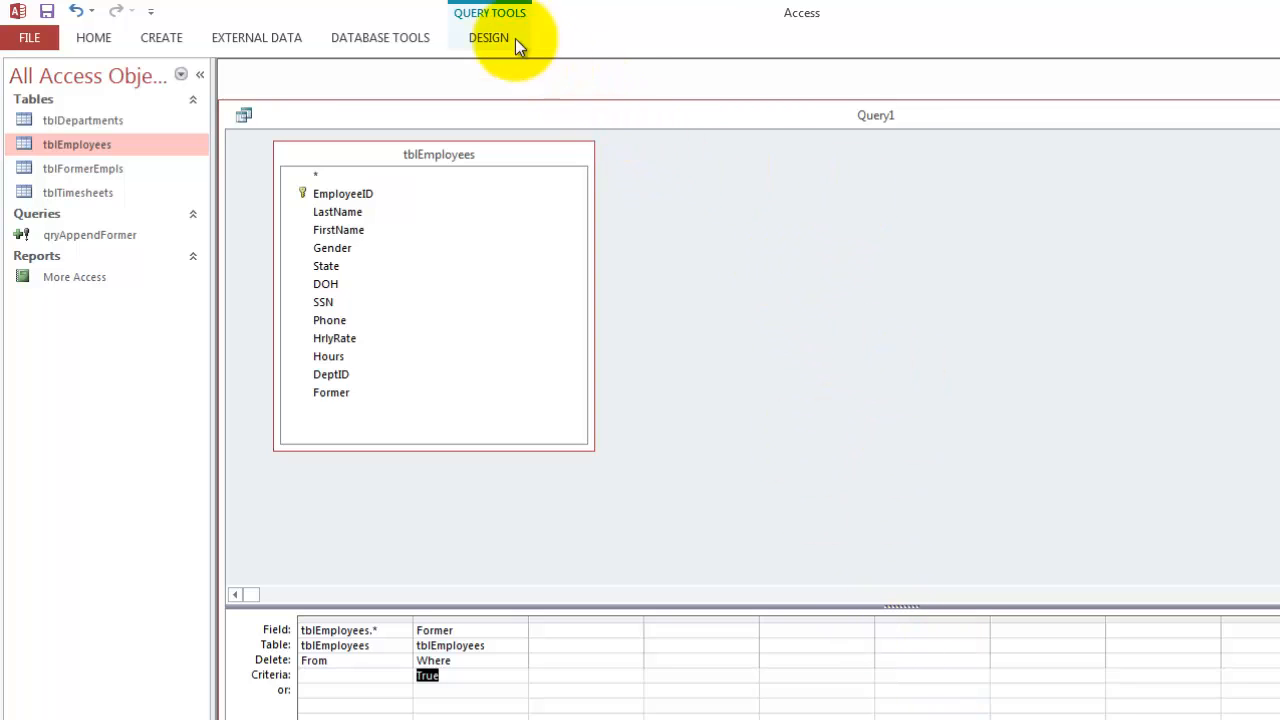
click(488, 36)
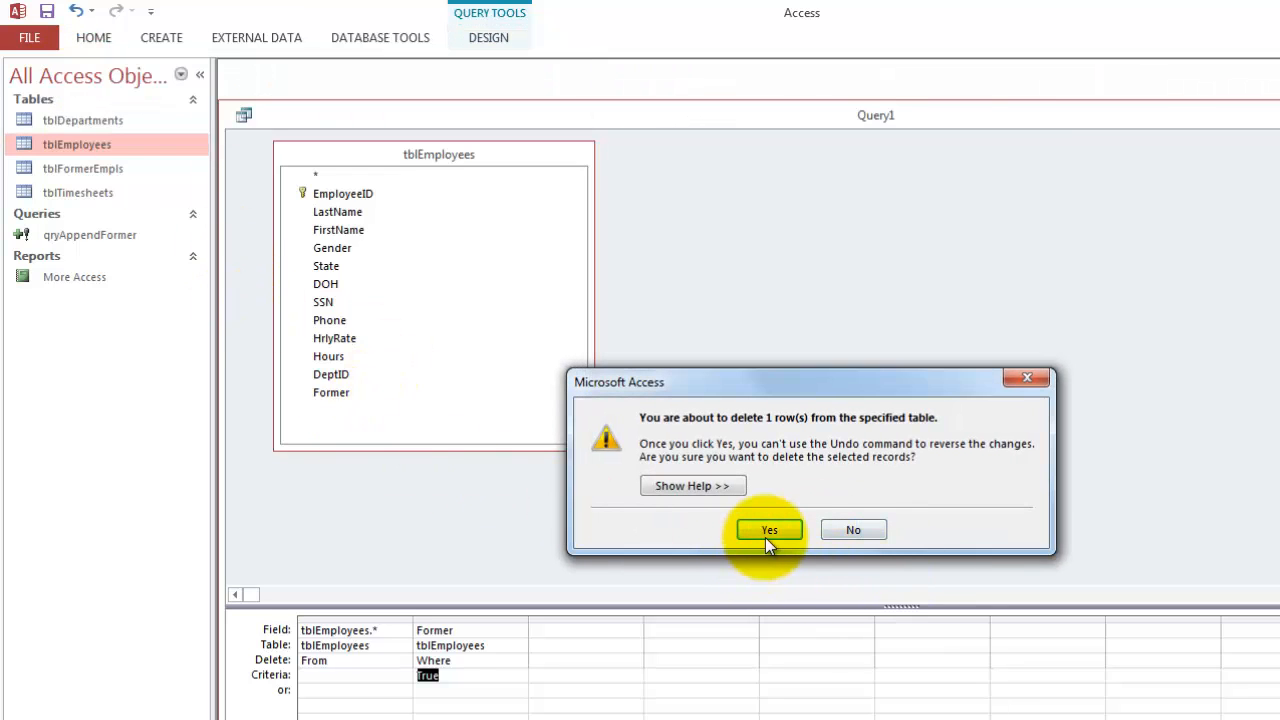
click(768, 528)
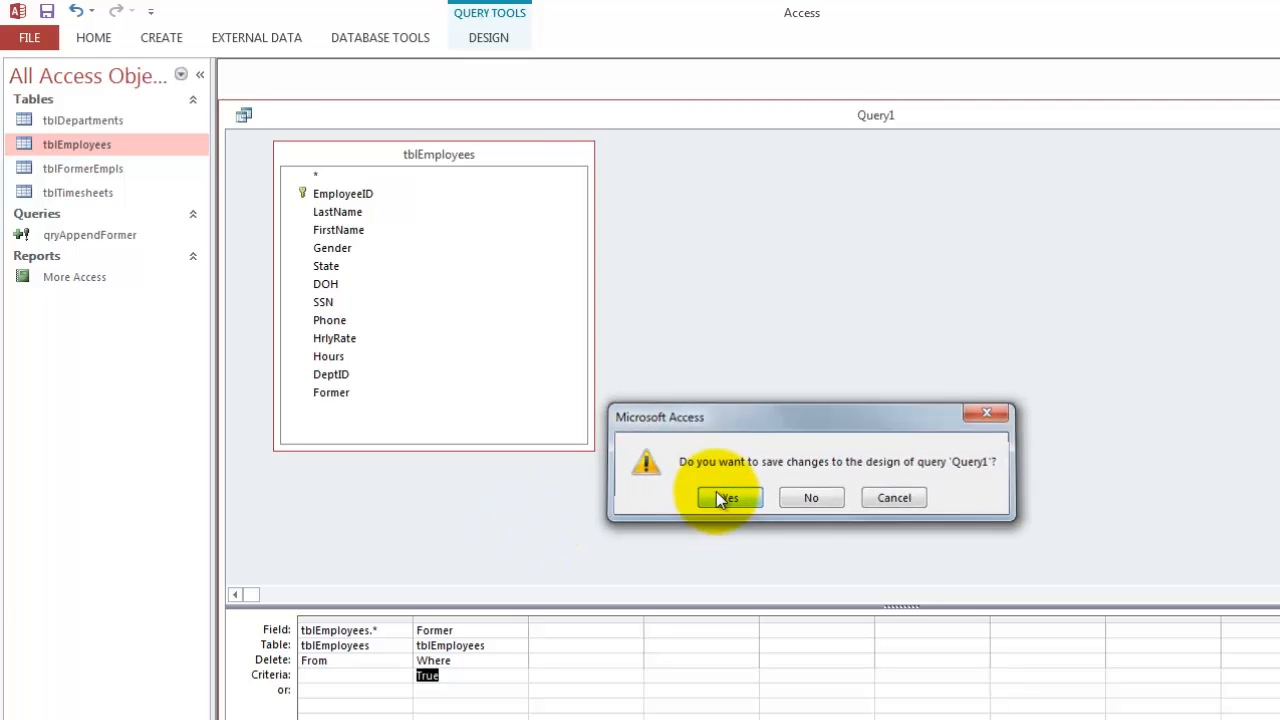
Save the delete query as qryDeleteFormerEmpls and close it.
click(728, 496)
text(qryDeleteFormerEmpls)
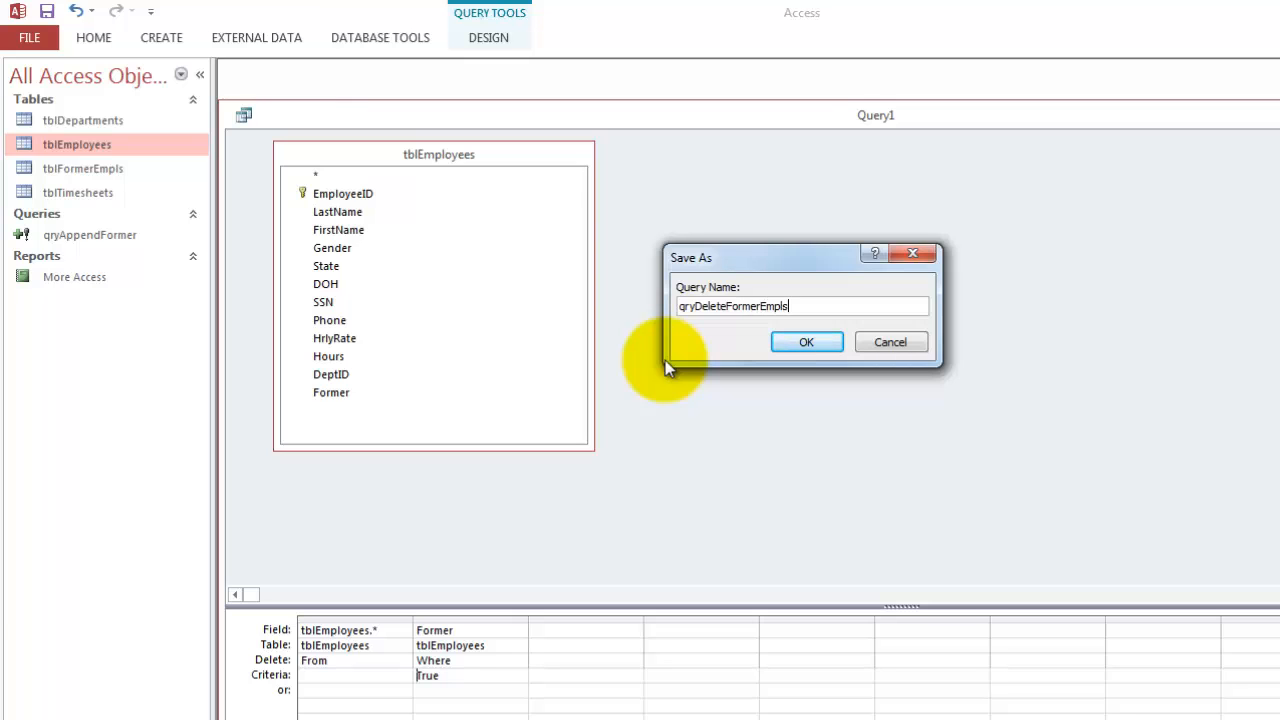
click(806, 340)
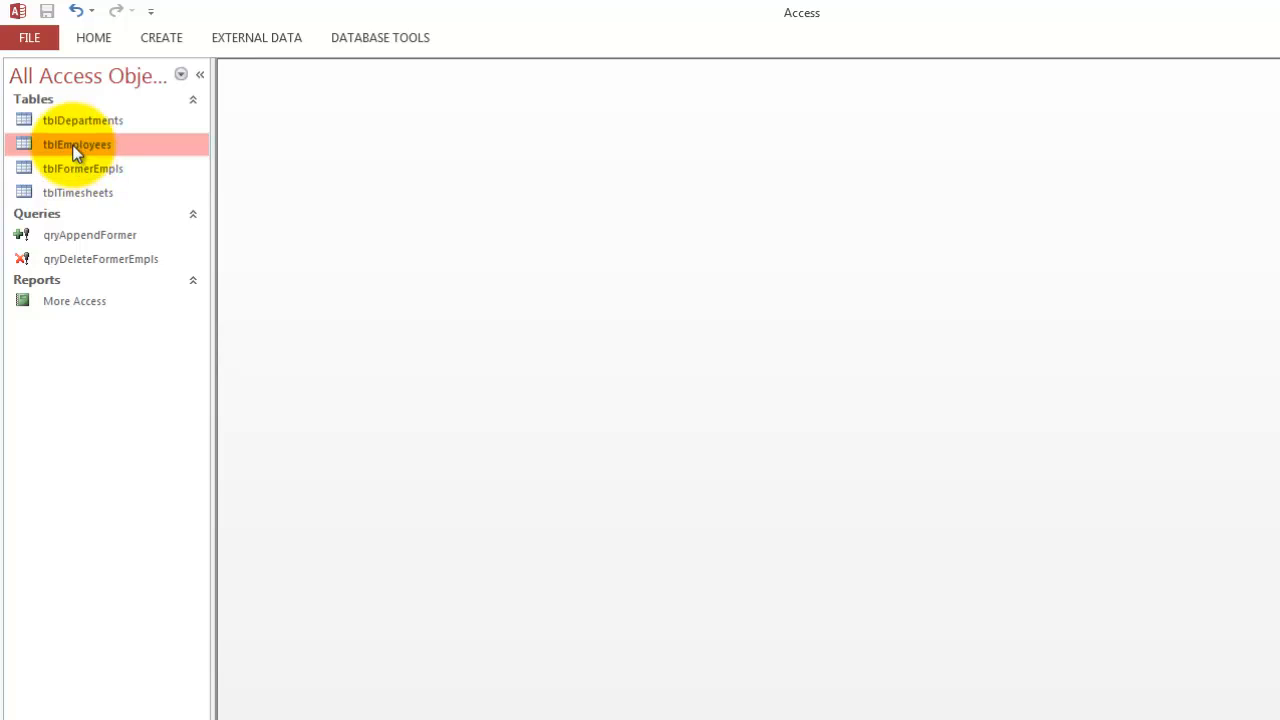
double_click(76, 144)
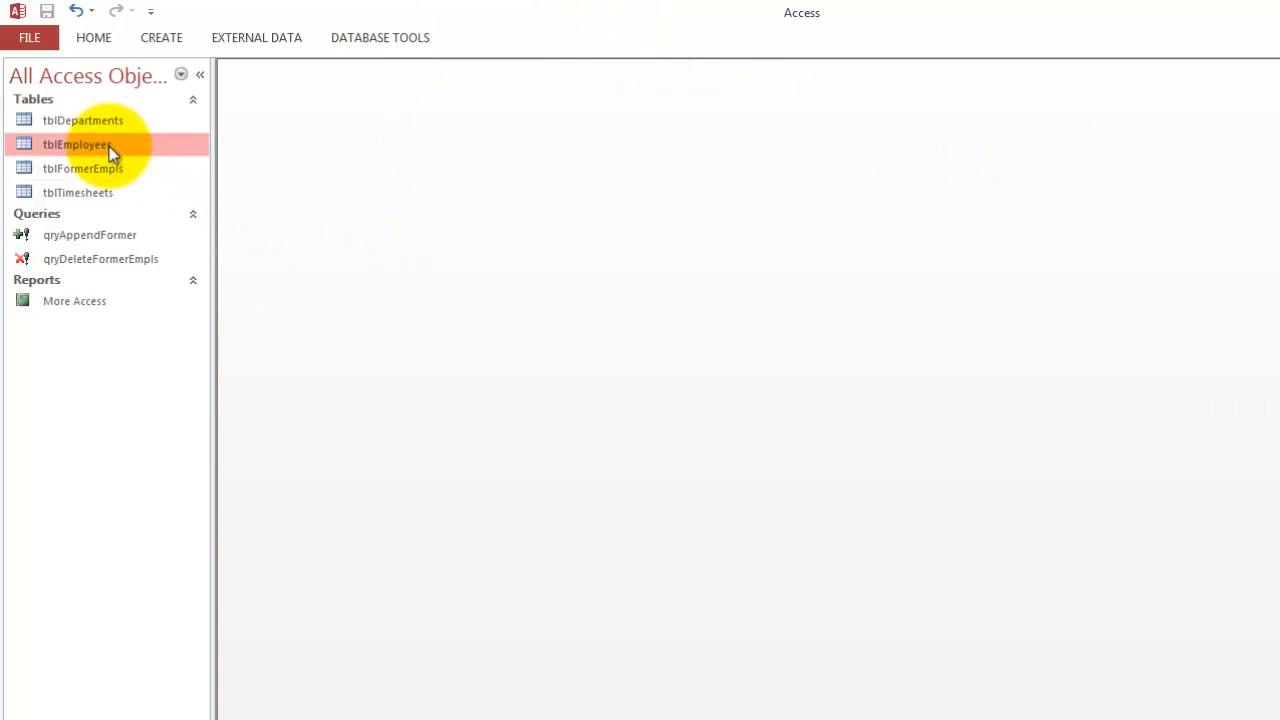
double_click(76, 144)
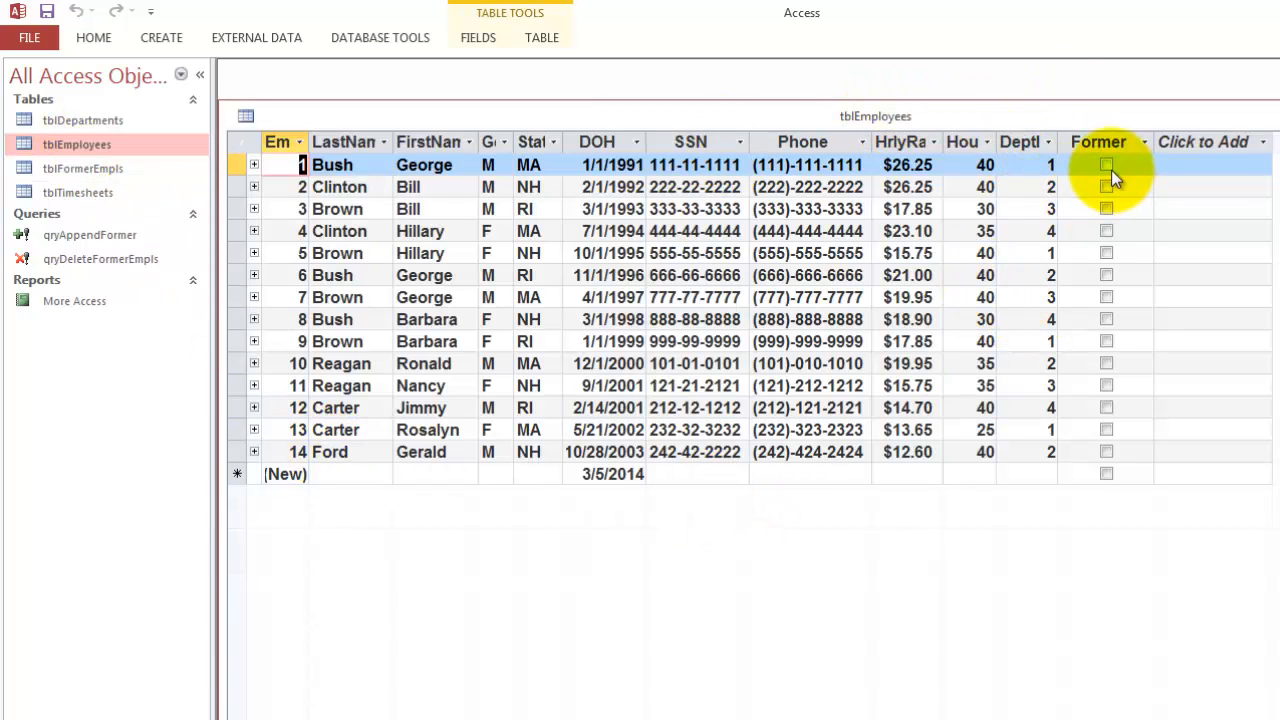
click(1106, 164)
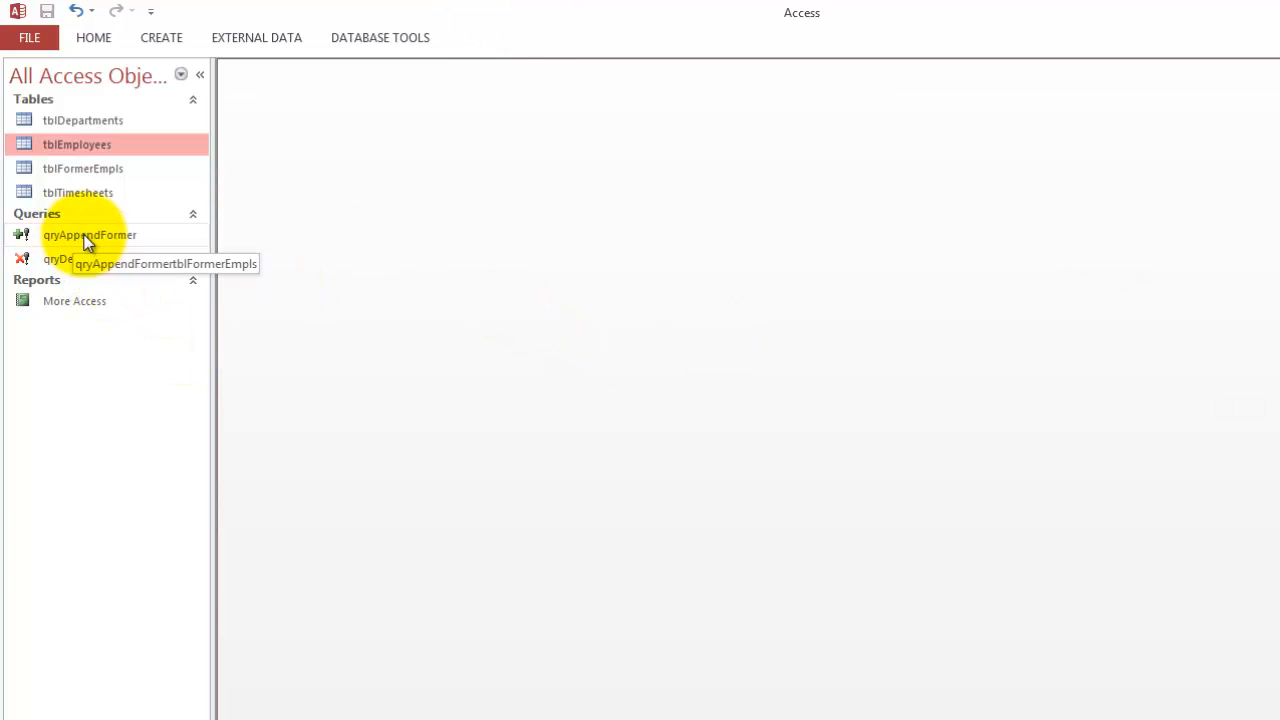
Run qryAppendFormer to append one row to tblFormerEmpls, then check the archive table.
click(90, 234)
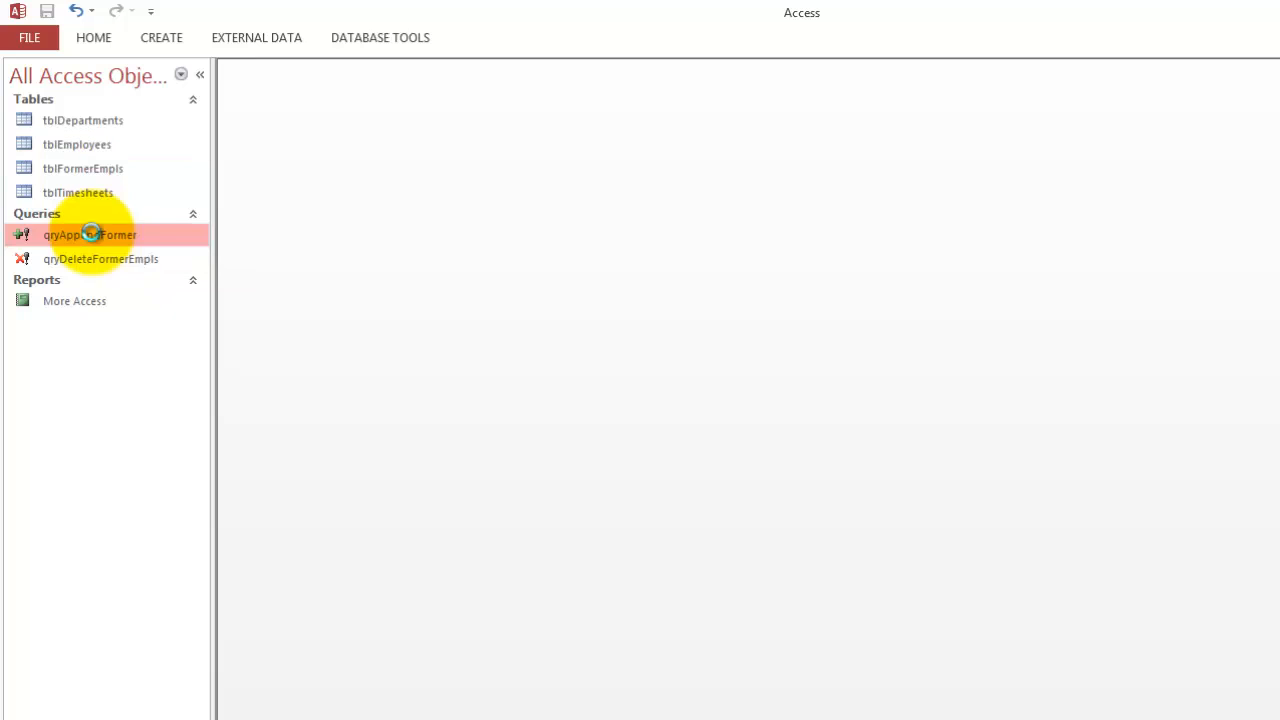
double_click(88, 234)
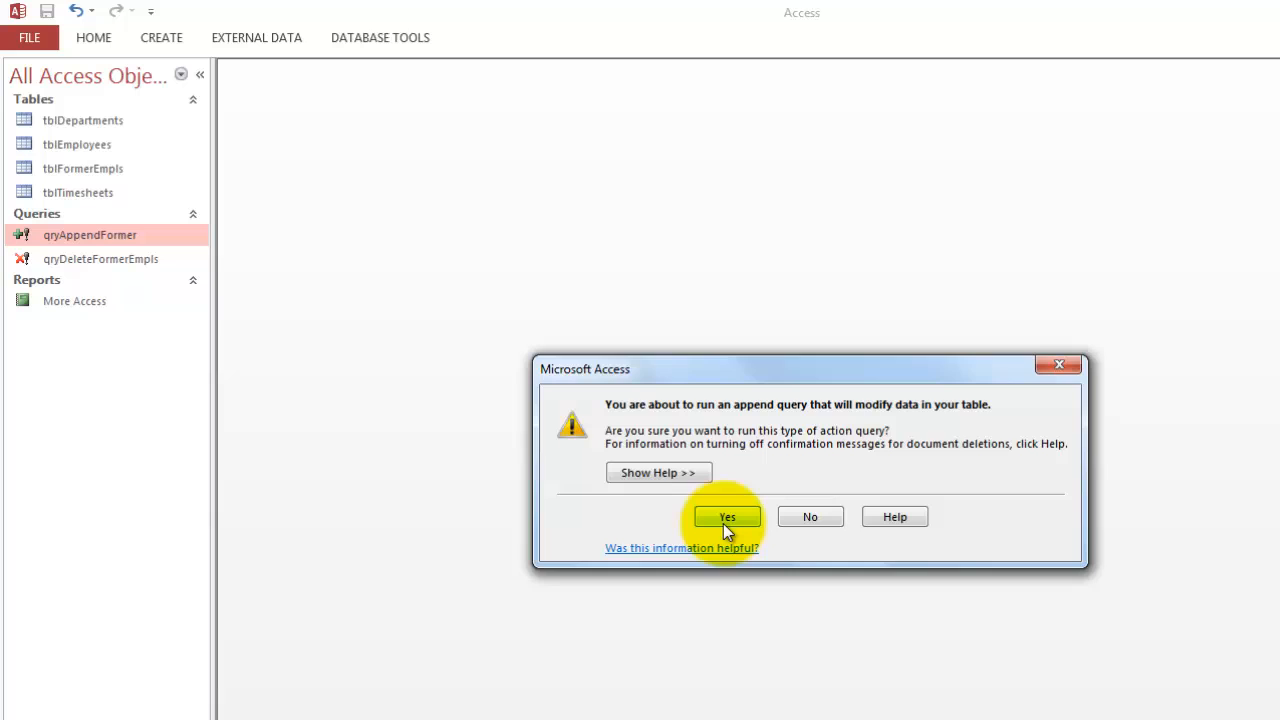
click(728, 516)
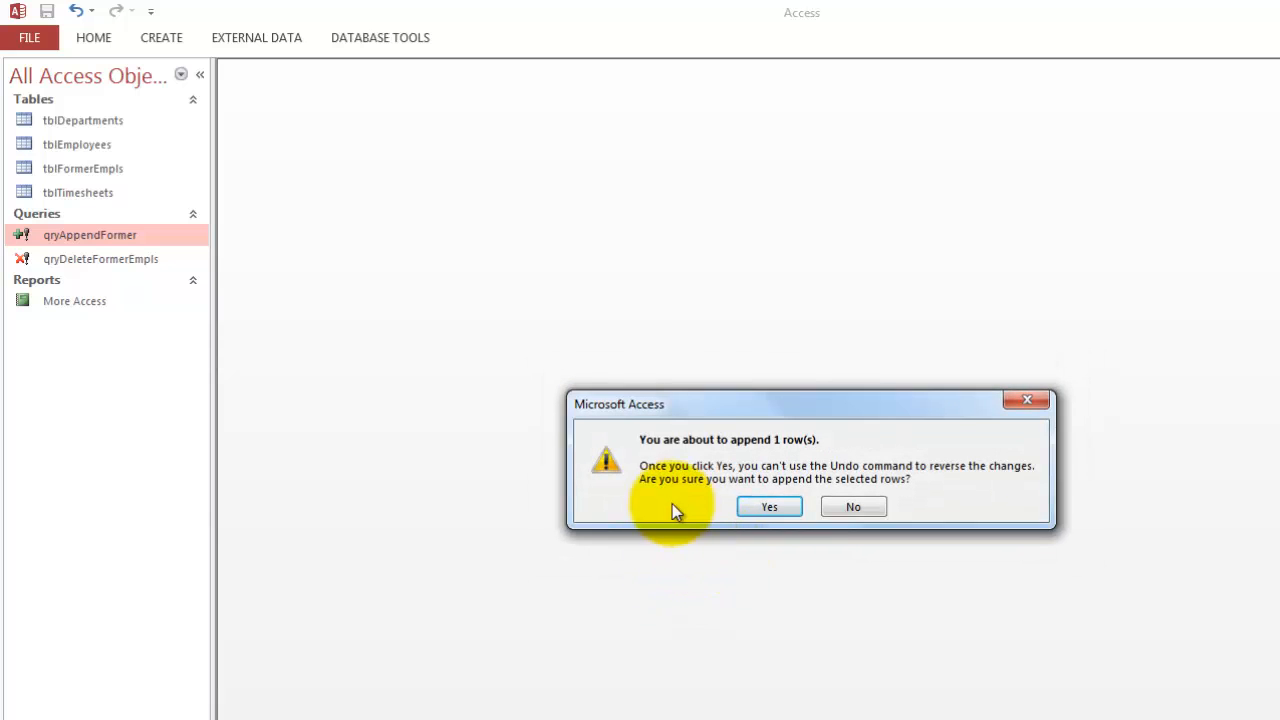
mouse_move(716, 548)
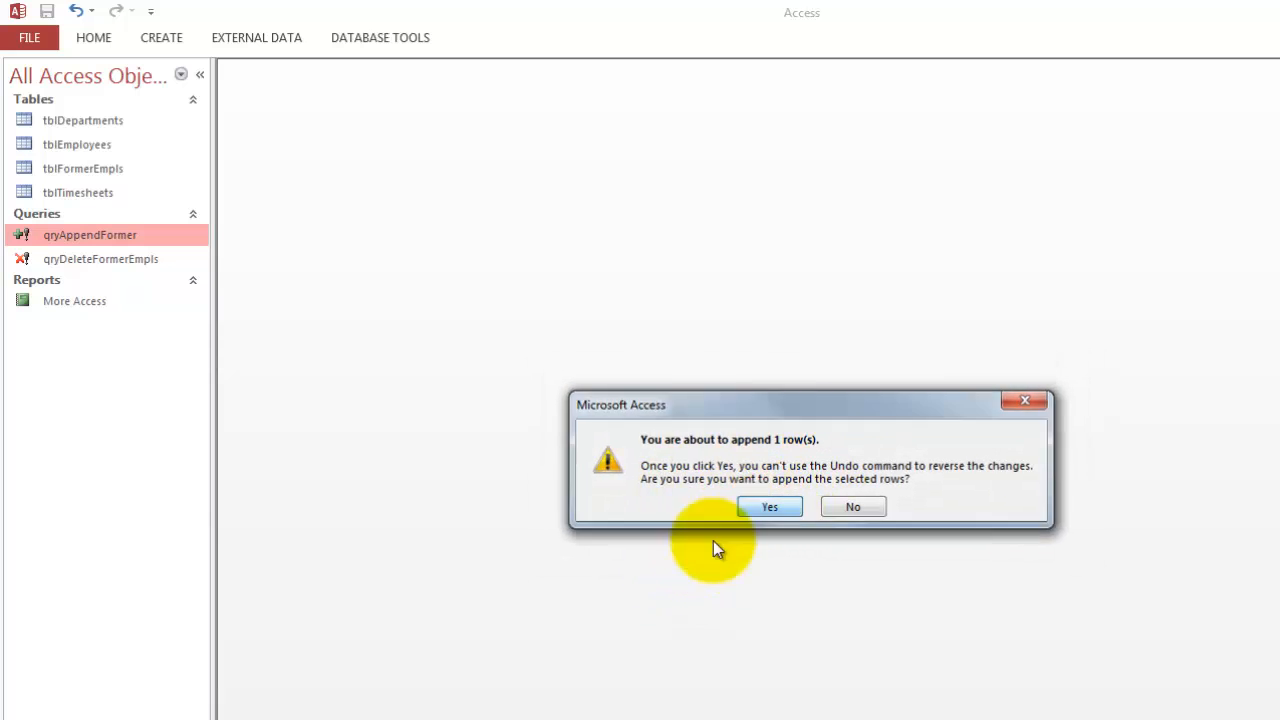
click(768, 506)
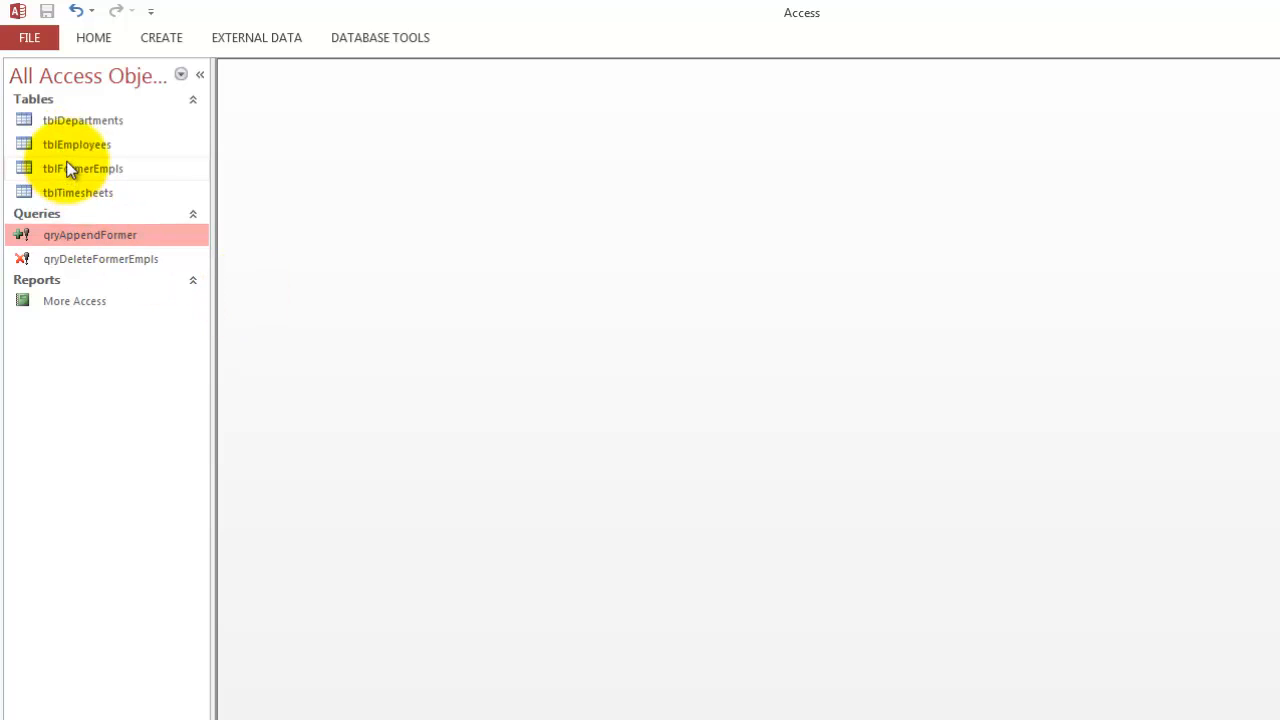
double_click(84, 168)
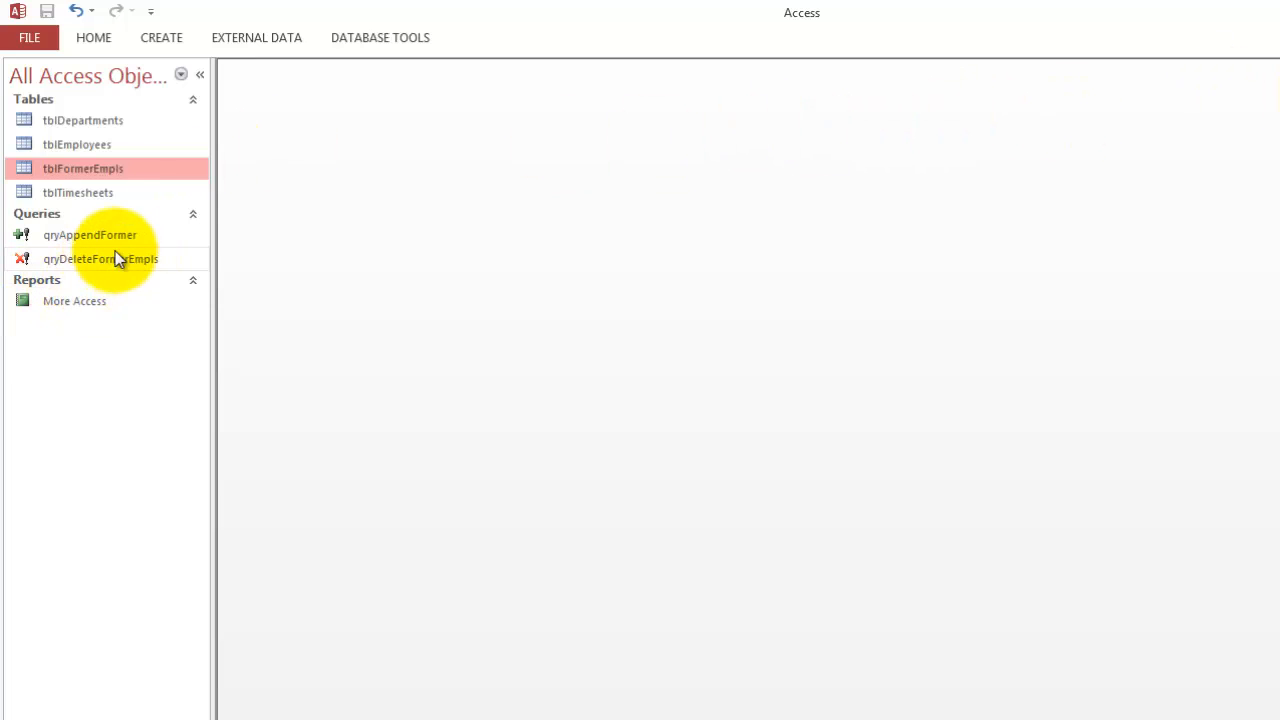
Run qryDeleteFormerEmpls and cancel it at the key violations warning.
double_click(100, 258)
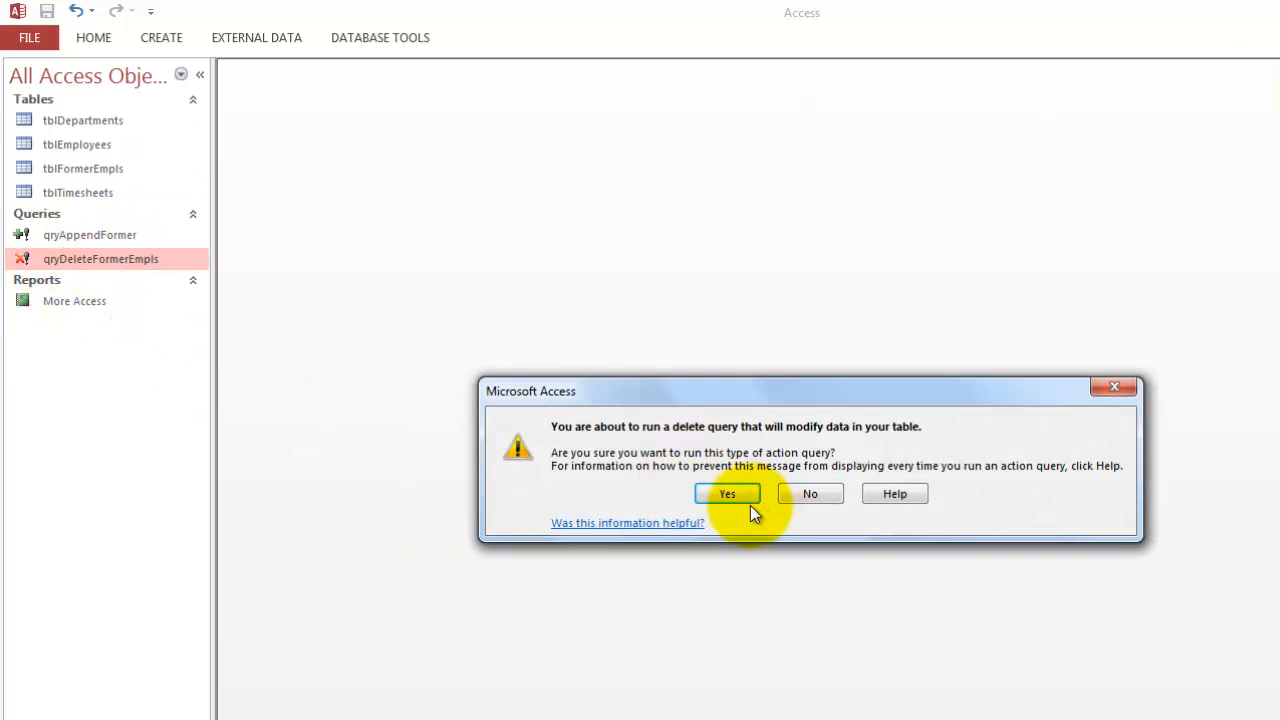
click(728, 492)
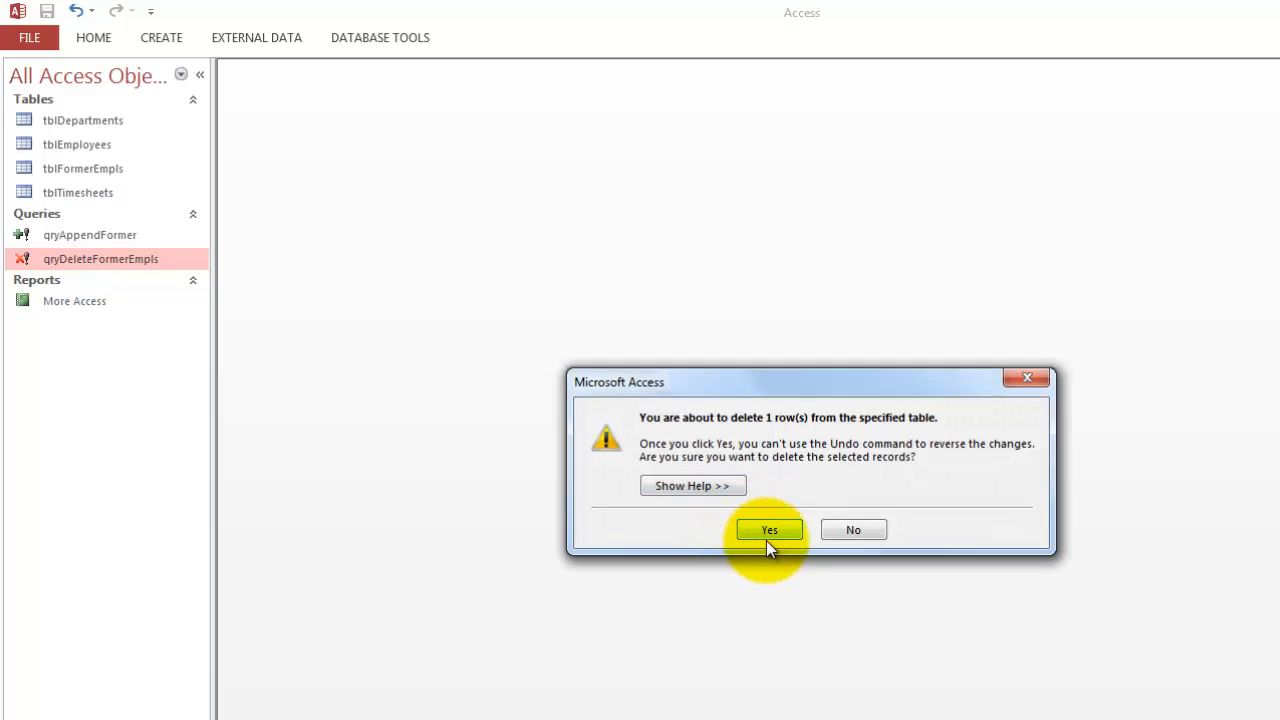
click(768, 528)
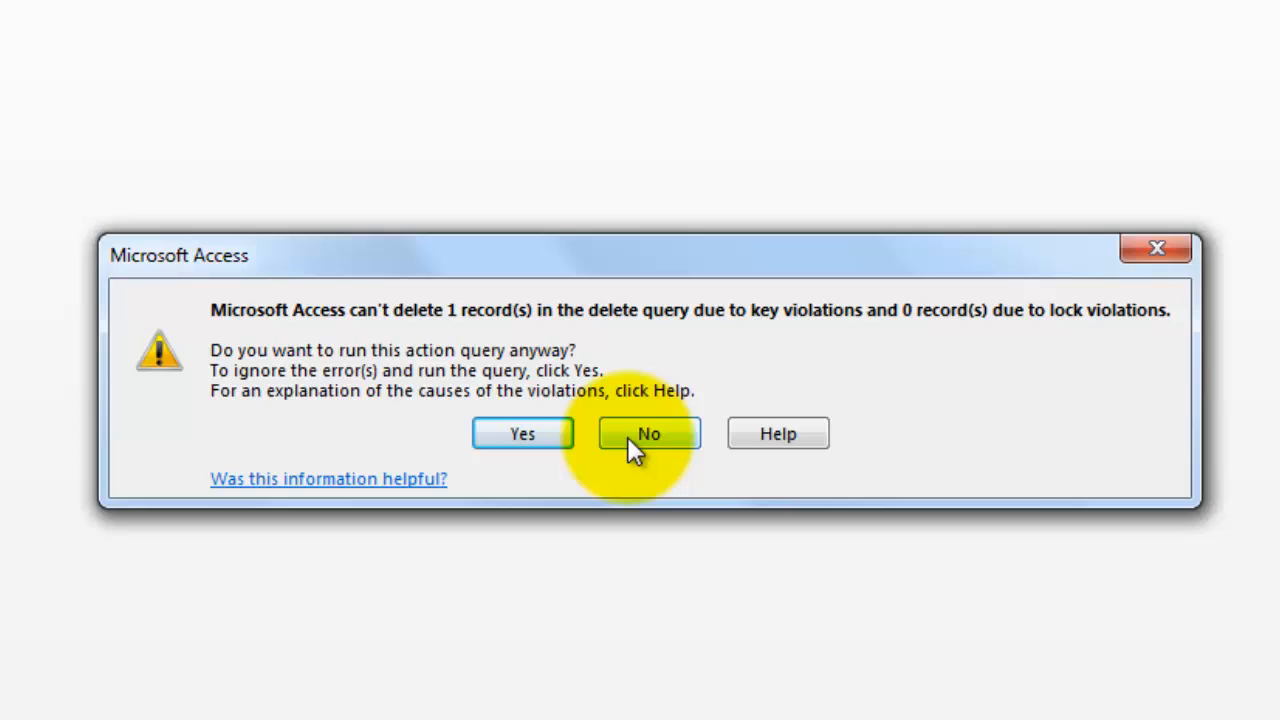
click(648, 432)
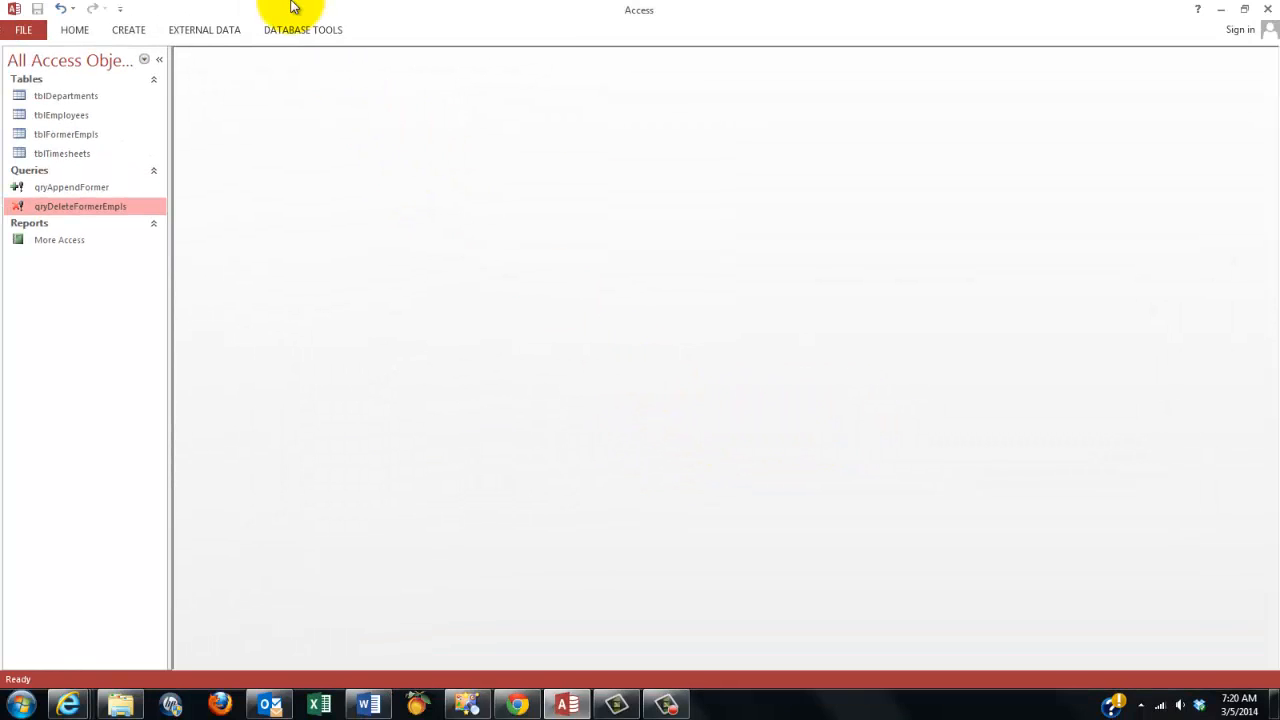
Show the Relationships diagram for tblDepartments, tblEmployees and tblTimesheets.
click(304, 30)
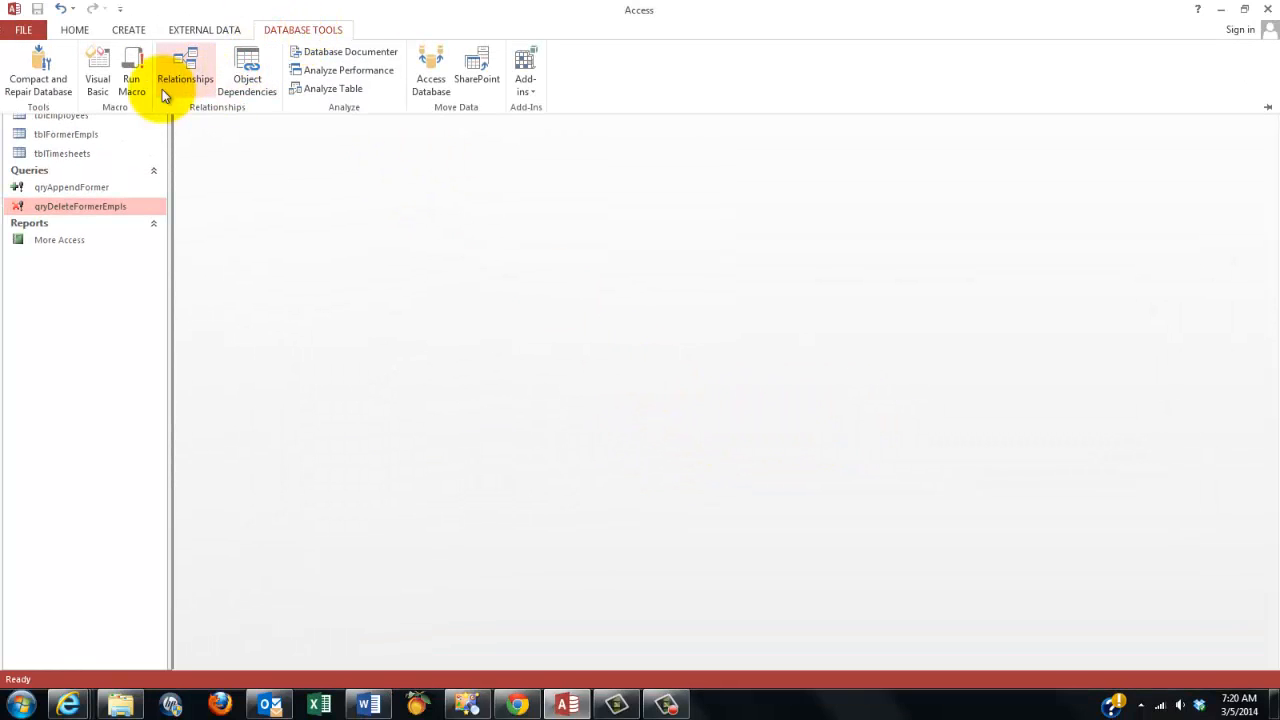
click(184, 70)
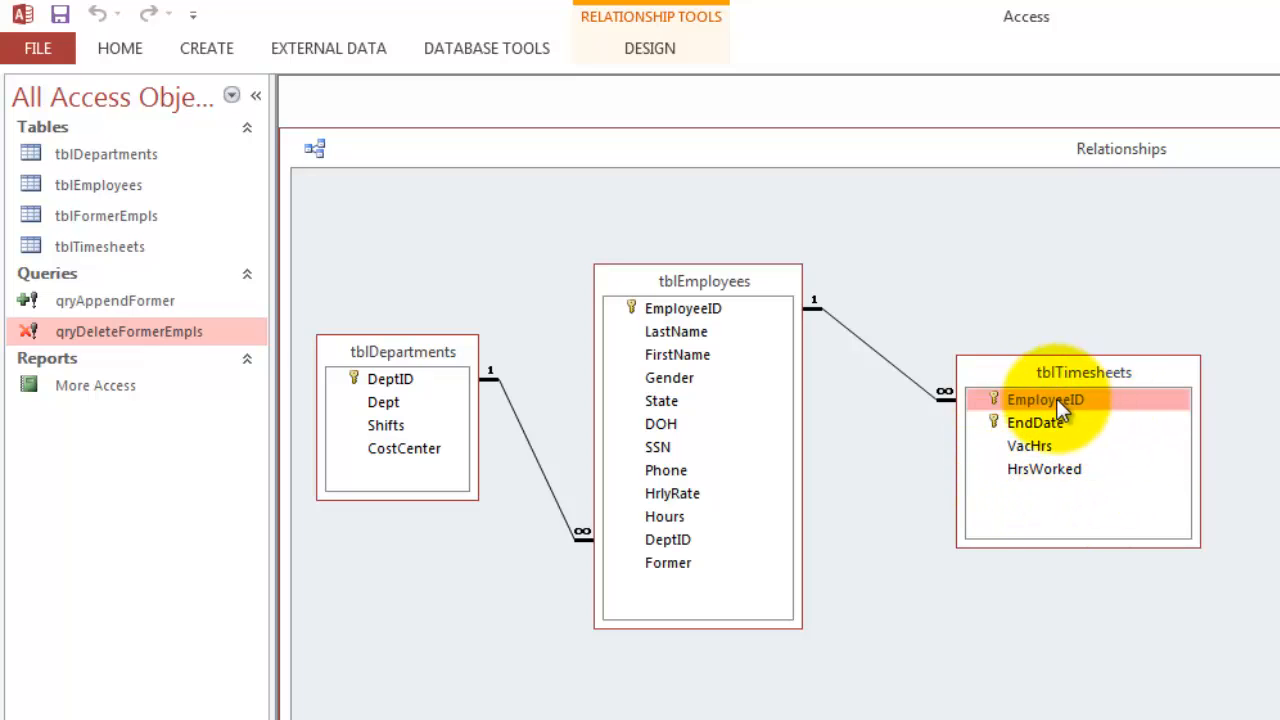
mouse_move(1124, 450)
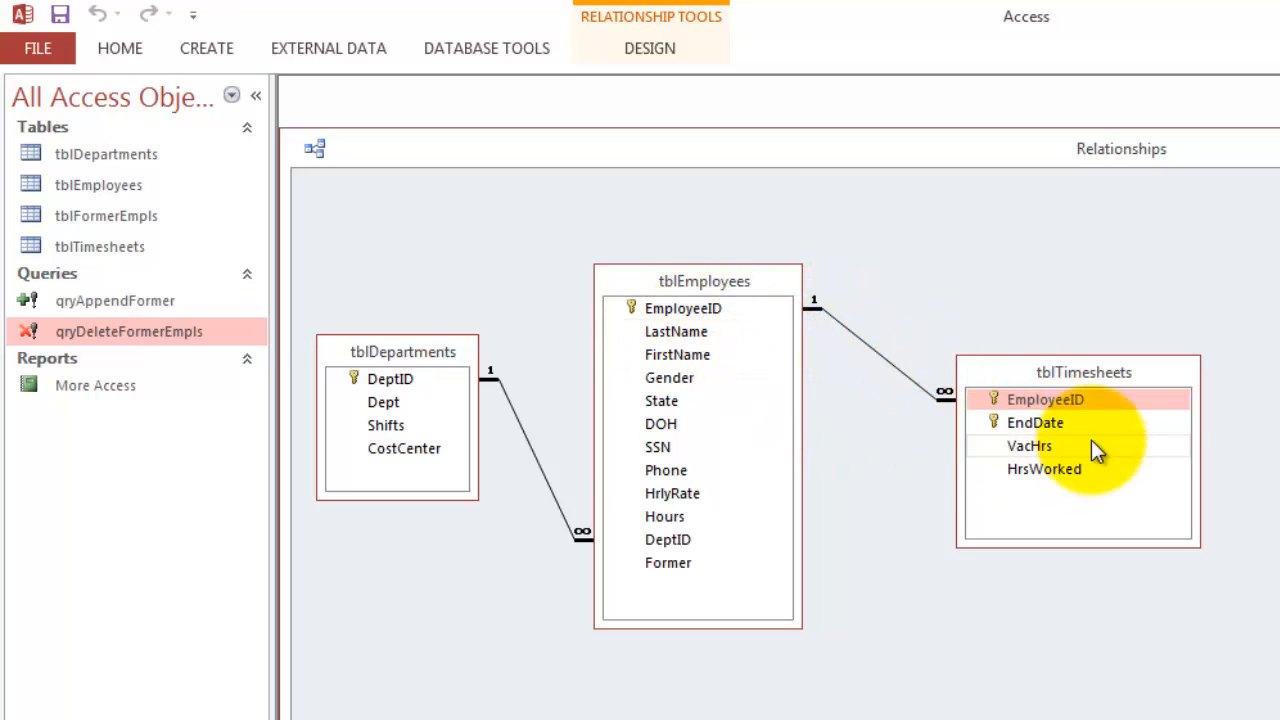
mouse_move(1156, 468)
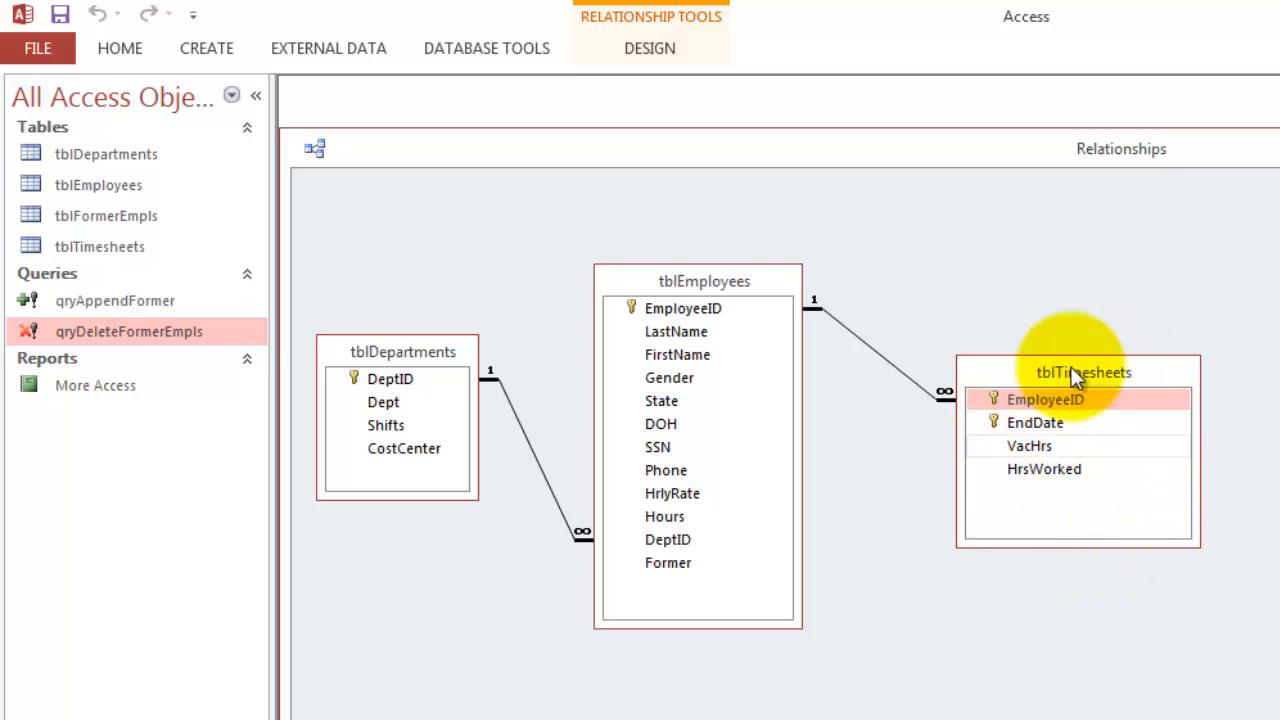
mouse_move(1120, 480)
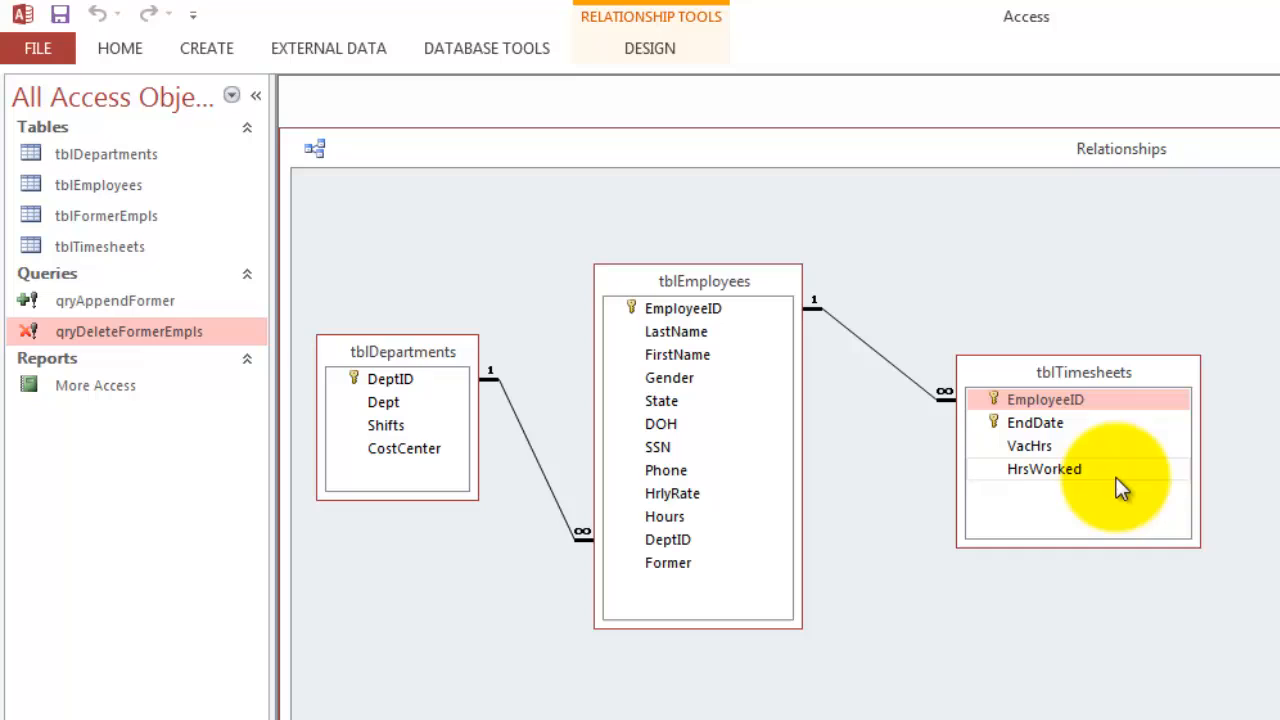
mouse_move(1064, 516)
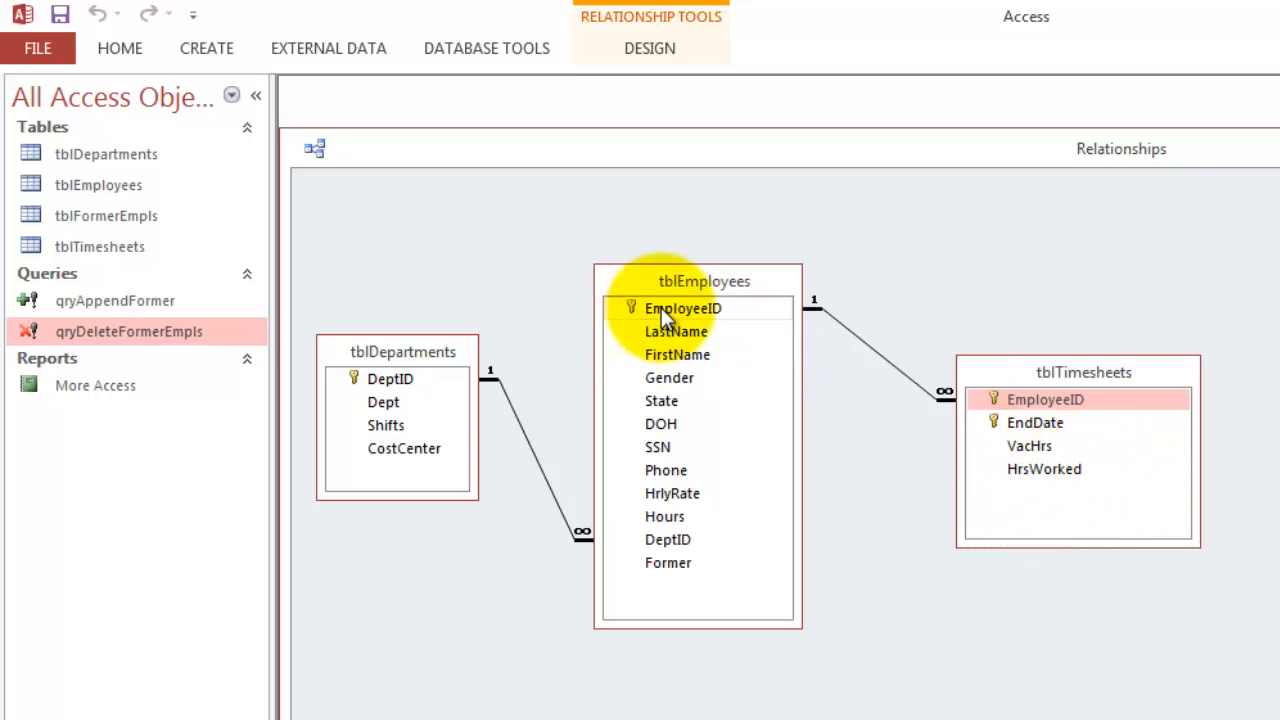
mouse_move(864, 400)
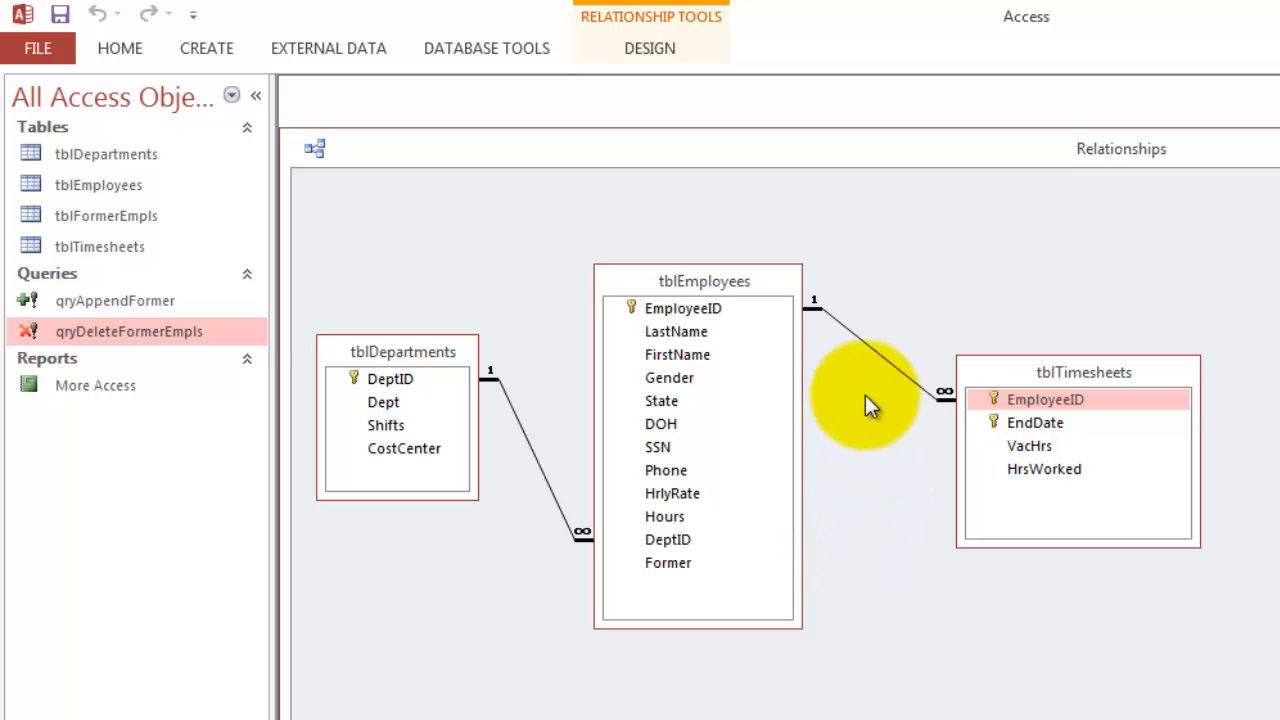
mouse_move(882, 364)
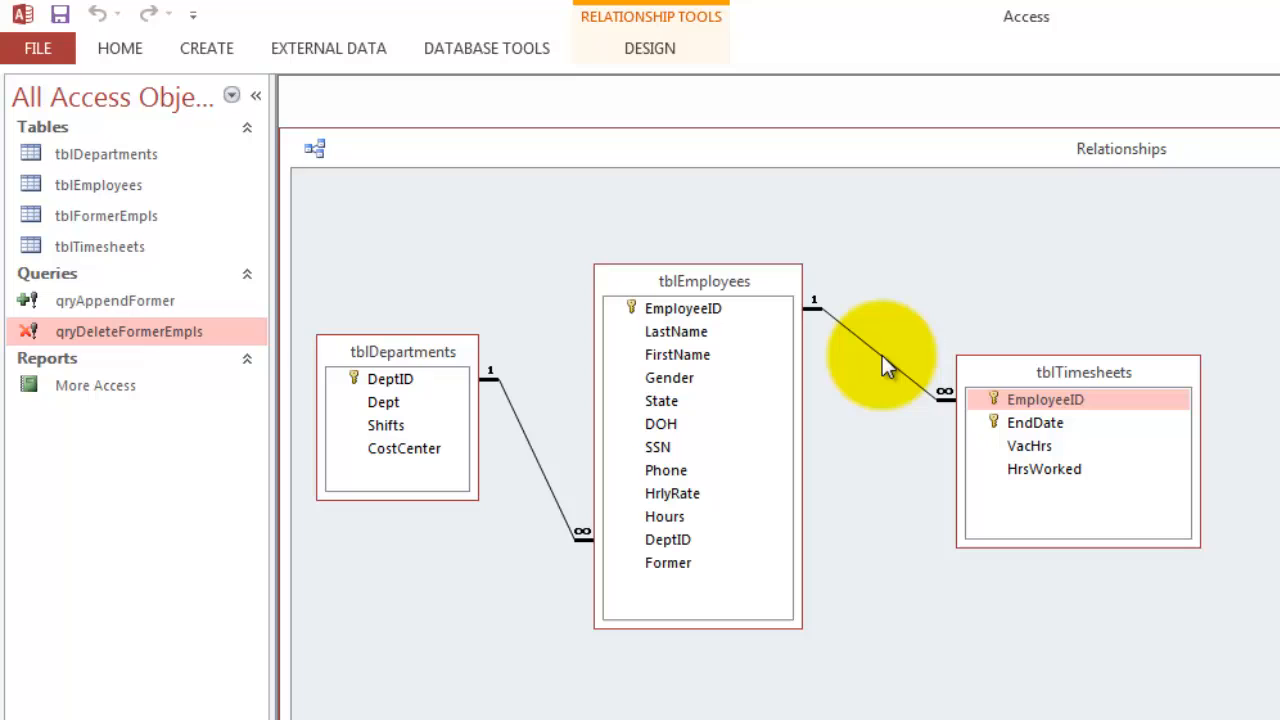
Enable Cascade Delete Related Records on the tblEmployees–tblTimesheets relationship.
double_click(880, 360)
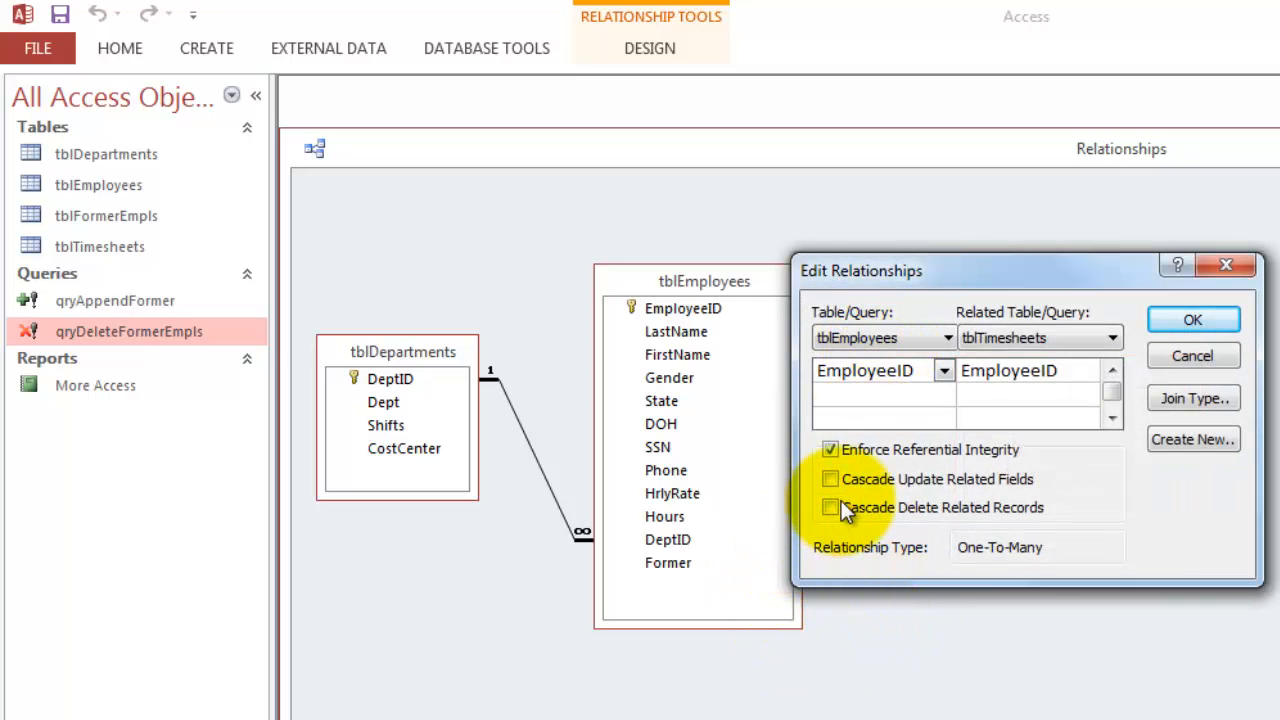
click(830, 508)
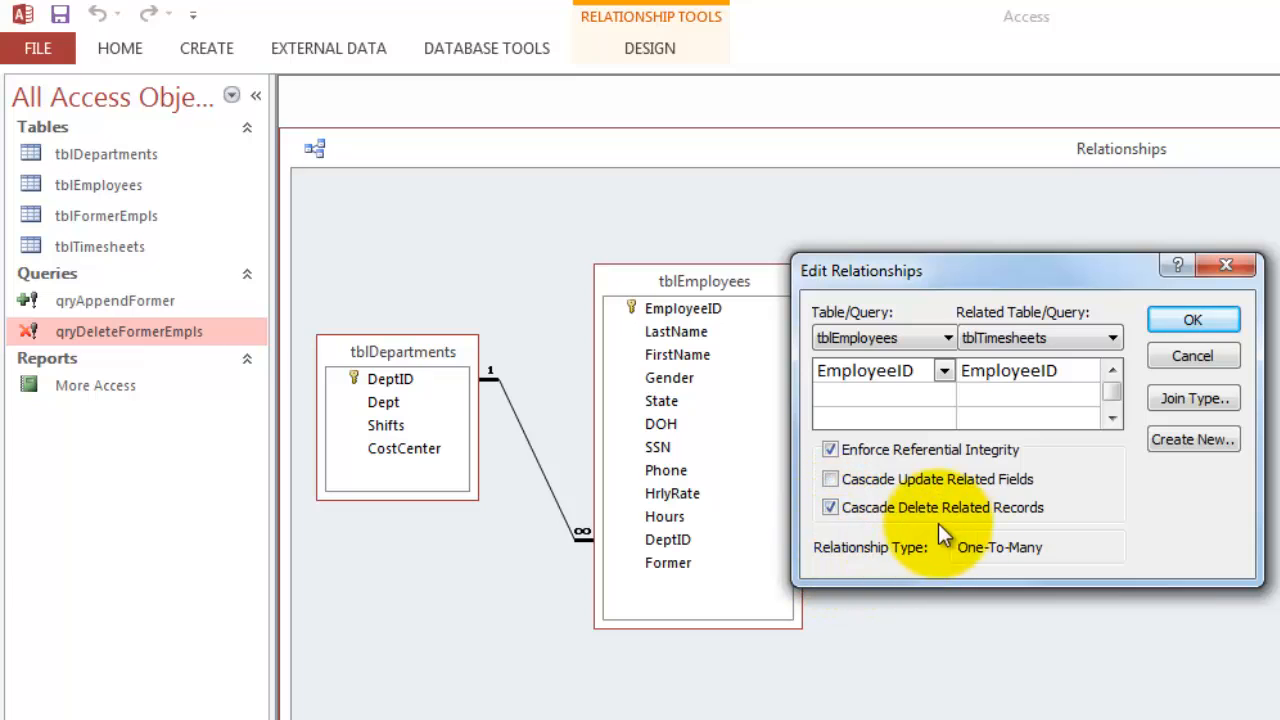
mouse_move(1136, 384)
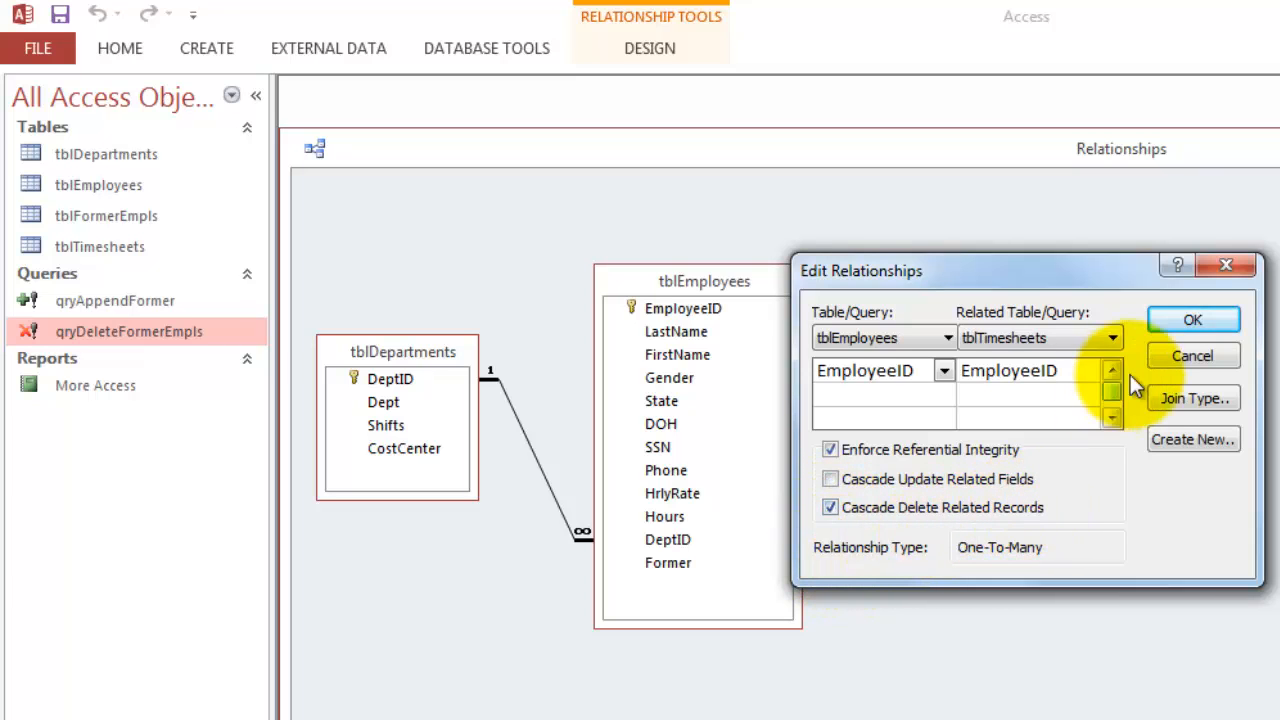
click(1192, 320)
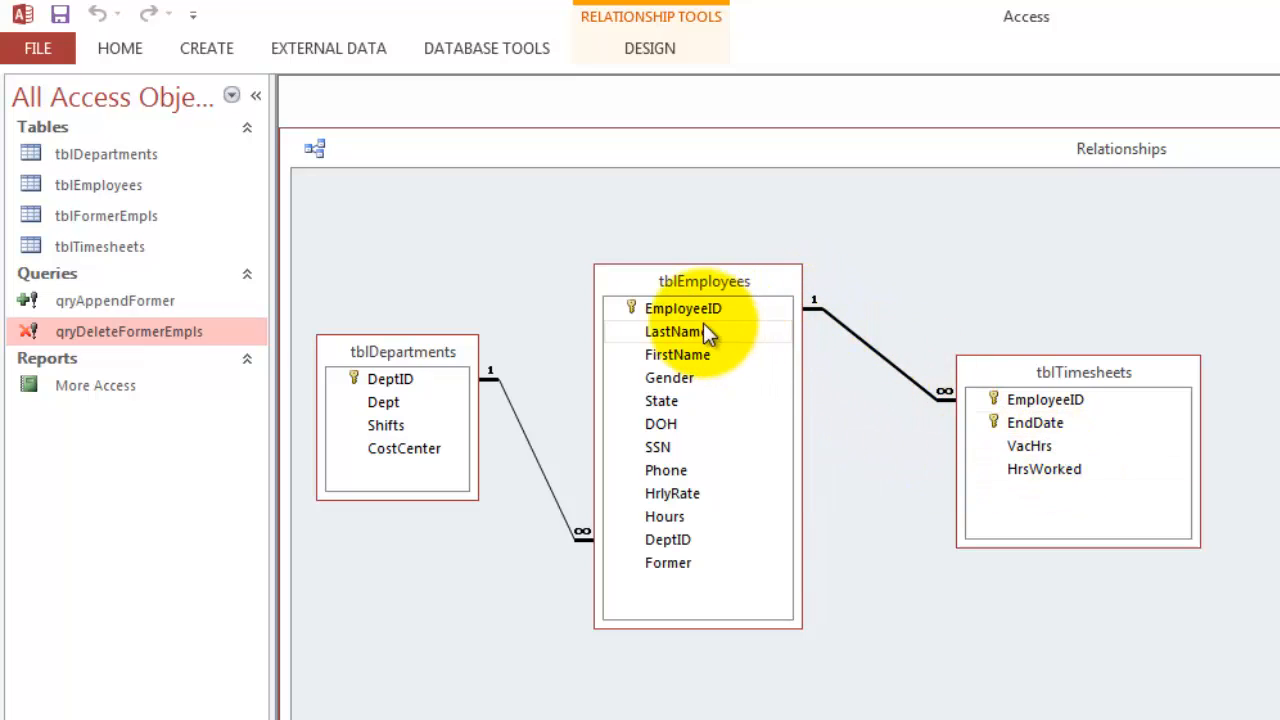
mouse_move(764, 336)
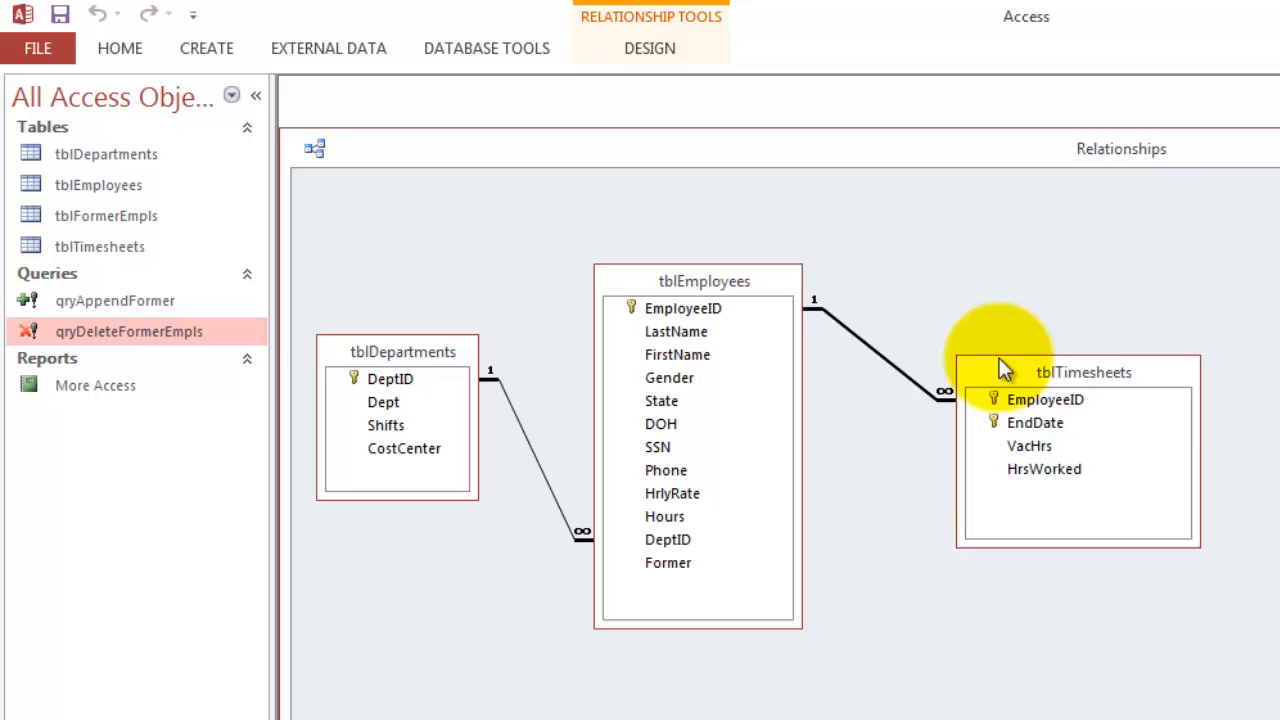
mouse_move(1068, 512)
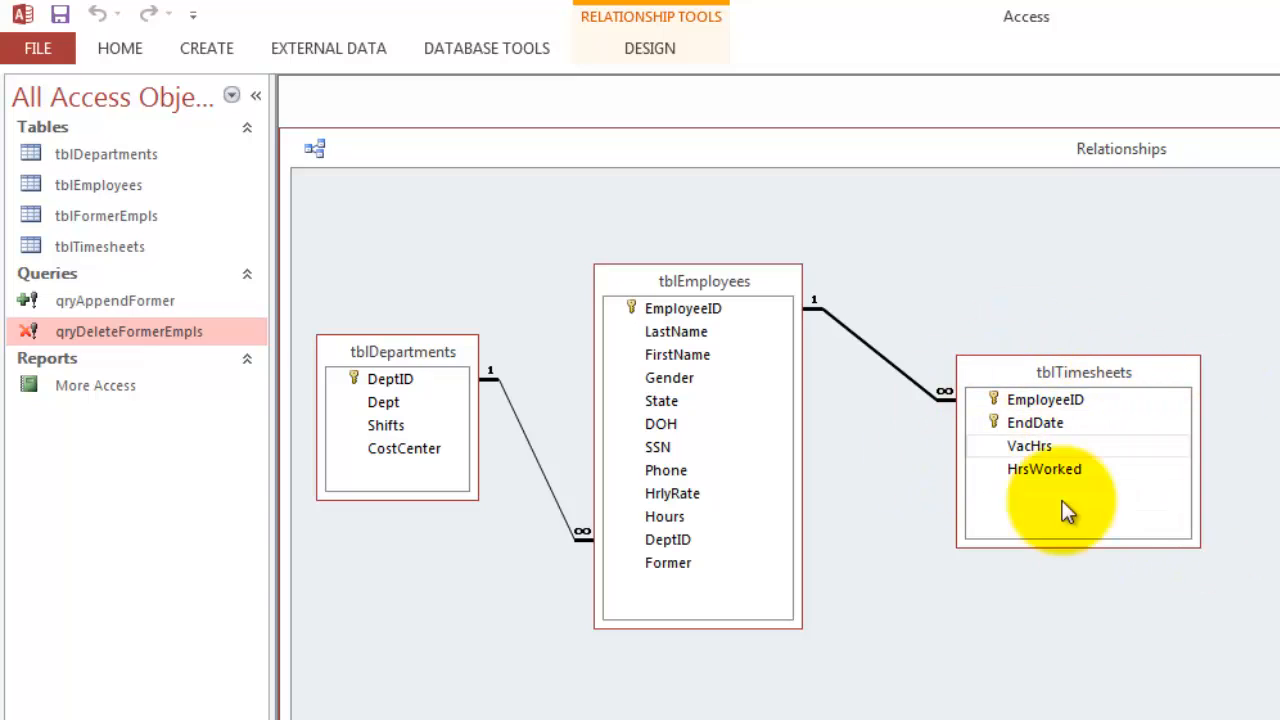
mouse_move(1090, 456)
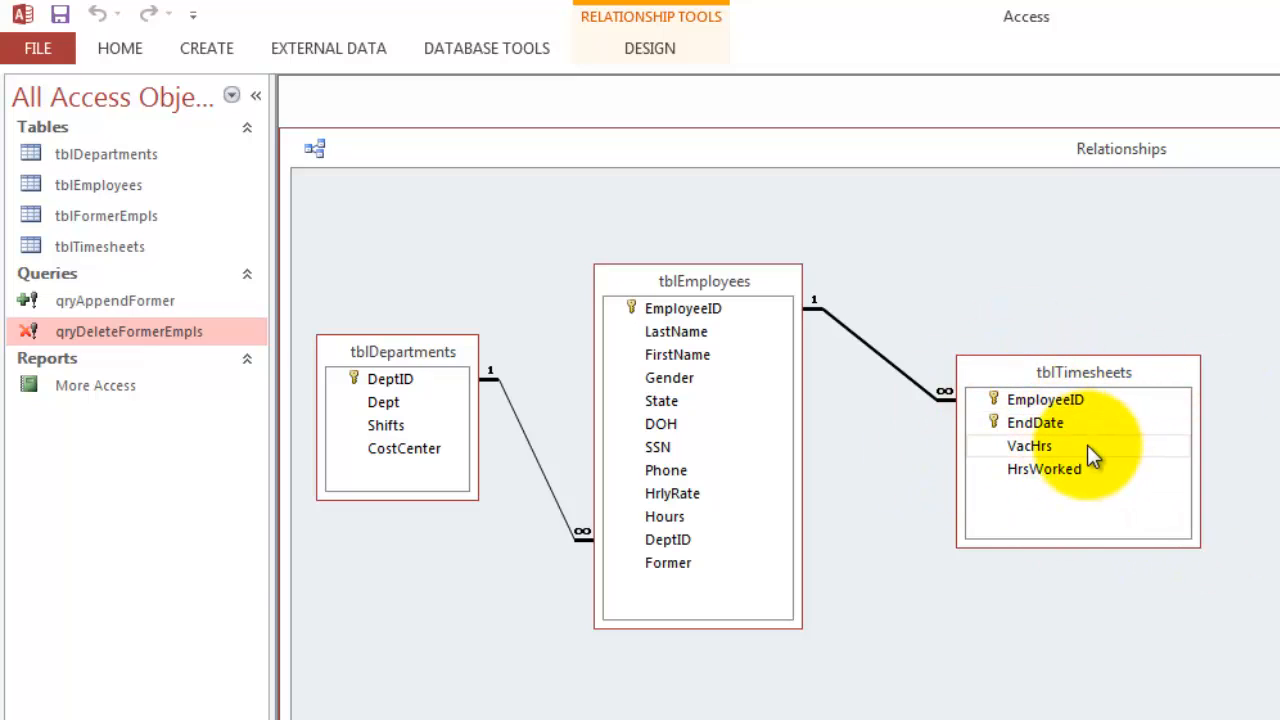
mouse_move(698, 580)
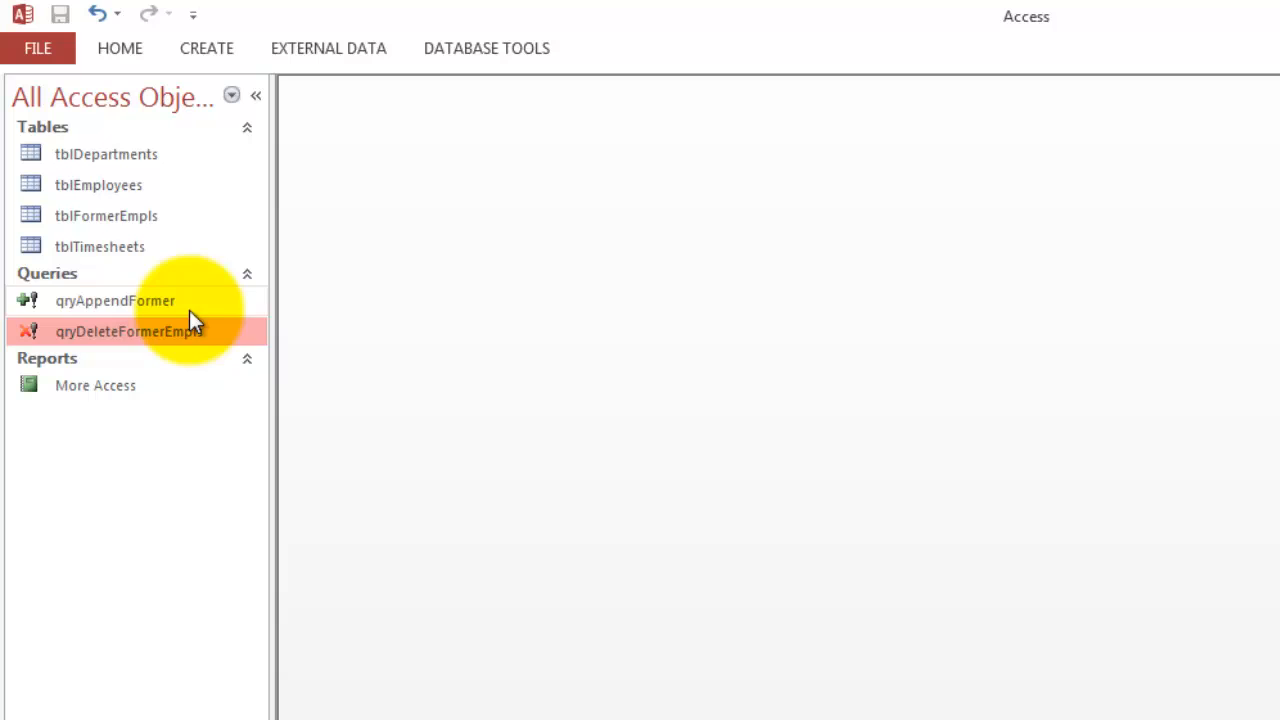
Rerun qryDeleteFormerEmpls to delete the one former employee, then check tblEmployees.
double_click(128, 332)
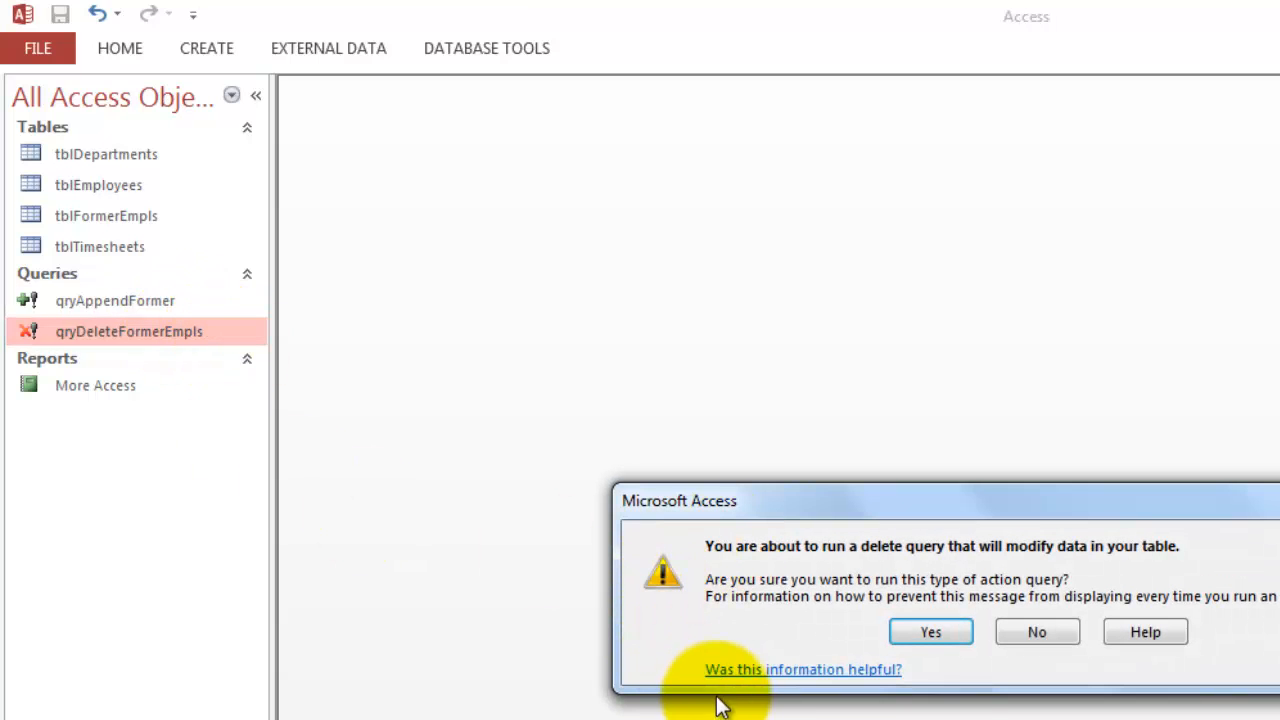
click(930, 632)
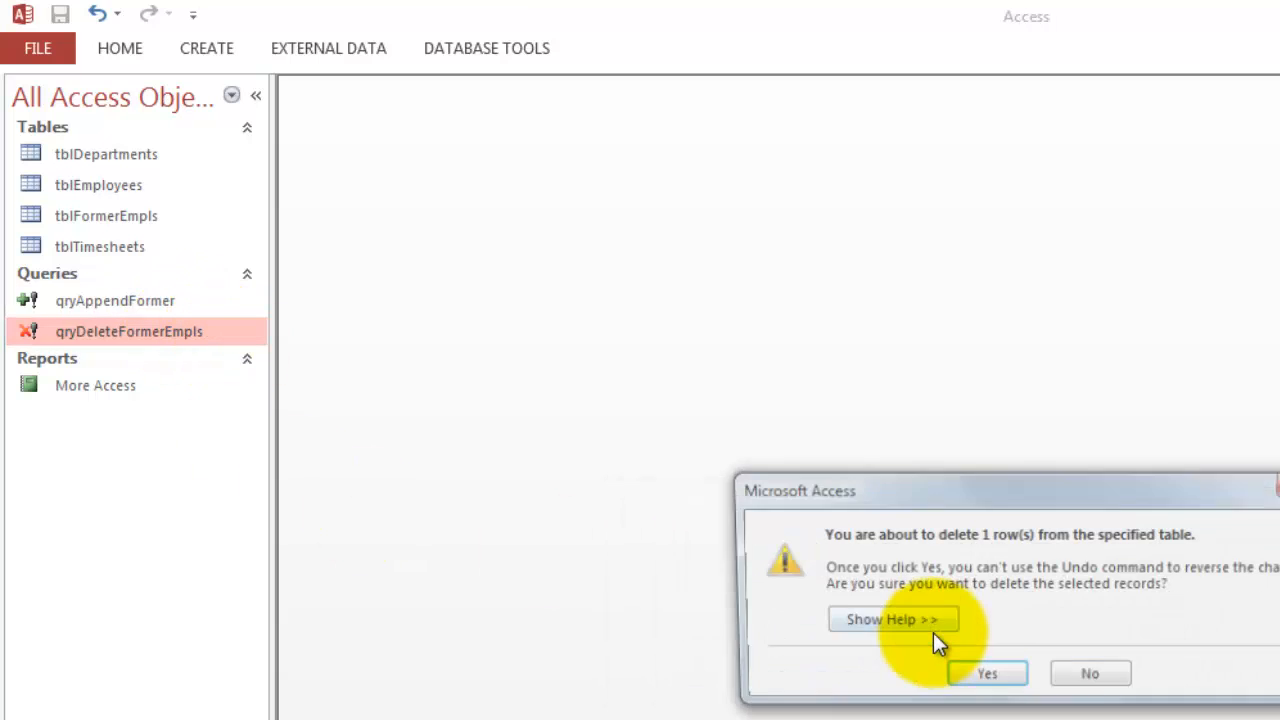
click(986, 672)
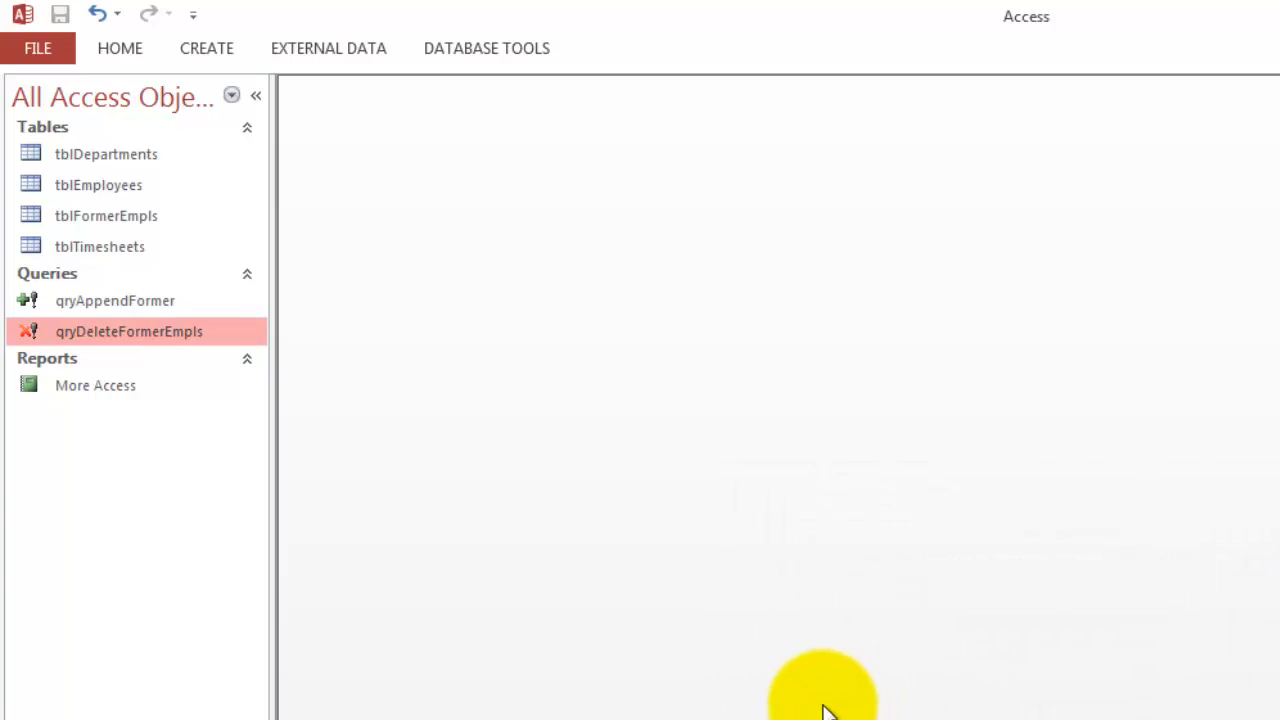
mouse_move(110, 184)
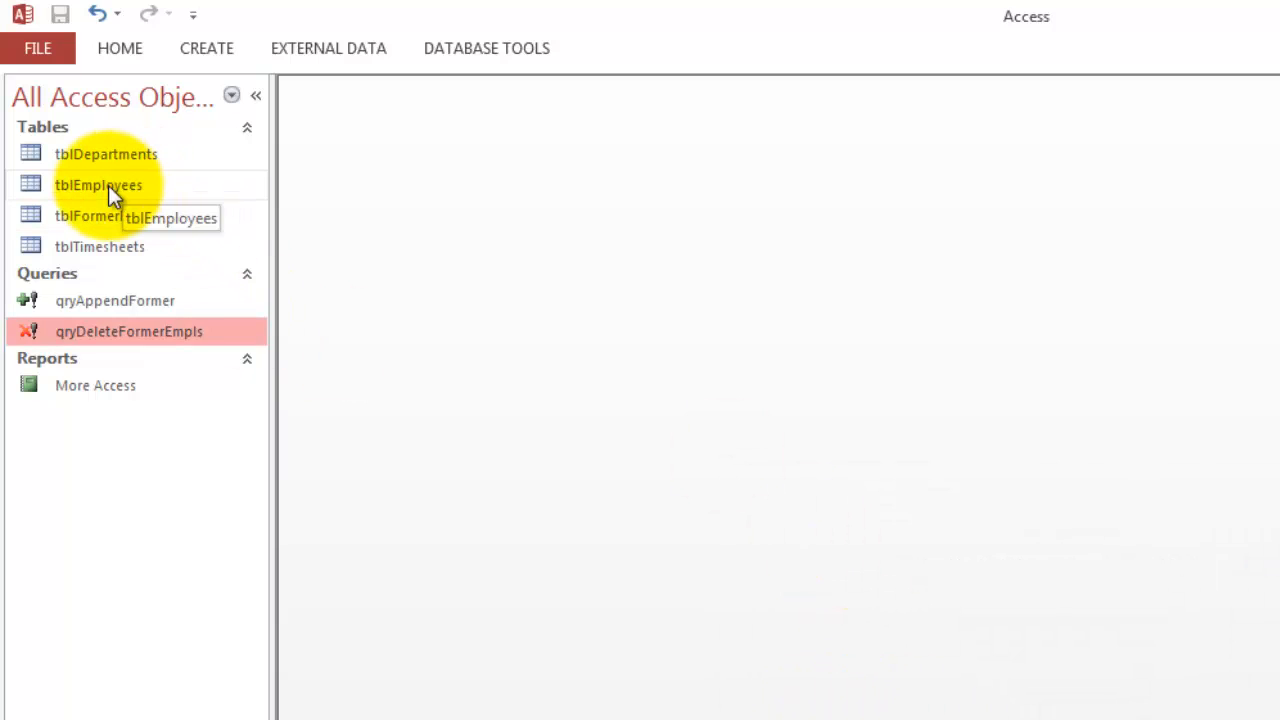
double_click(98, 184)
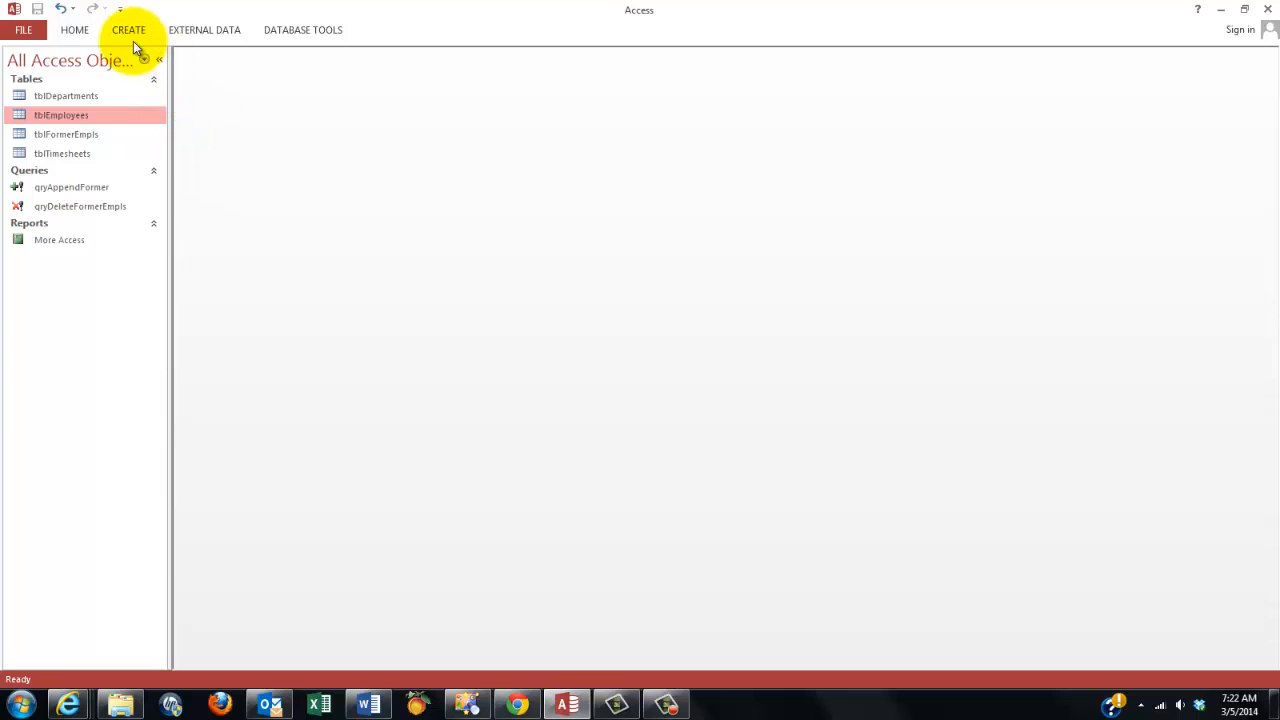
Design a new query on tblEmployees listing Dept with employee last and first names.
click(128, 30)
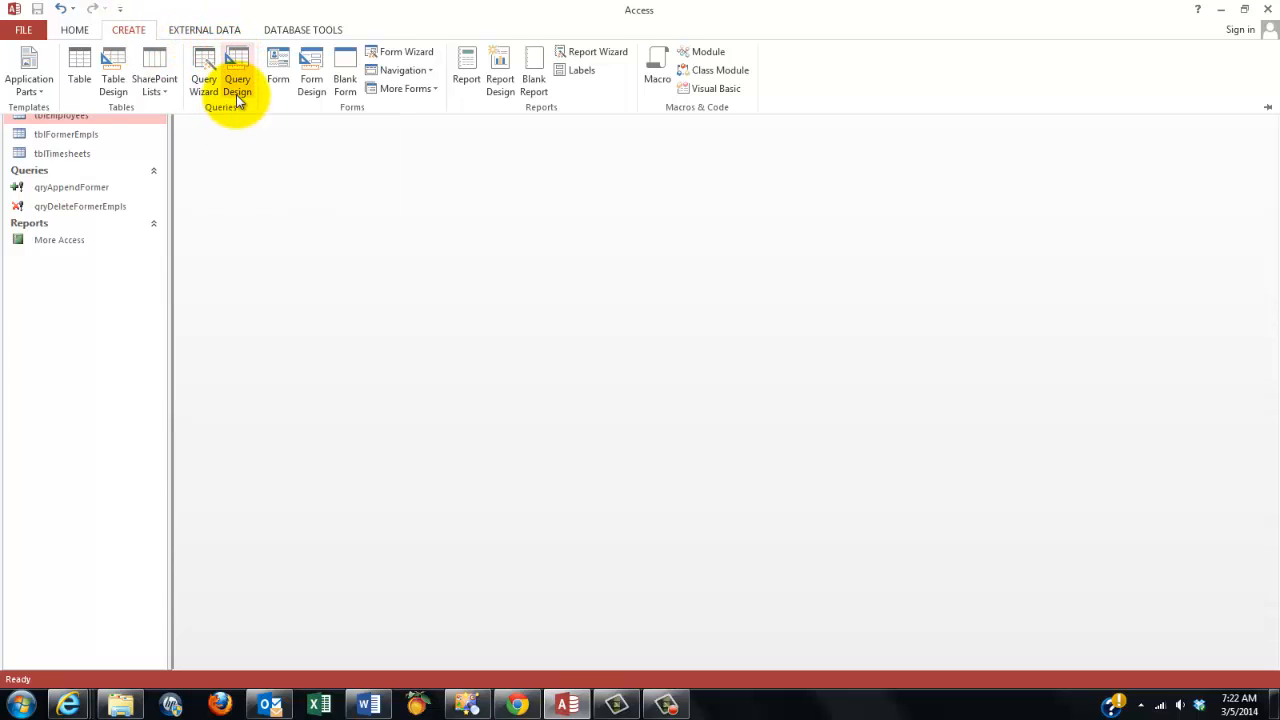
click(238, 70)
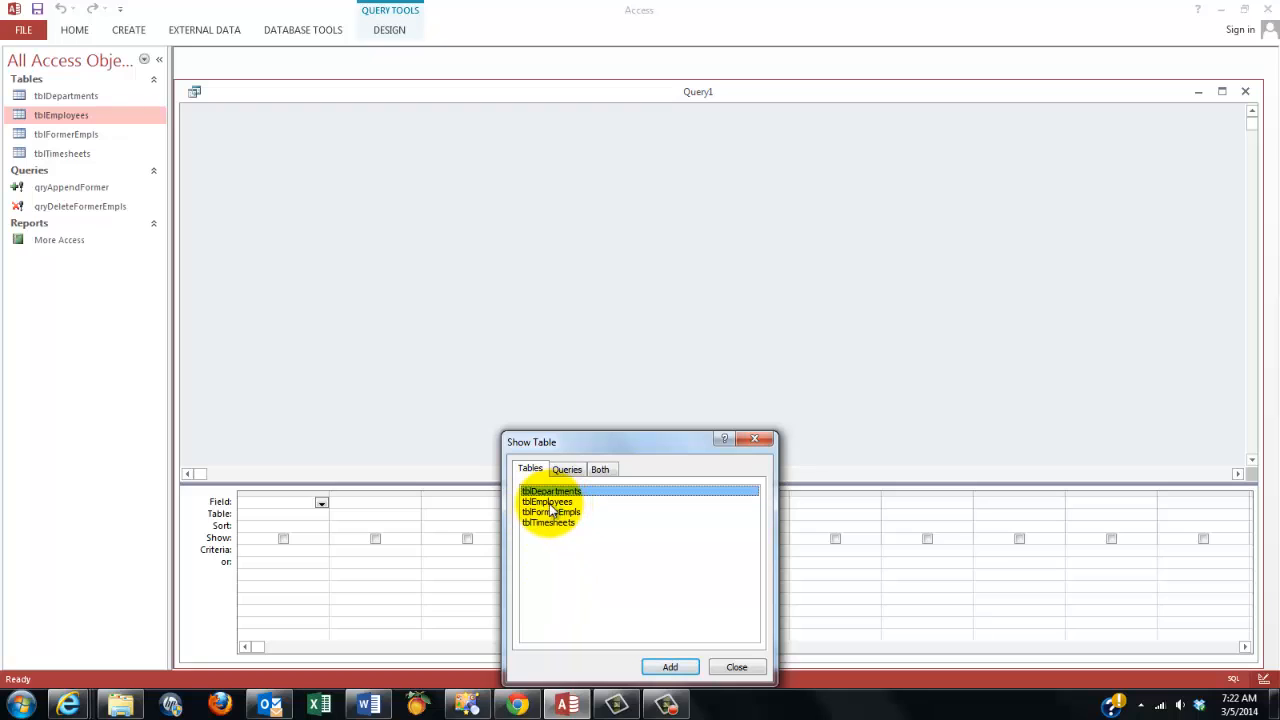
double_click(548, 500)
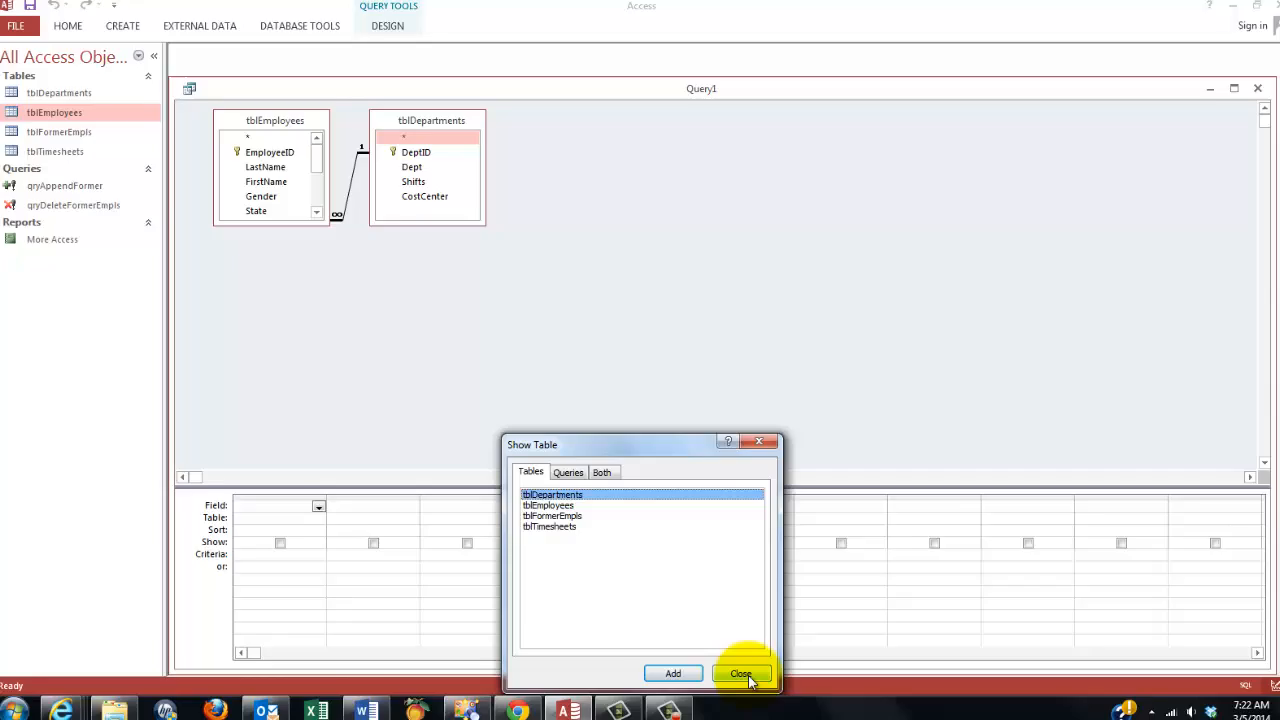
click(740, 672)
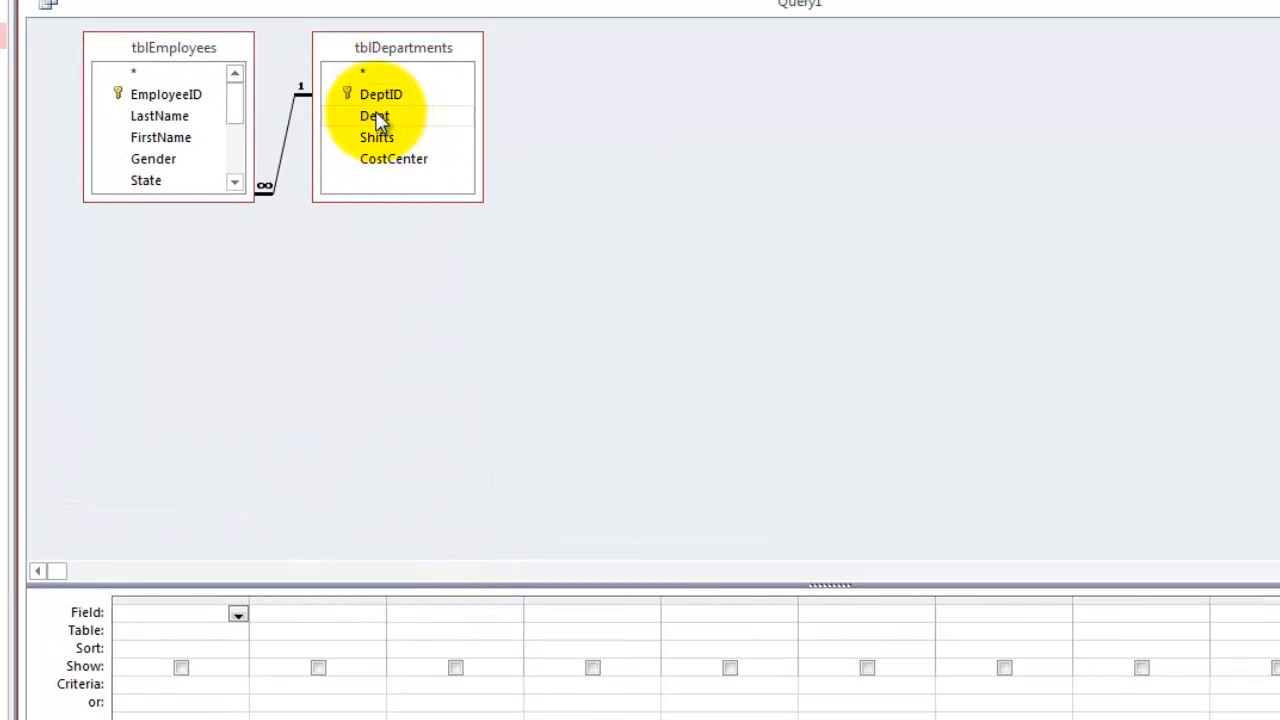
double_click(374, 114)
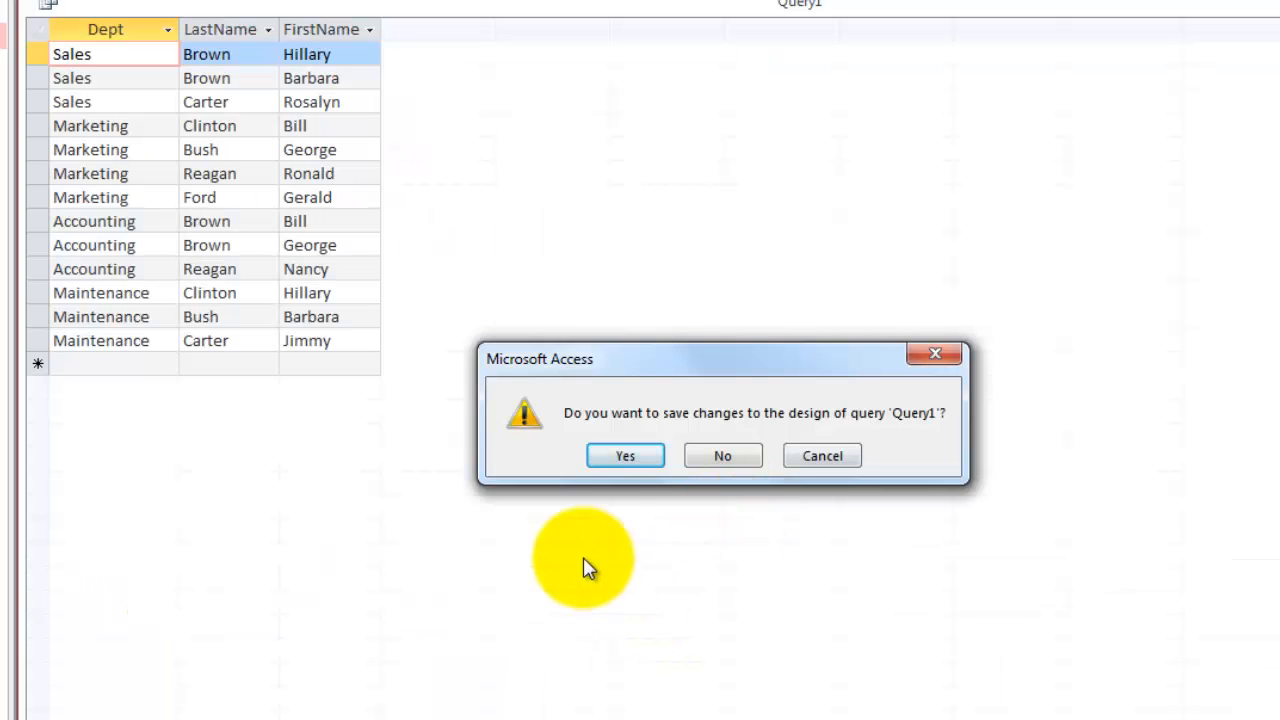
Save the query as qryEmplsPerDept and close it.
click(624, 456)
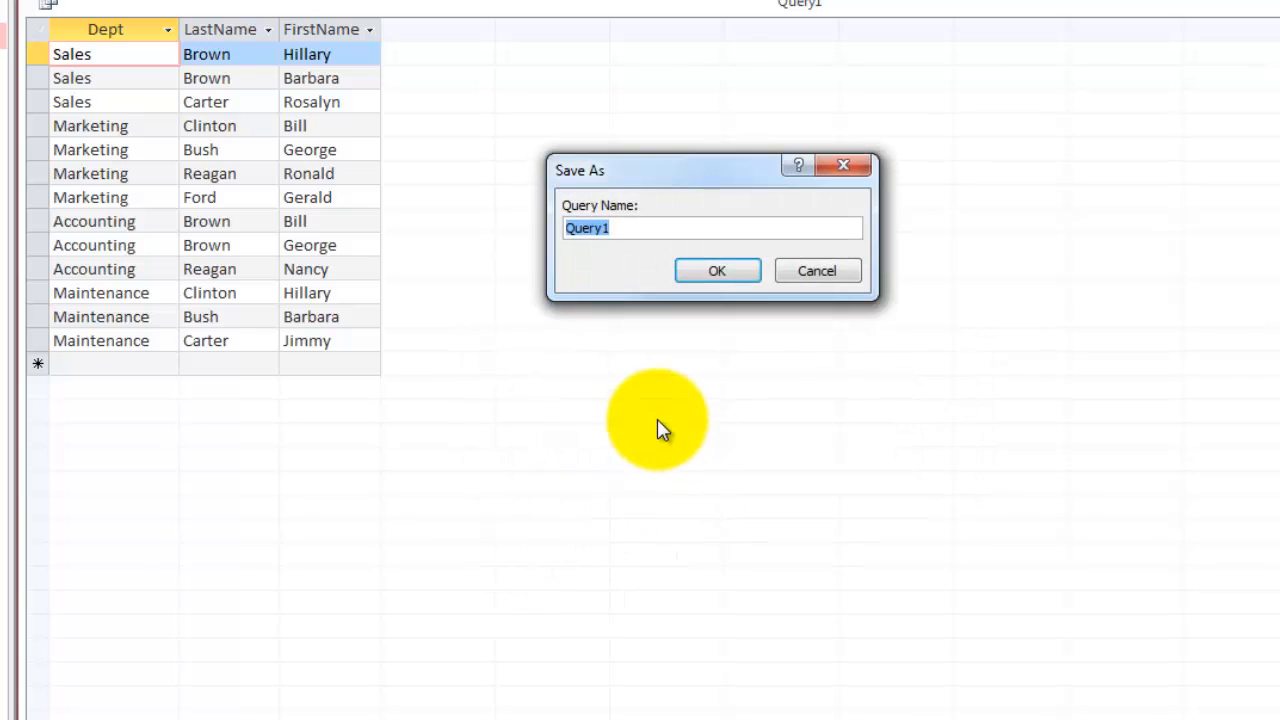
text(qryEmplsPerDept)
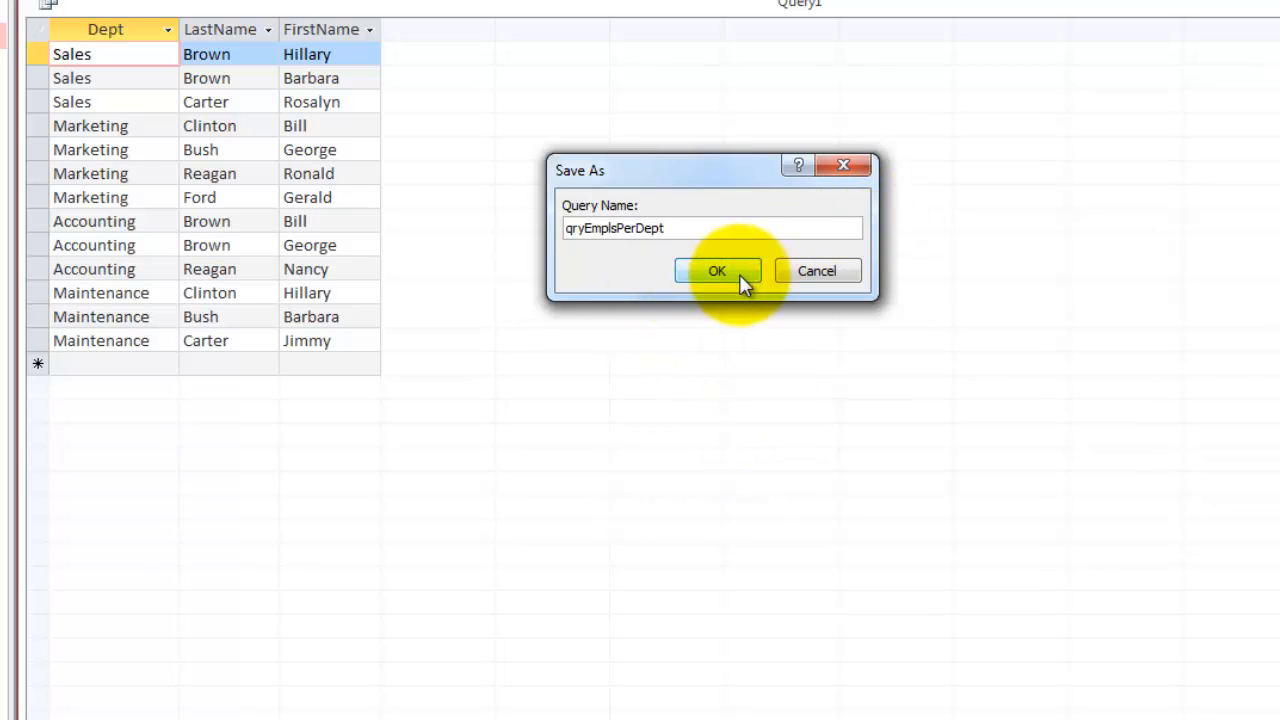
click(716, 272)
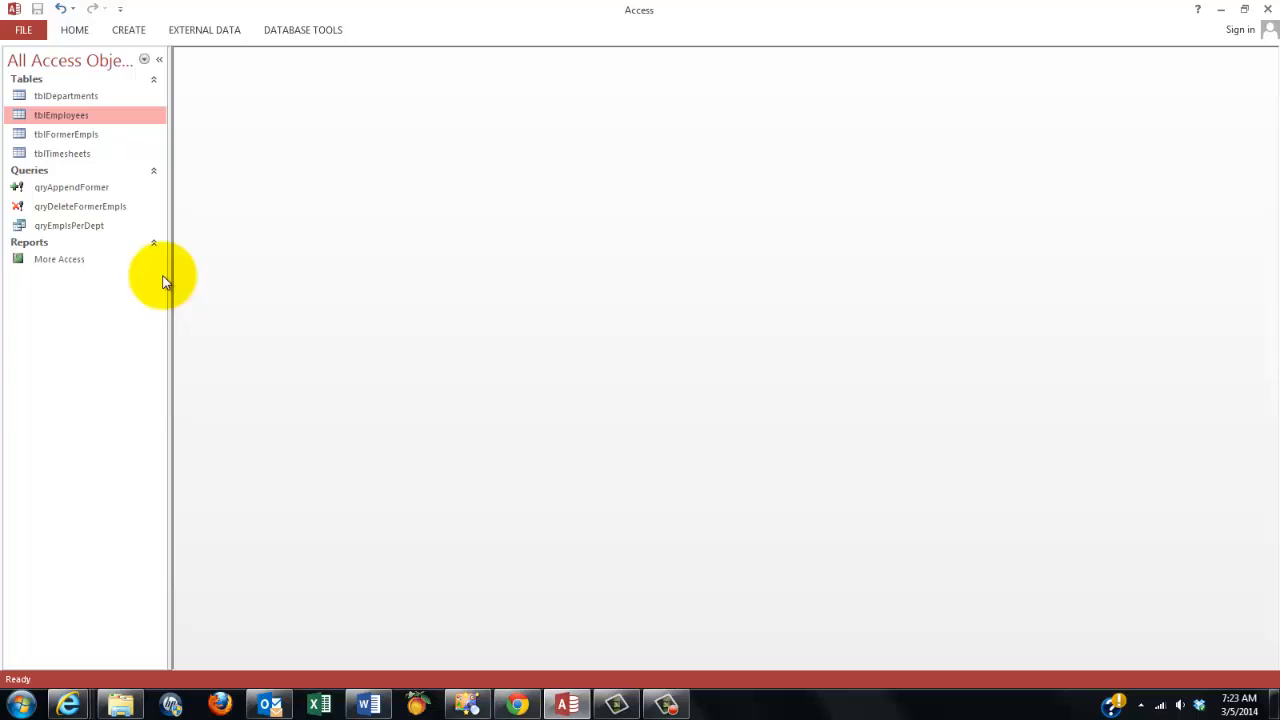
mouse_move(44, 248)
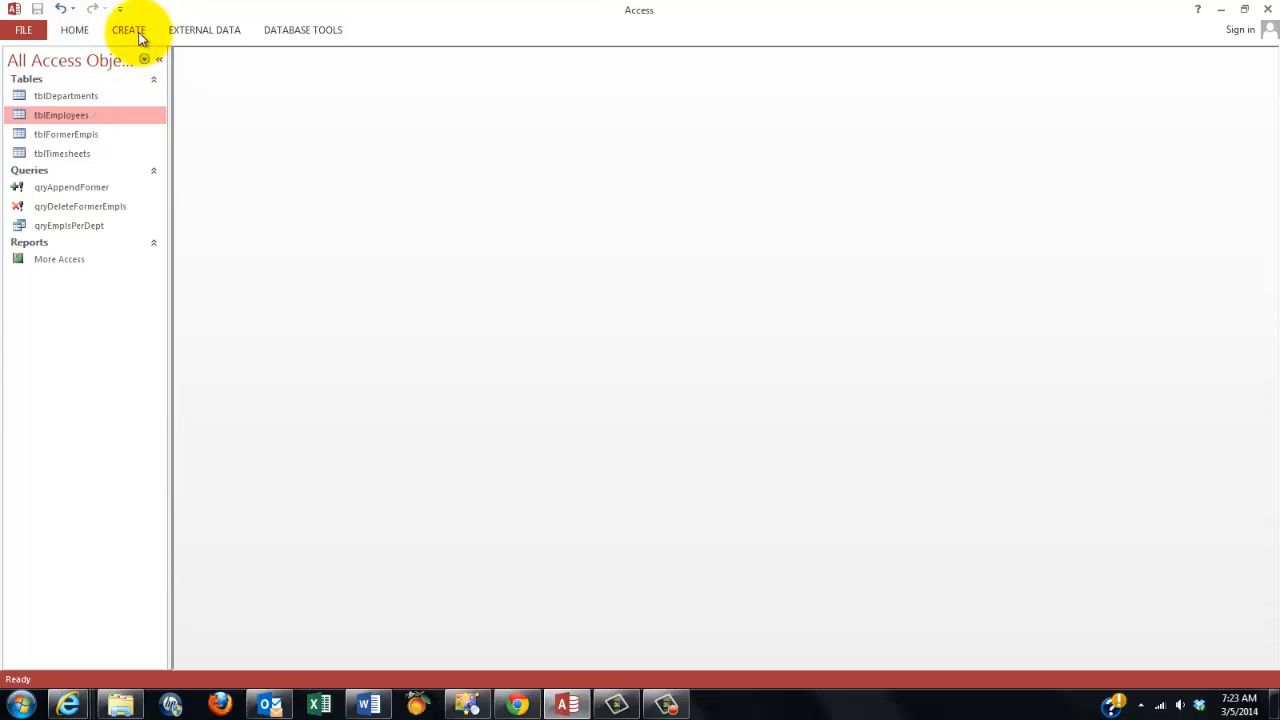
Begin a new query design sourced from the saved qryEmplsPerDept query with all fields.
click(128, 30)
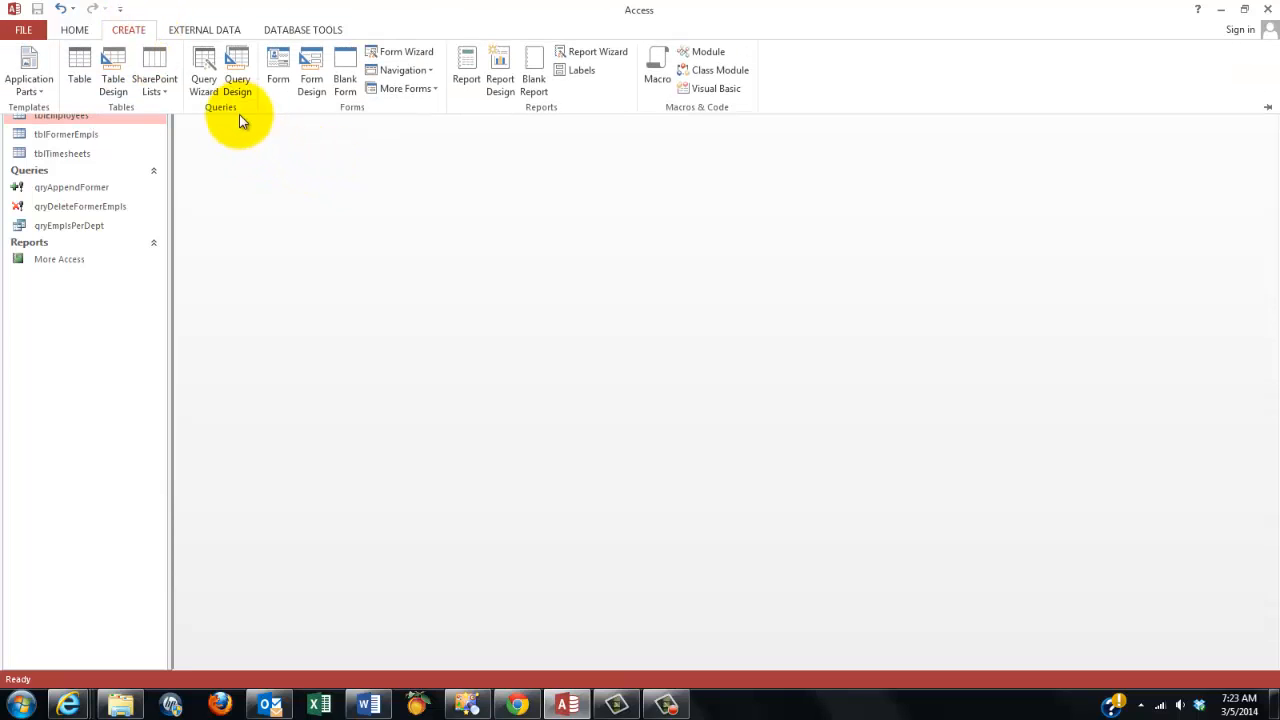
mouse_move(220, 152)
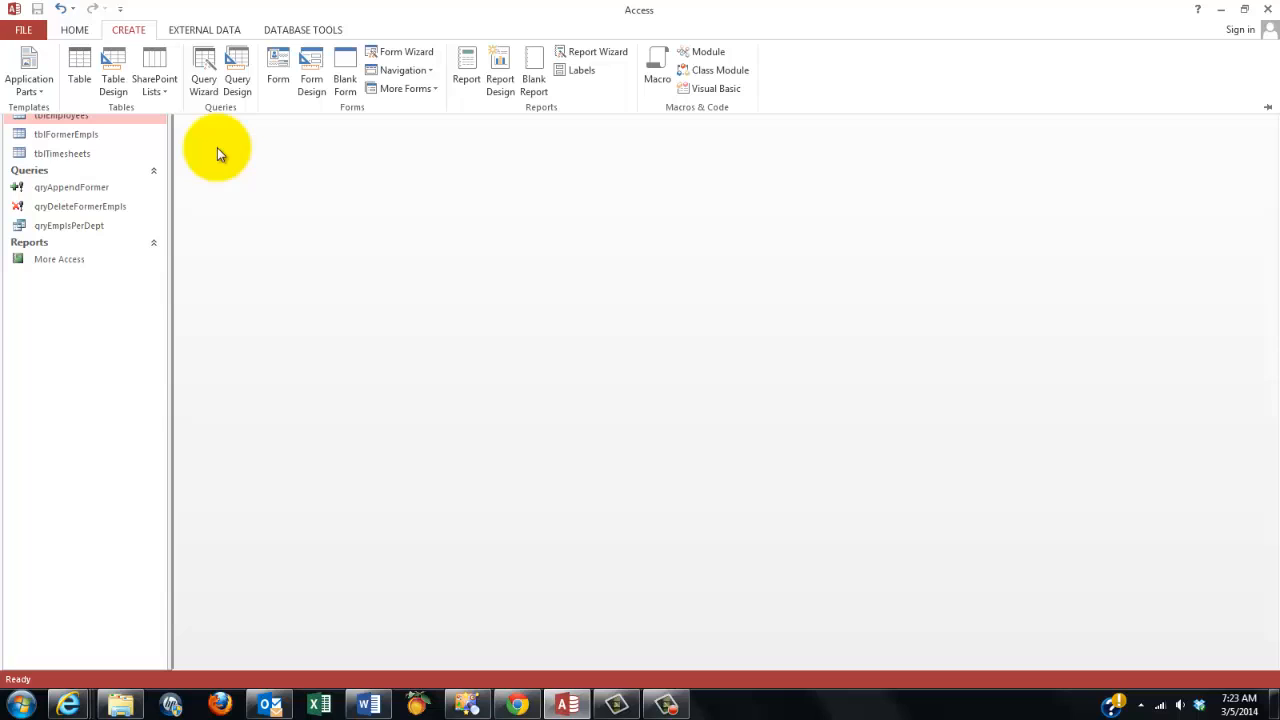
click(236, 72)
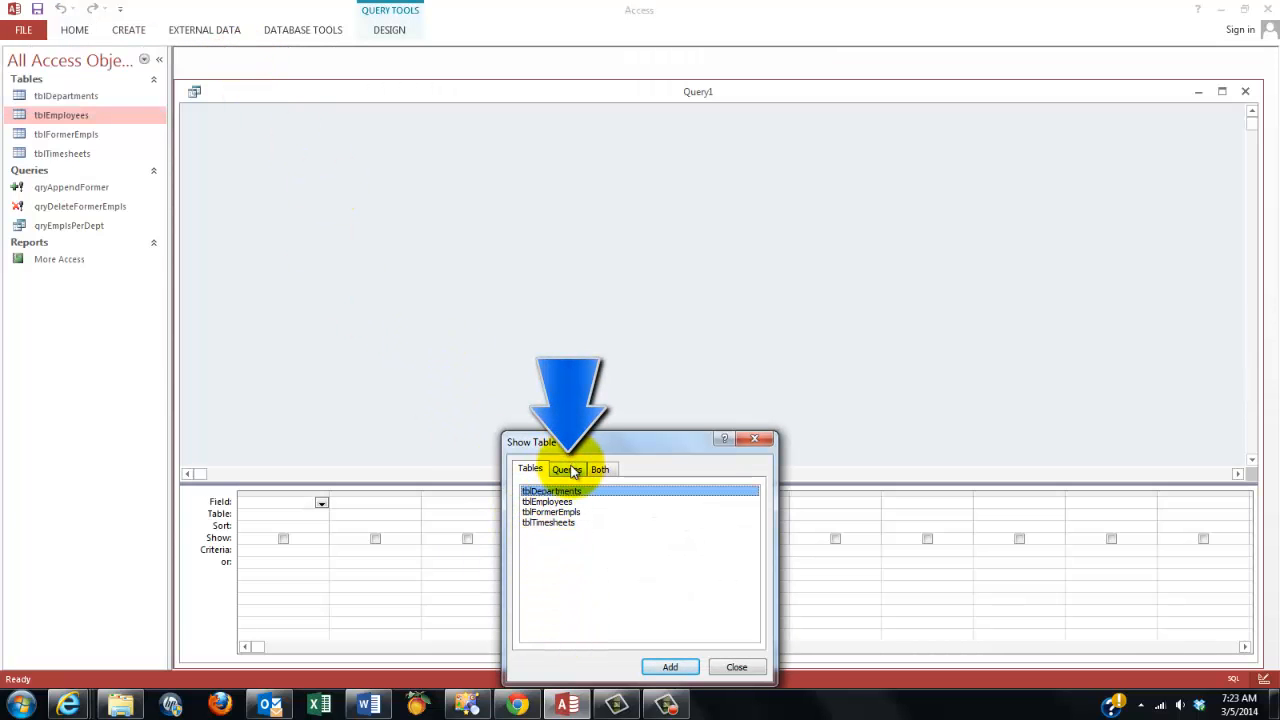
click(566, 468)
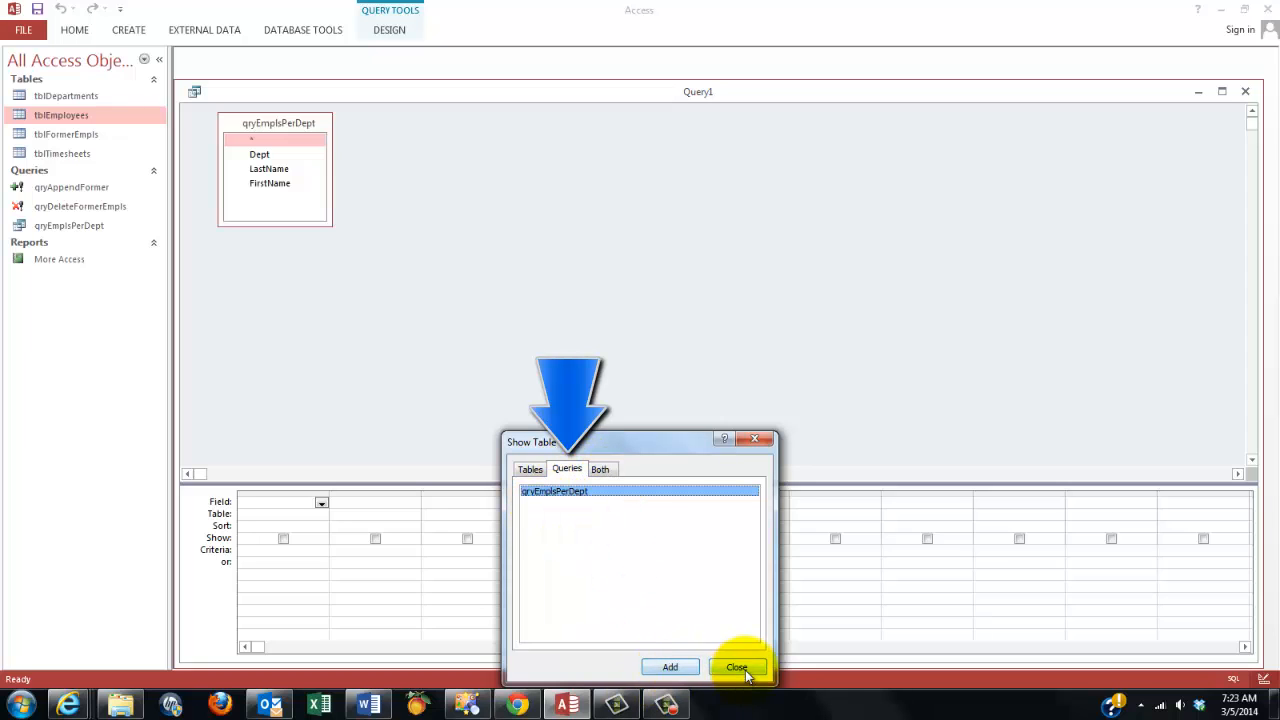
click(736, 668)
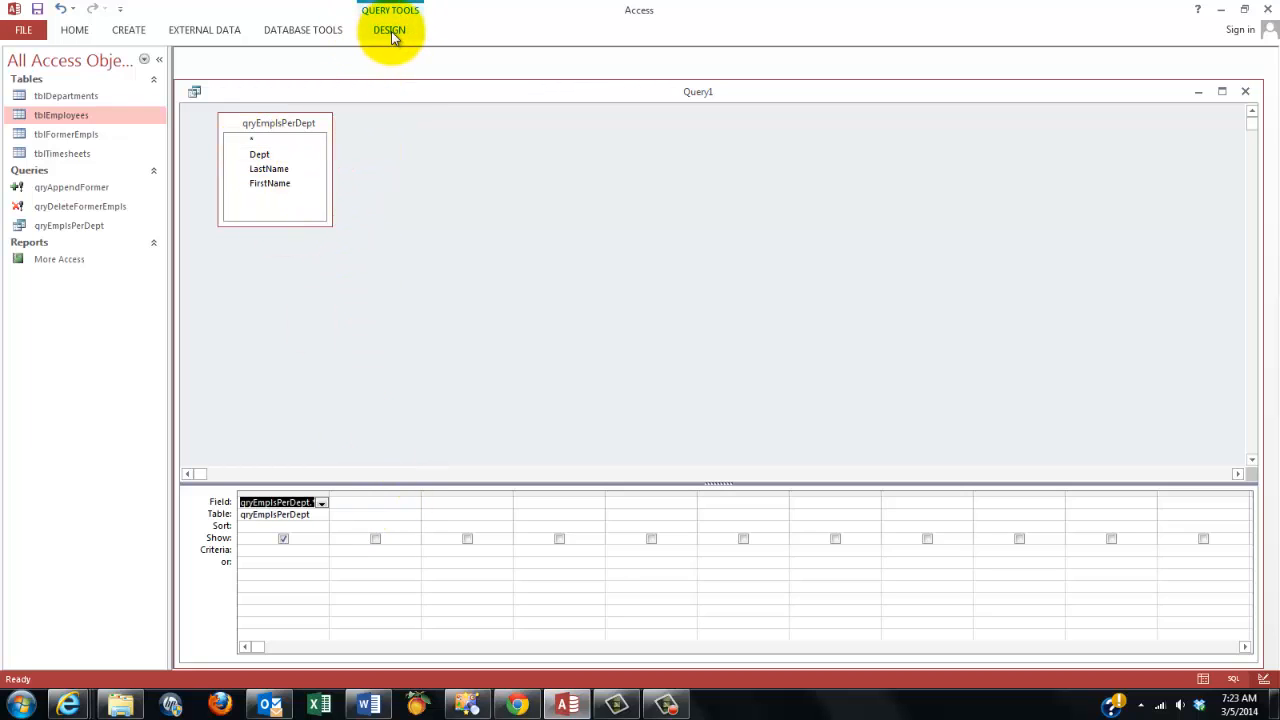
Switch the query type to Make Table from the Design commands.
click(388, 30)
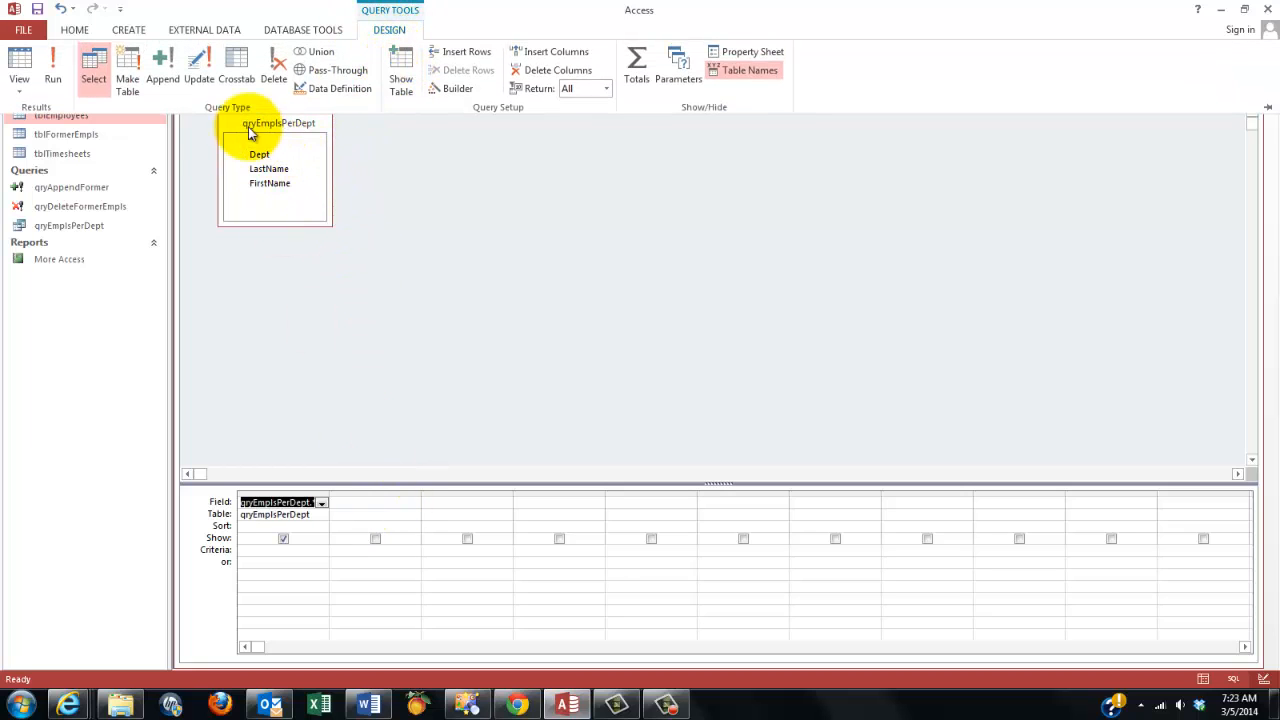
click(128, 64)
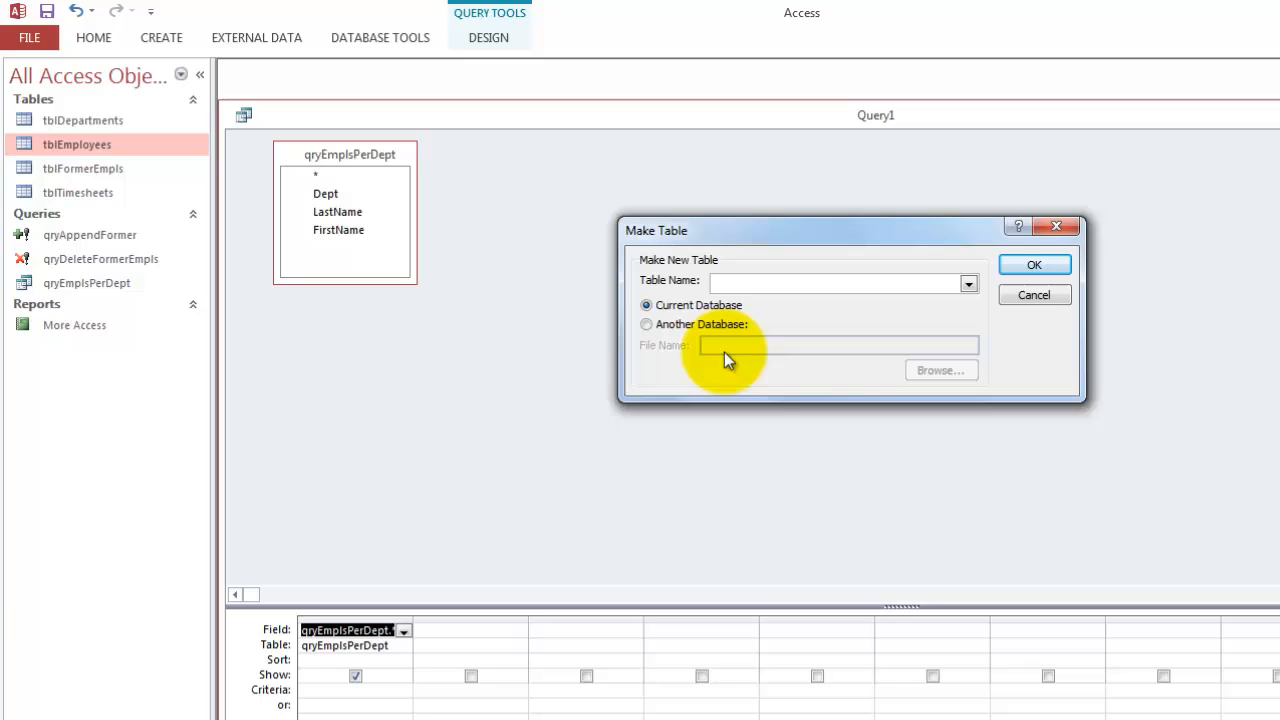
Name the new table tblEmplsPerDept, run the query to paste 13 rows, and view the table.
text(tblEmplsPerDept)
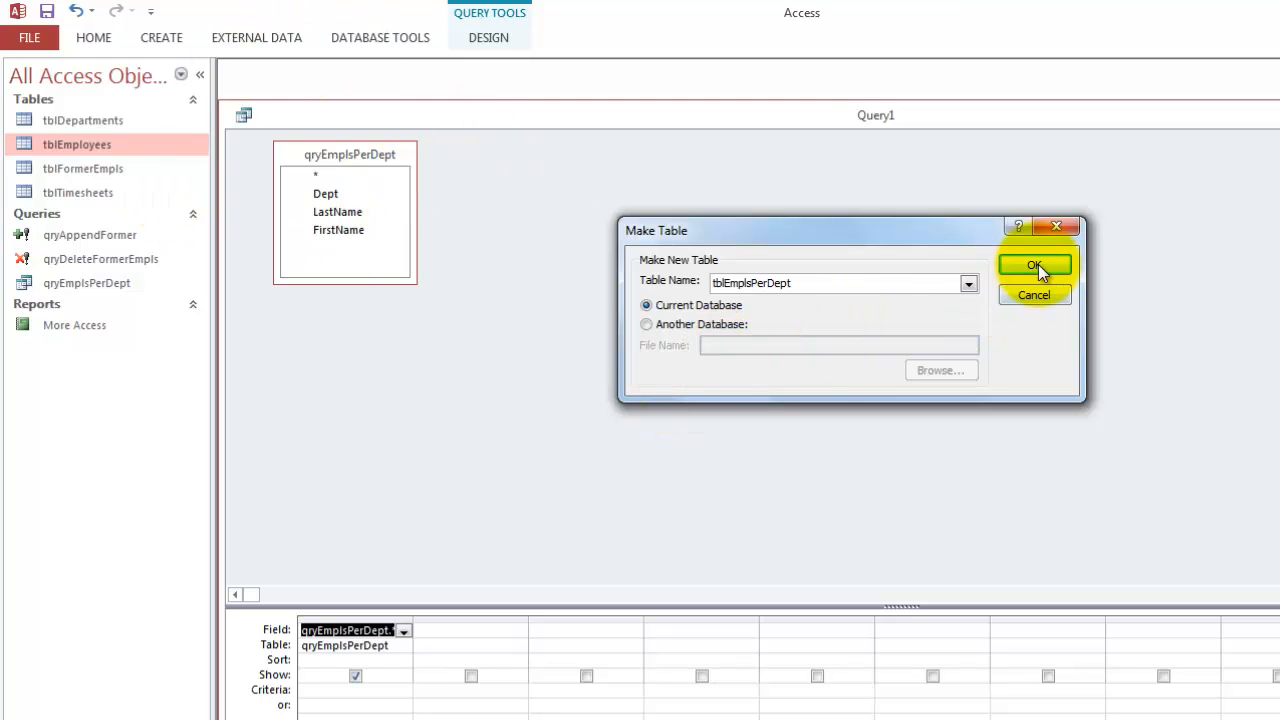
click(1034, 264)
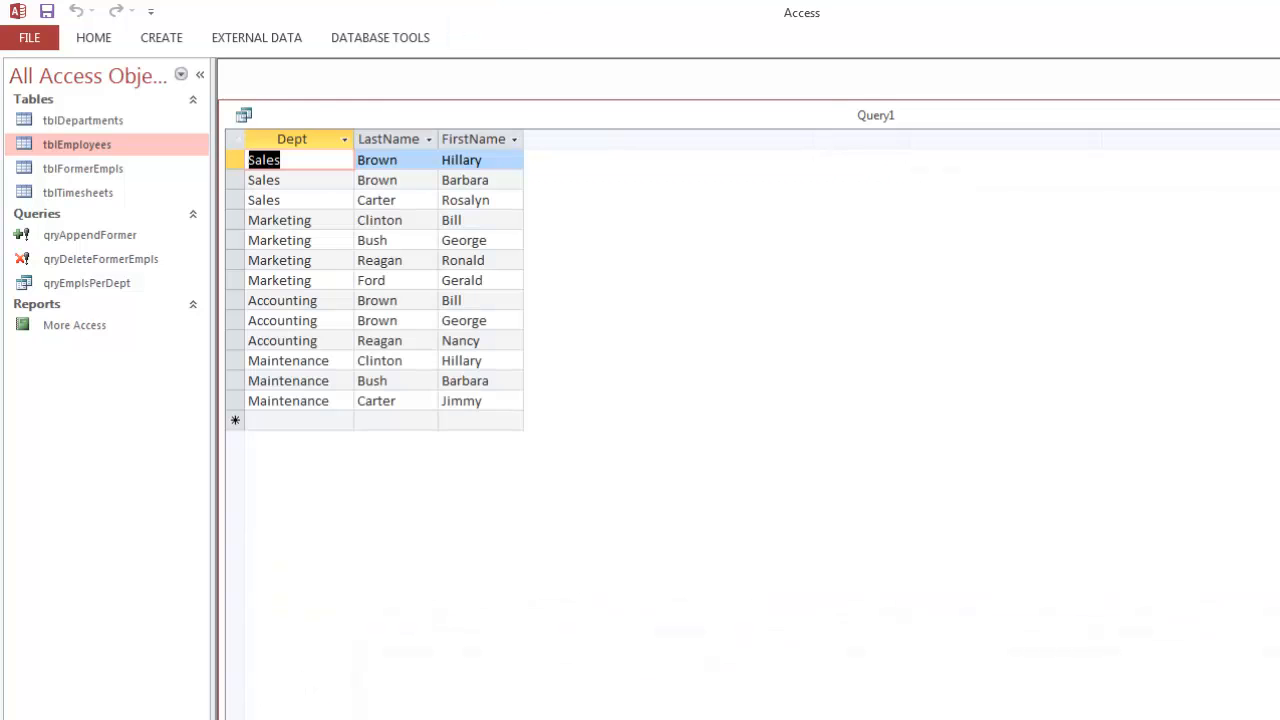
click(488, 36)
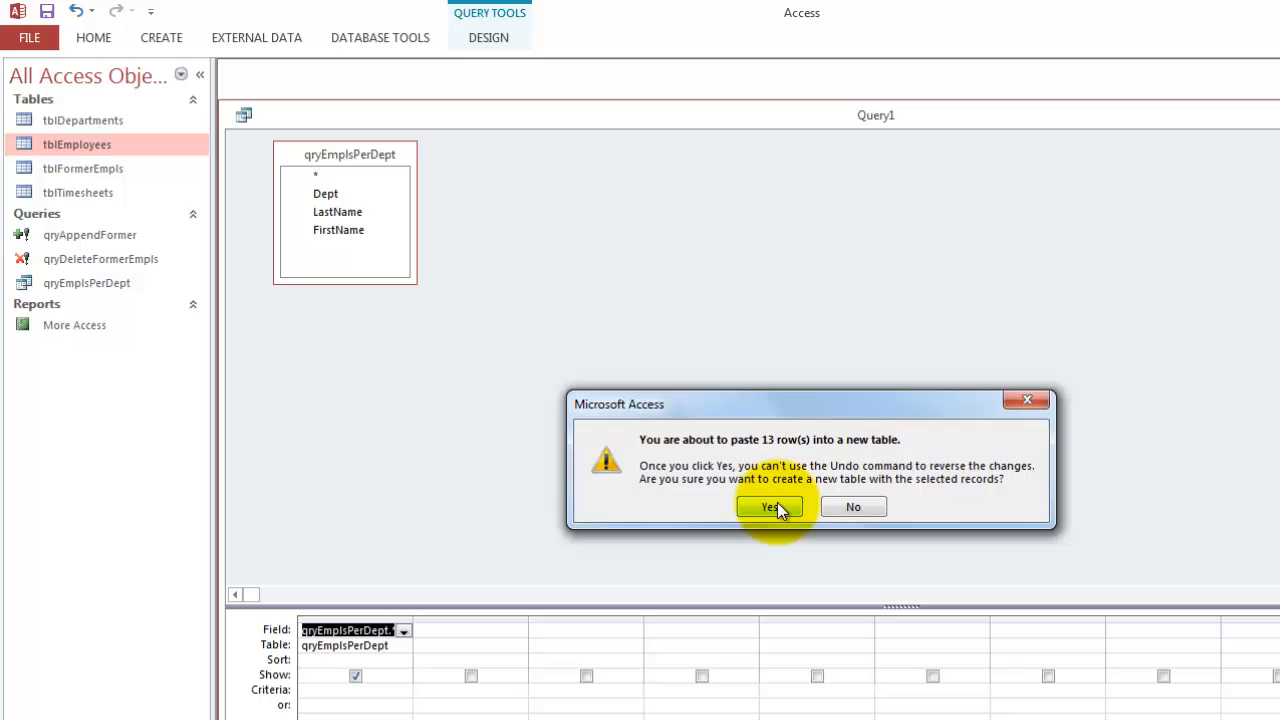
click(768, 508)
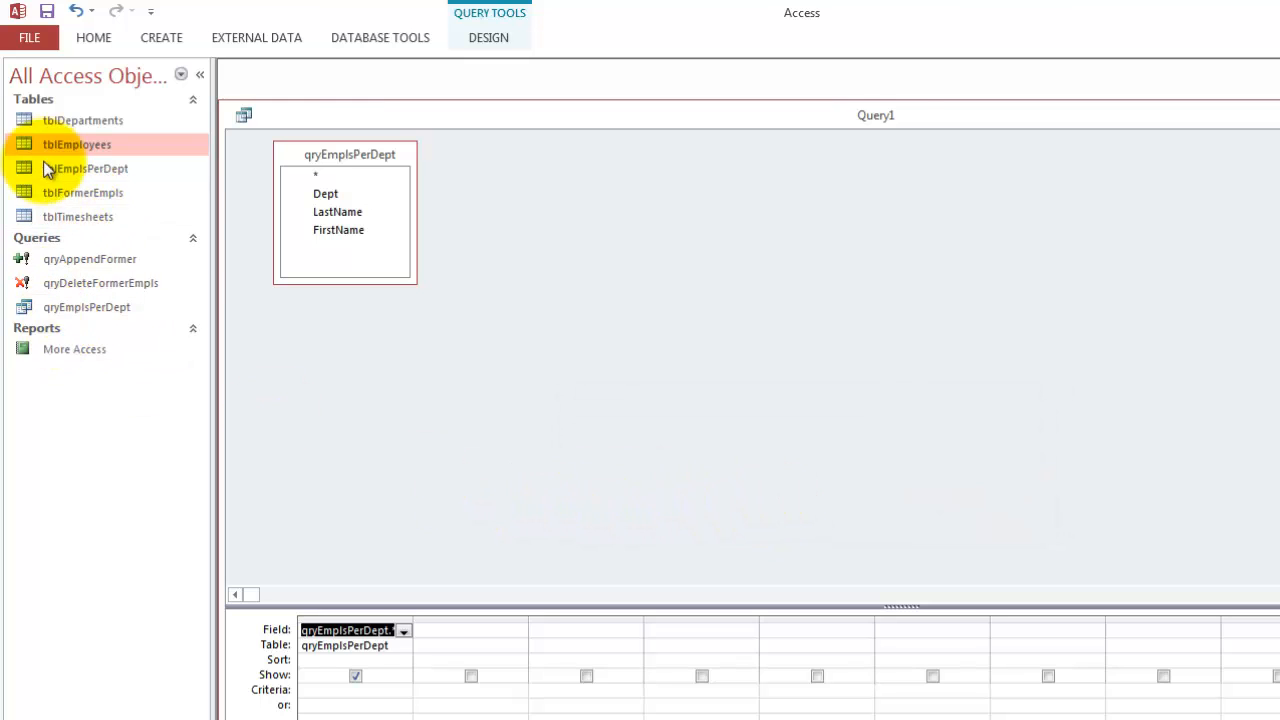
mouse_move(76, 178)
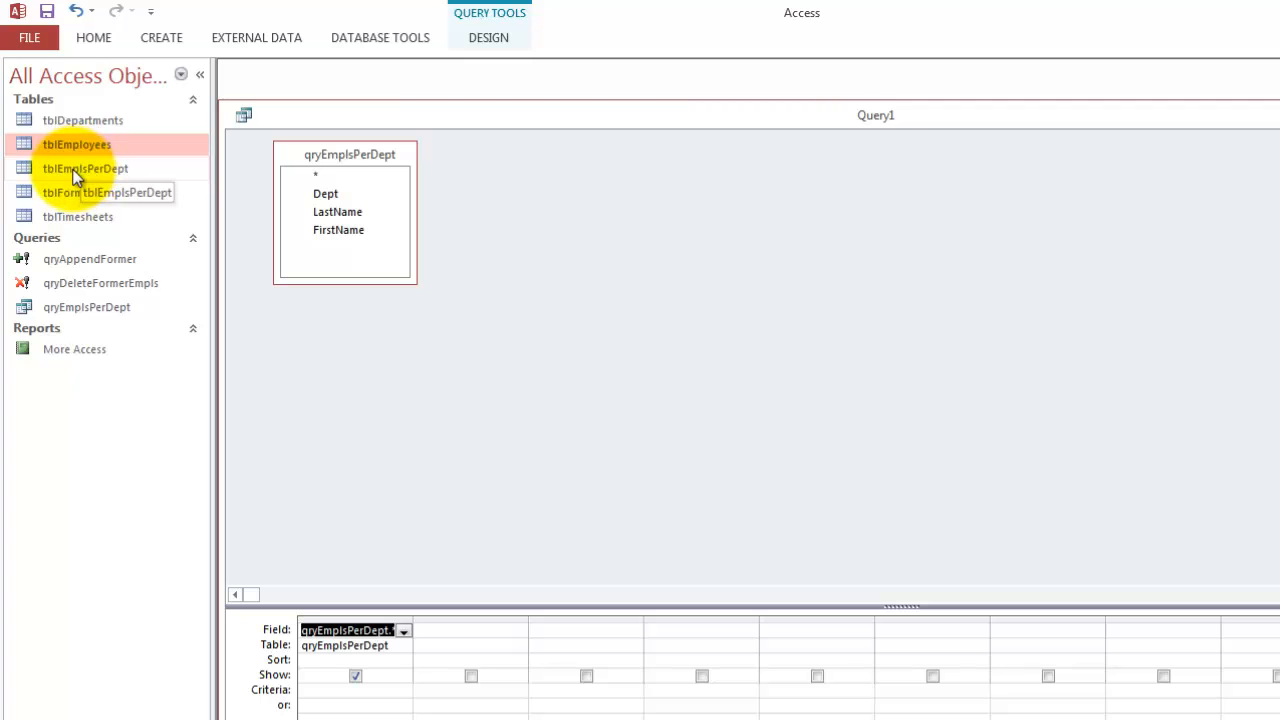
double_click(84, 168)
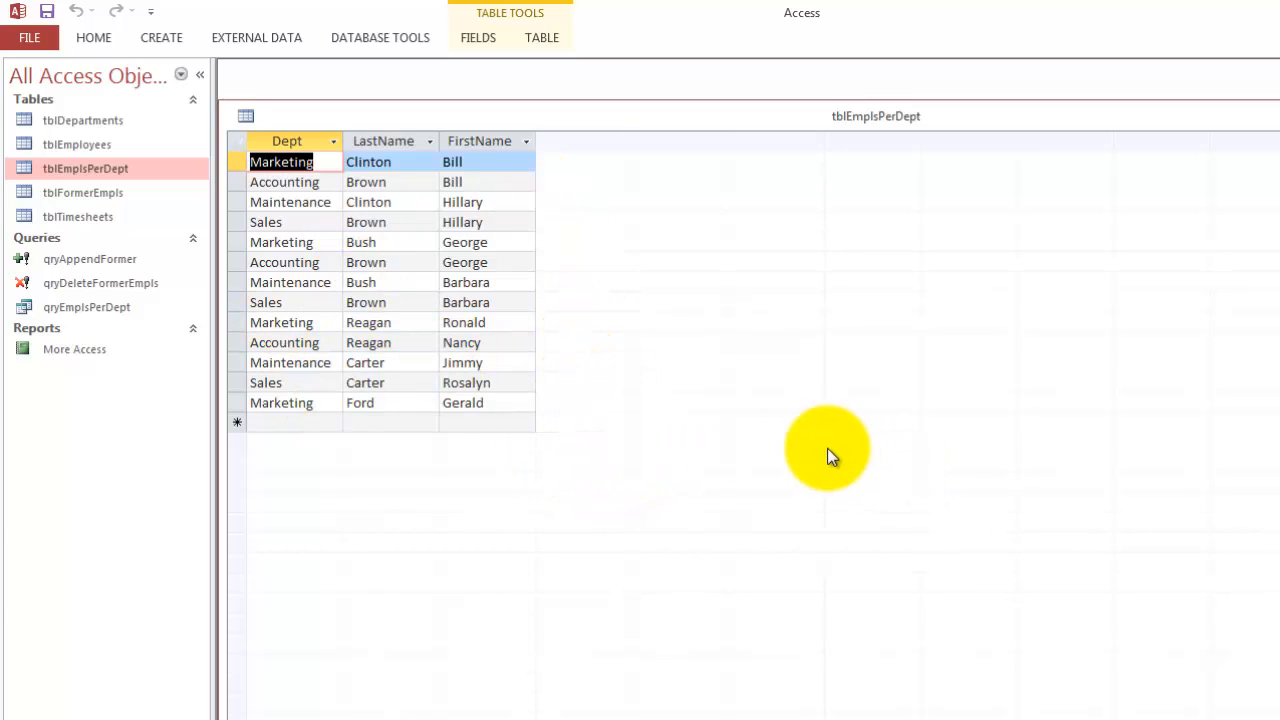
mouse_move(556, 390)
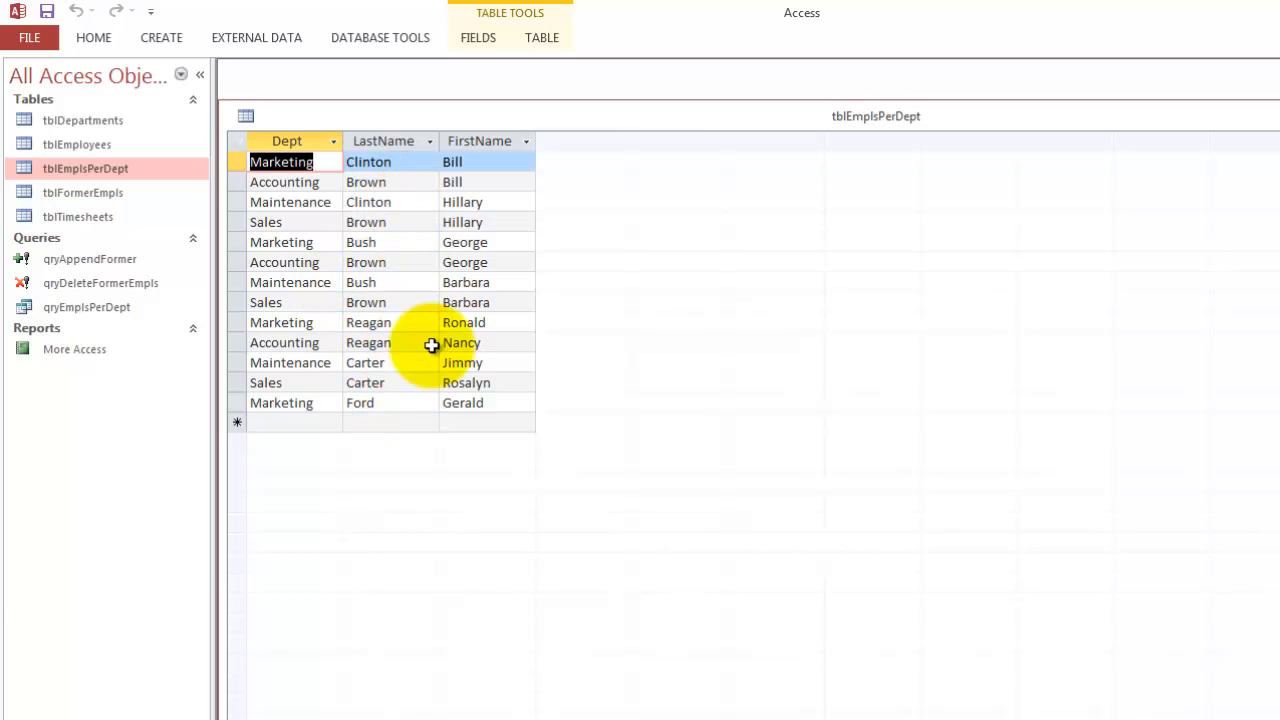
mouse_move(64, 204)
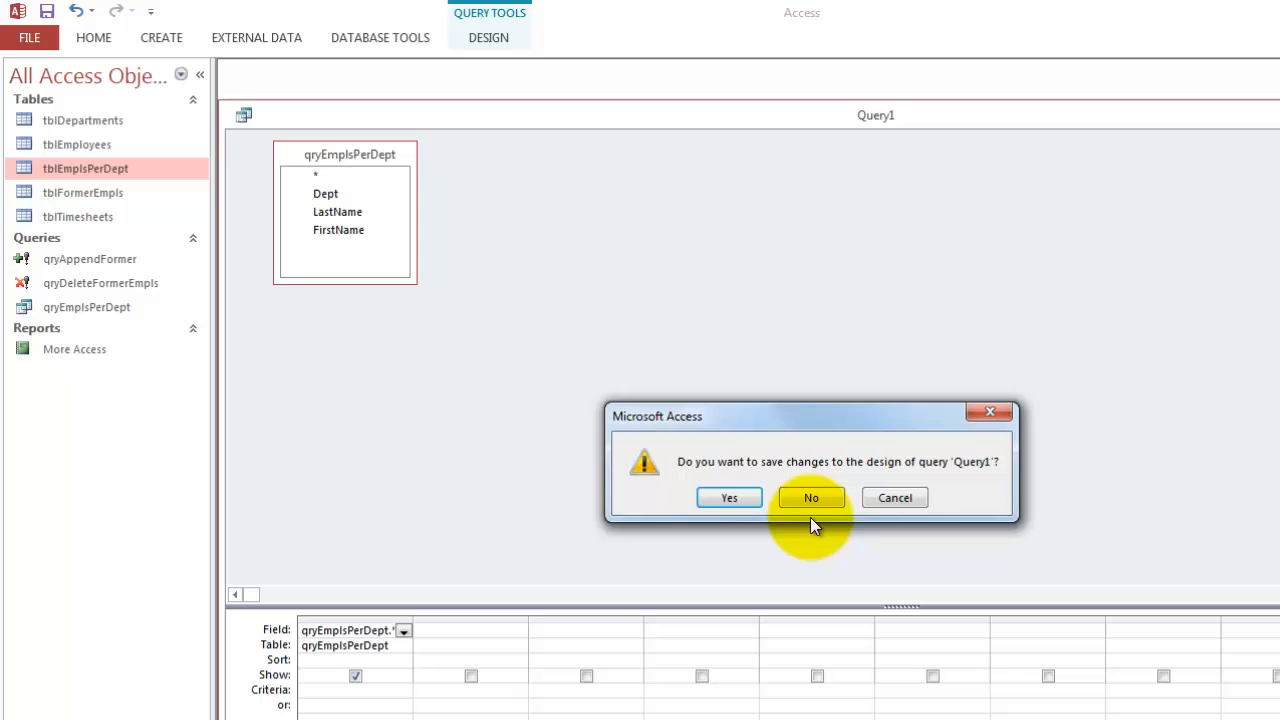
Discard the unsaved Query1 make-table design when closing.
click(812, 496)
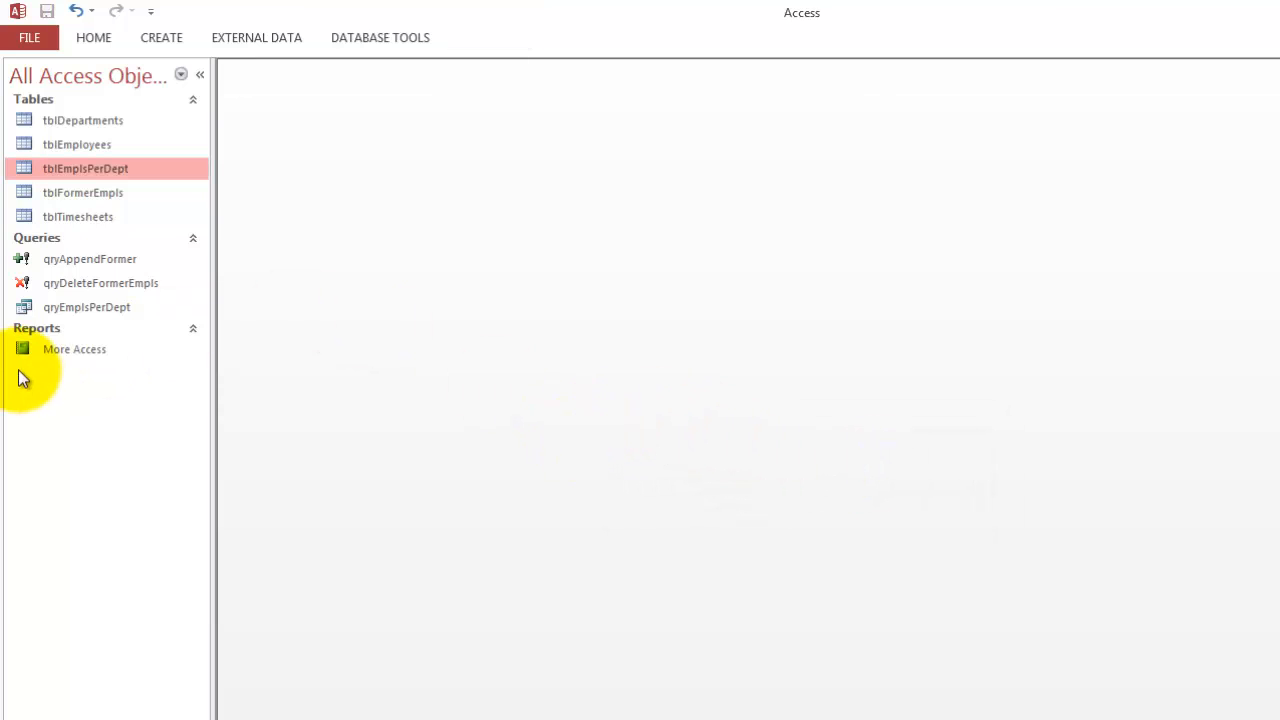
Display the More Access report maximized in the workspace.
click(74, 348)
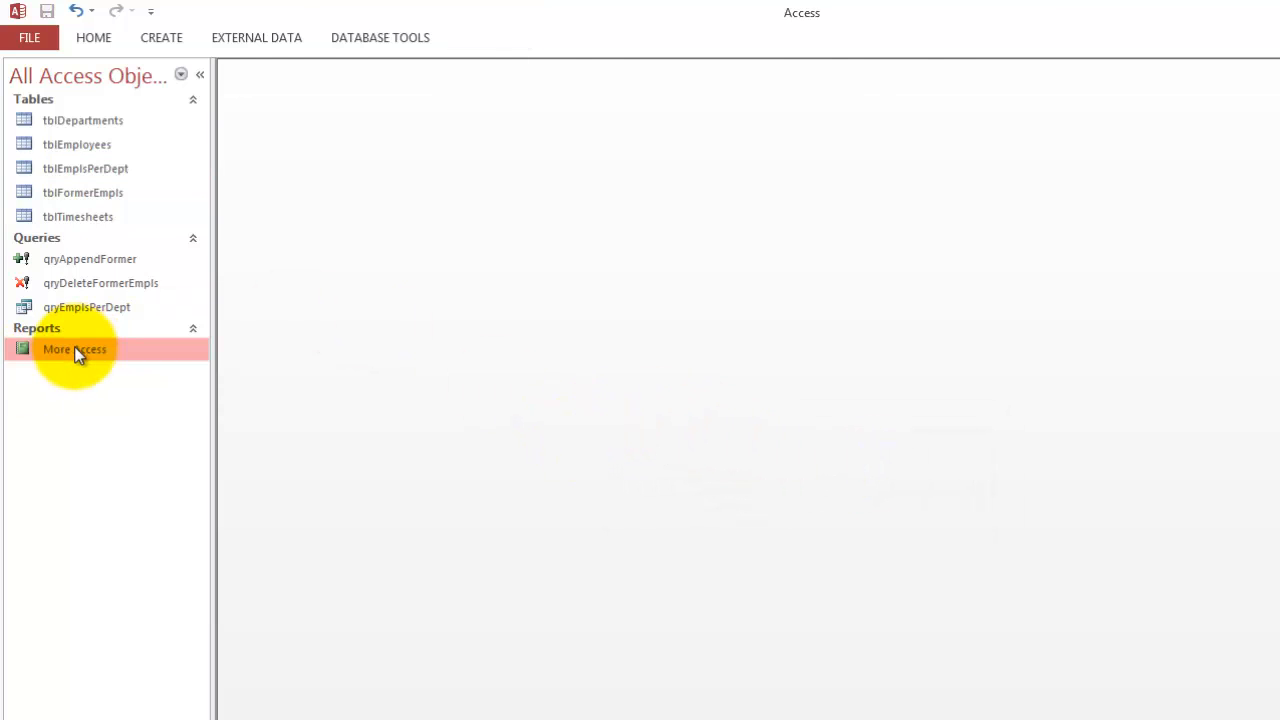
double_click(74, 348)
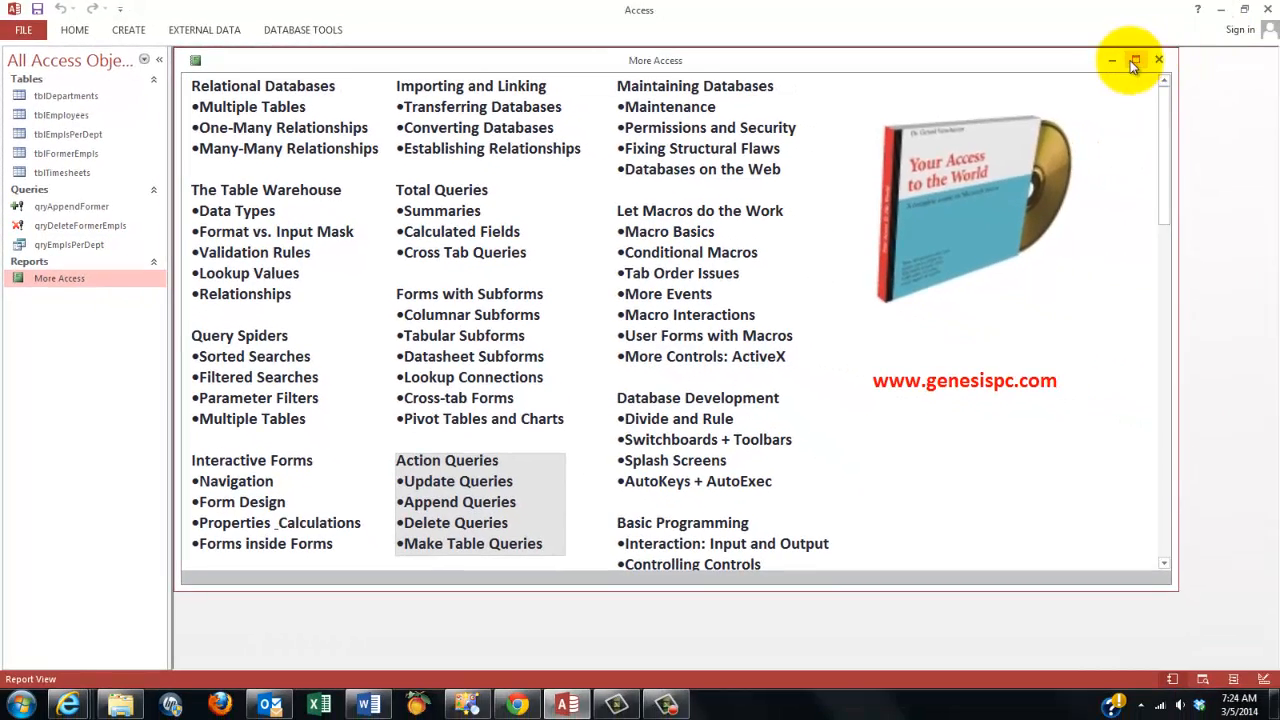
click(1136, 60)
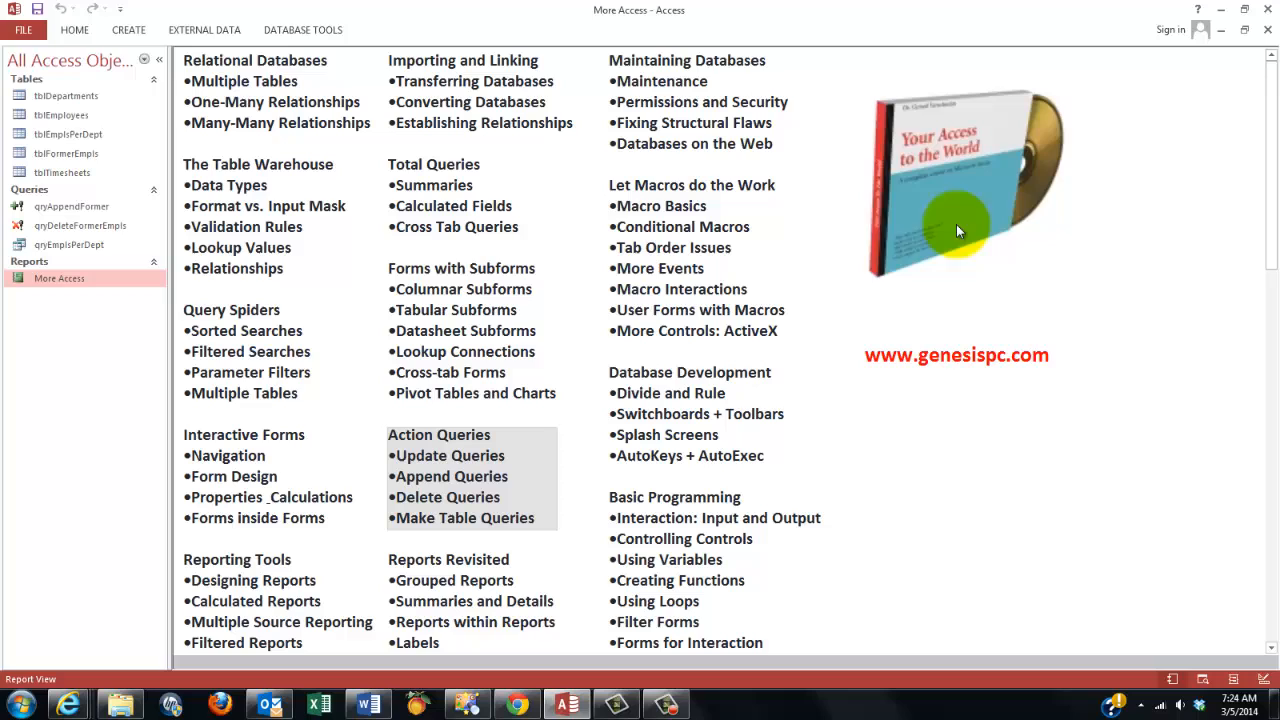
mouse_move(1076, 196)
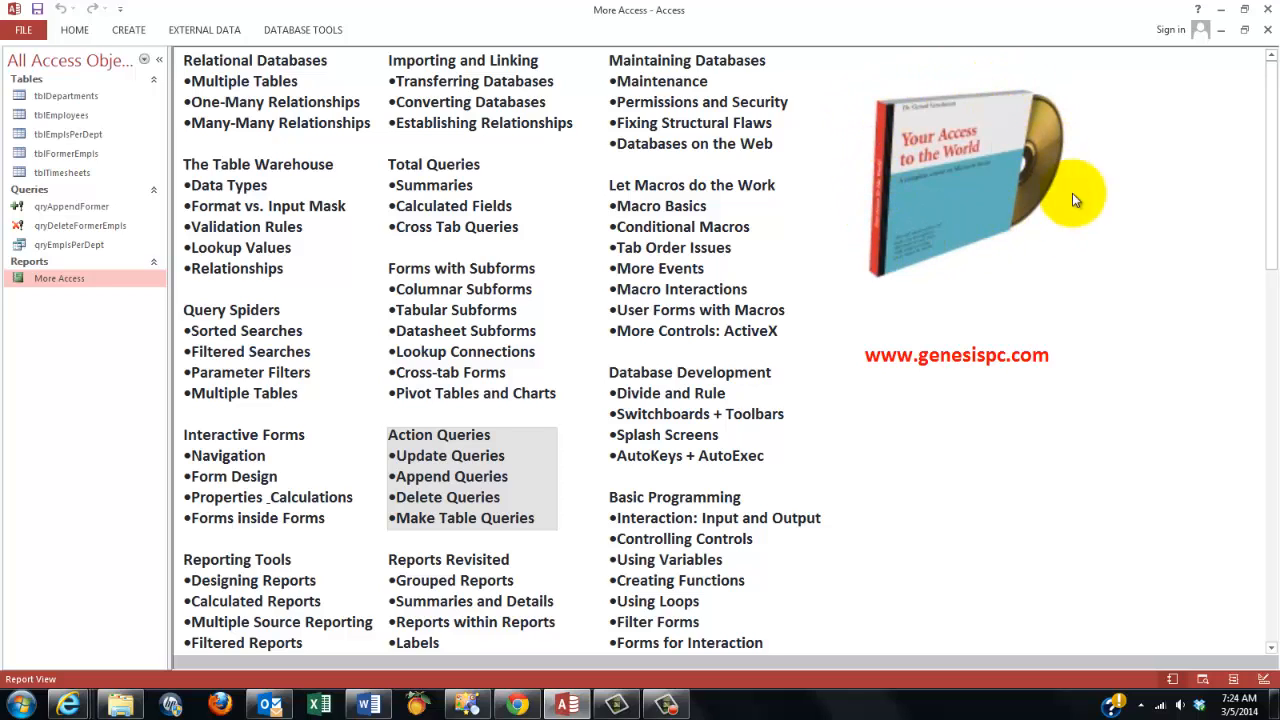